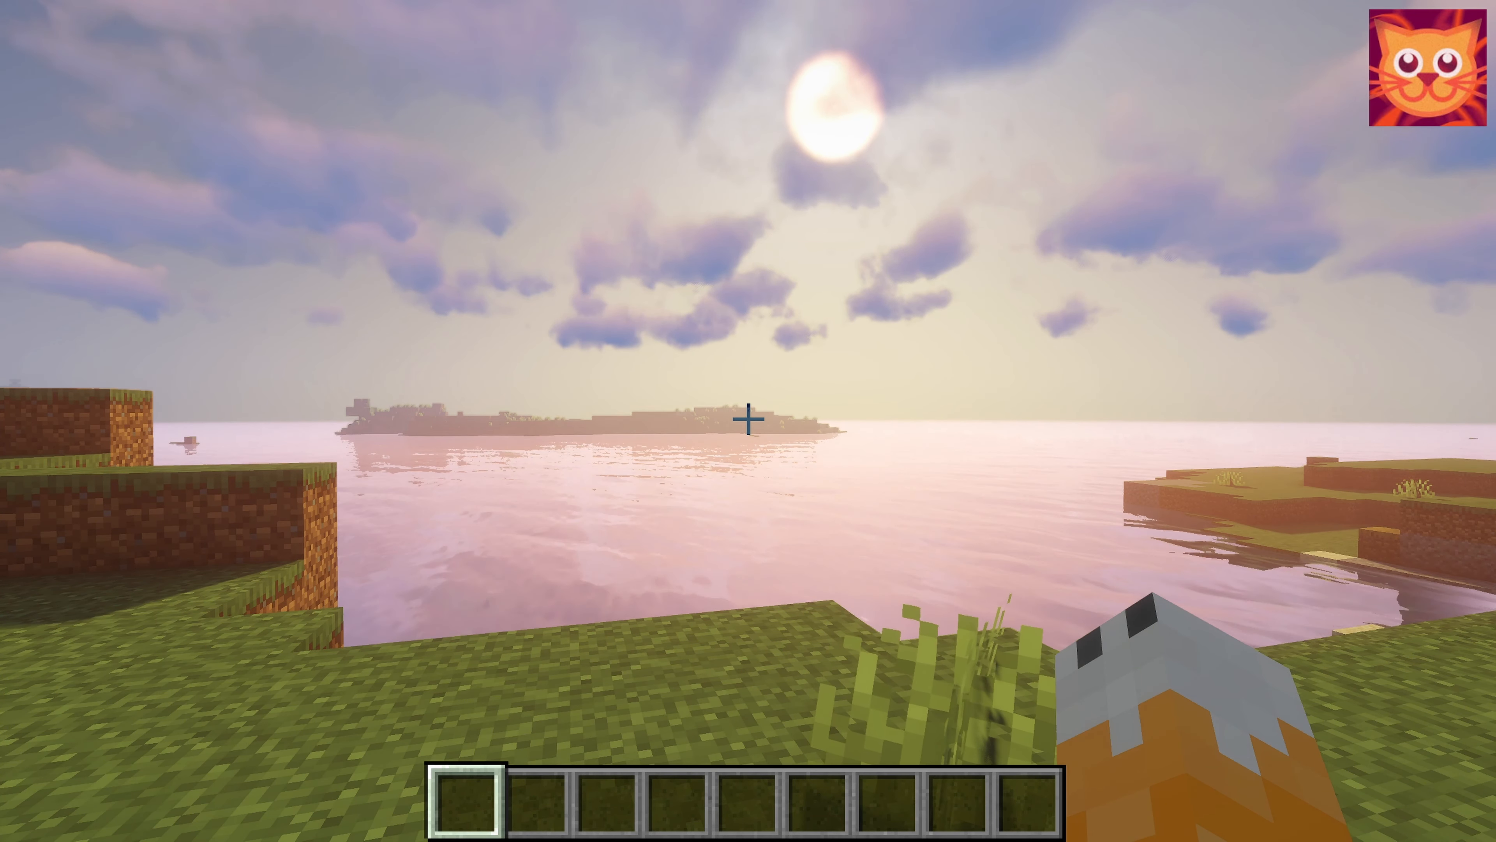
{"action": "mouse_move", "coordinate": [748, 420]}
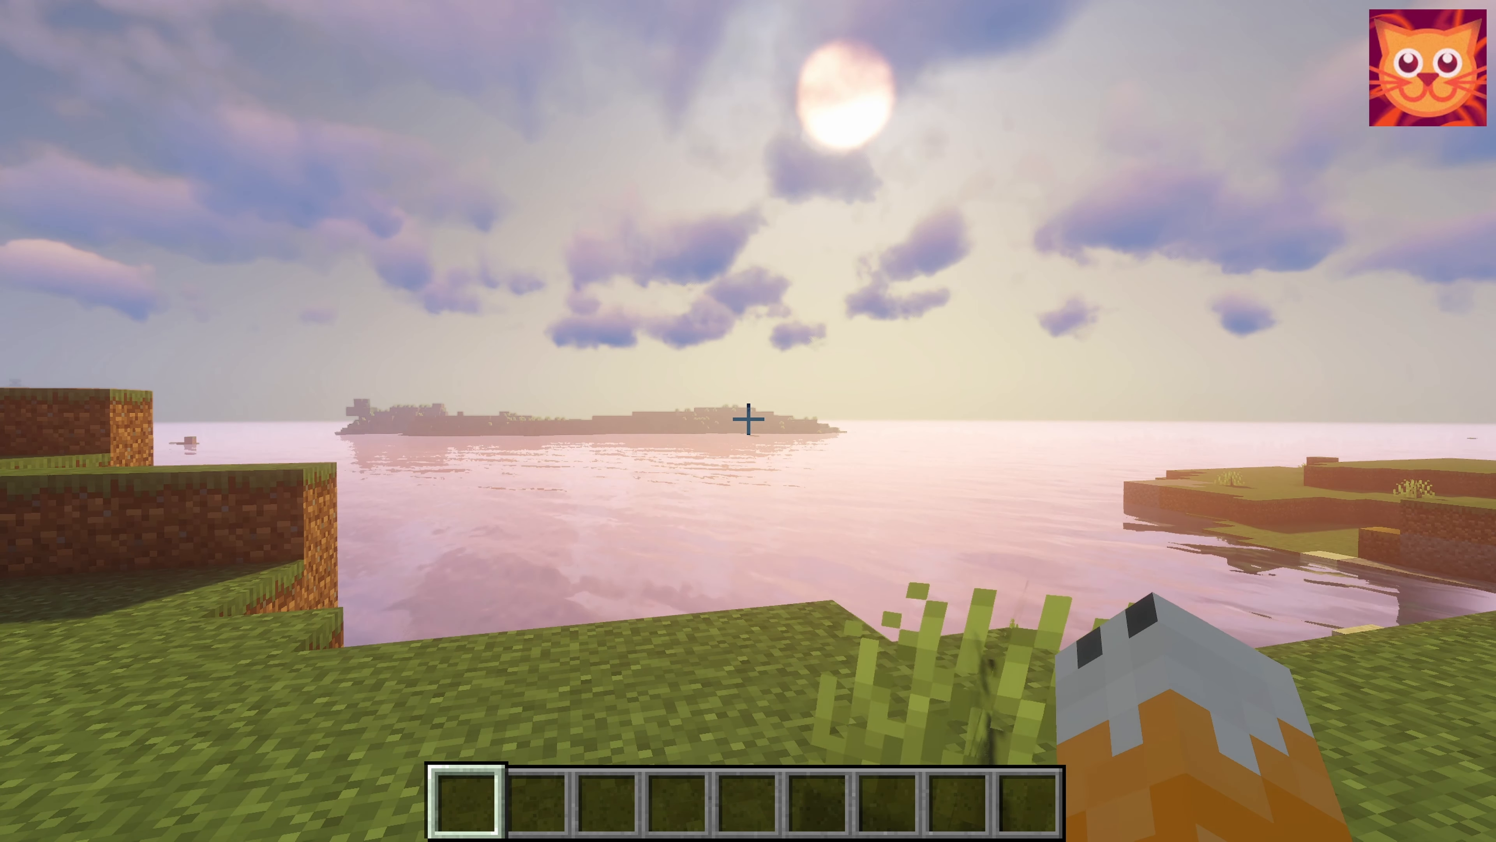
{"action": "mouse_move", "coordinate": [748, 420]}
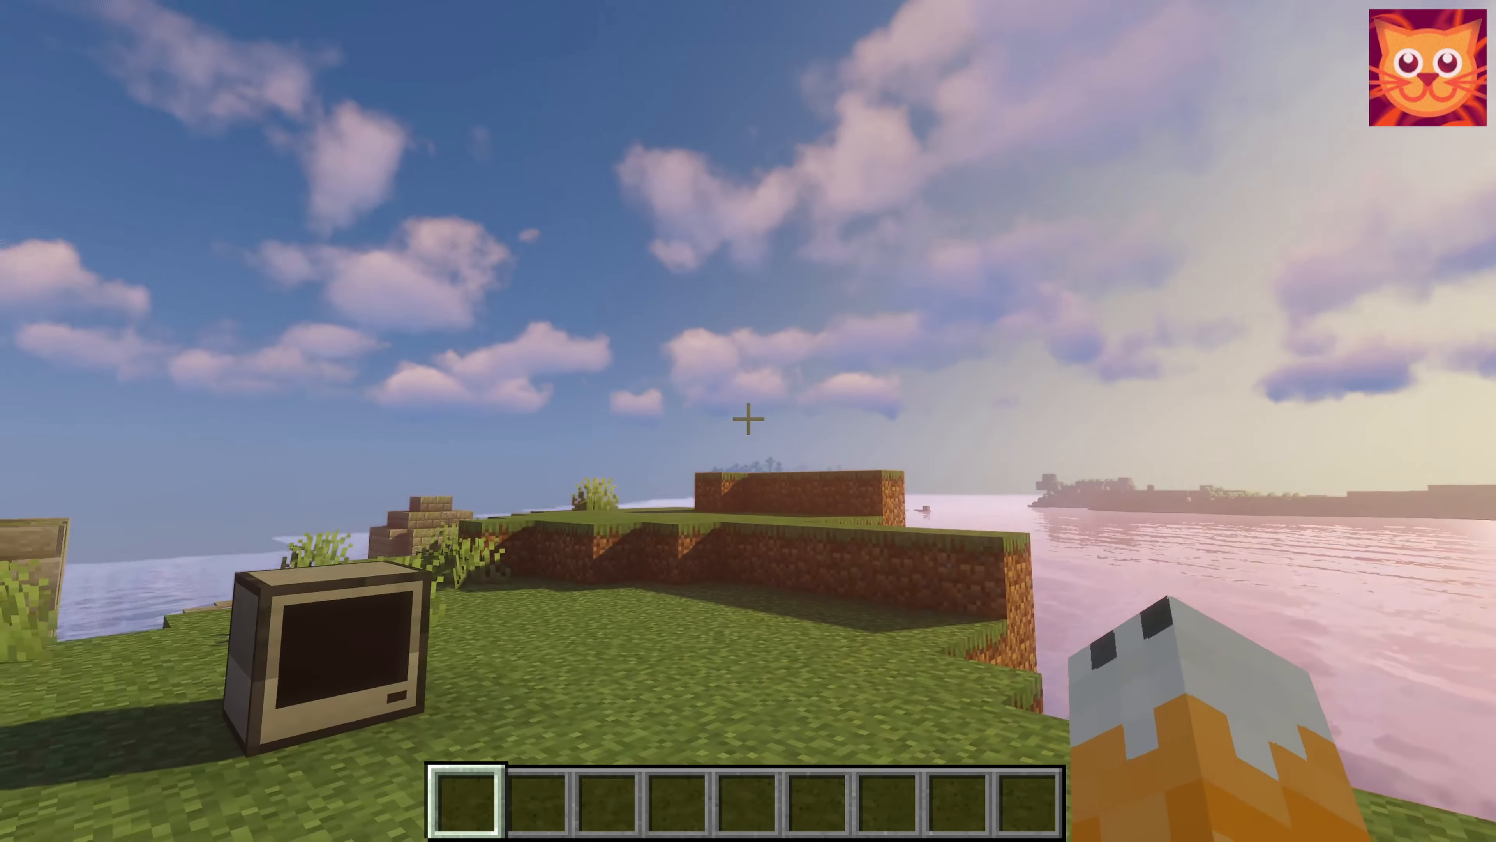
{"action": "mouse_move", "coordinate": [748, 421]}
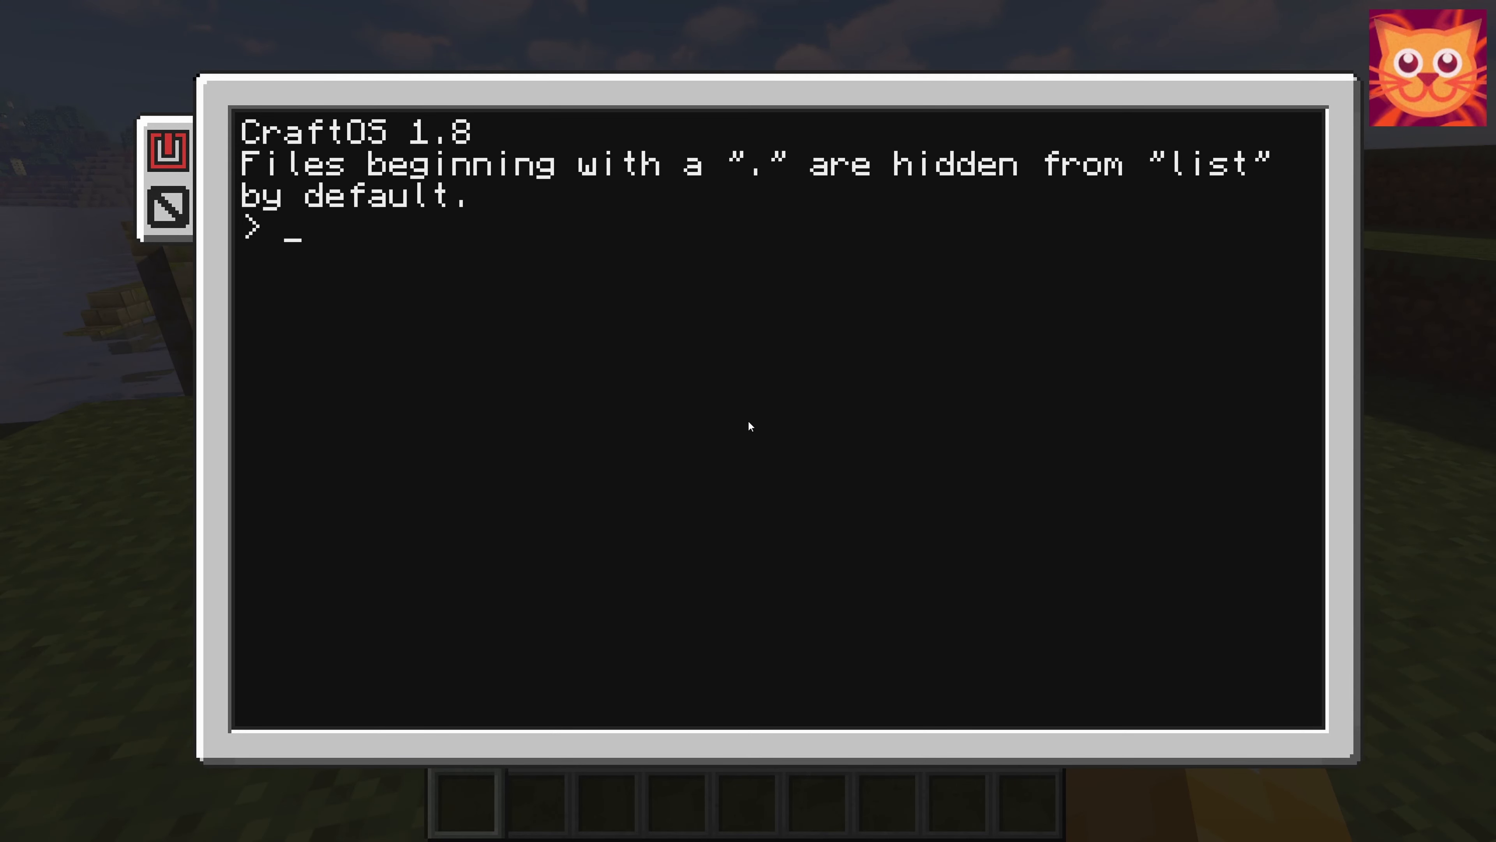
- List the computer's files with dir at the CraftOS shell
{"action": "type", "text": "dir"}
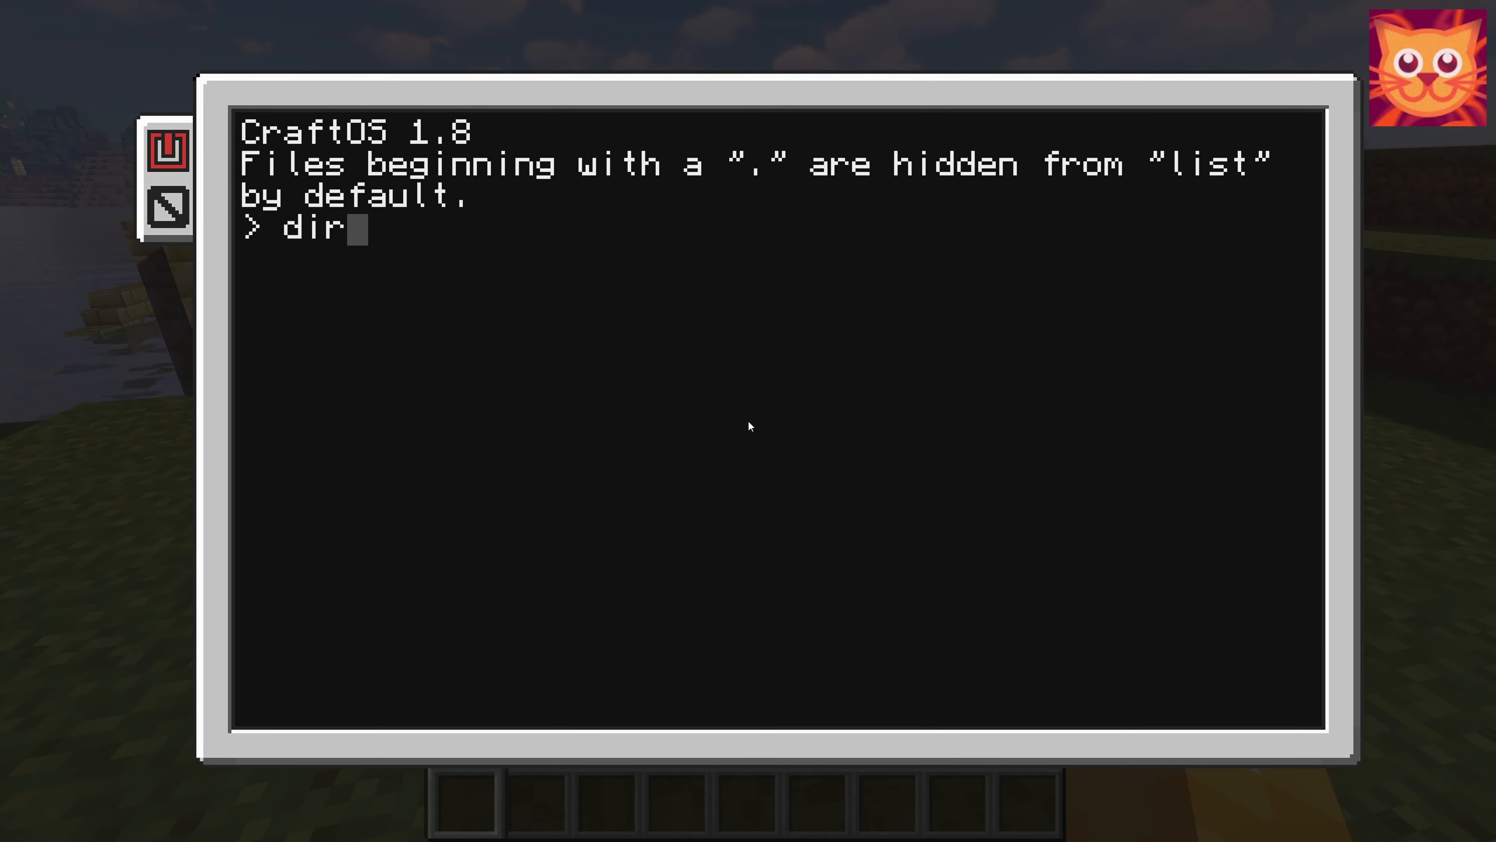
{"action": "key", "text": "Return"}
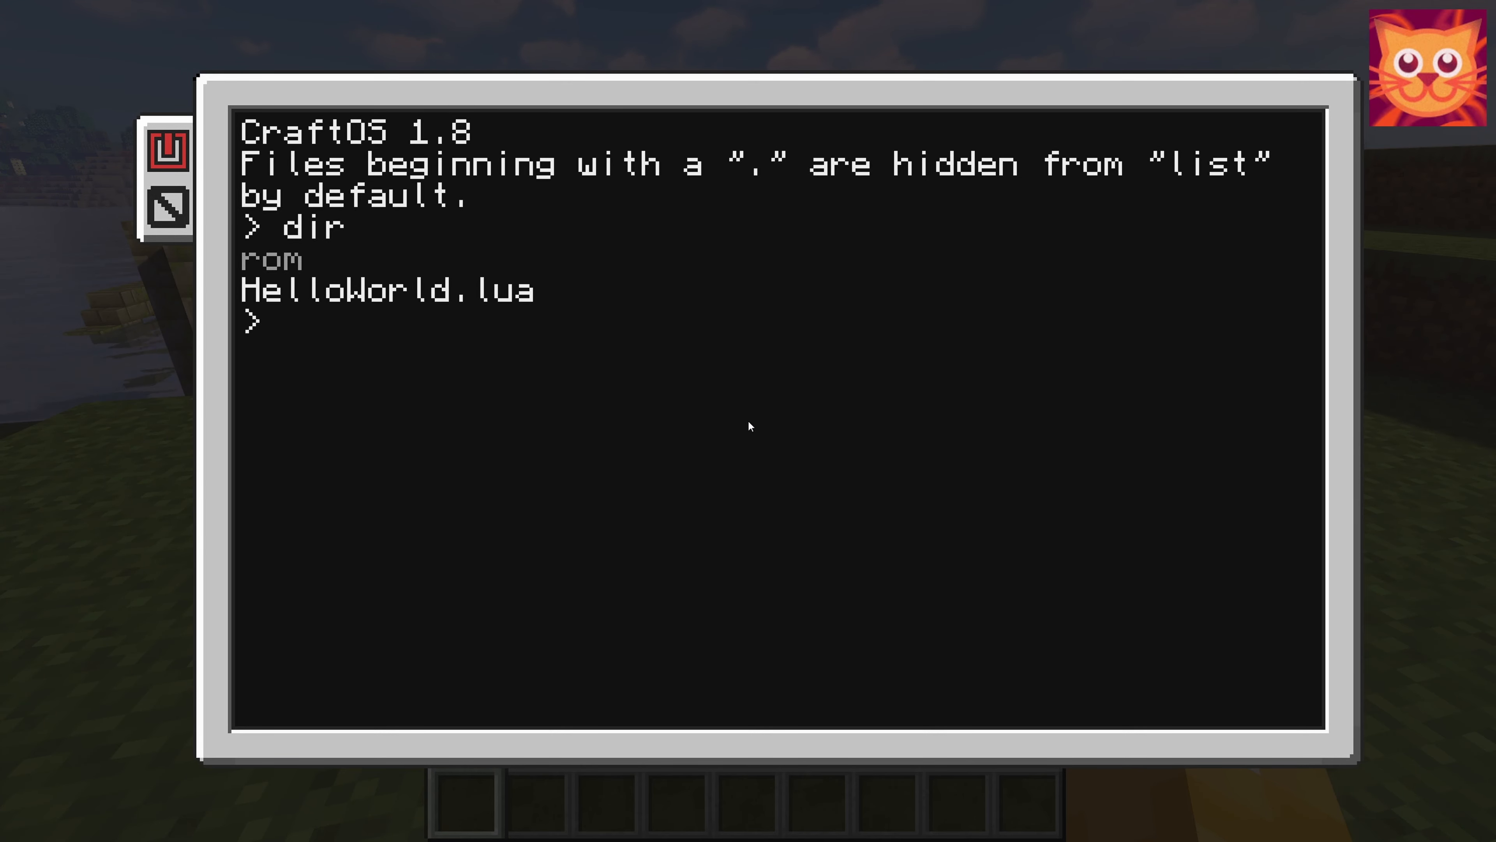
- Start editing a new program named 'pythagora' with the edit command
{"action": "type", "text": "edit"}
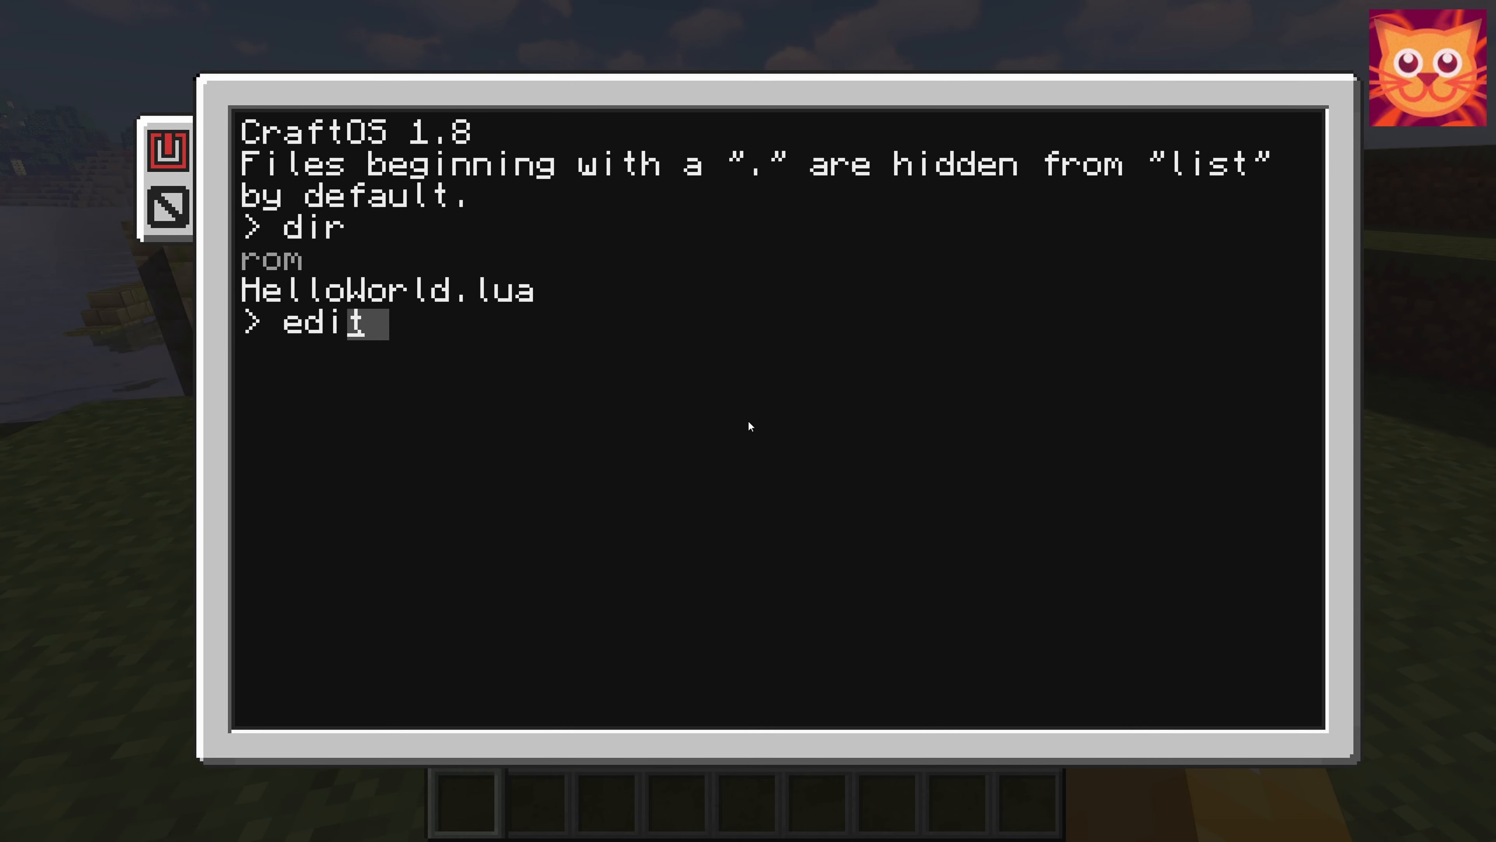
{"action": "type", "text": "HelloWorld.lua"}
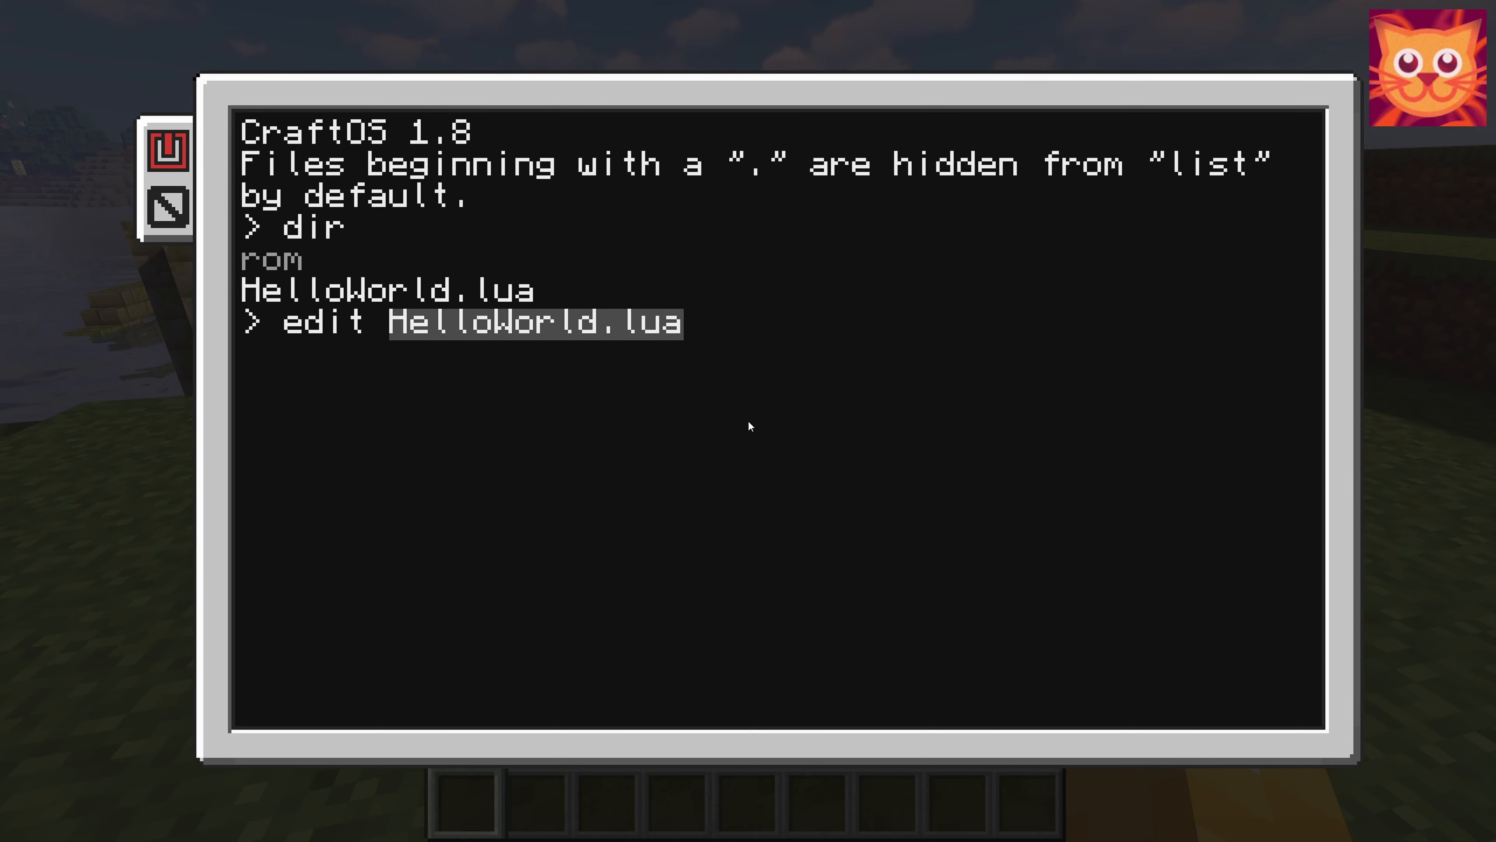
{"action": "type", "text": "pyt"}
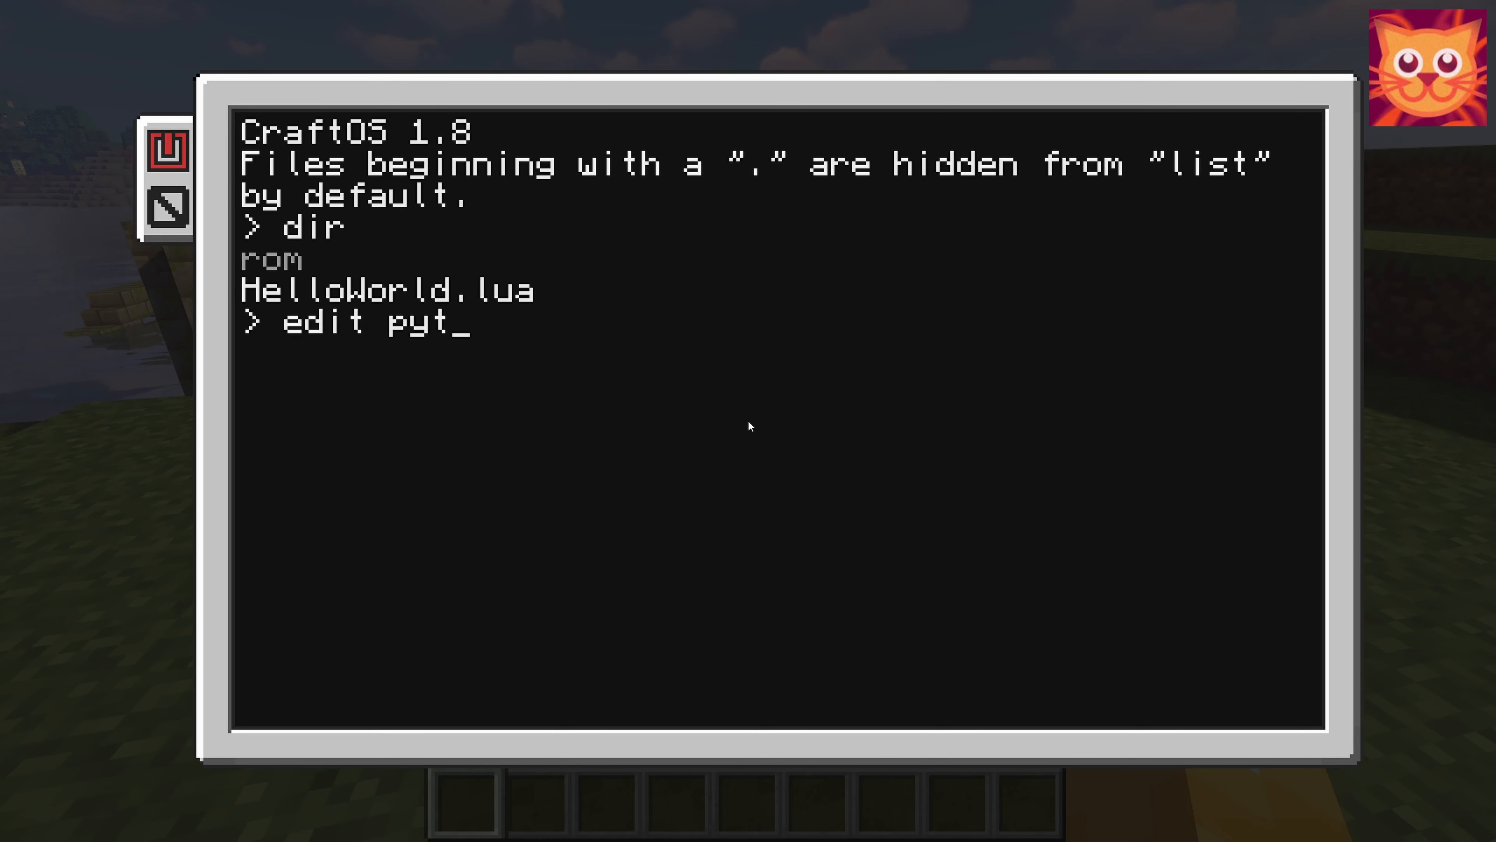
{"action": "type", "text": "hag"}
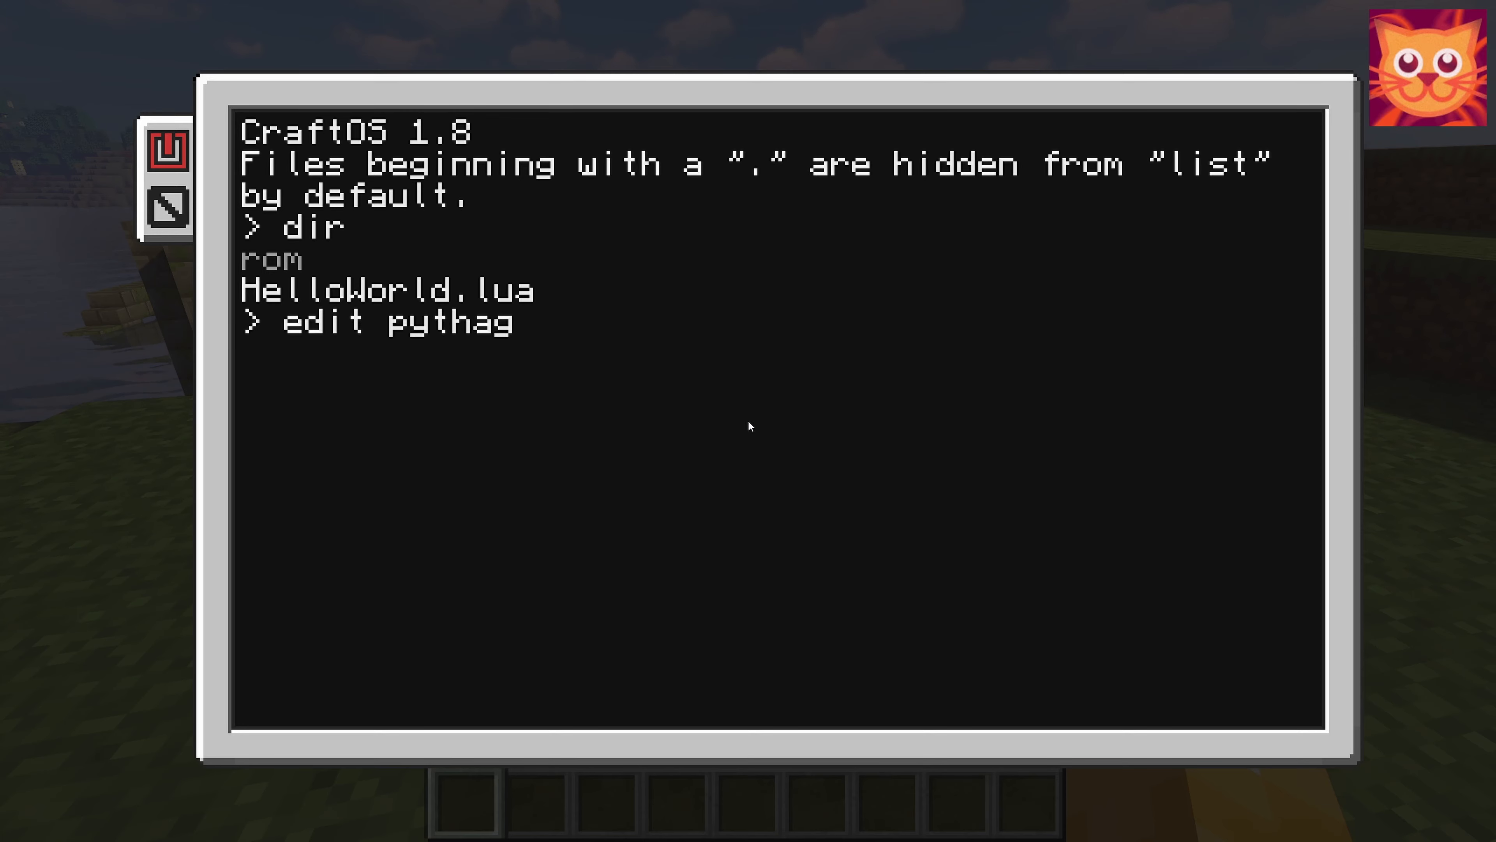
{"action": "type", "text": "ora"}
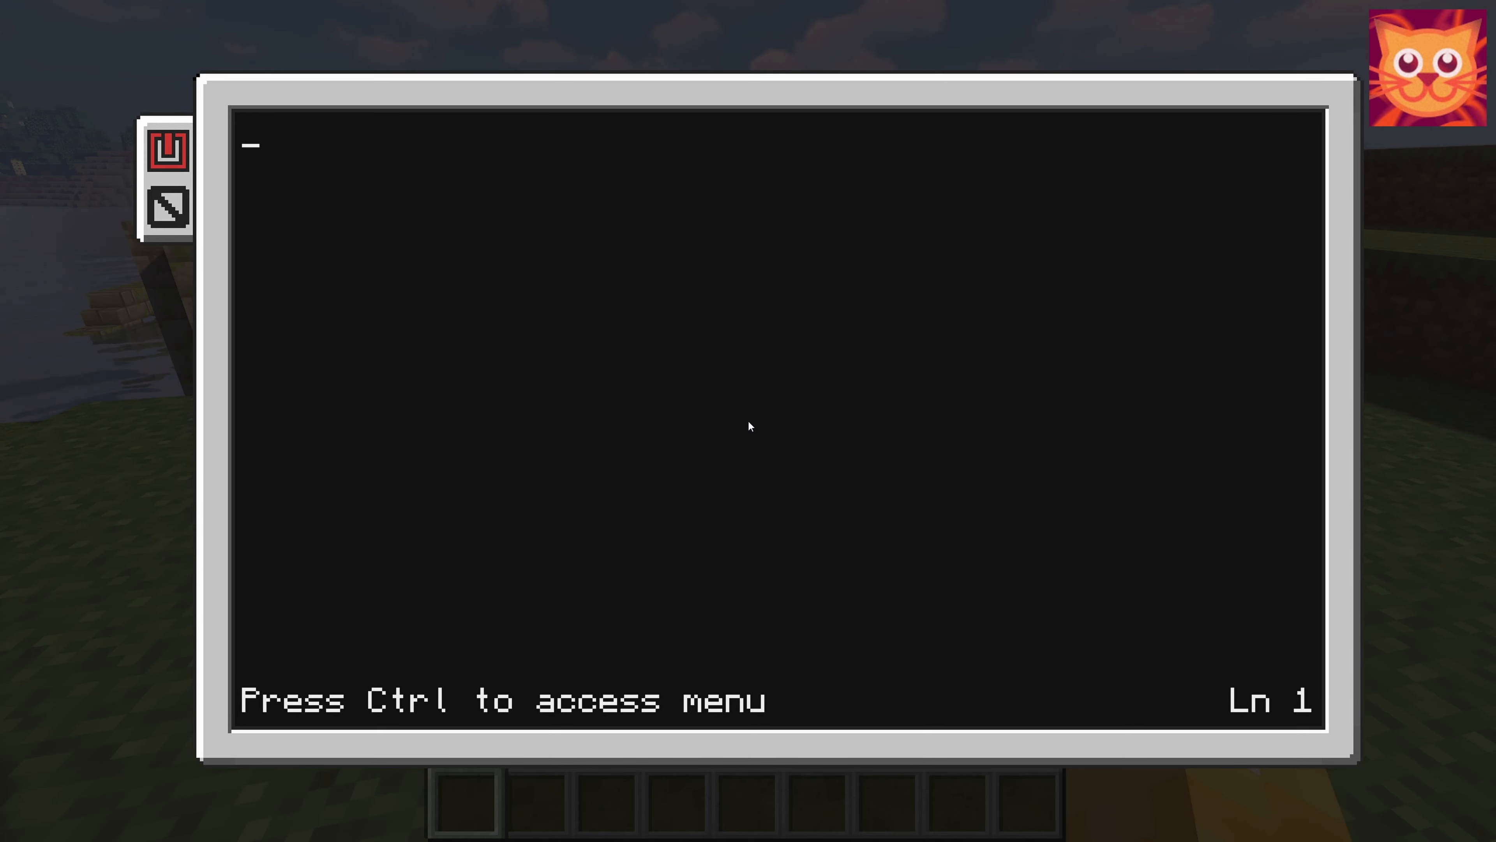
- Write line 1 as term.clear() -- clear the screen
{"action": "type", "text": "term."}
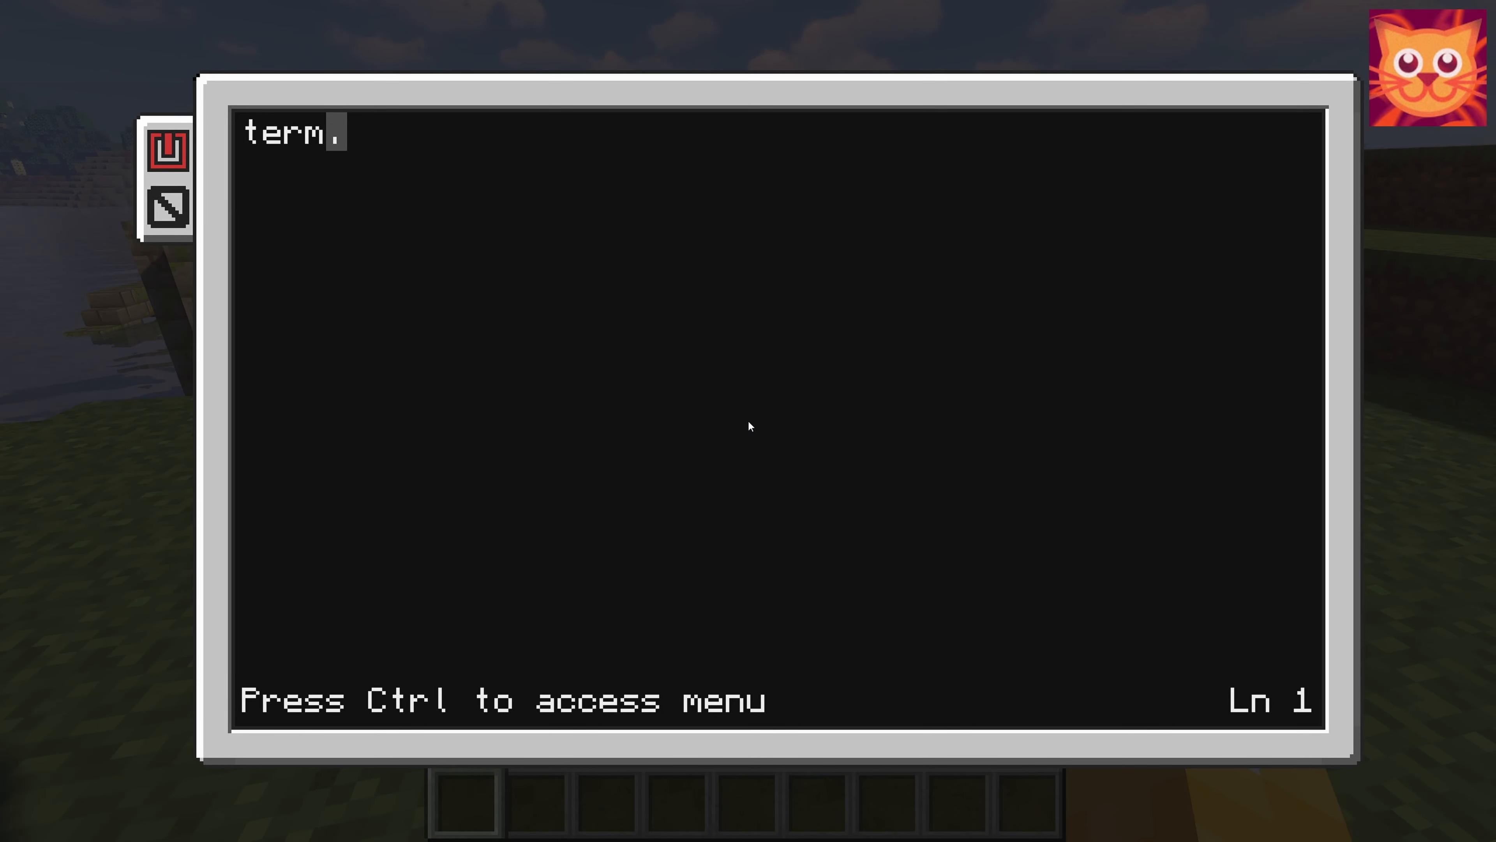
{"action": "type", "text": "clear("}
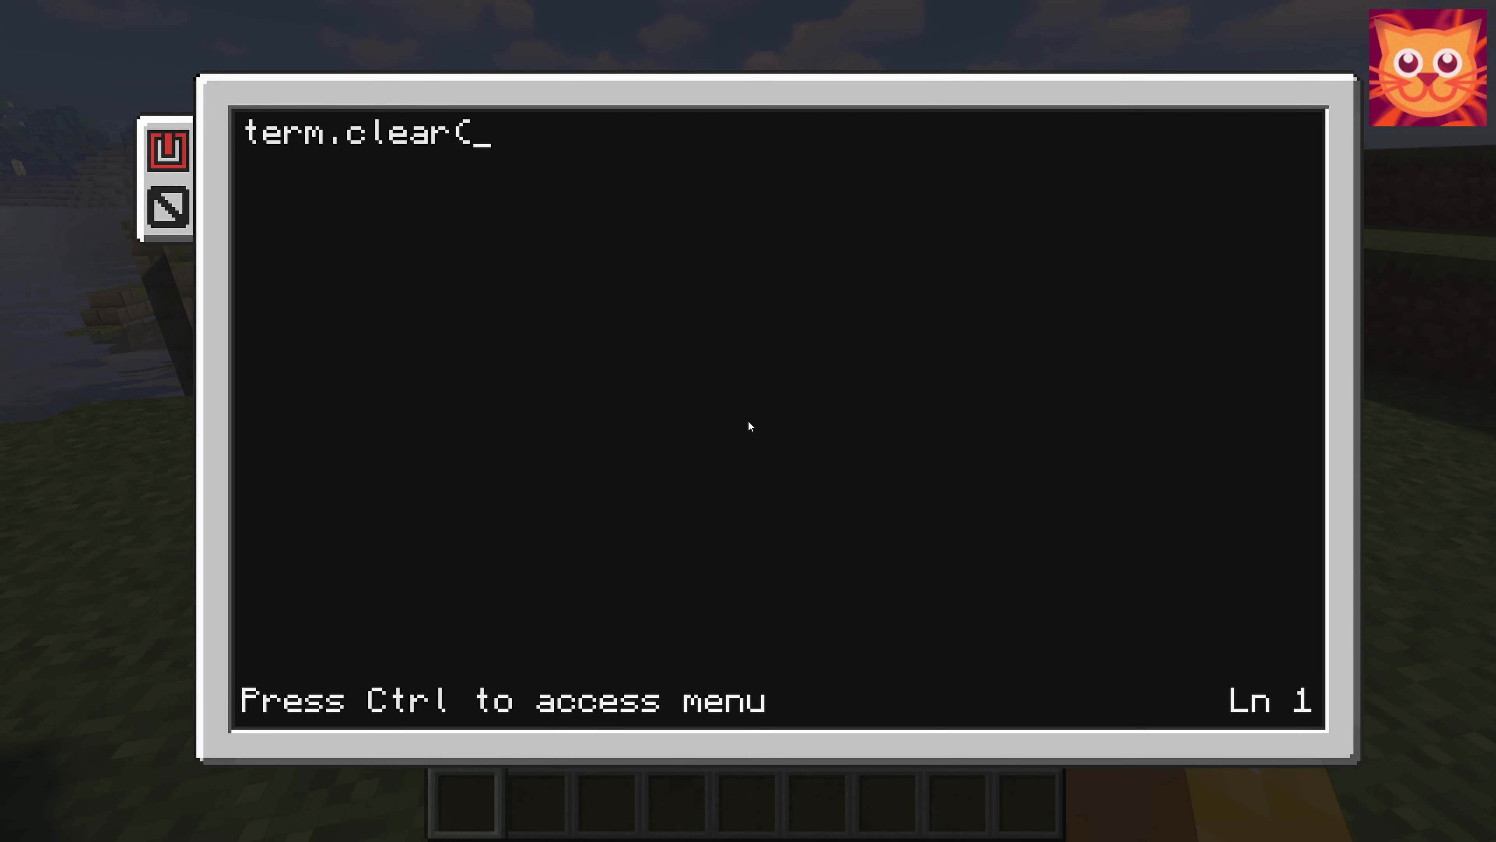
{"action": "type", "text": ")"}
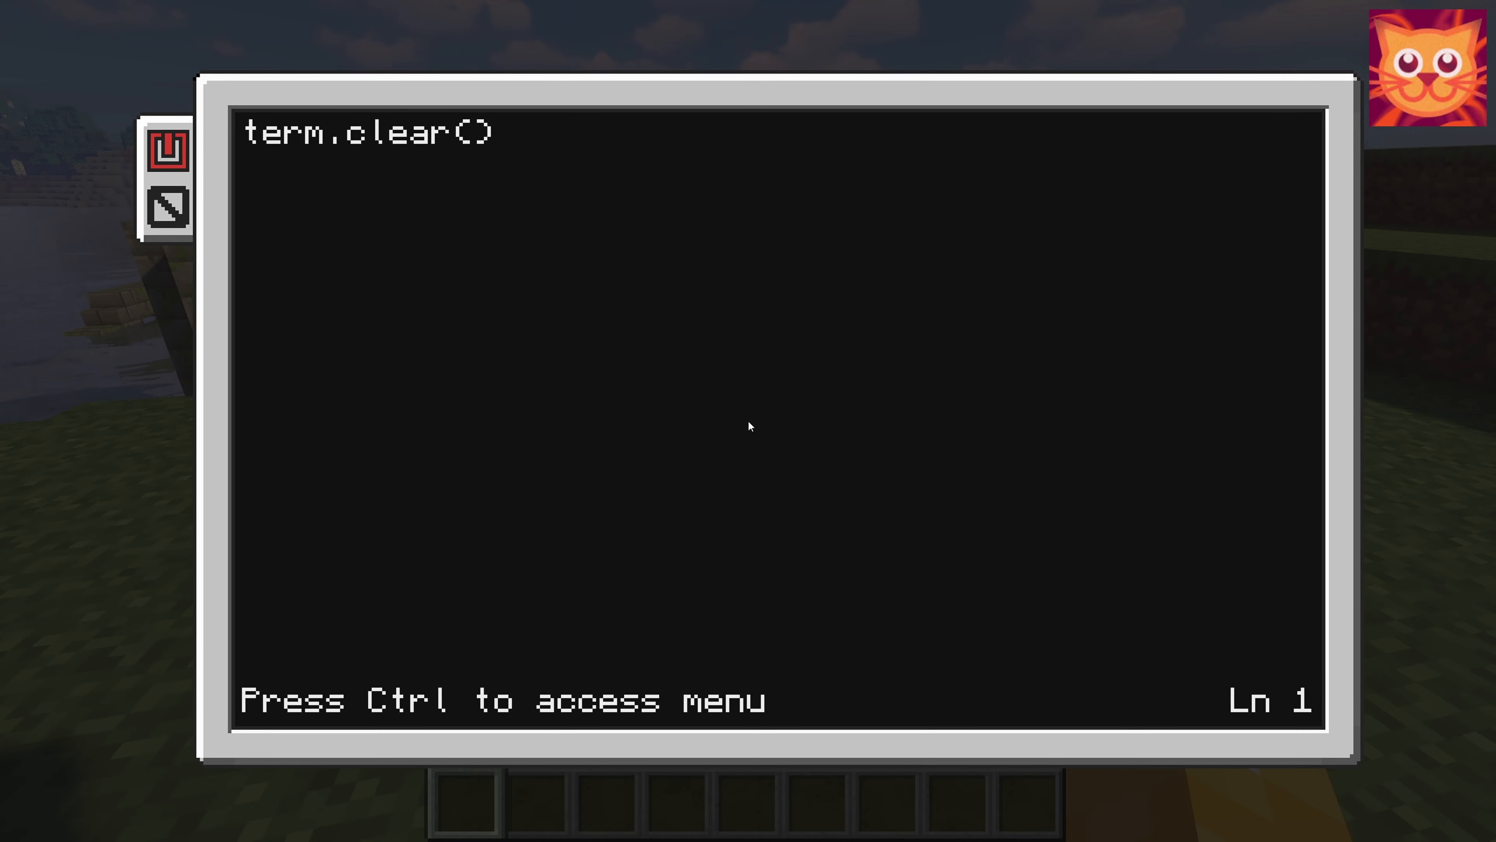
{"action": "type", "text": "--"}
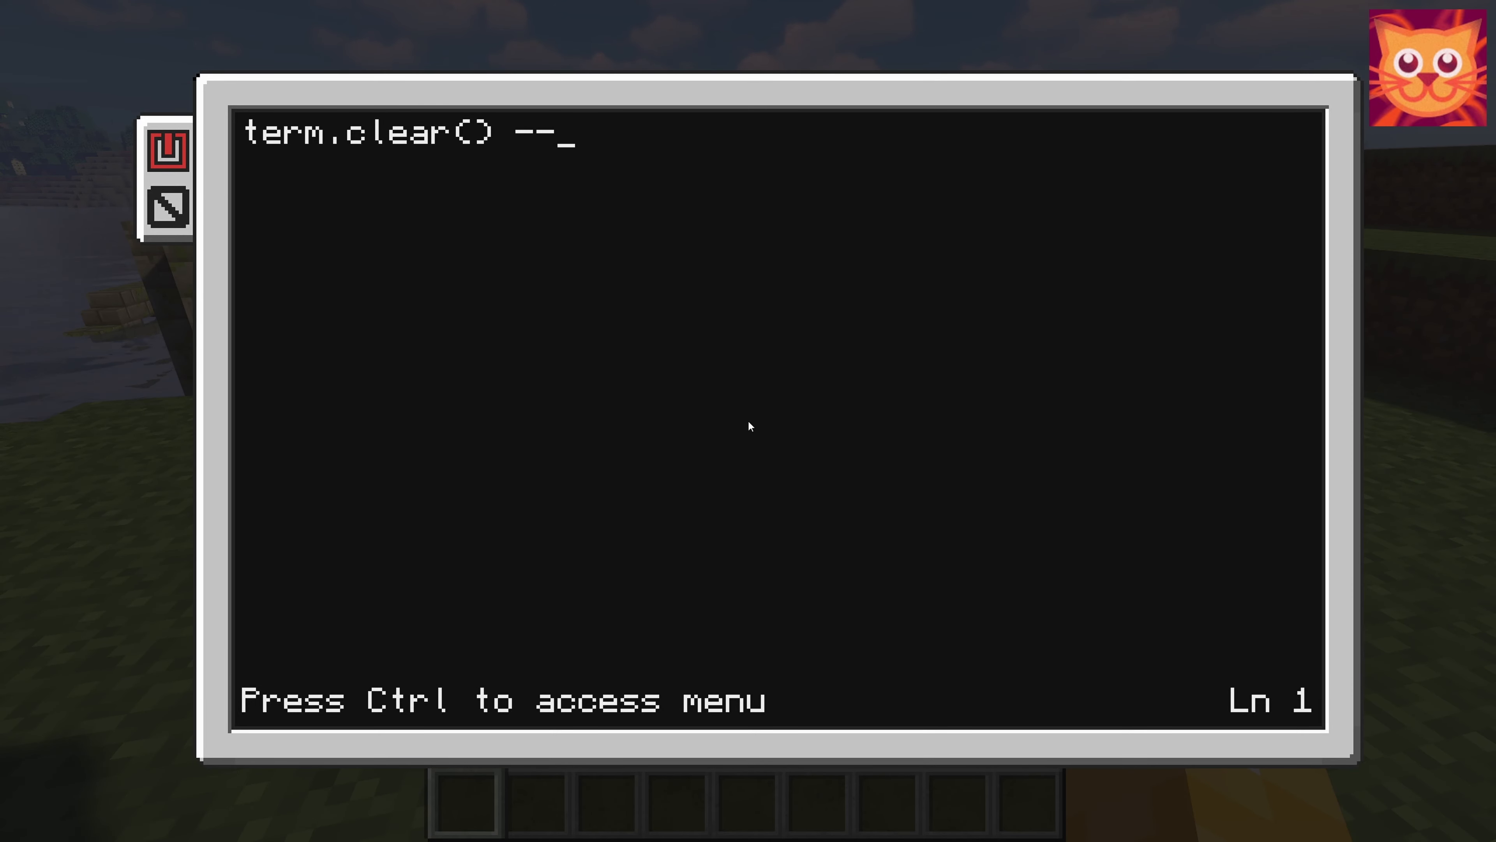
{"action": "type", "text": "cl"}
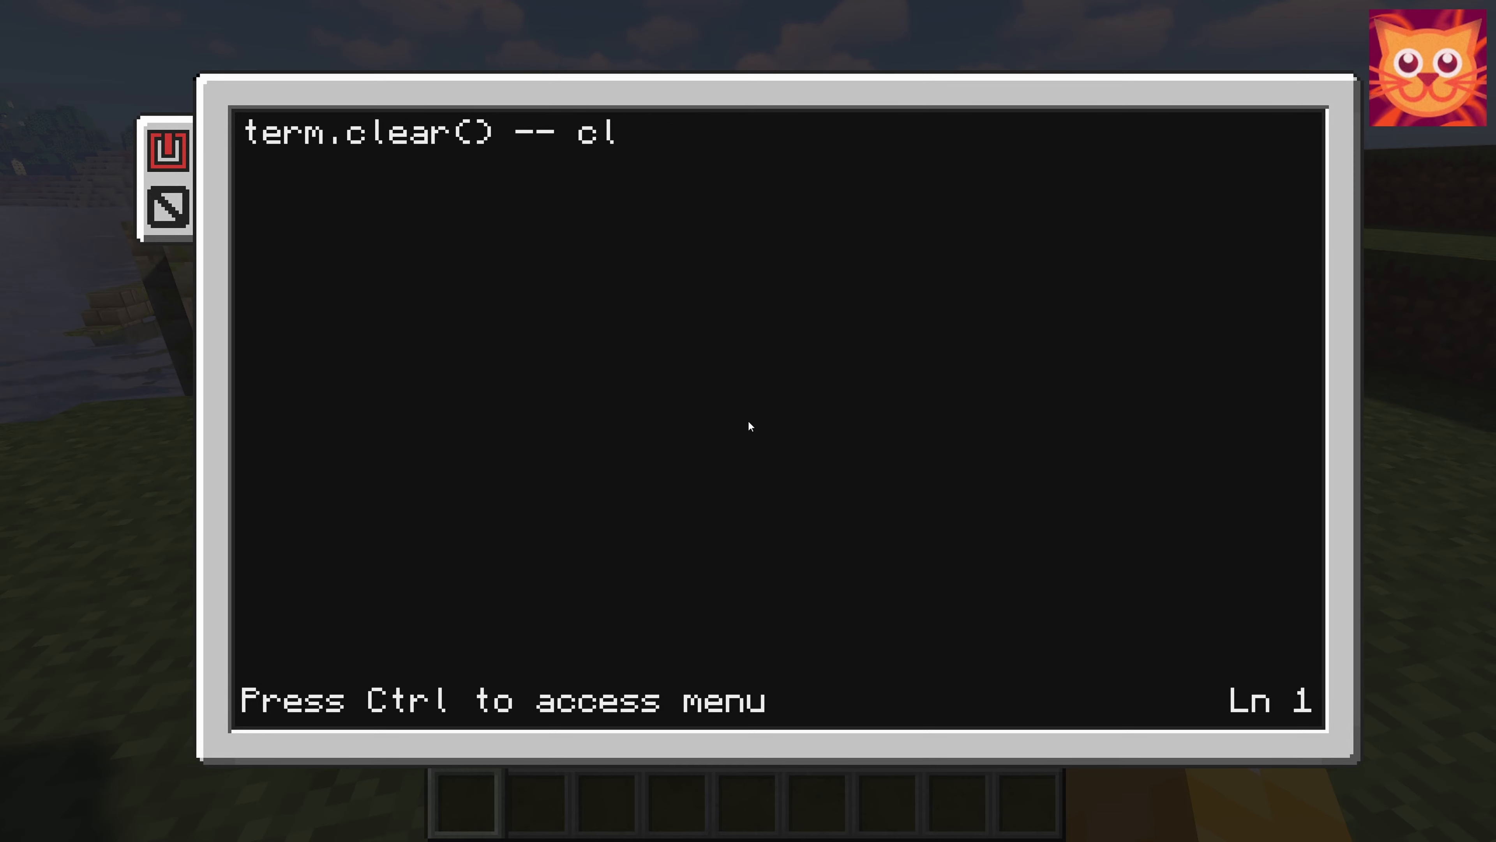
{"action": "type", "text": "ear th"}
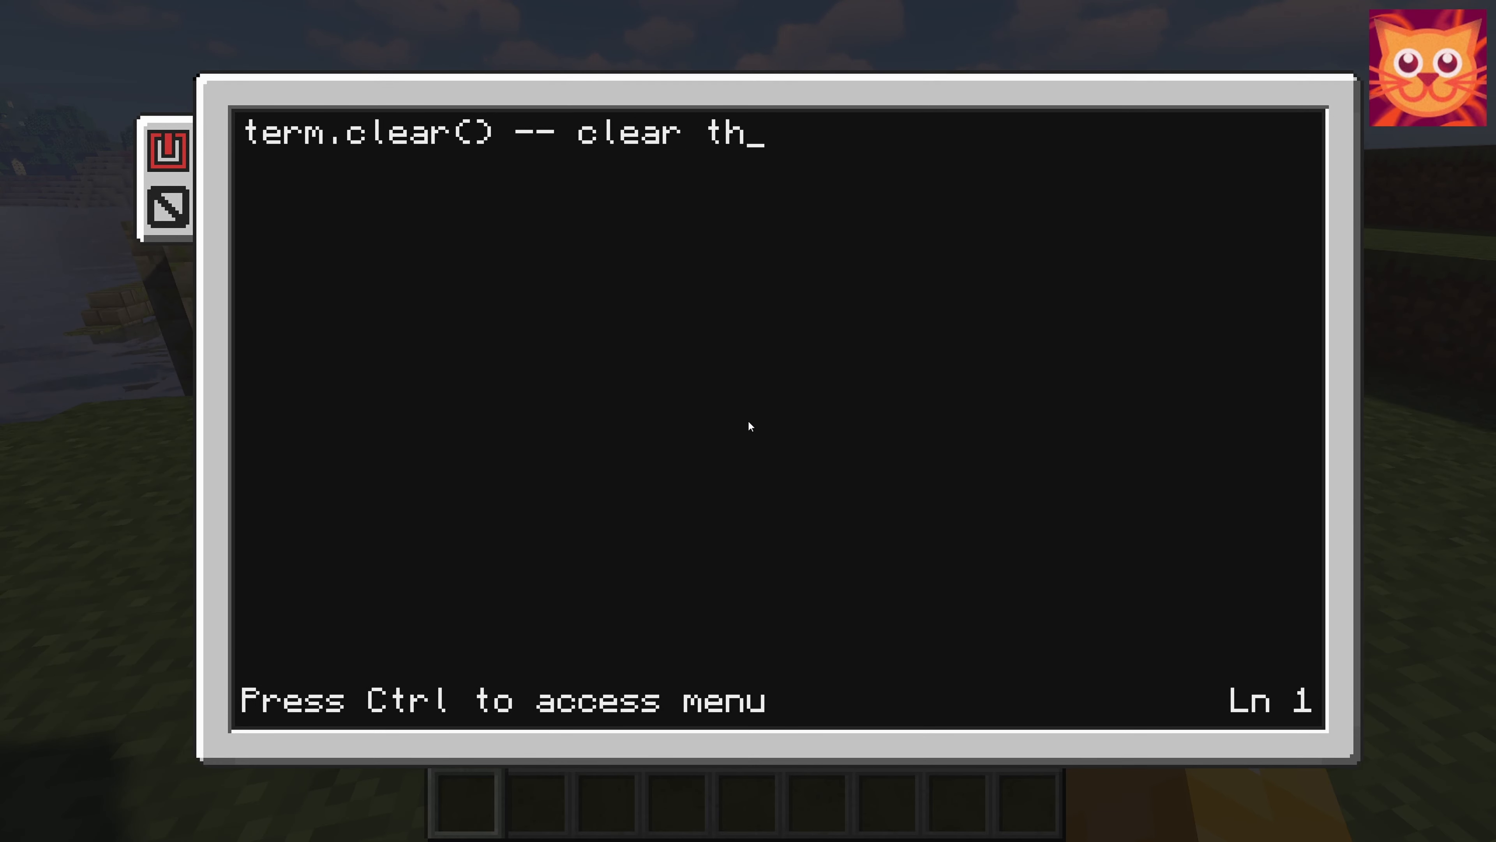
{"action": "type", "text": "e"}
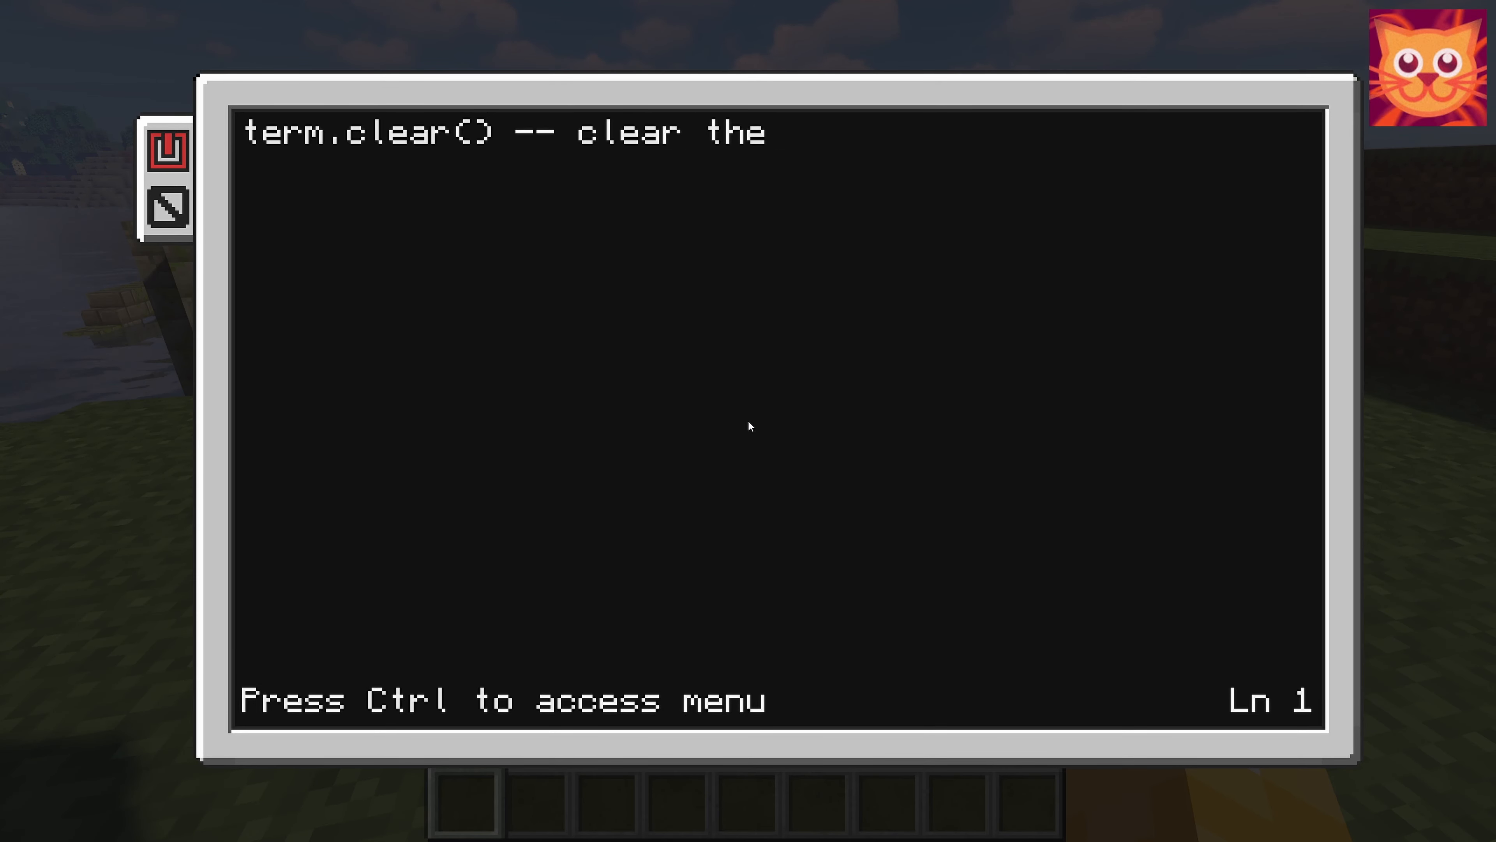
{"action": "type", "text": "screen"}
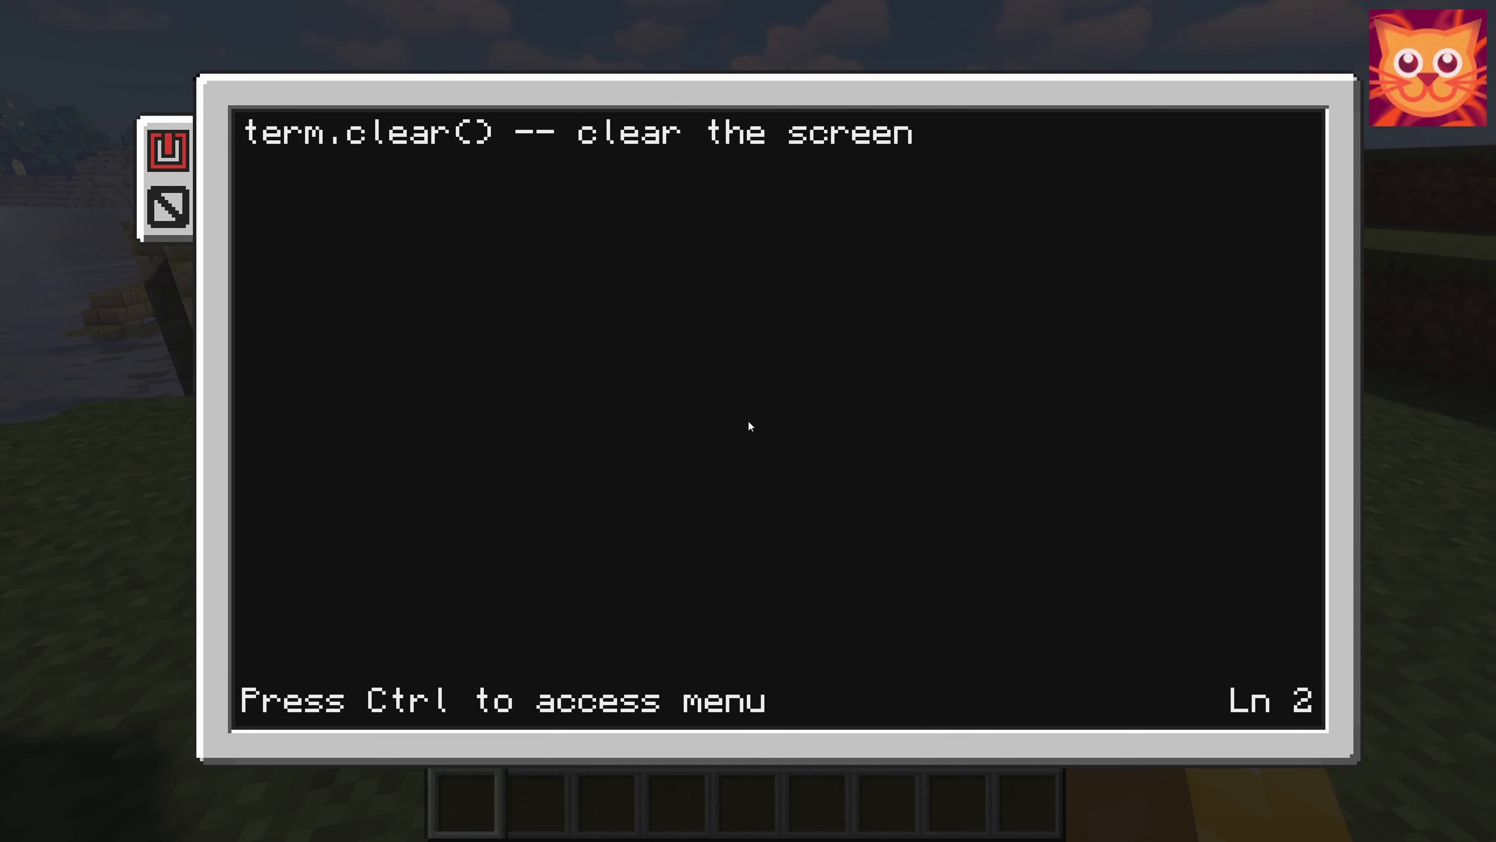
- Write line 2 as term.setCursorPos(1,1) -- set cursor at top/left
{"action": "type", "text": "term."}
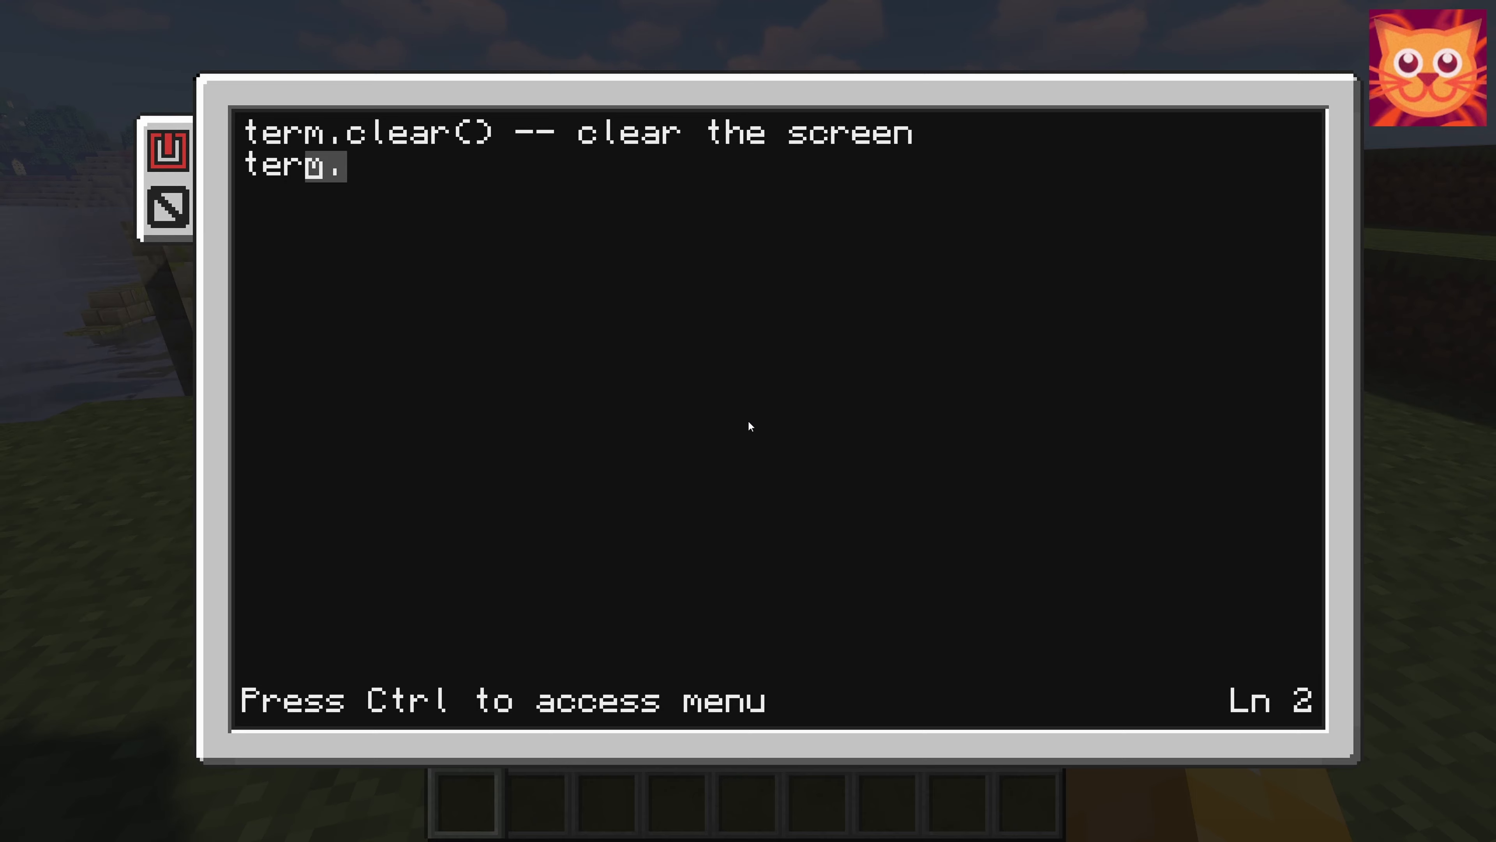
{"action": "type", "text": ".blit("}
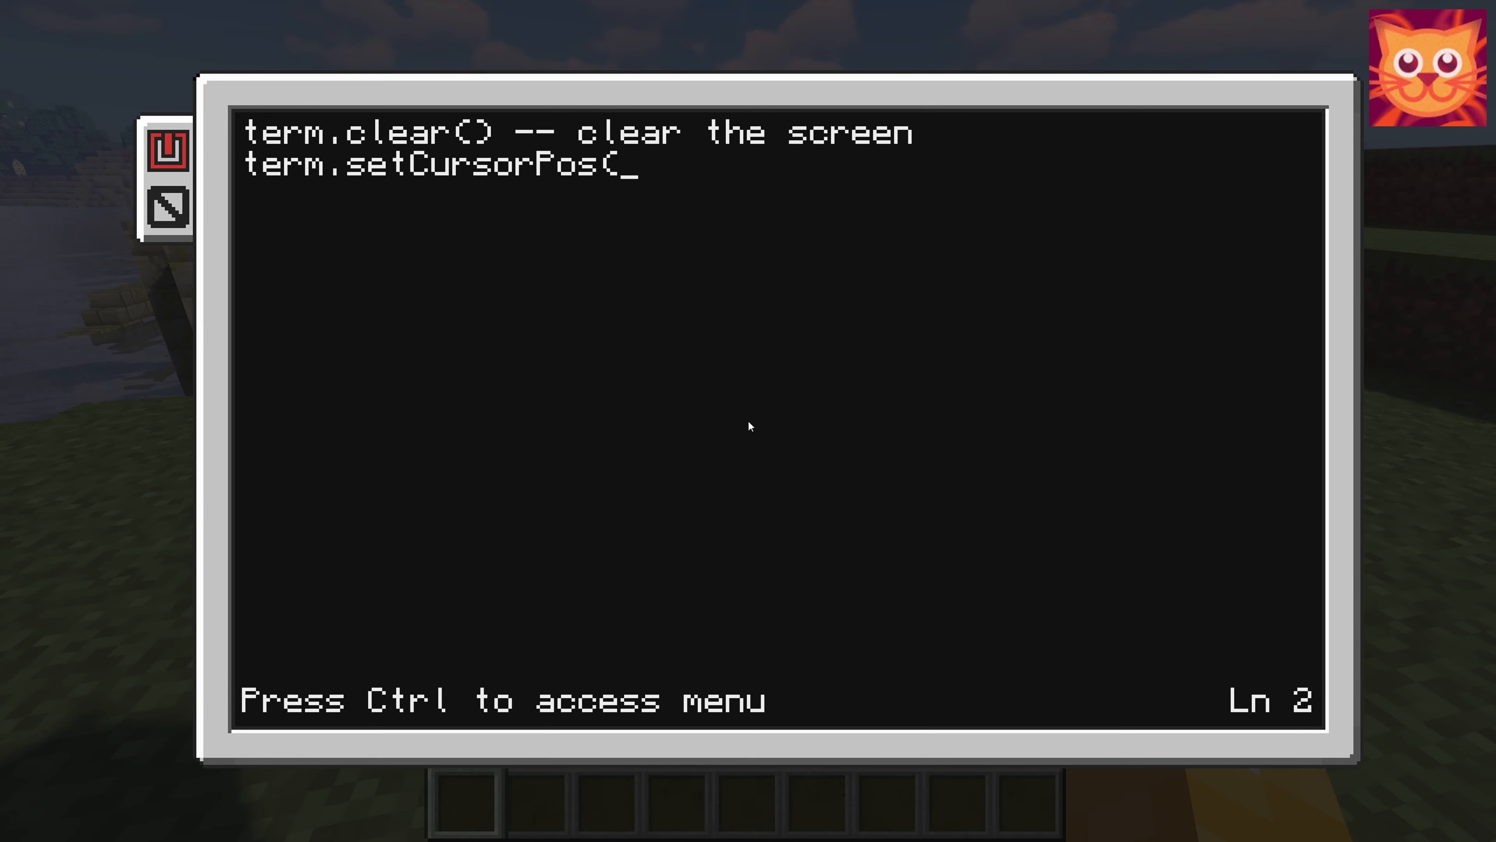
{"action": "type", "text": "1,1) --"}
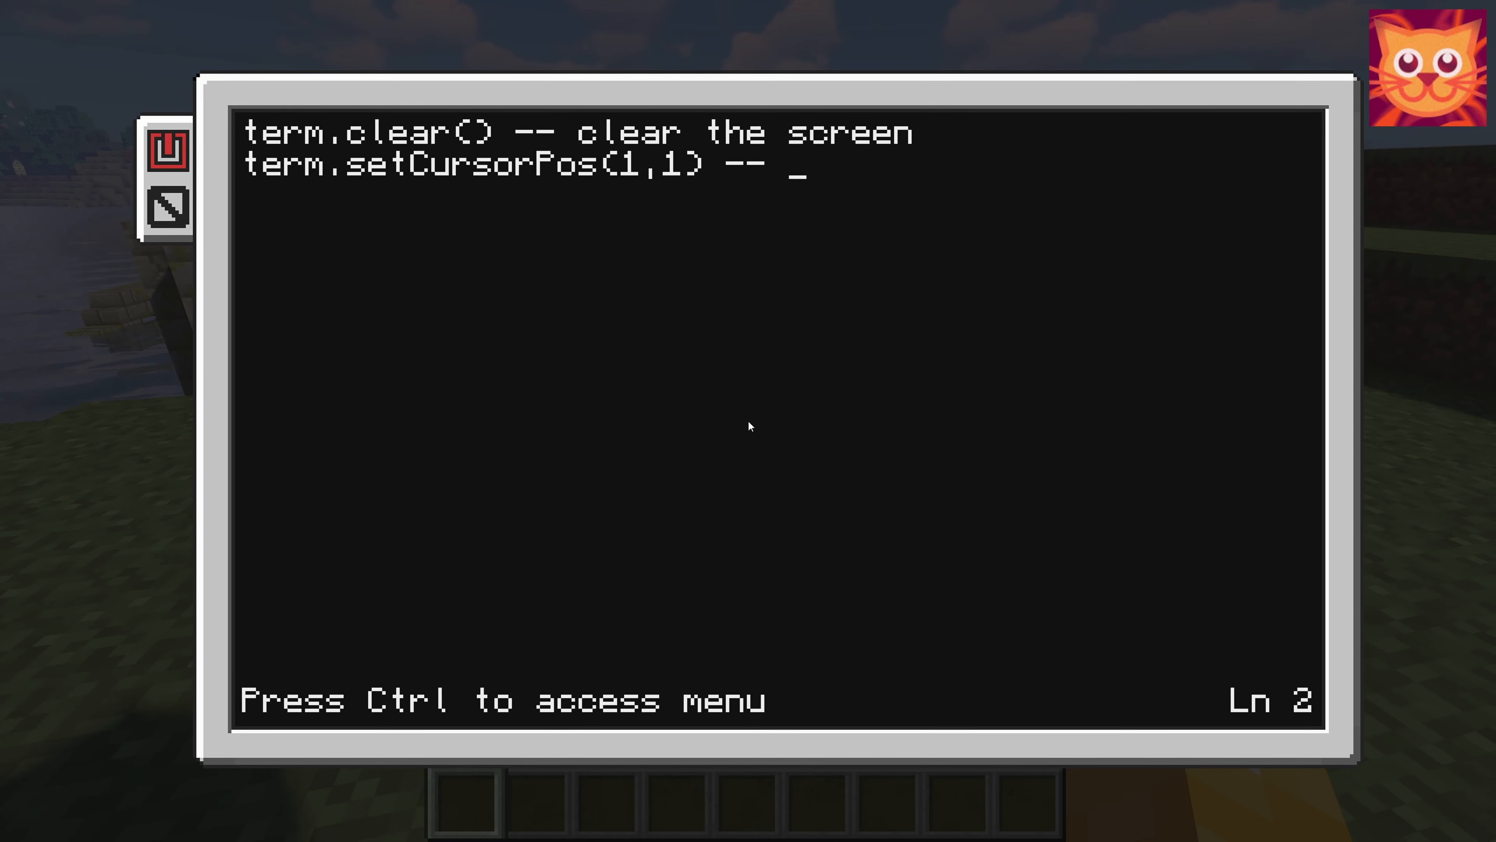
{"action": "type", "text": "set"}
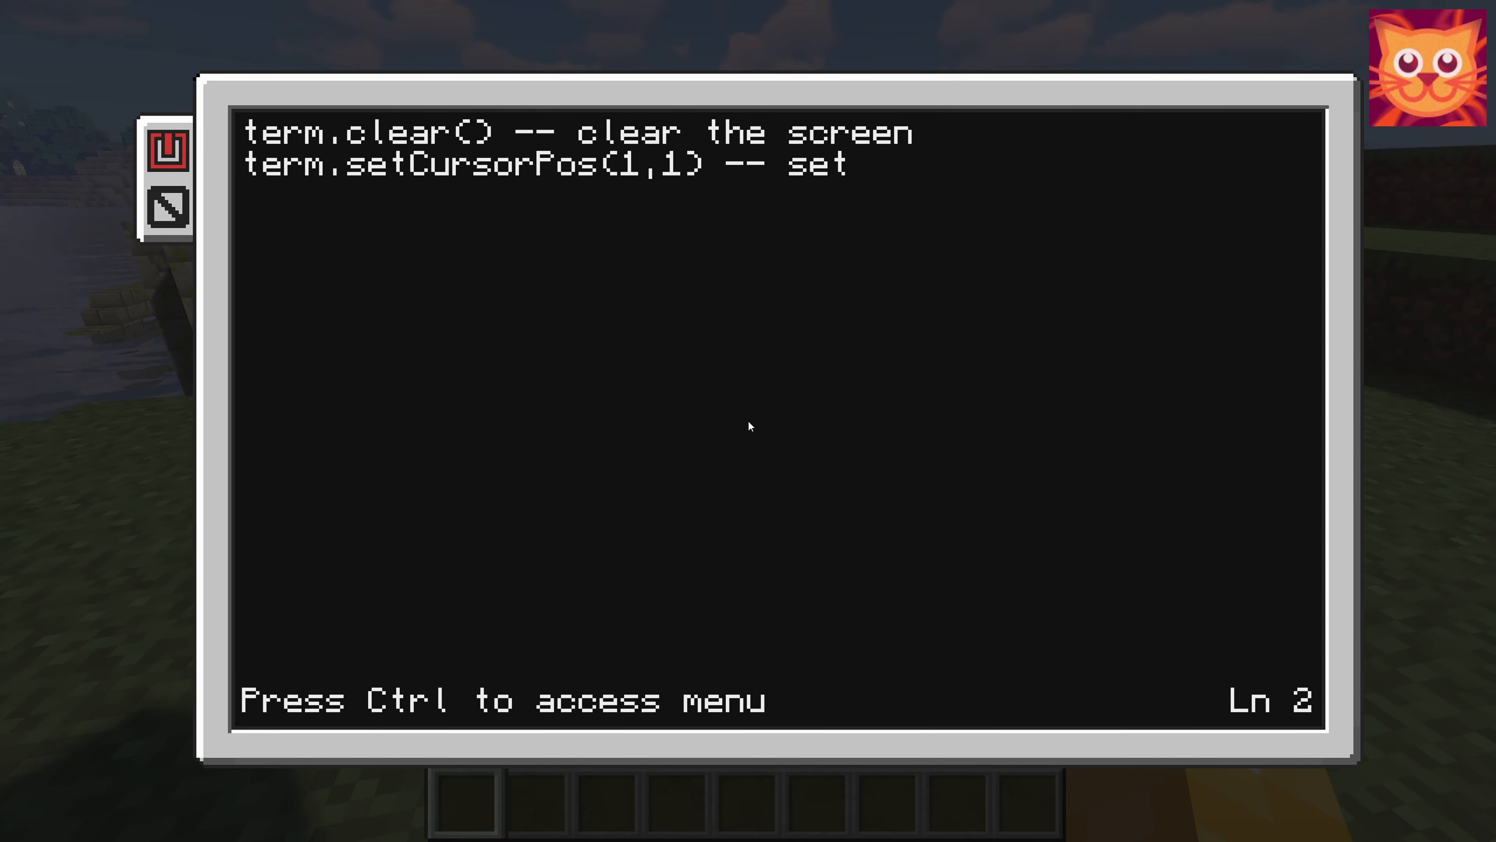
{"action": "type", "text": "curs"}
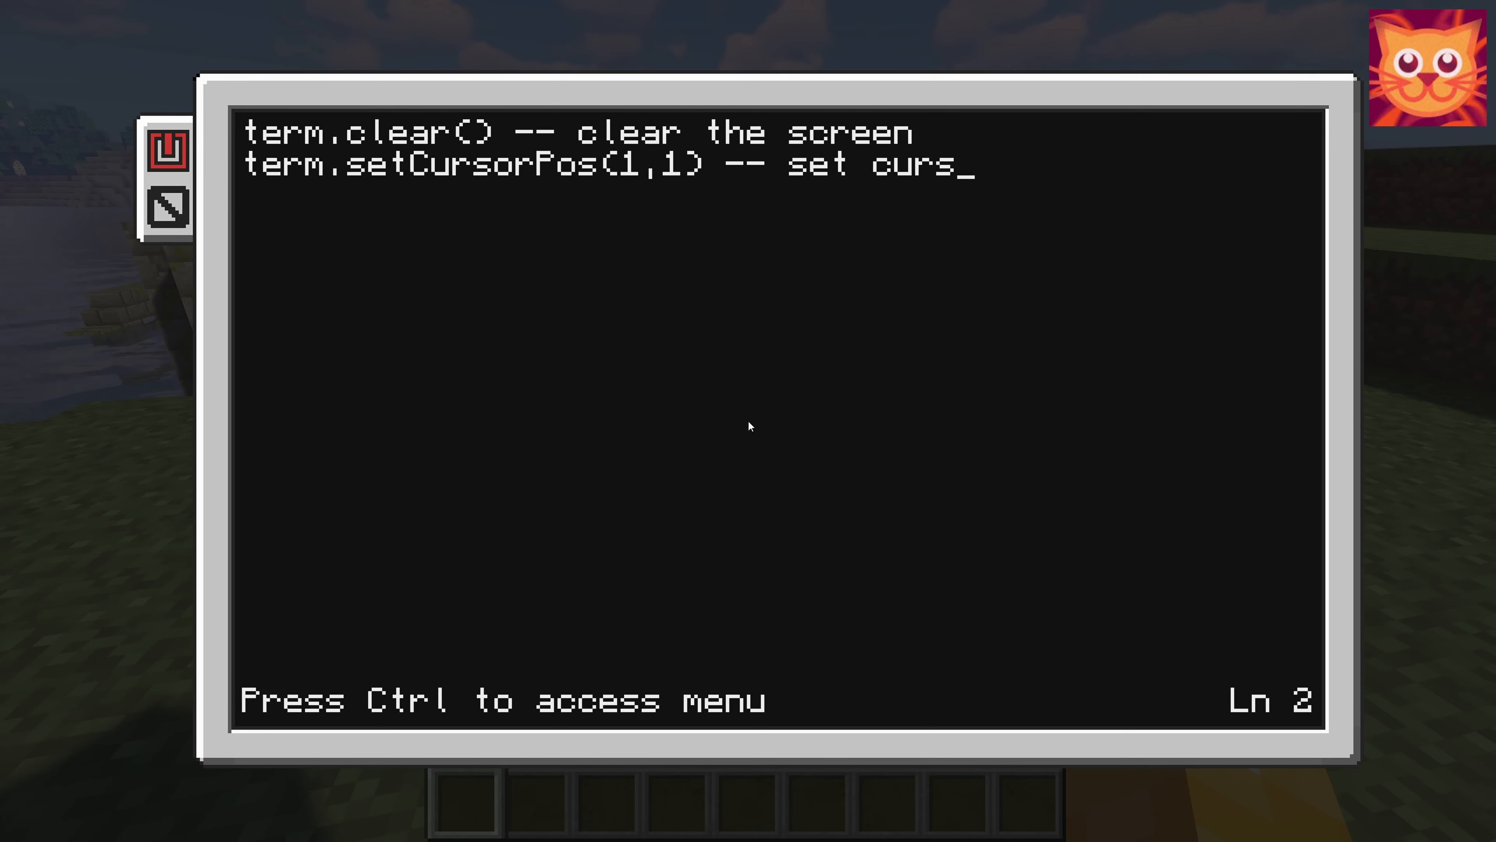
{"action": "type", "text": "or arg."}
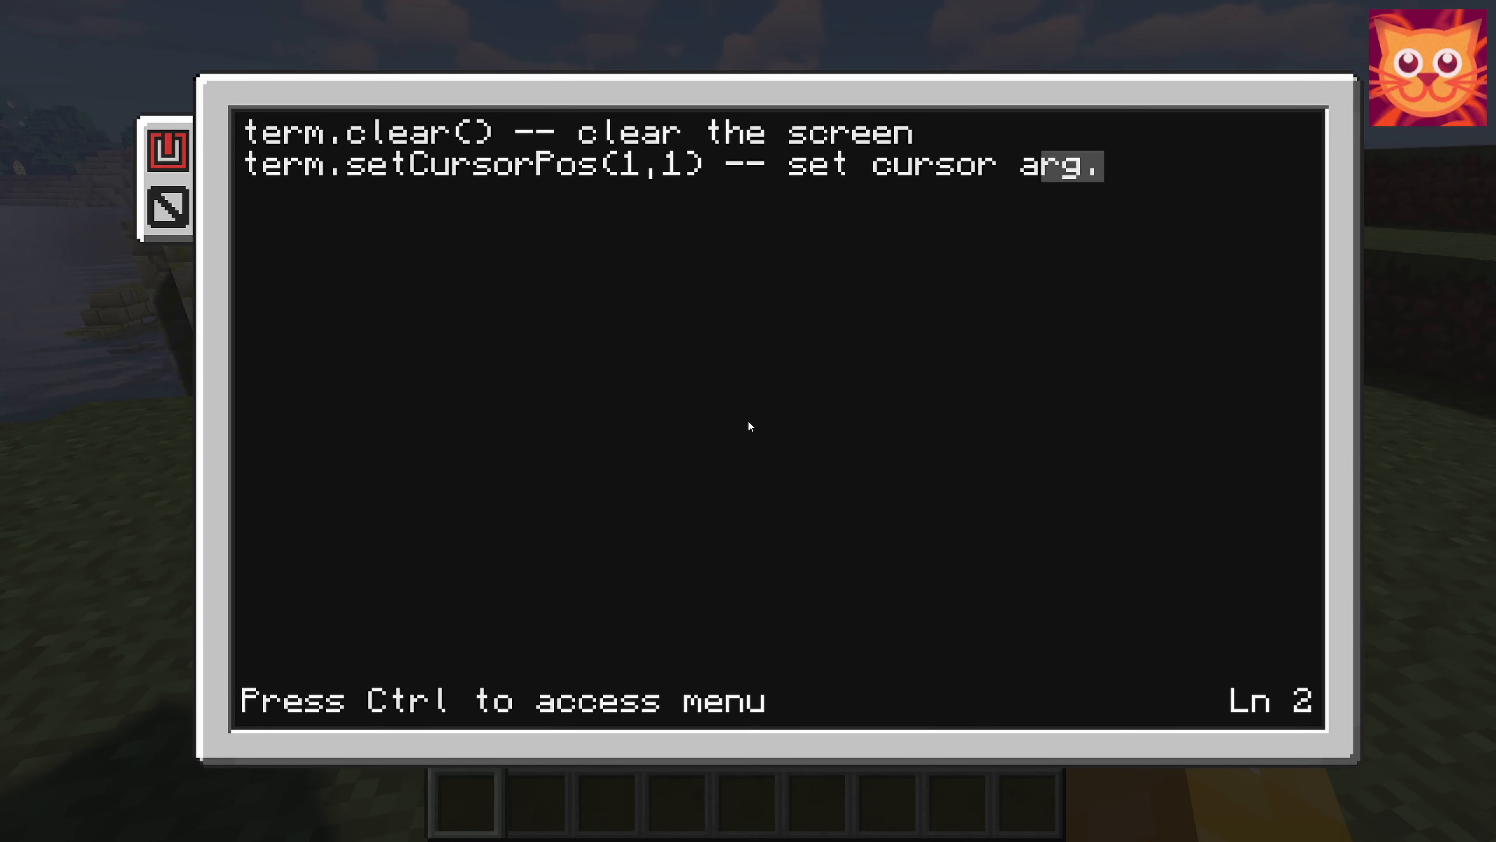
{"action": "type", "text": "at table."}
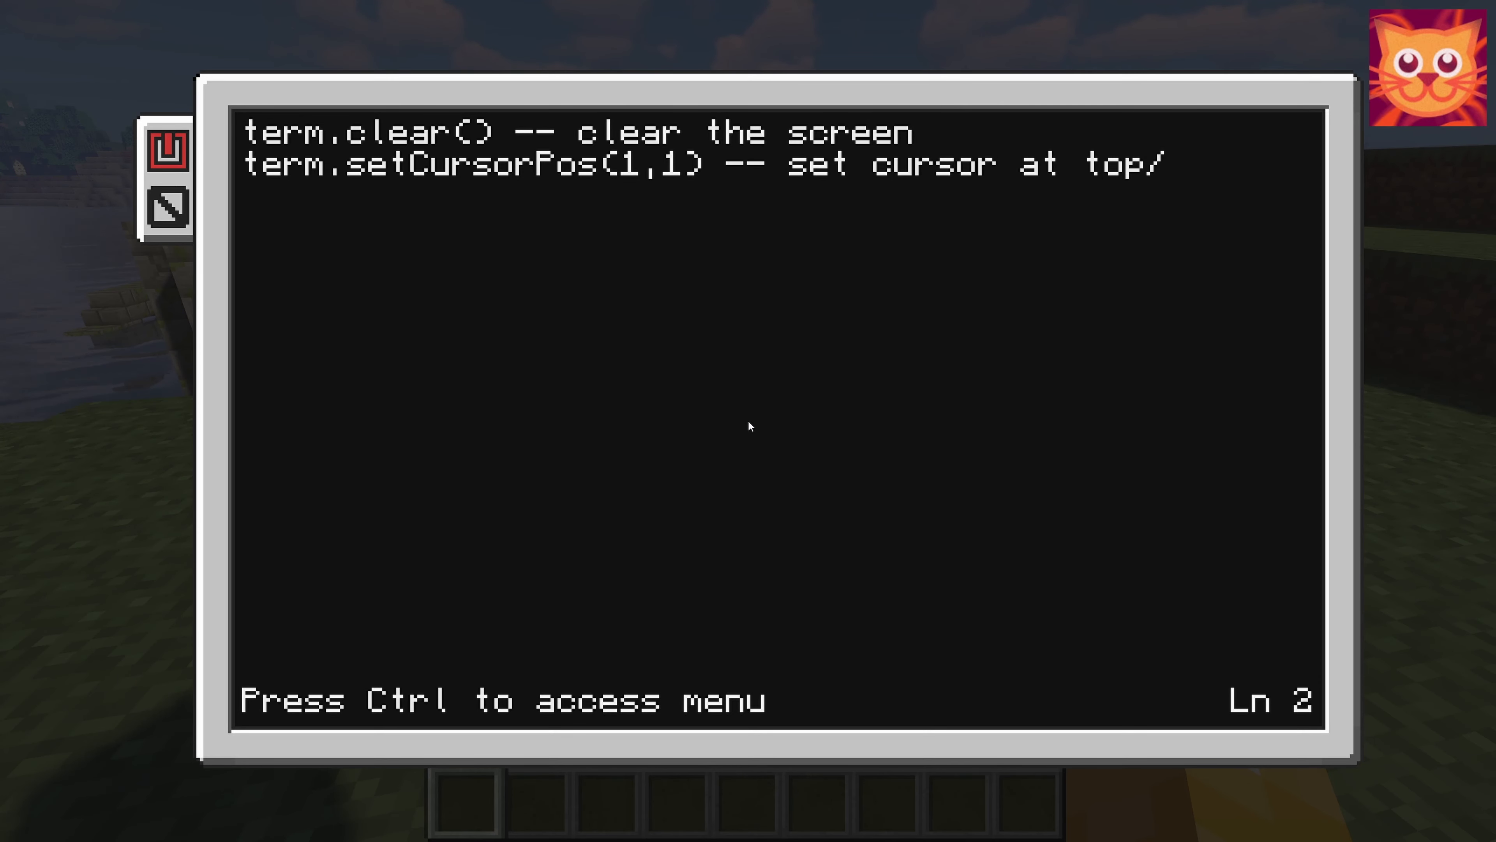
{"action": "type", "text": "lef"}
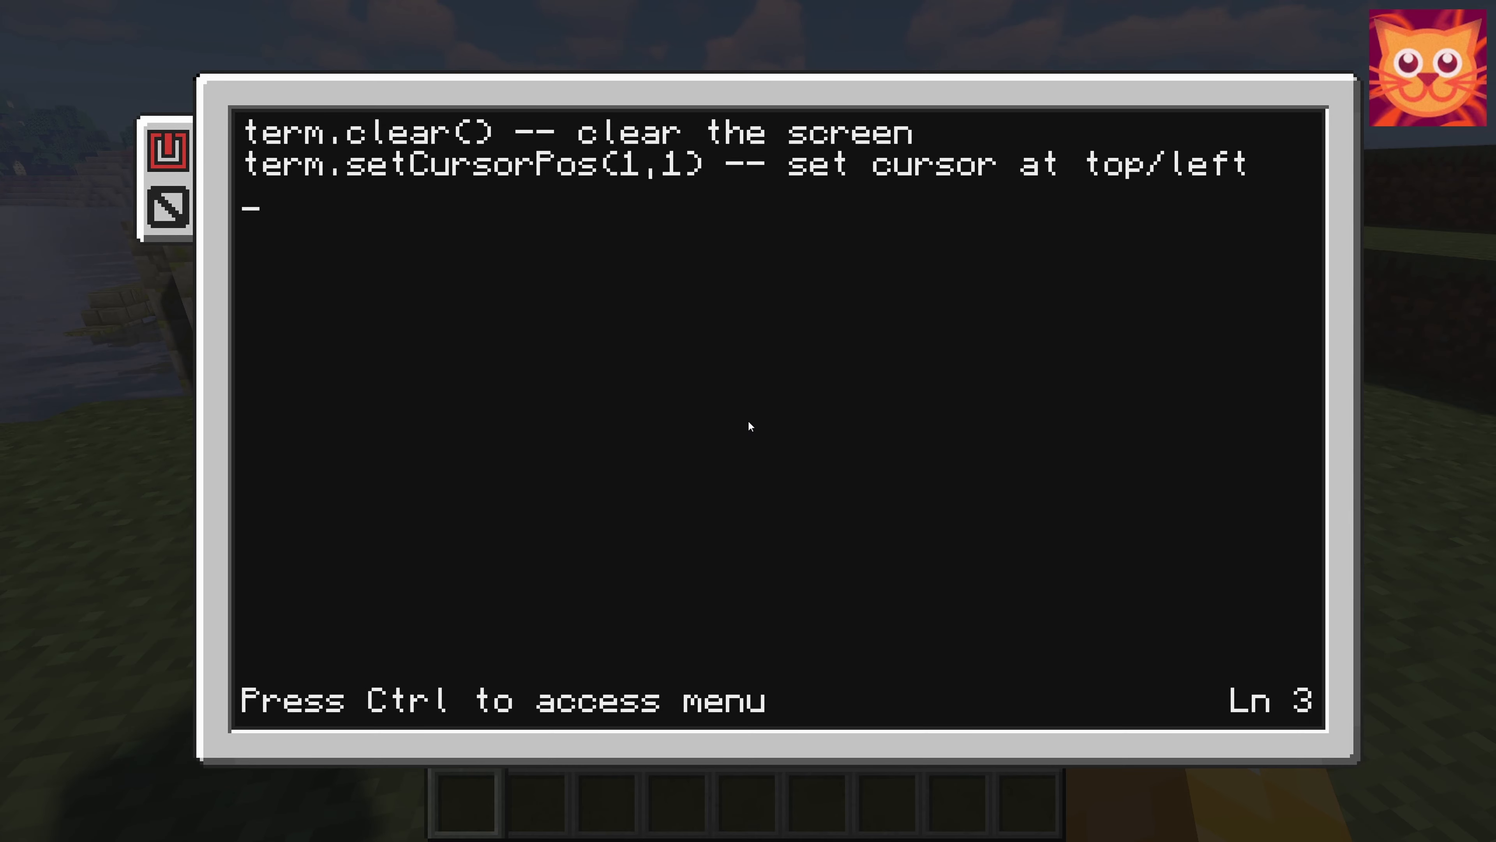
- Write line 3 as term.write("Pythagoras theorem") and start line 4
{"action": "type", "text": "term.write("}
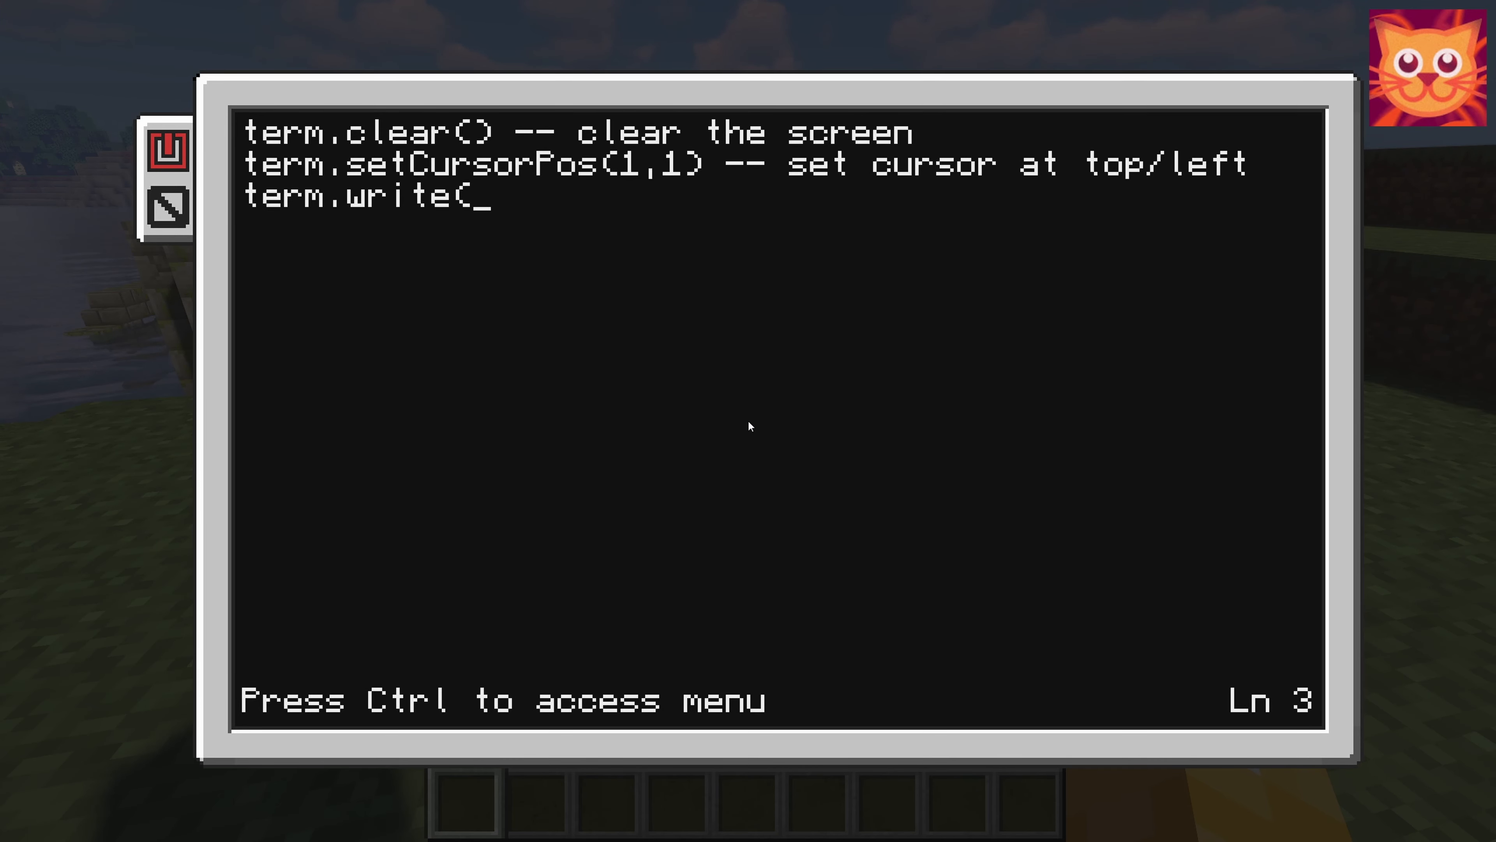
{"action": "type", "text": "\""}
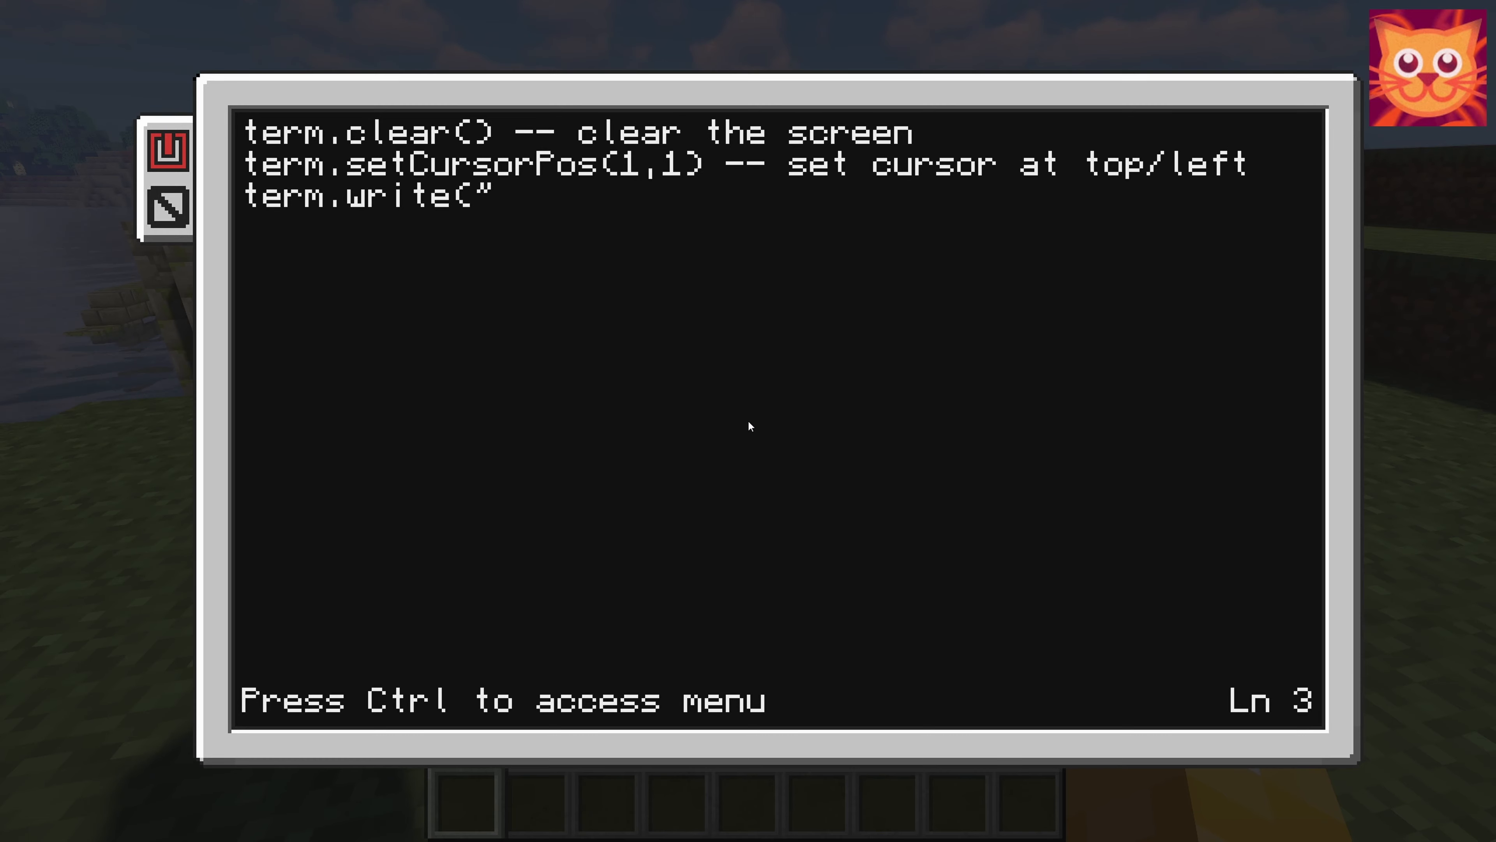
{"action": "type", "text": "Pyt"}
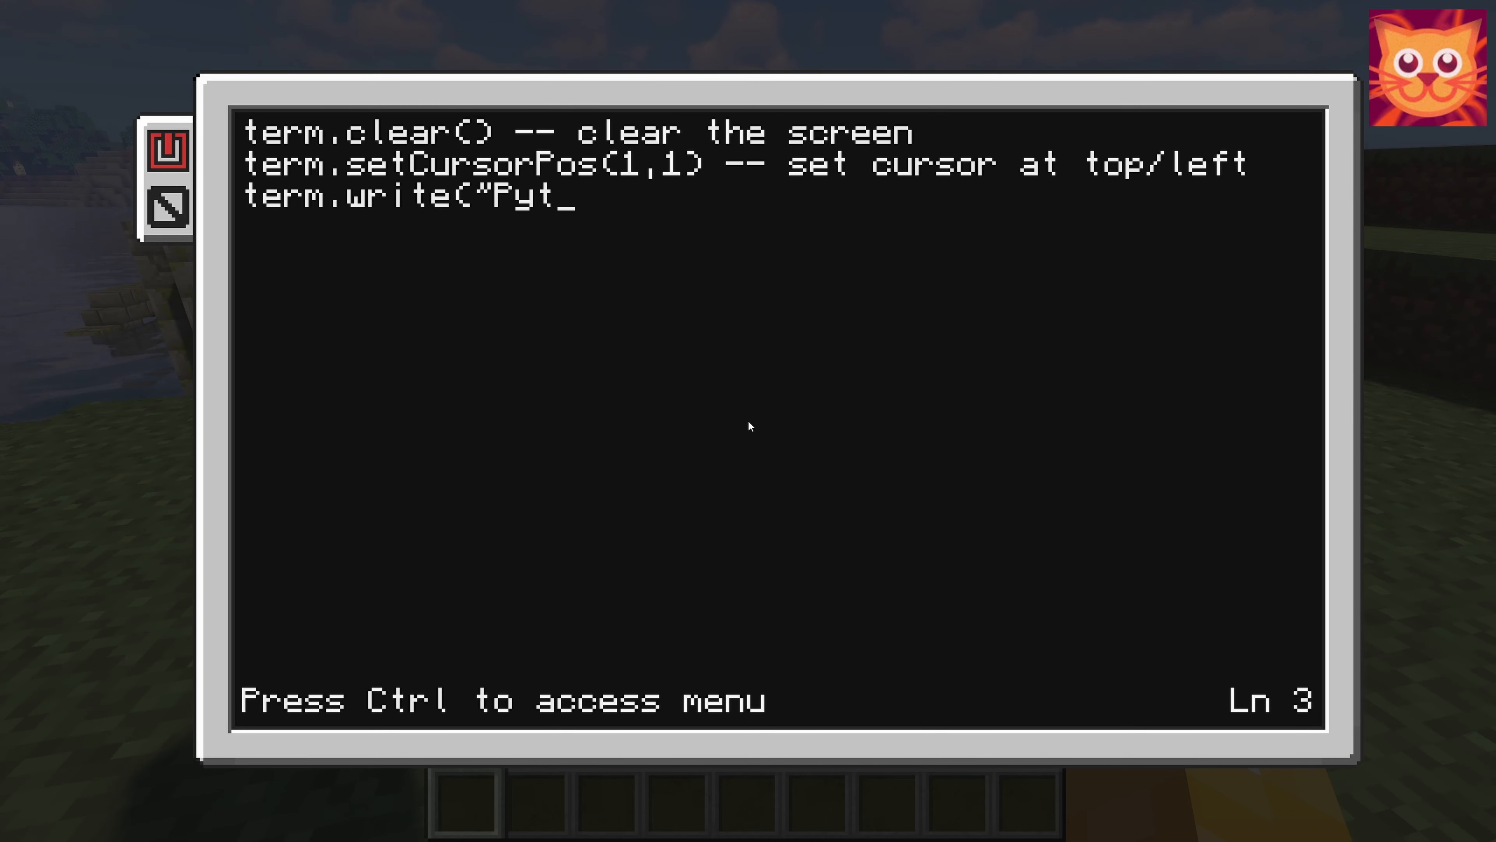
{"action": "type", "text": "hago"}
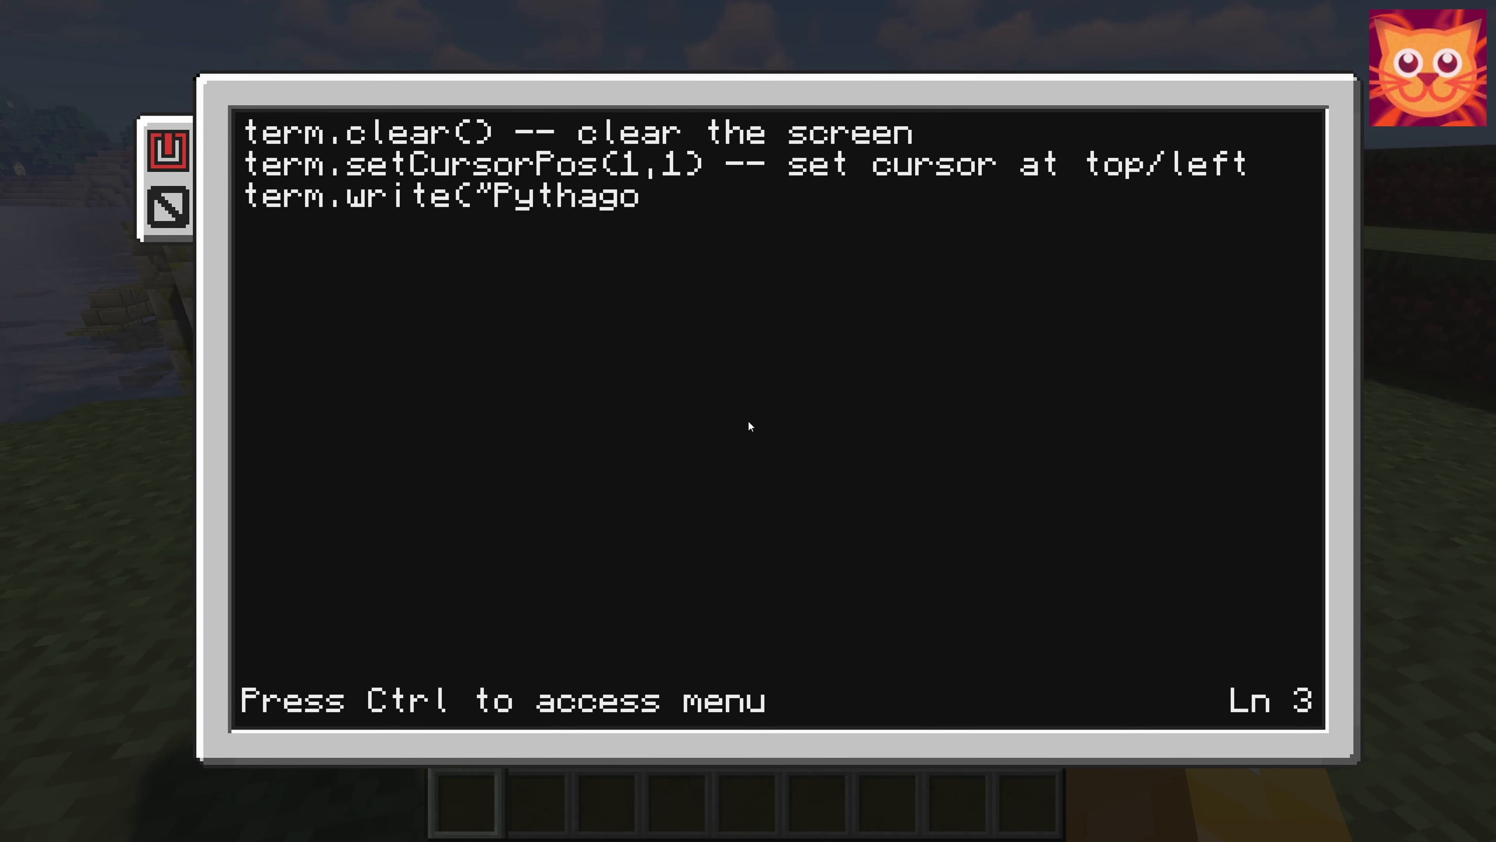
{"action": "type", "text": "ras"}
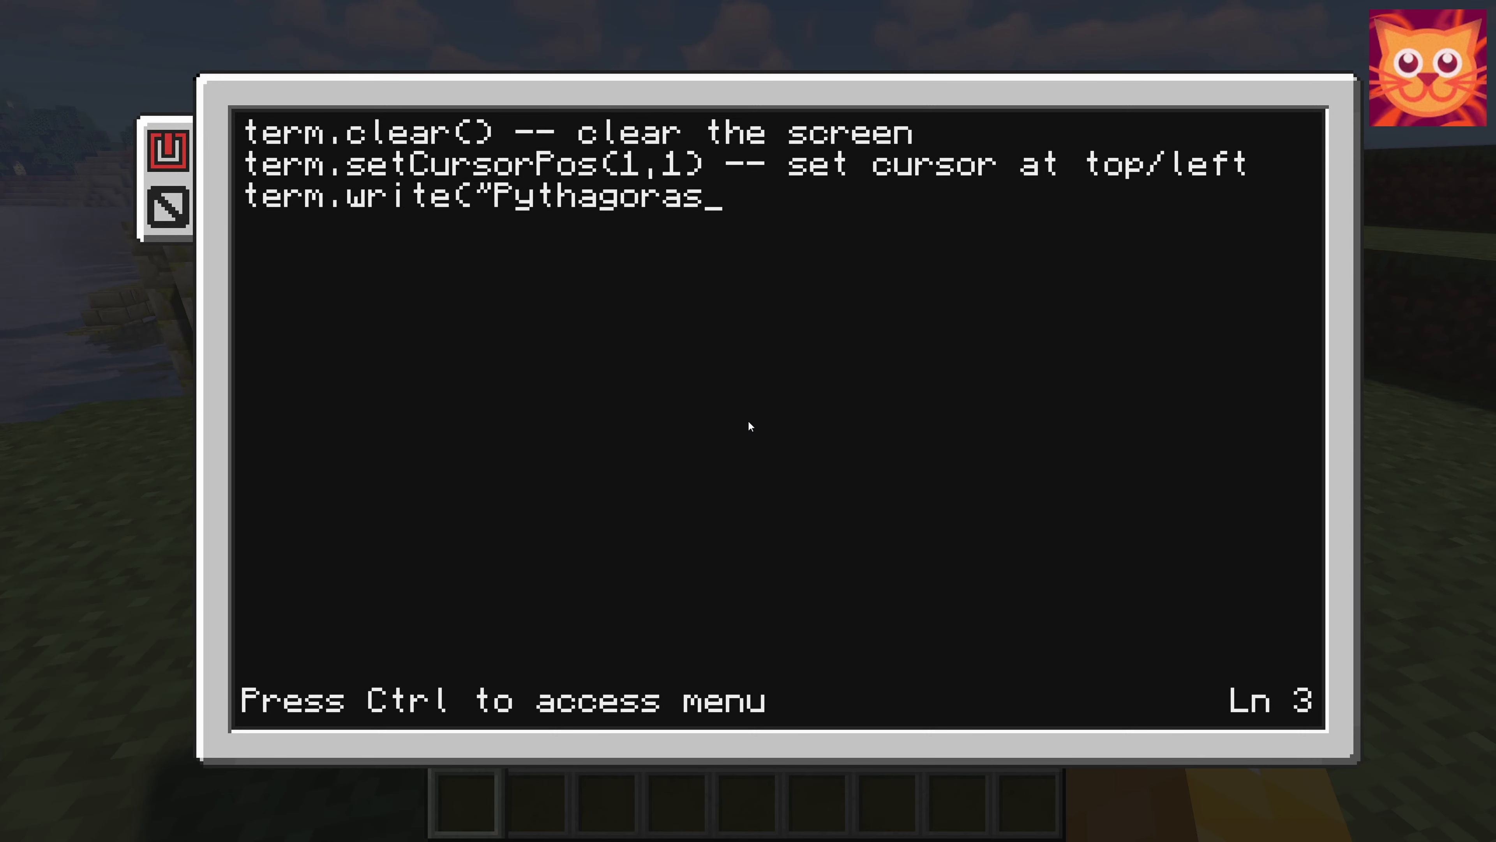
{"action": "type", "text": "th"}
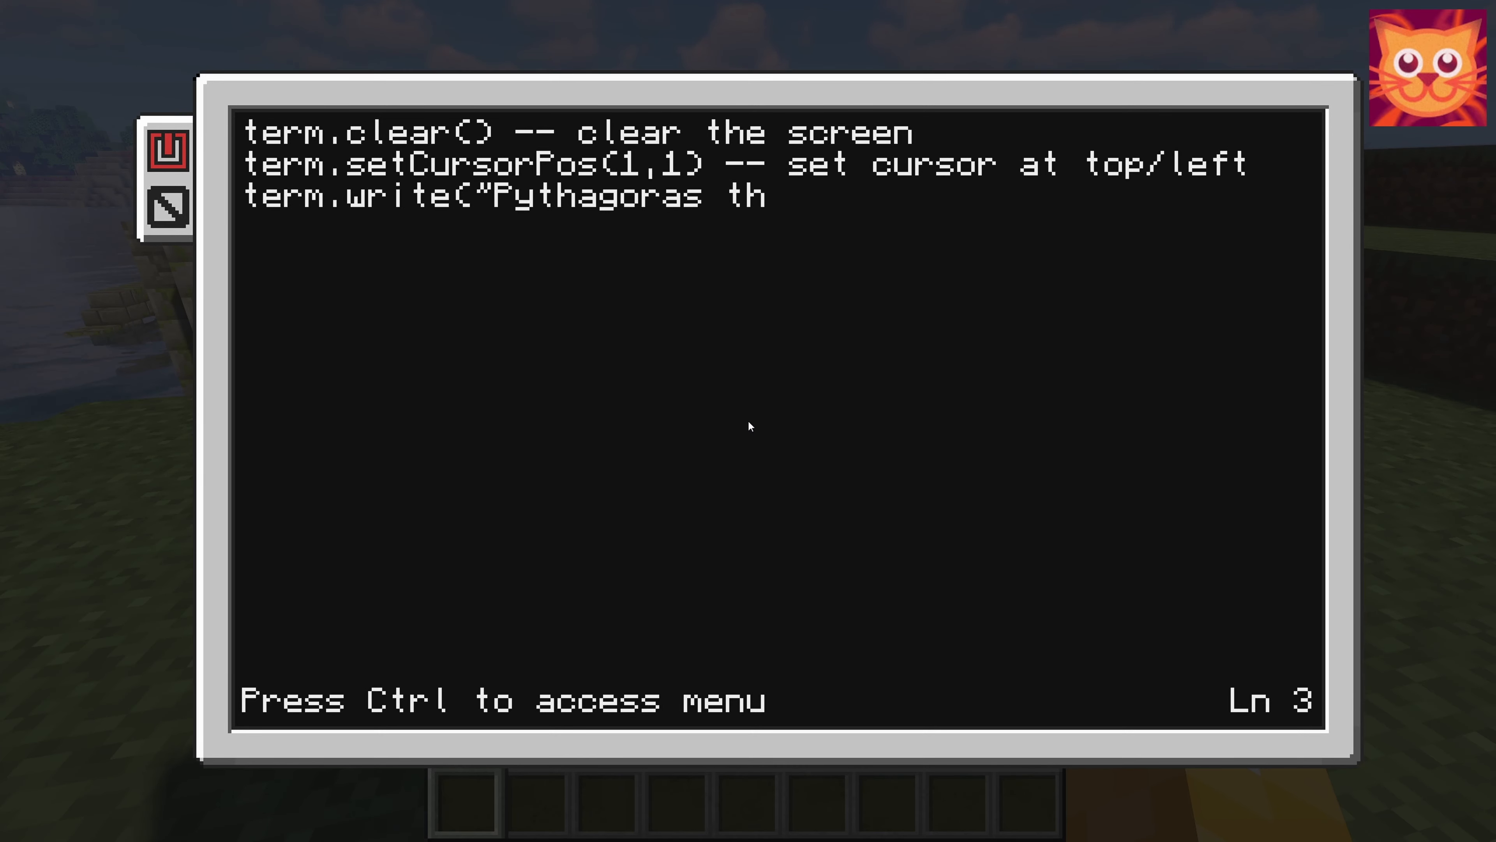
{"action": "type", "text": "eore"}
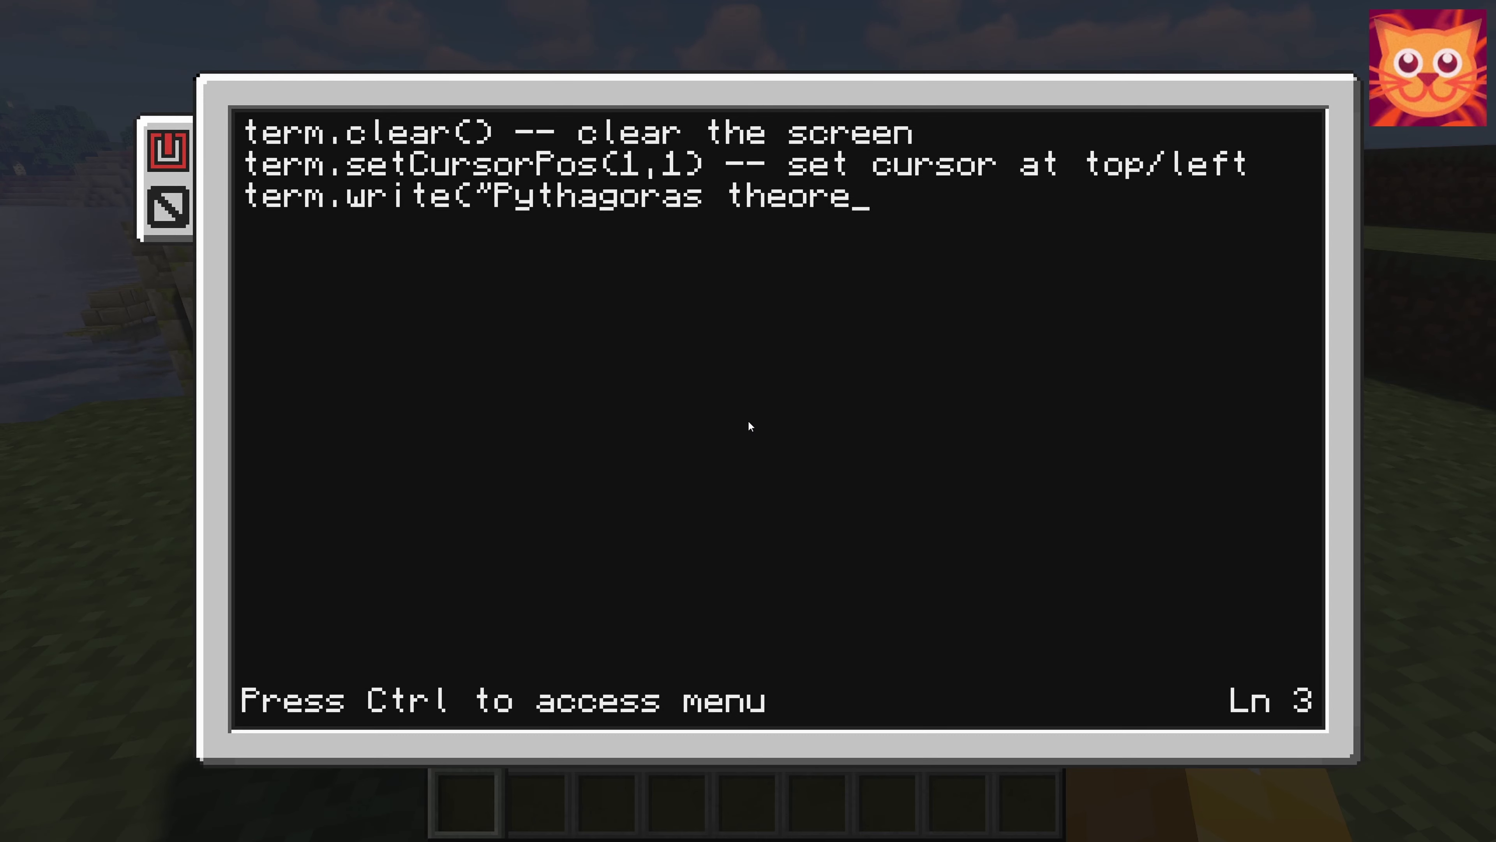
{"action": "type", "text": "m"}
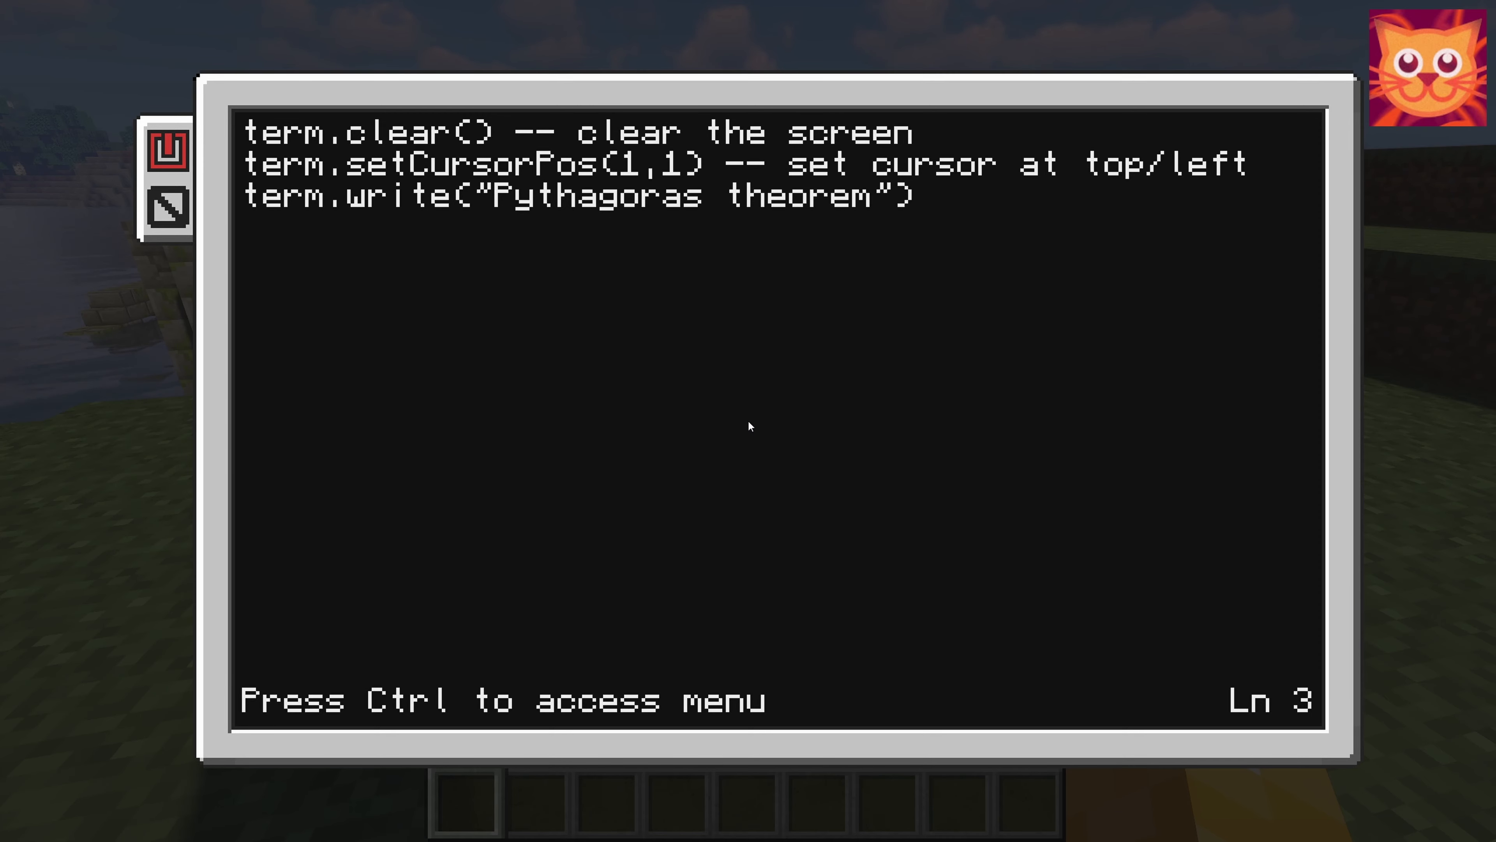
{"action": "key", "text": "Return"}
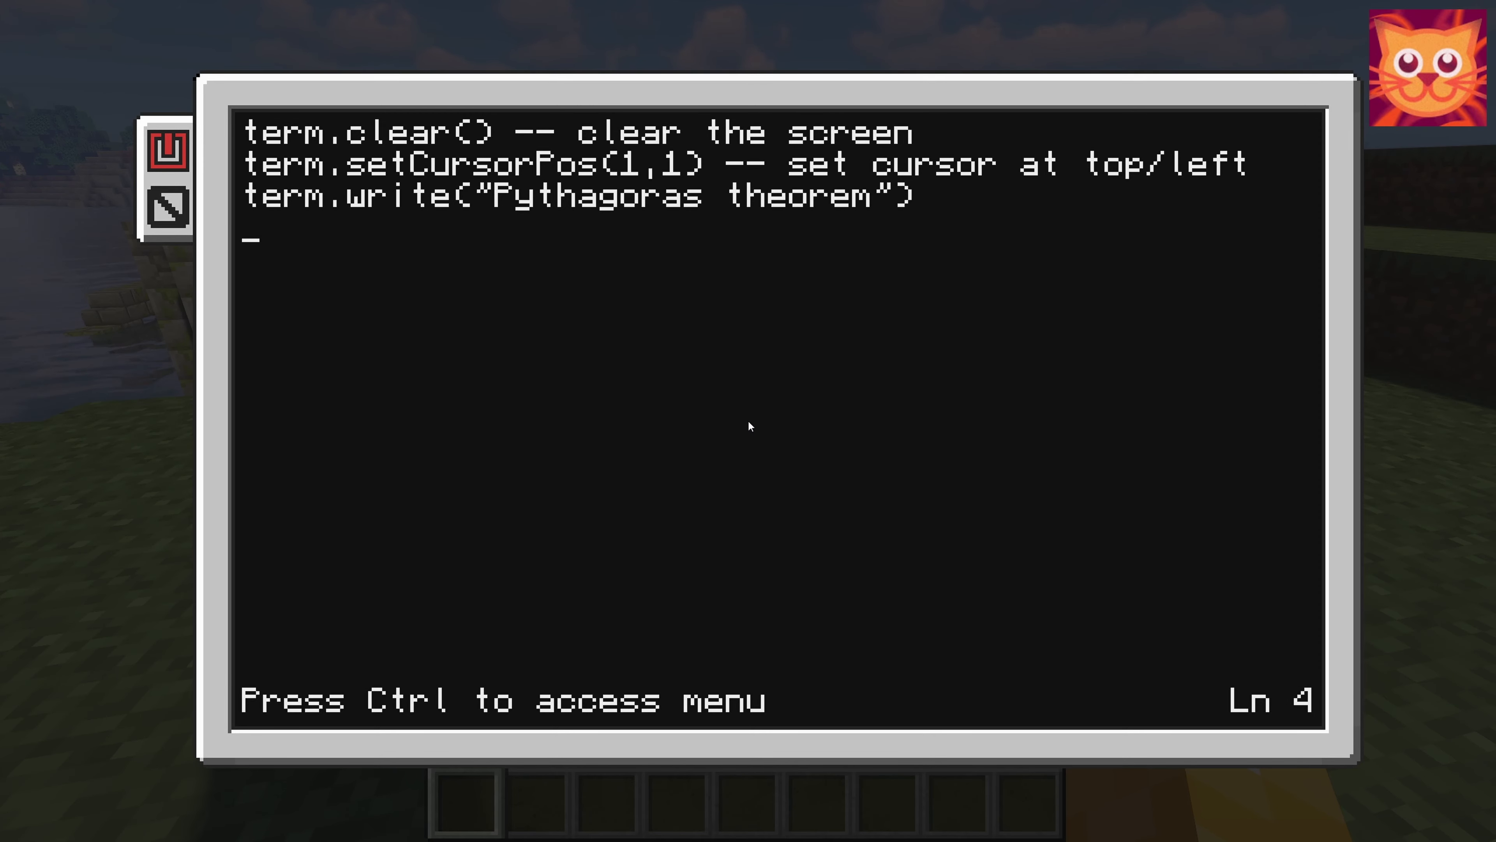
- Write term.setCursorPos(1,3) to move output to the third row
{"action": "type", "text": "term.blit("}
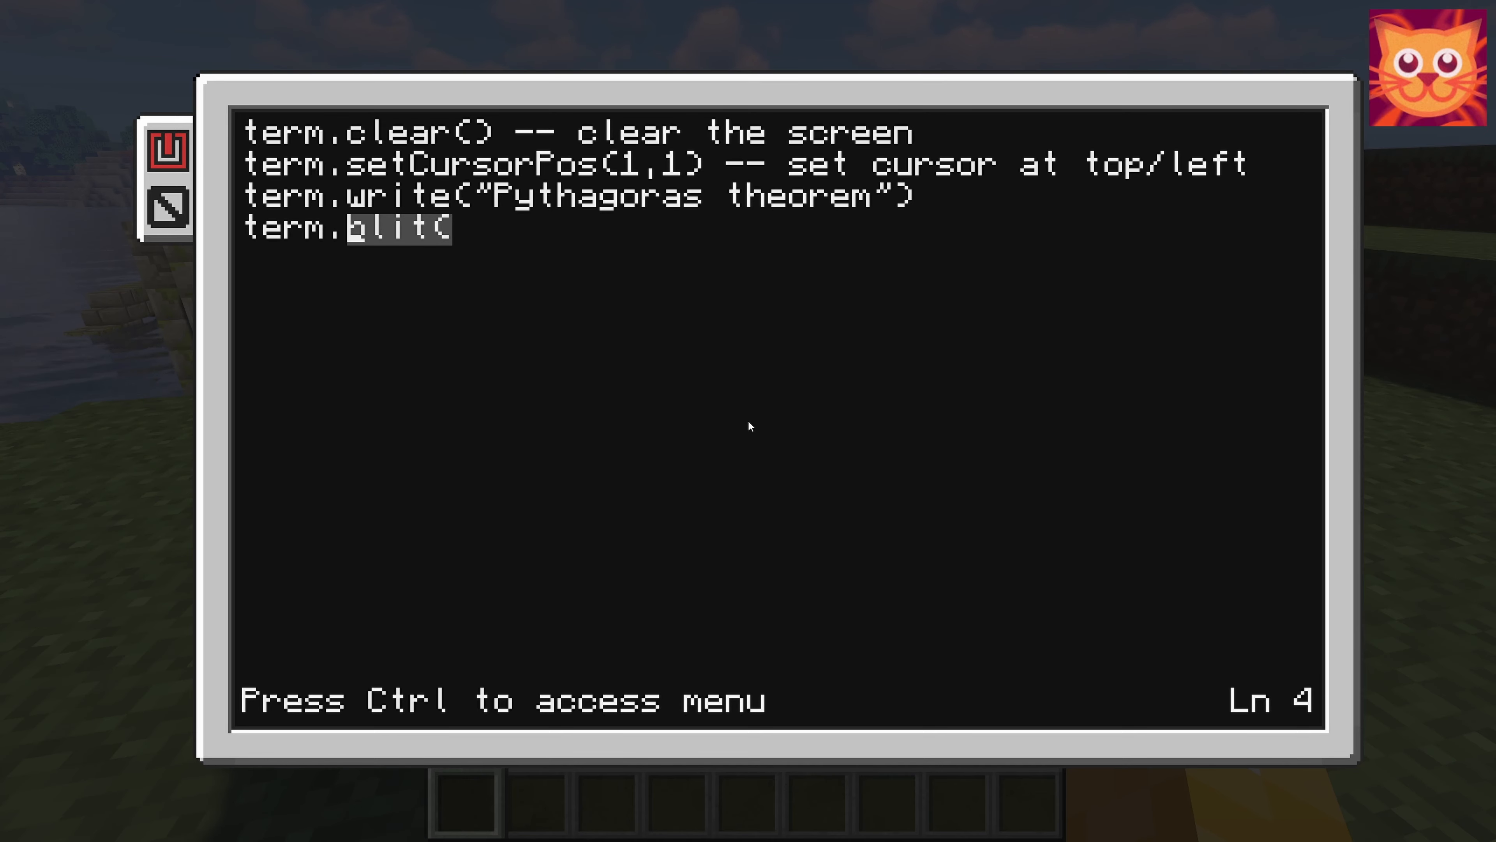
{"action": "type", "text": "setCursorBlink"}
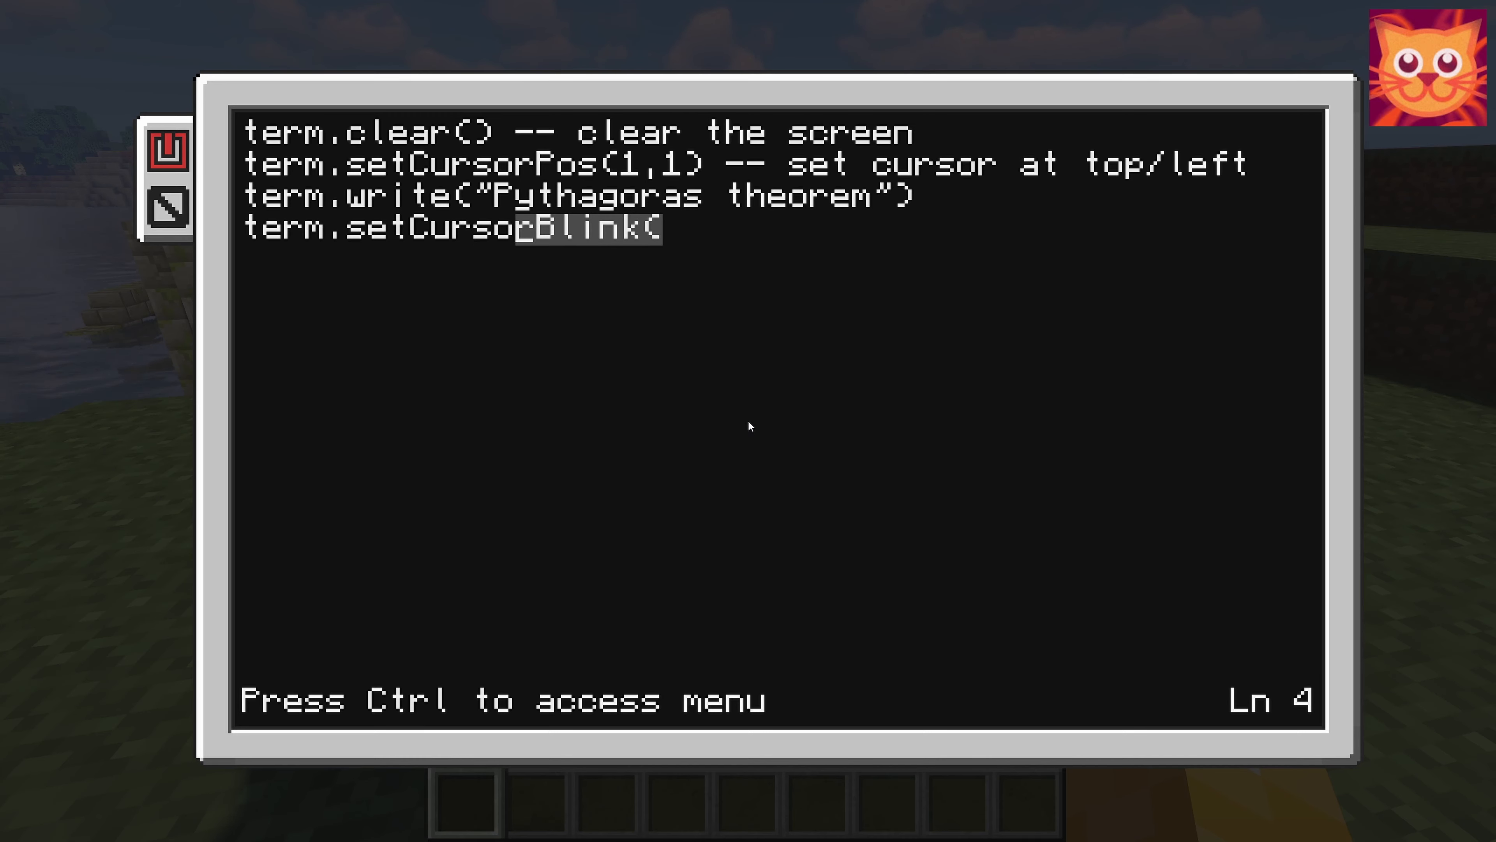
{"action": "type", "text": "Pos("}
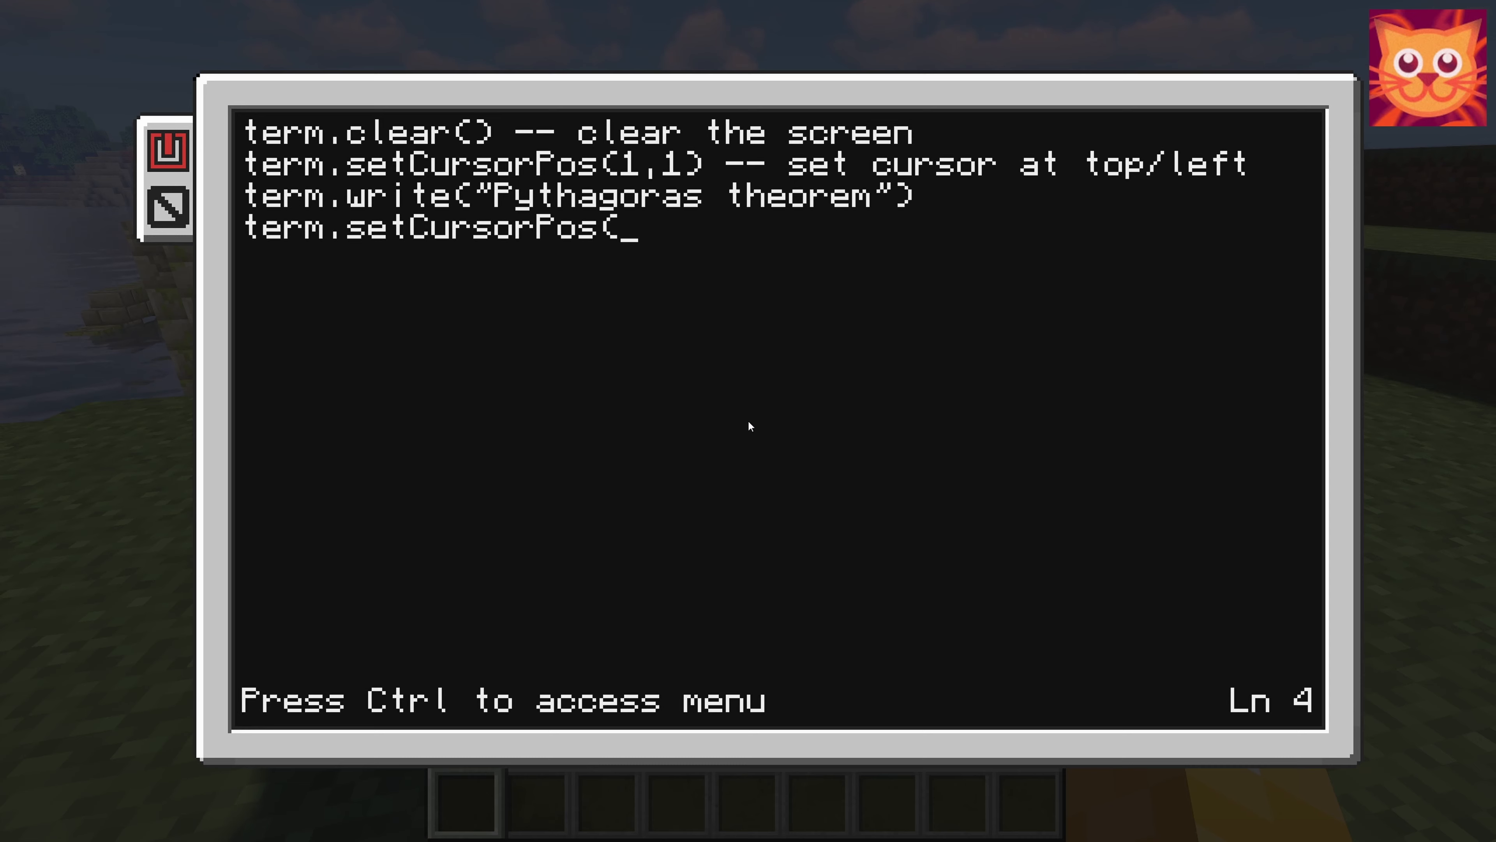
{"action": "type", "text": "1,3)"}
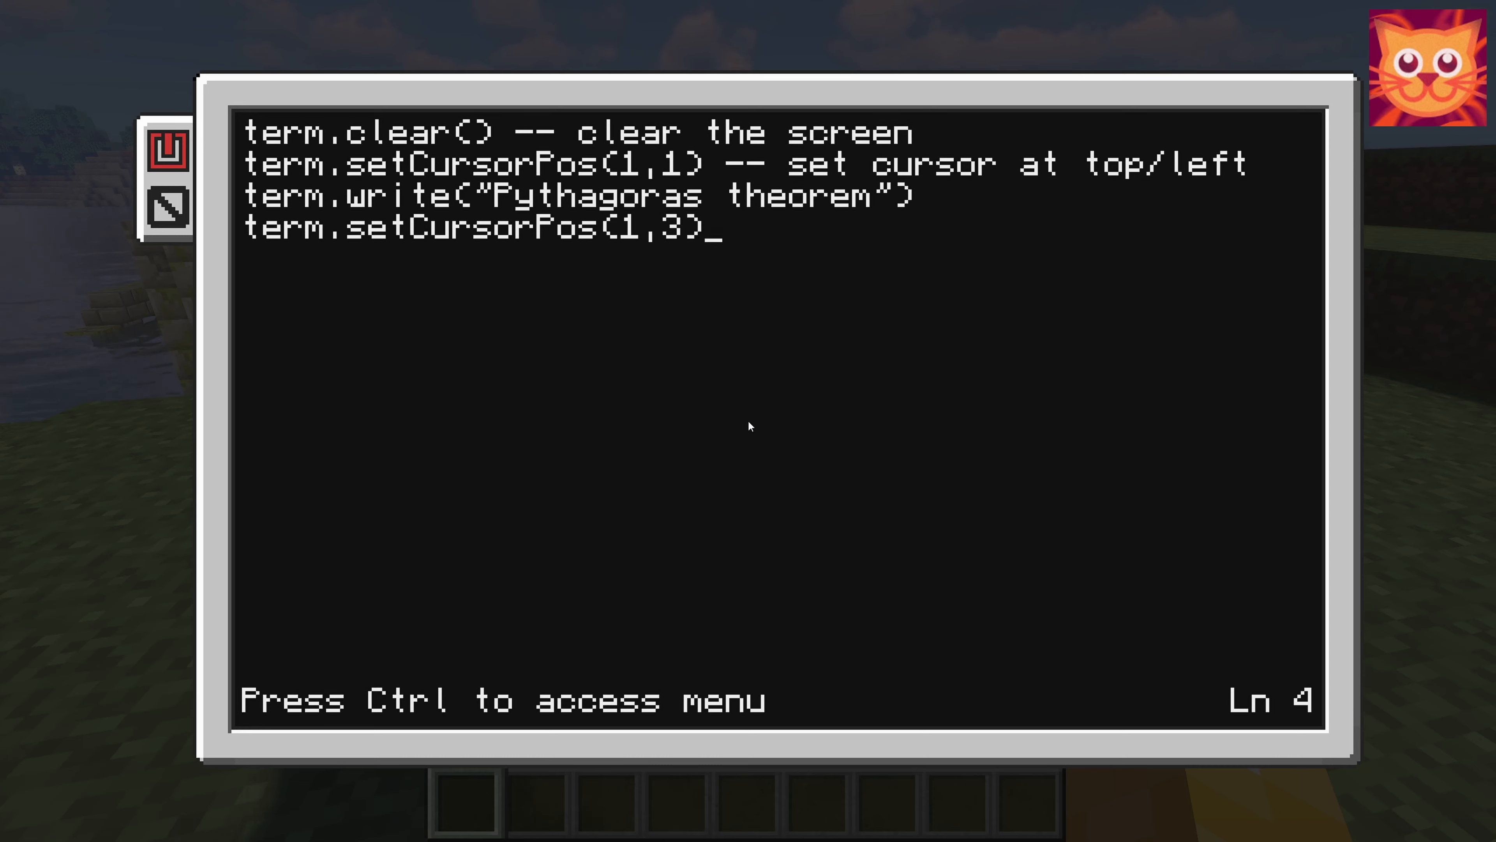
{"action": "key", "text": "Return"}
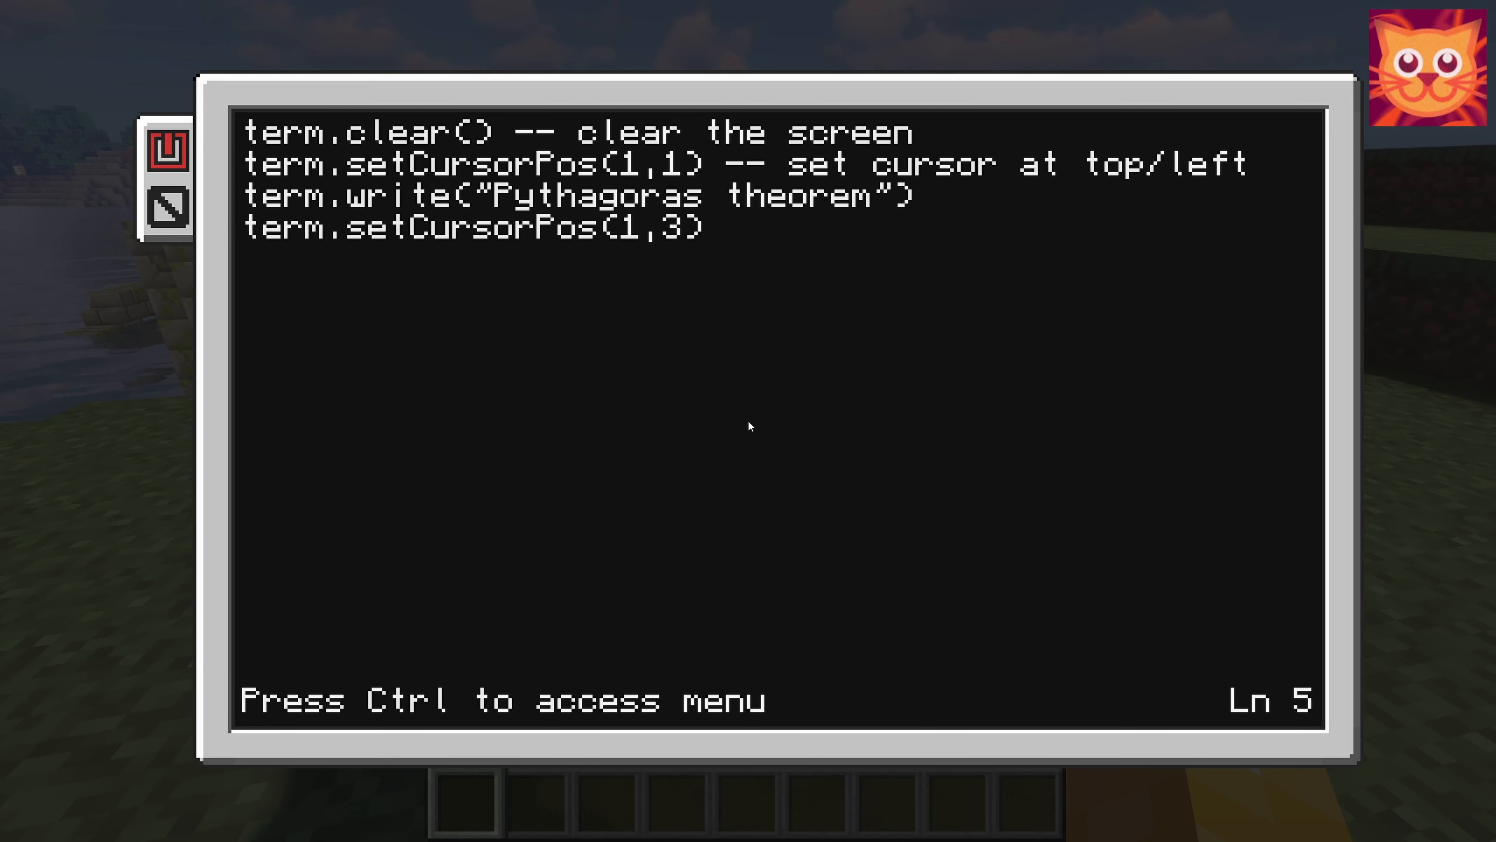
- Write term.write("Enter first side value: ") as the first prompt
{"action": "type", "text": "term"}
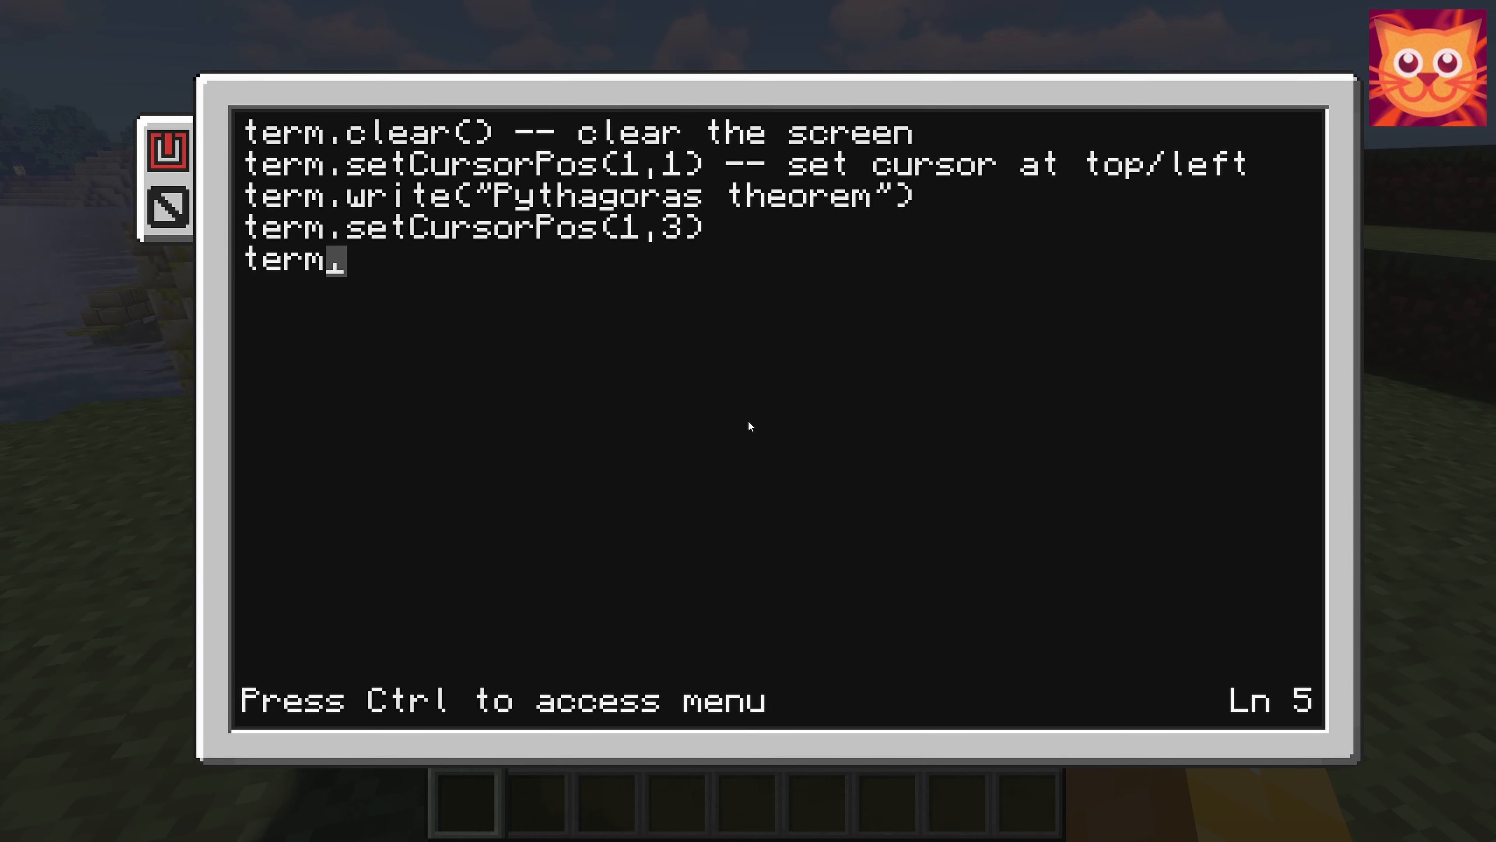
{"action": "type", "text": "blit("}
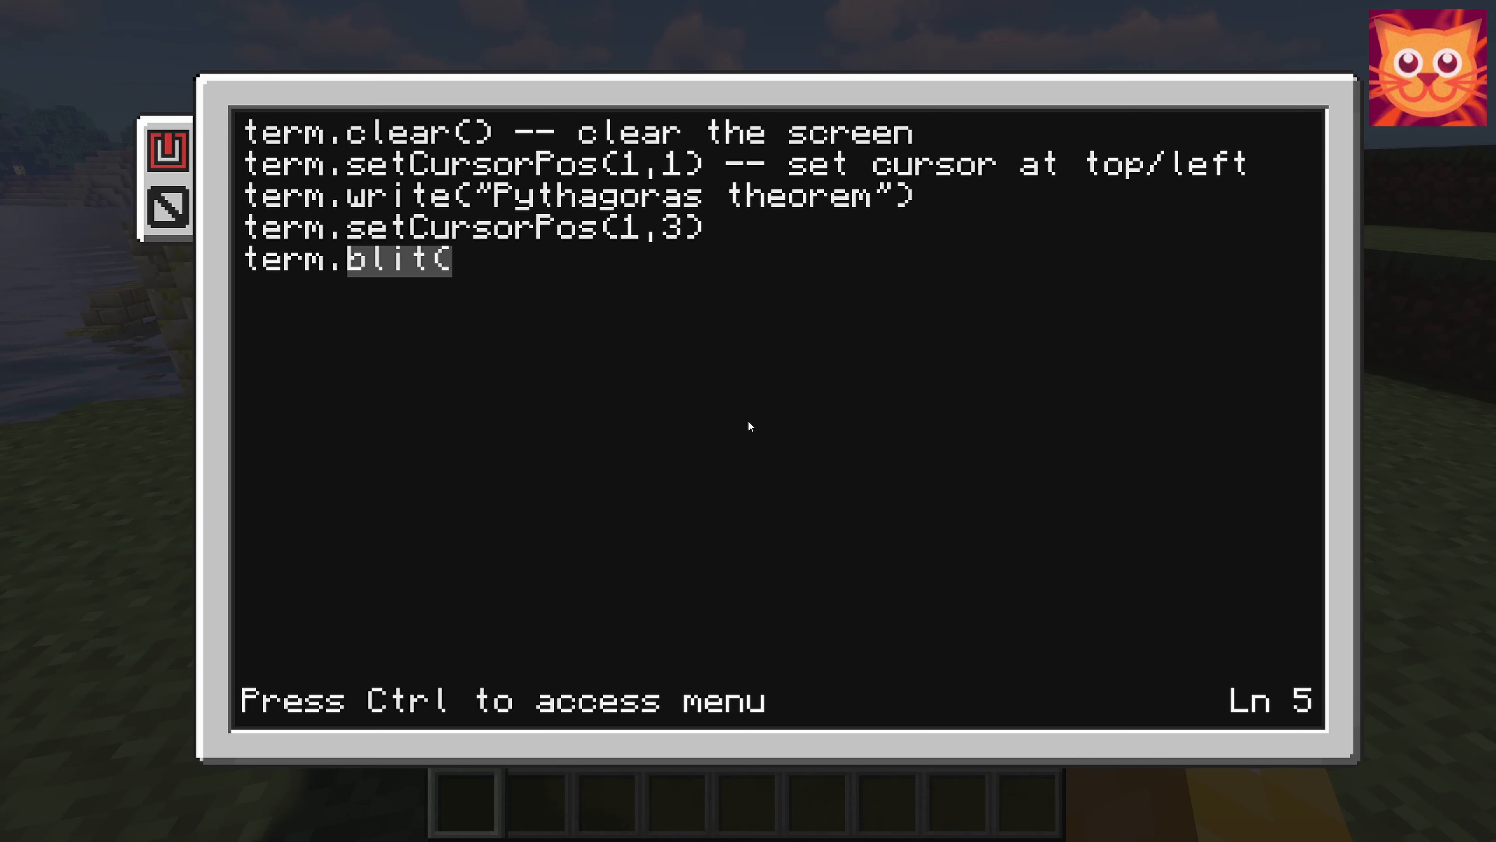
{"action": "type", "text": "write("}
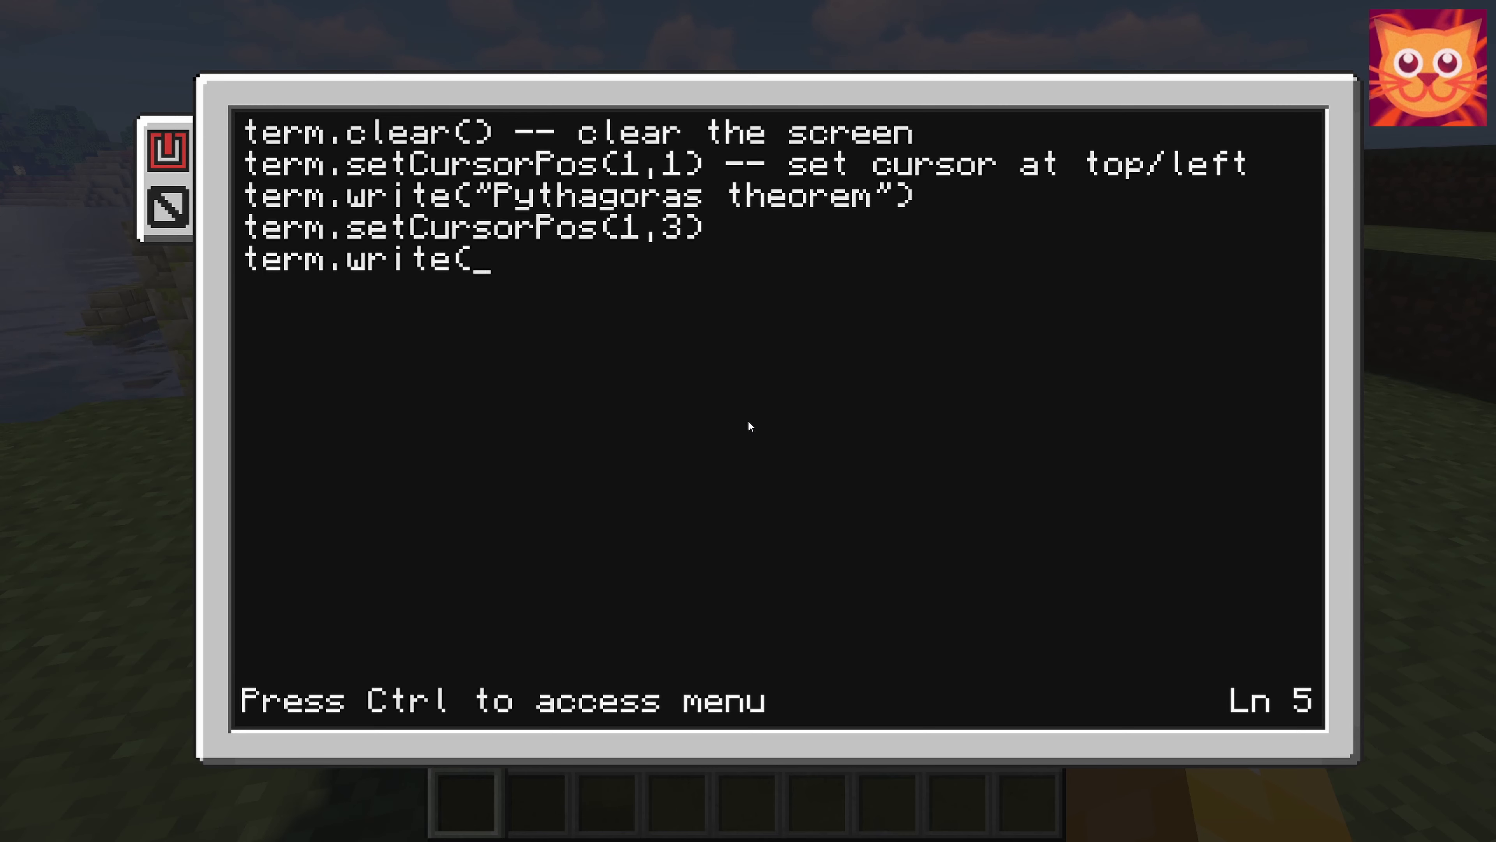
{"action": "type", "text": "\""}
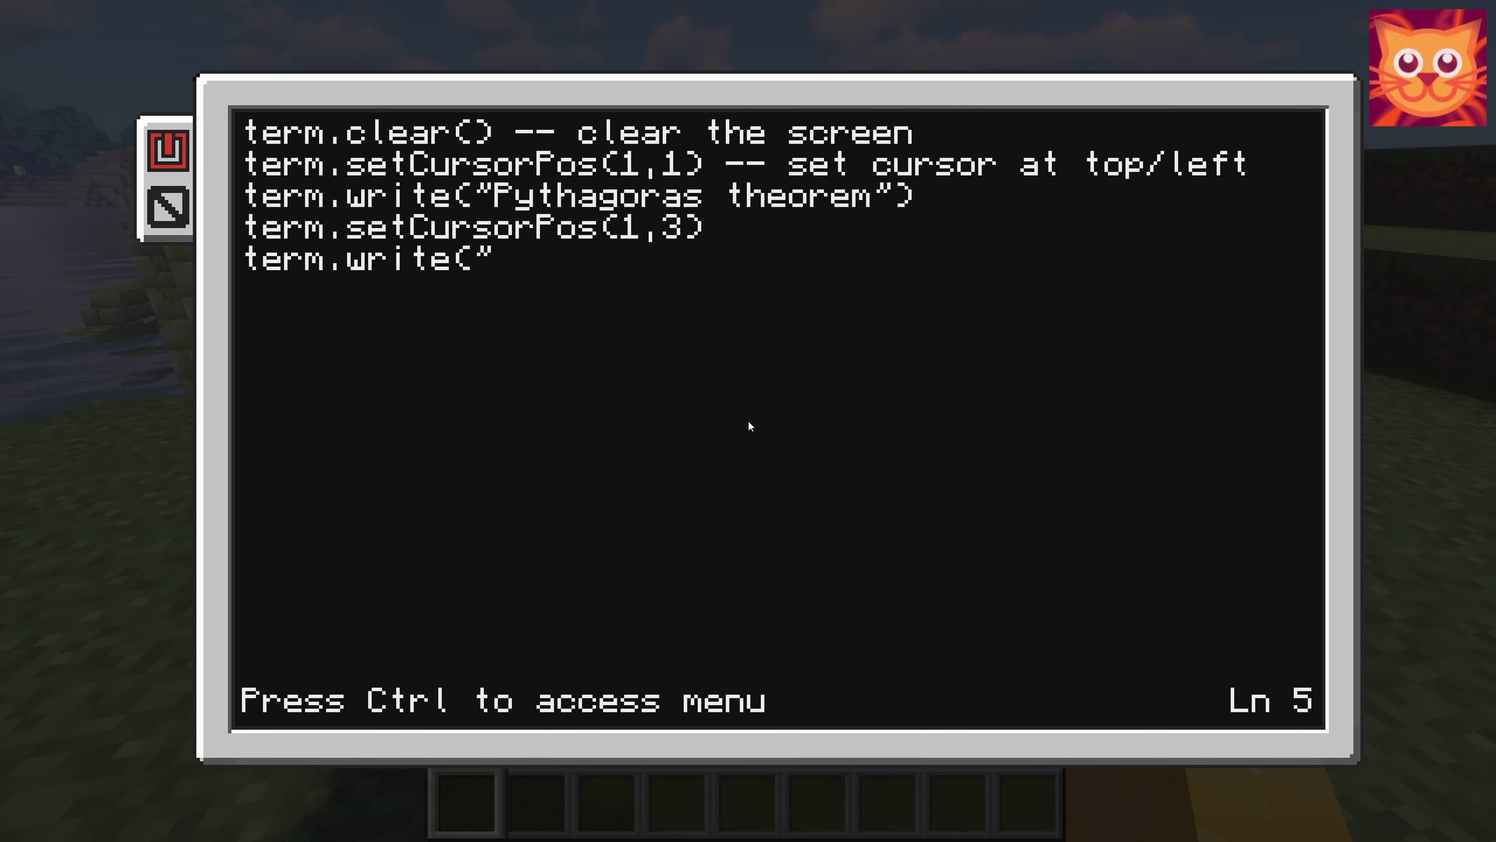
{"action": "type", "text": "Enter fi"}
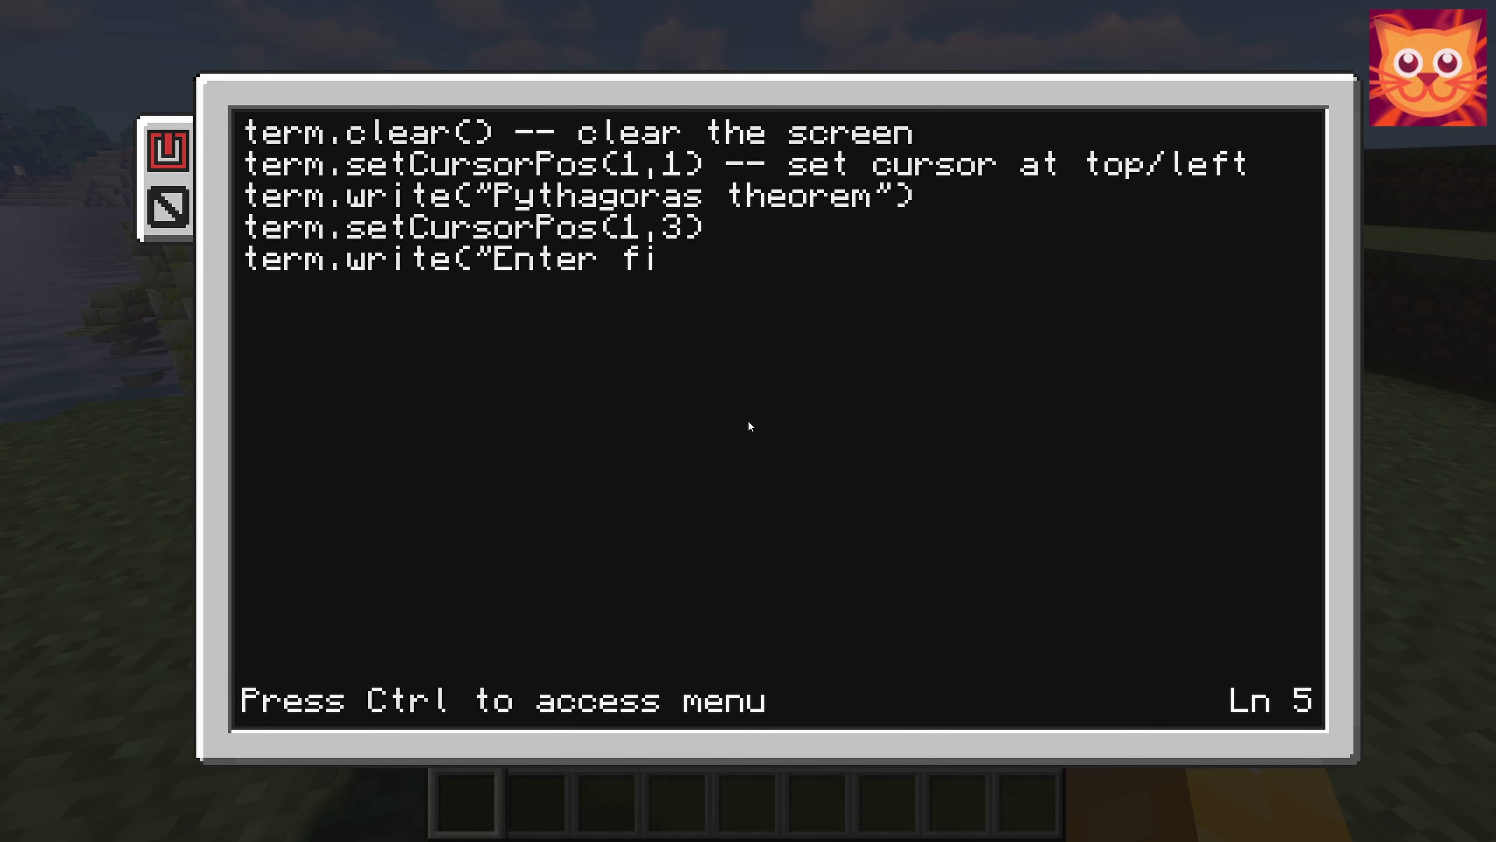
{"action": "type", "text": "rst select("}
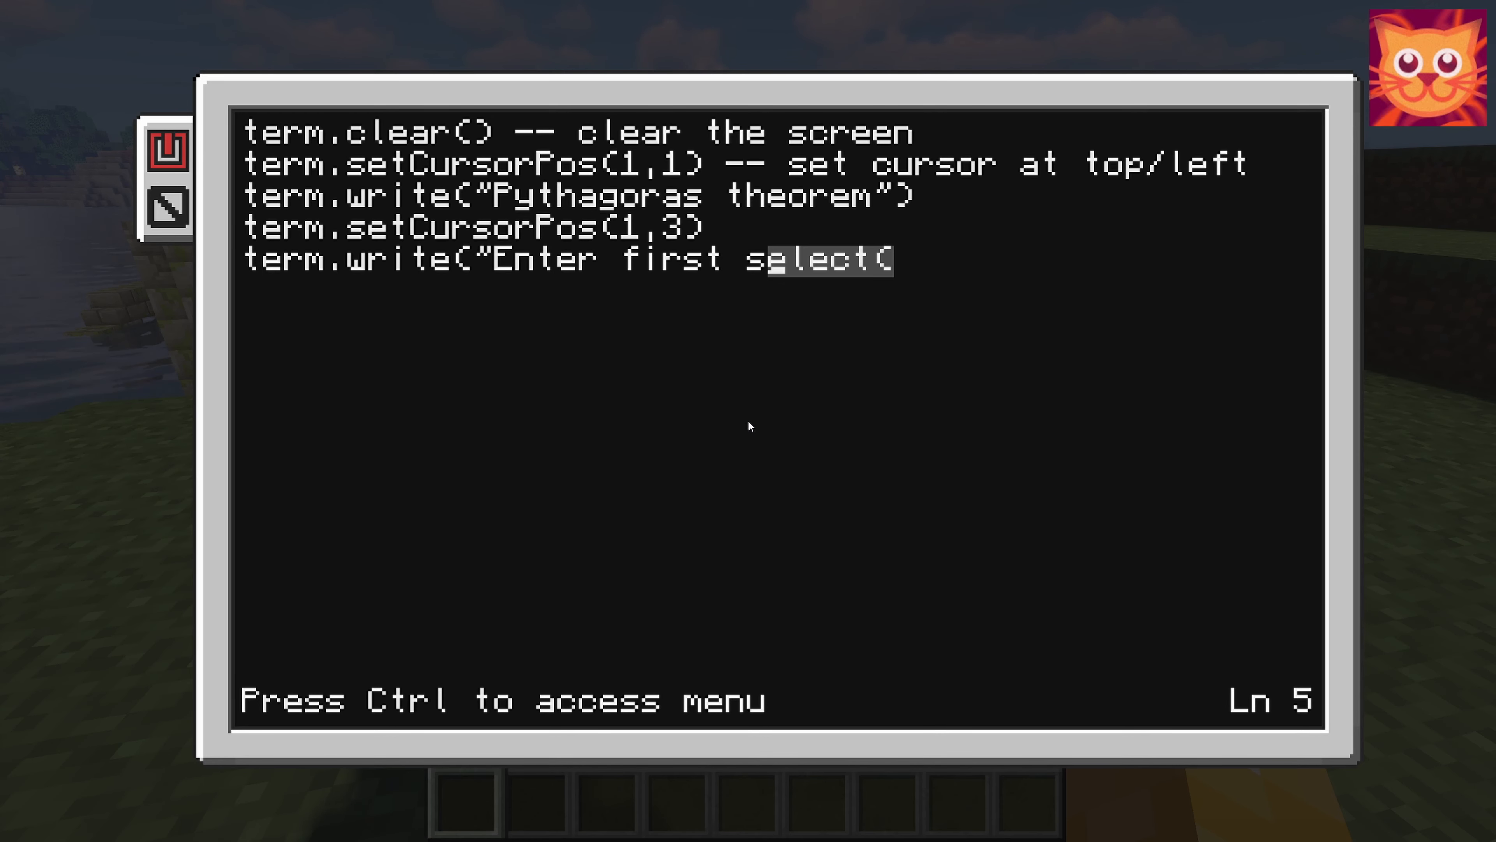
{"action": "type", "text": "side va"}
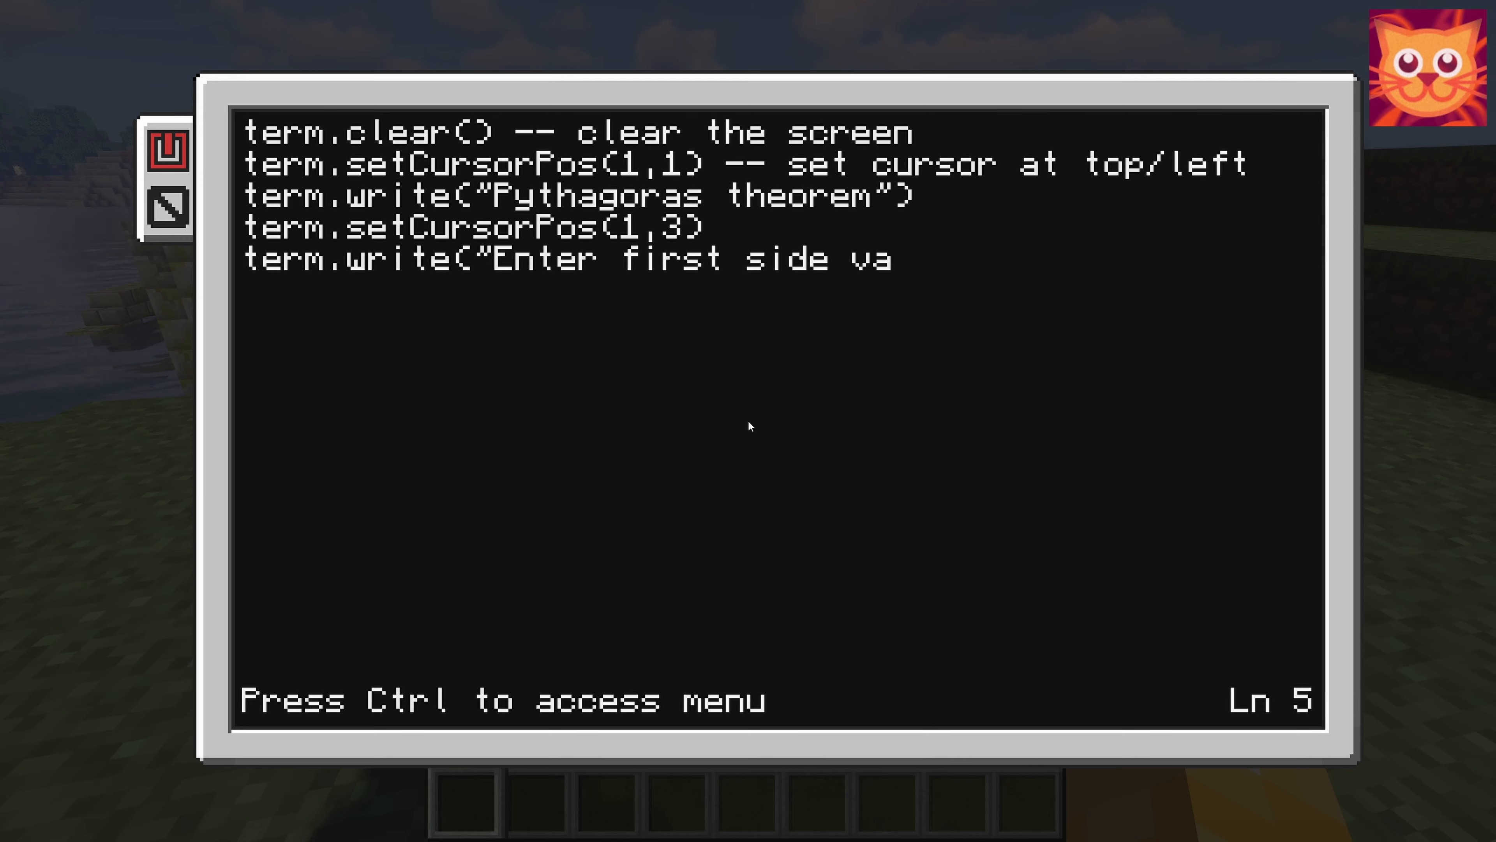
{"action": "type", "text": "lue"}
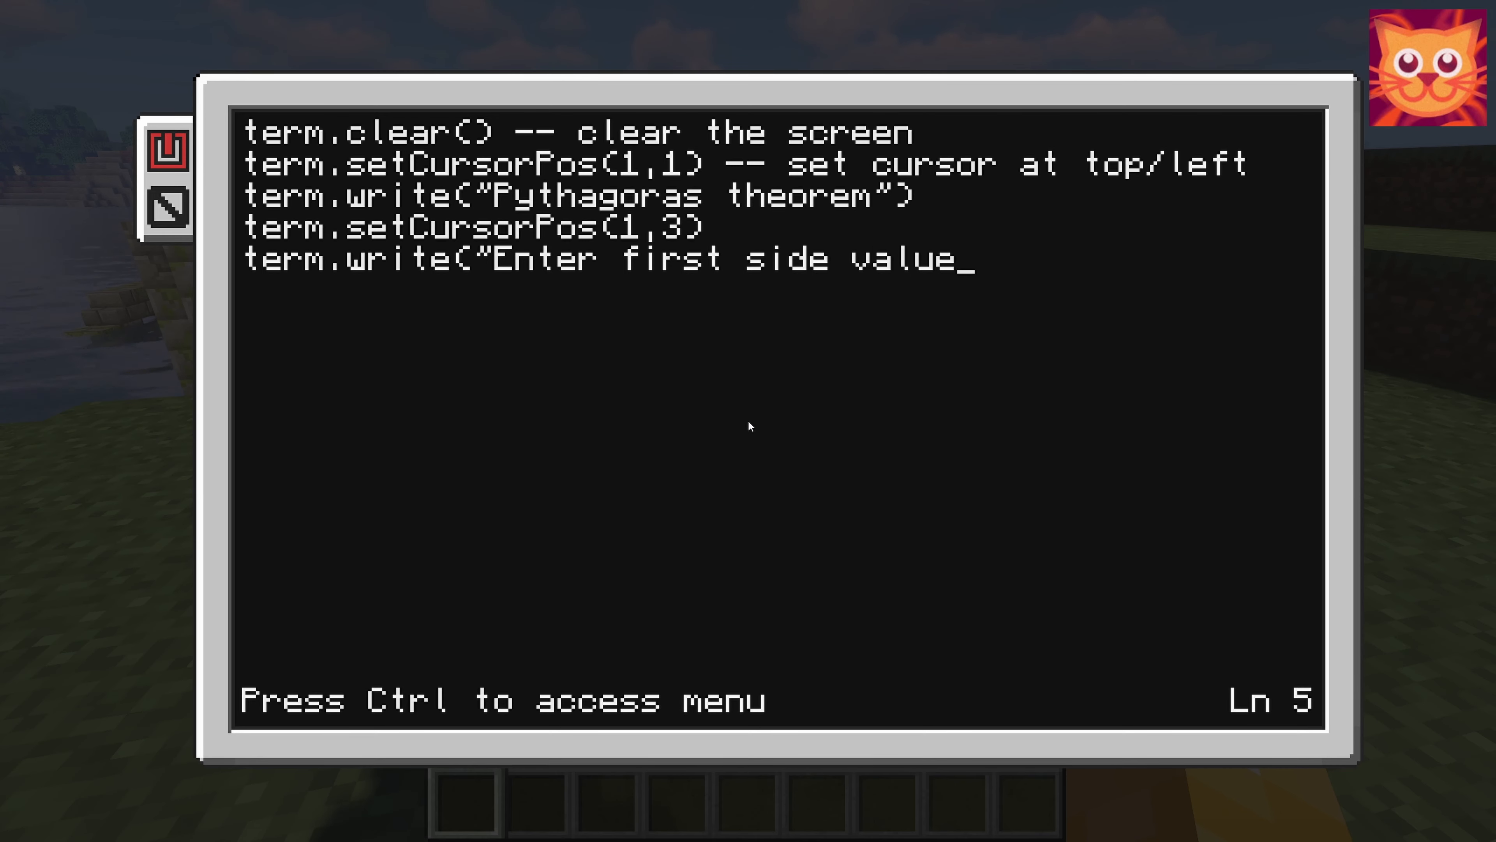
{"action": "type", "text": ";"}
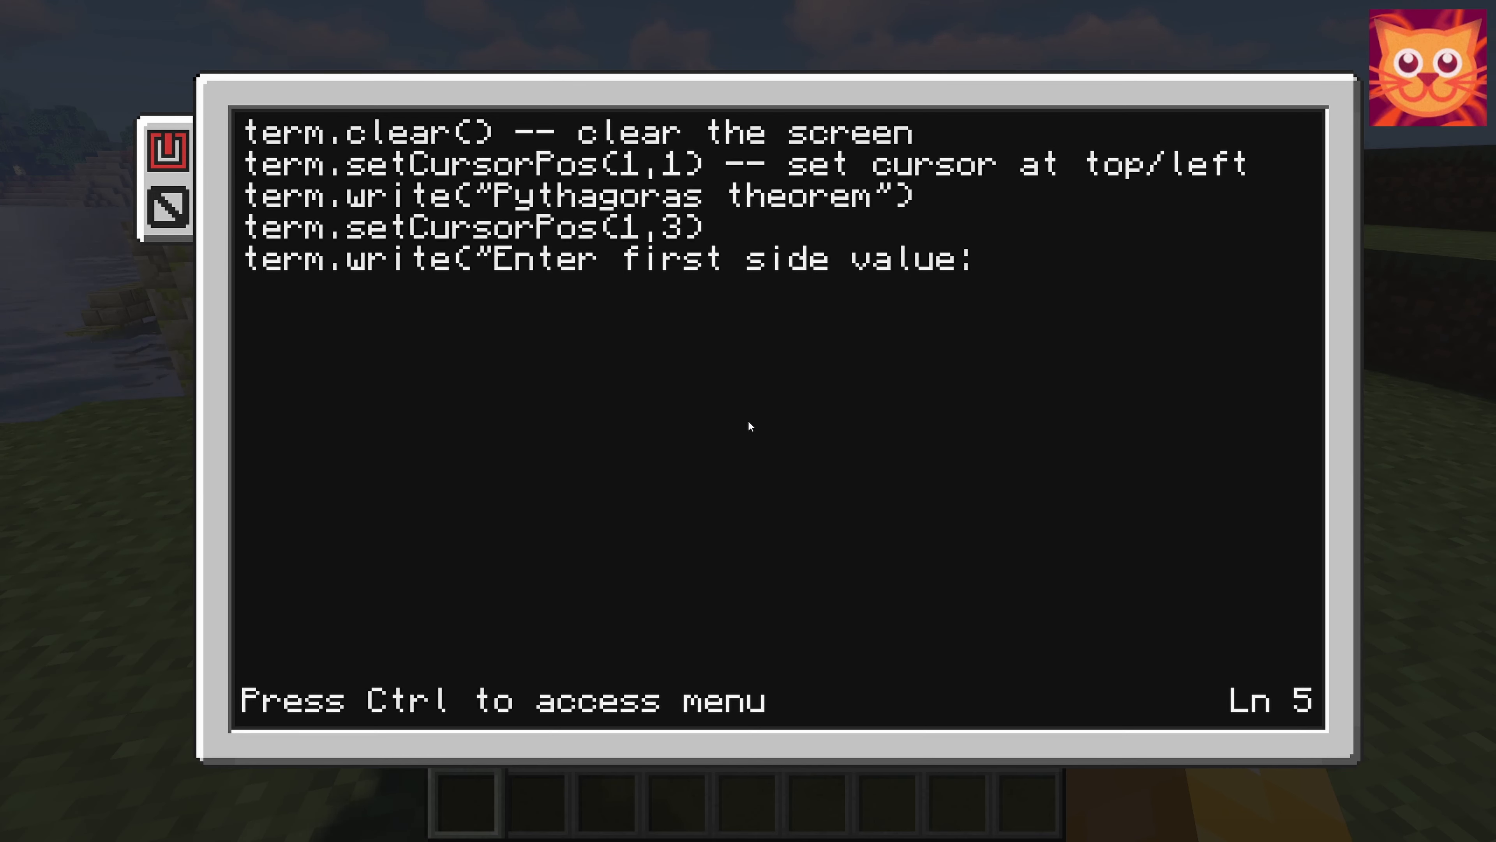
{"action": "type", "text": "\""}
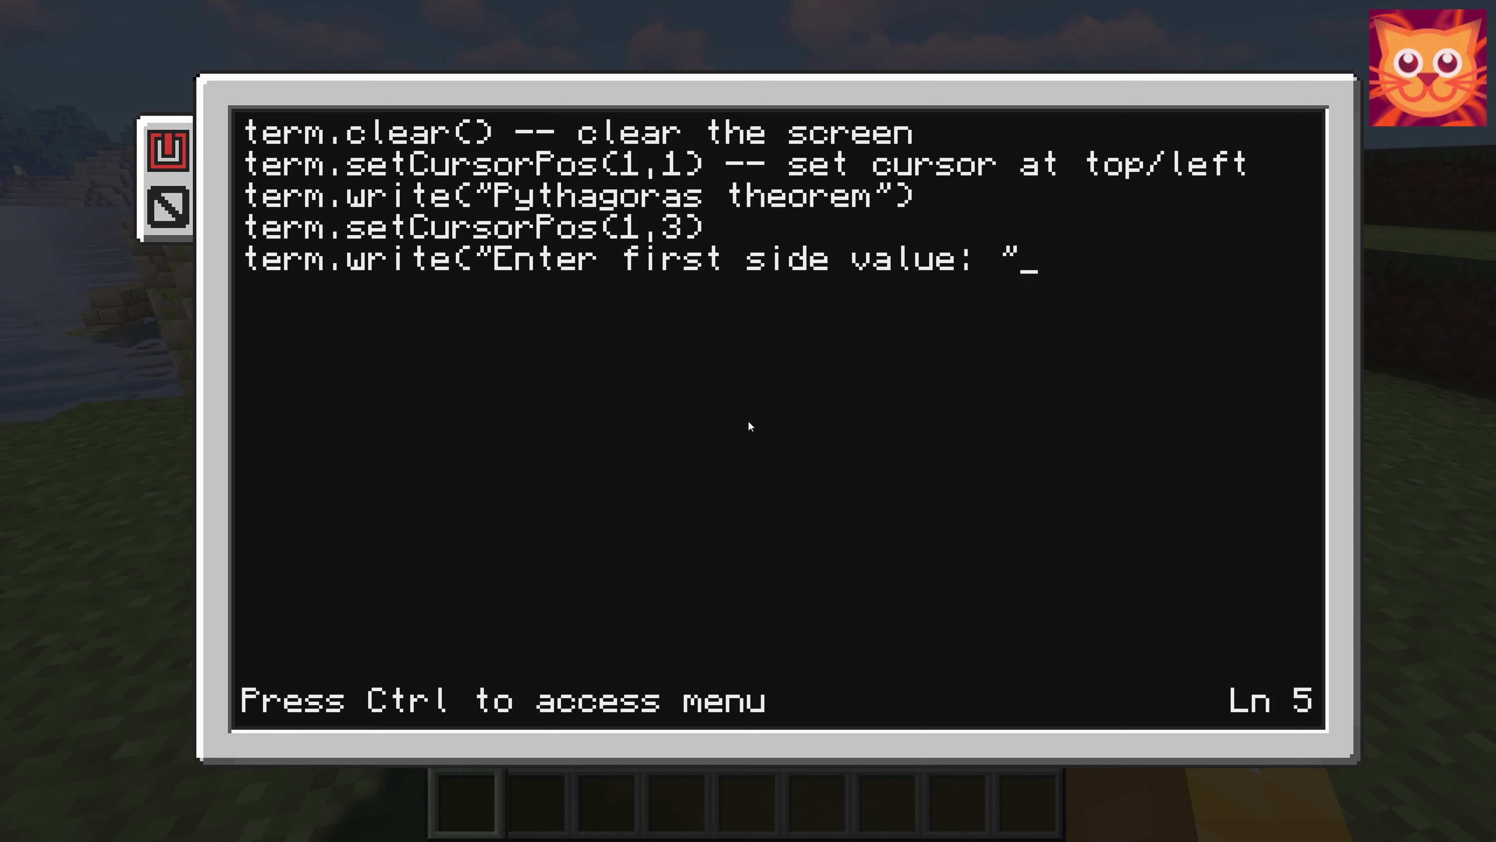
{"action": "type", "text": ")"}
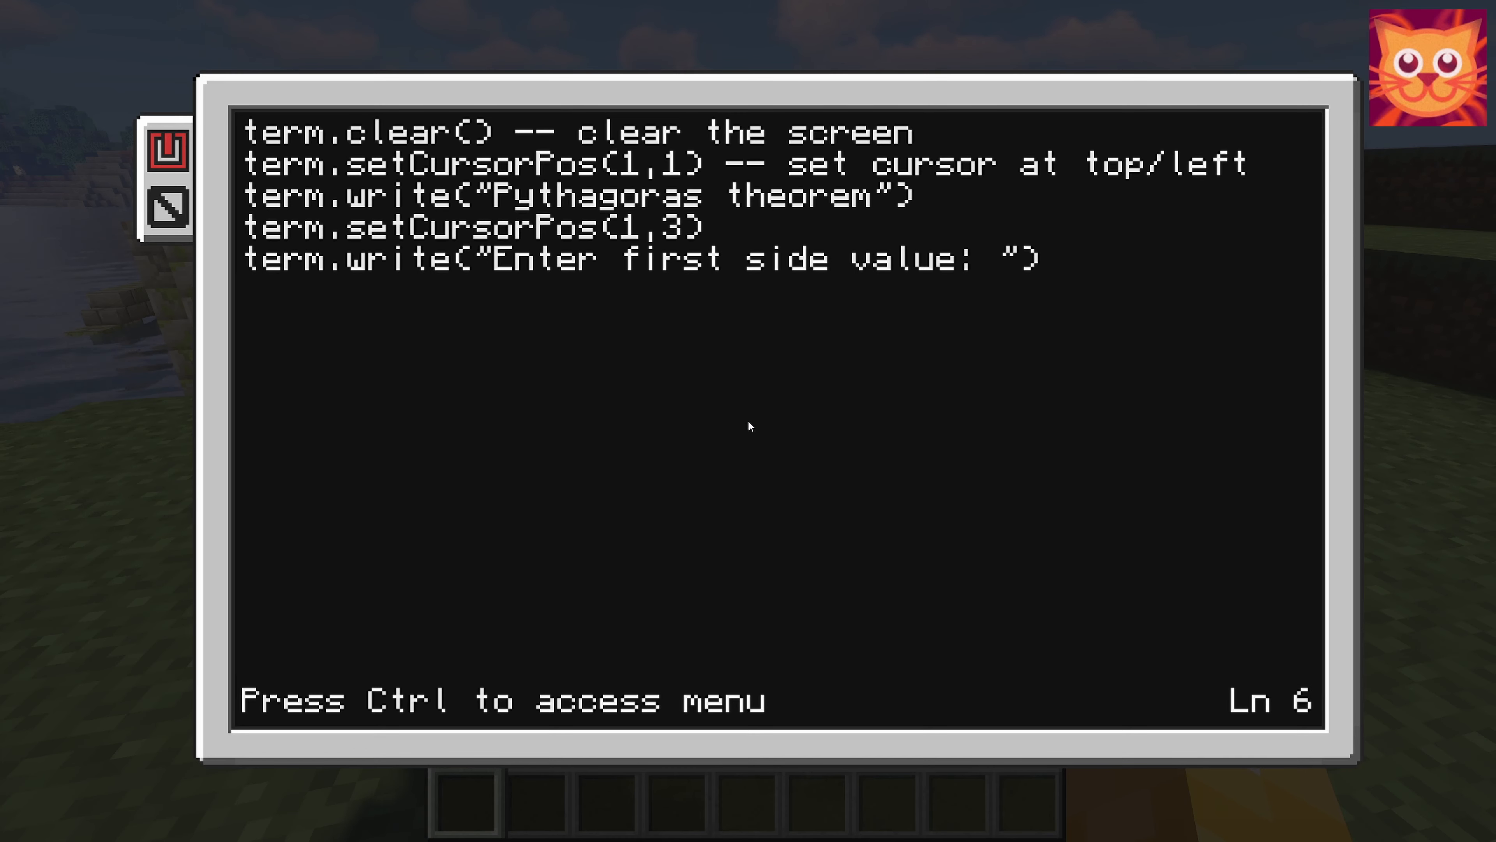
- Write A=read() -- get input from user to store the first side
{"action": "type", "text": "A"}
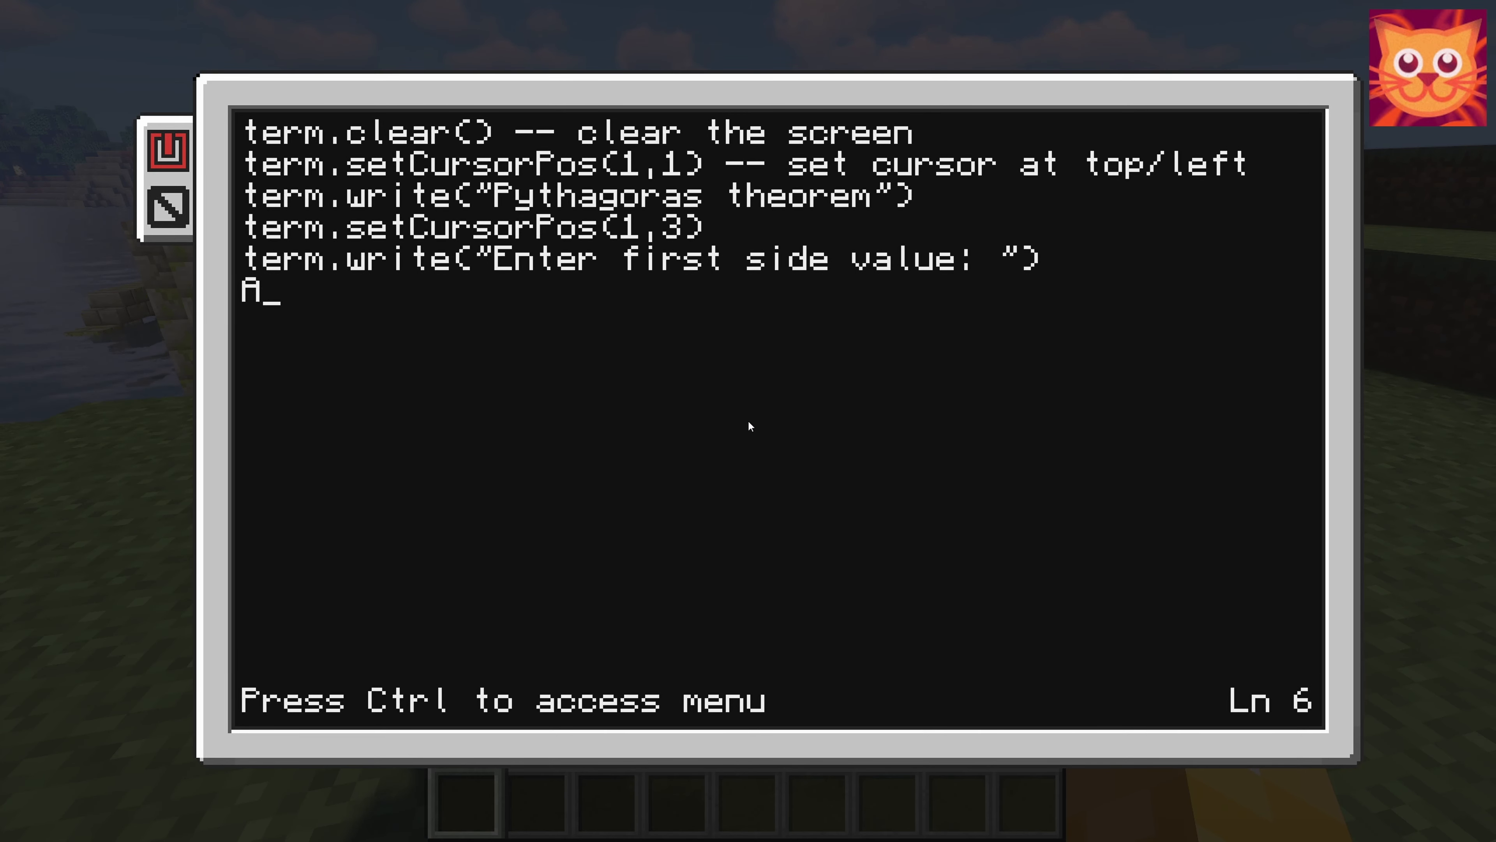
{"action": "type", "text": "=rawequal("}
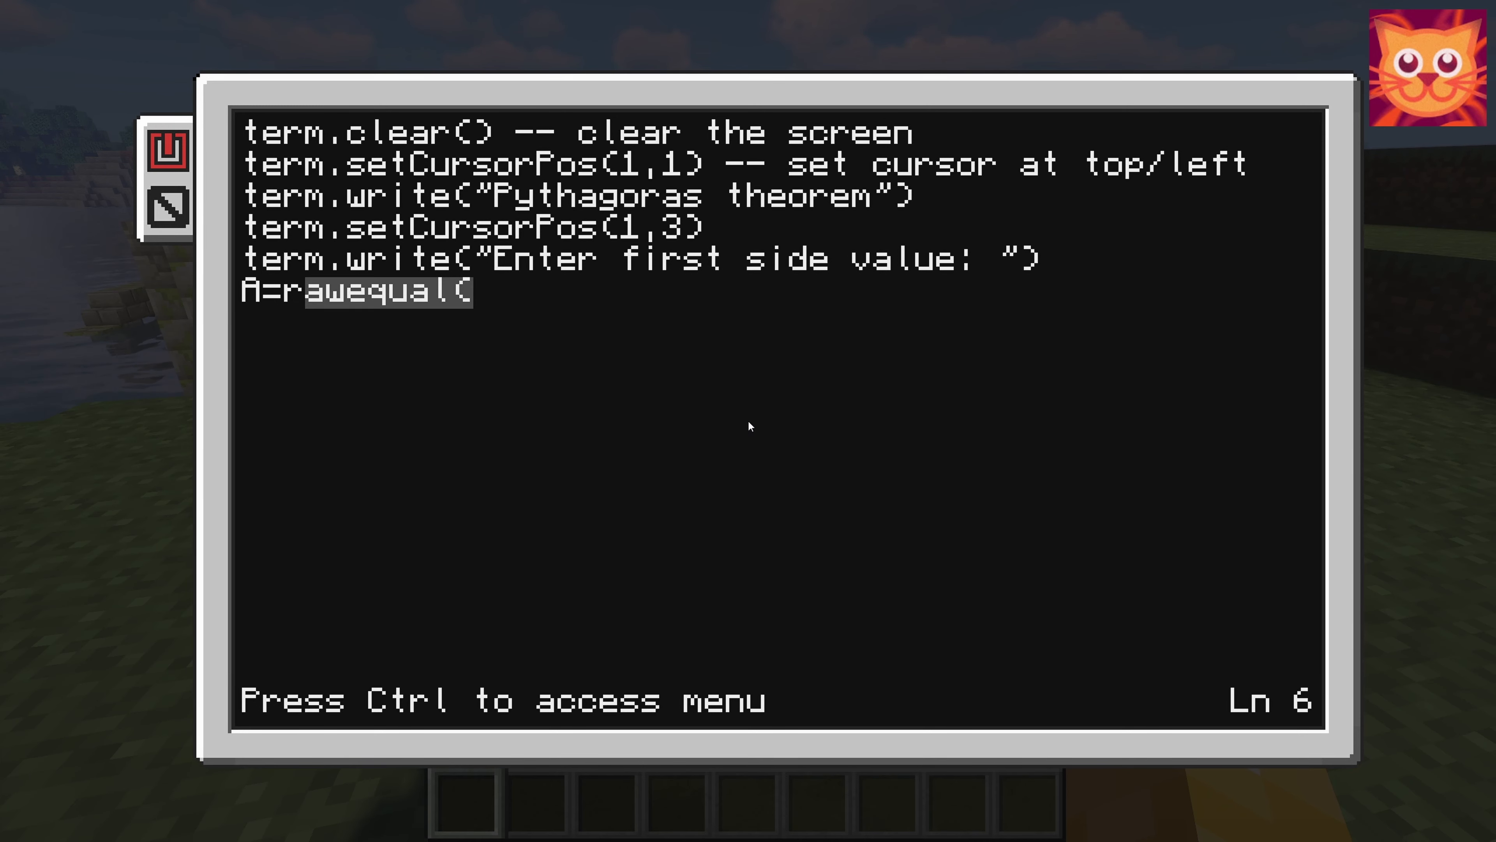
{"action": "type", "text": "read"}
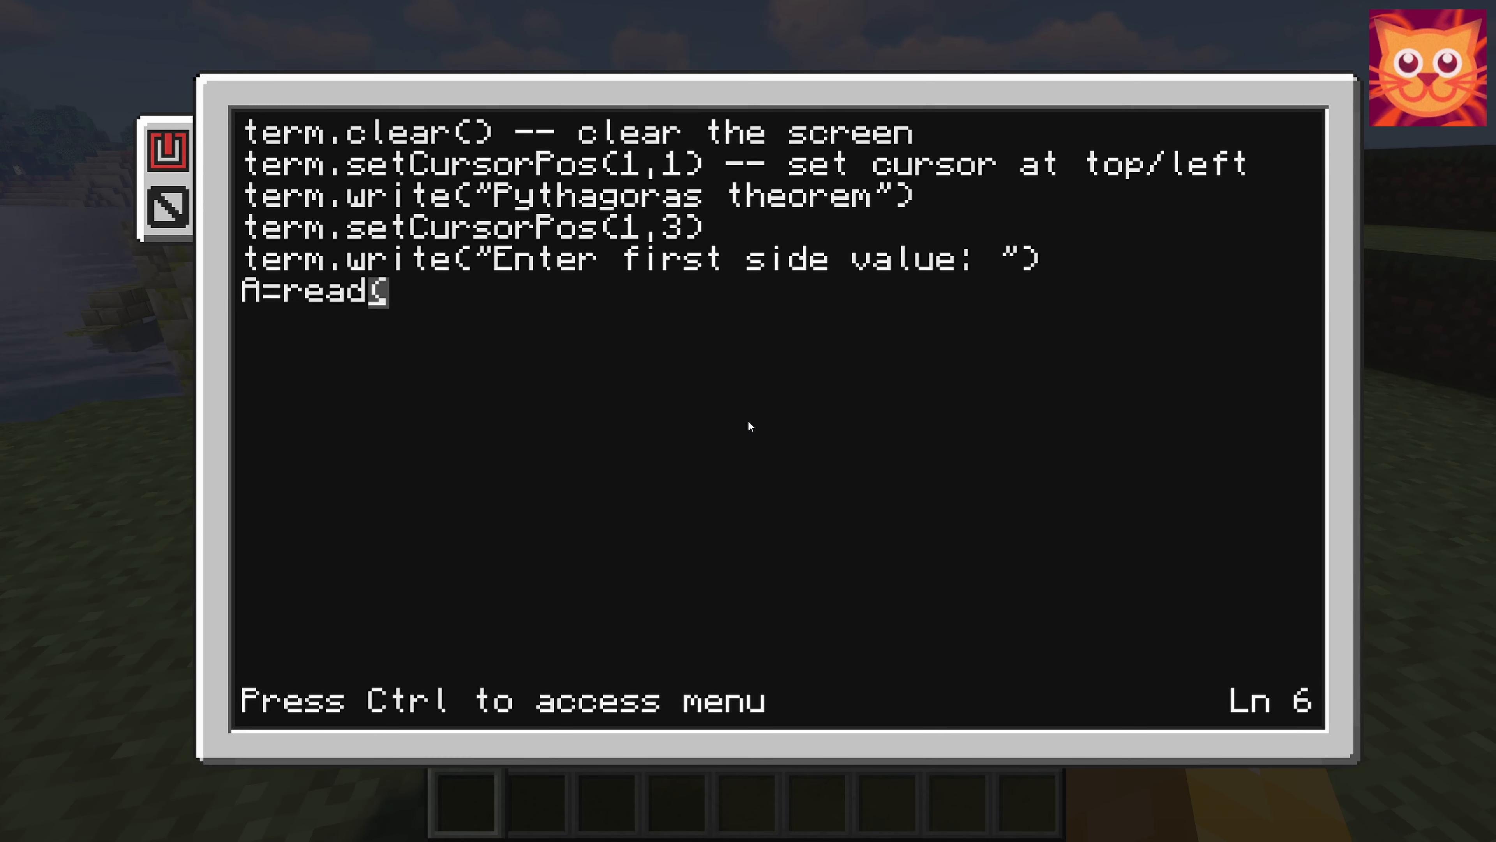
{"action": "type", "text": ") --"}
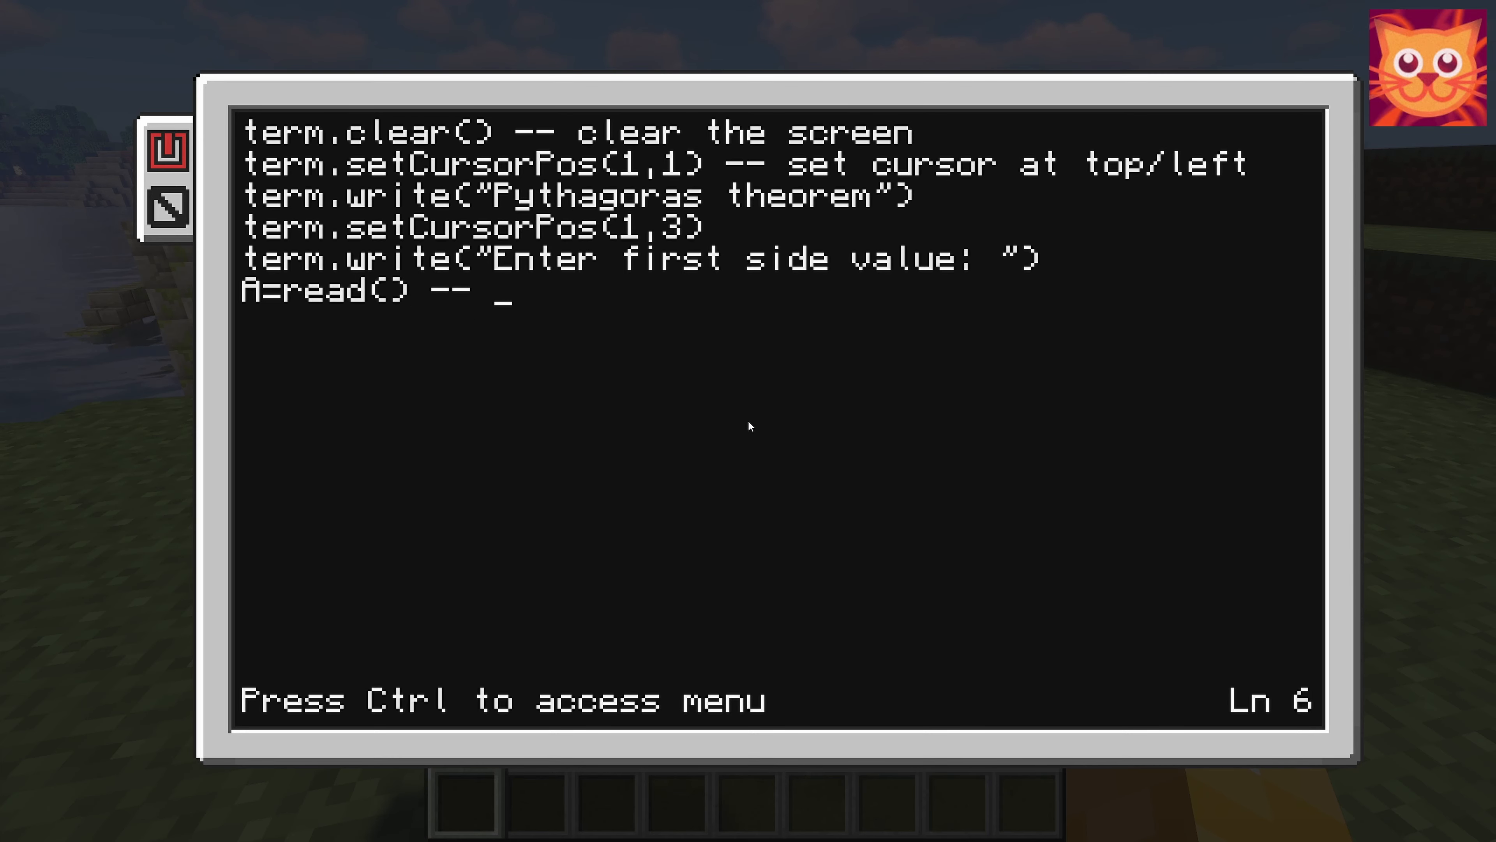
{"action": "type", "text": "get"}
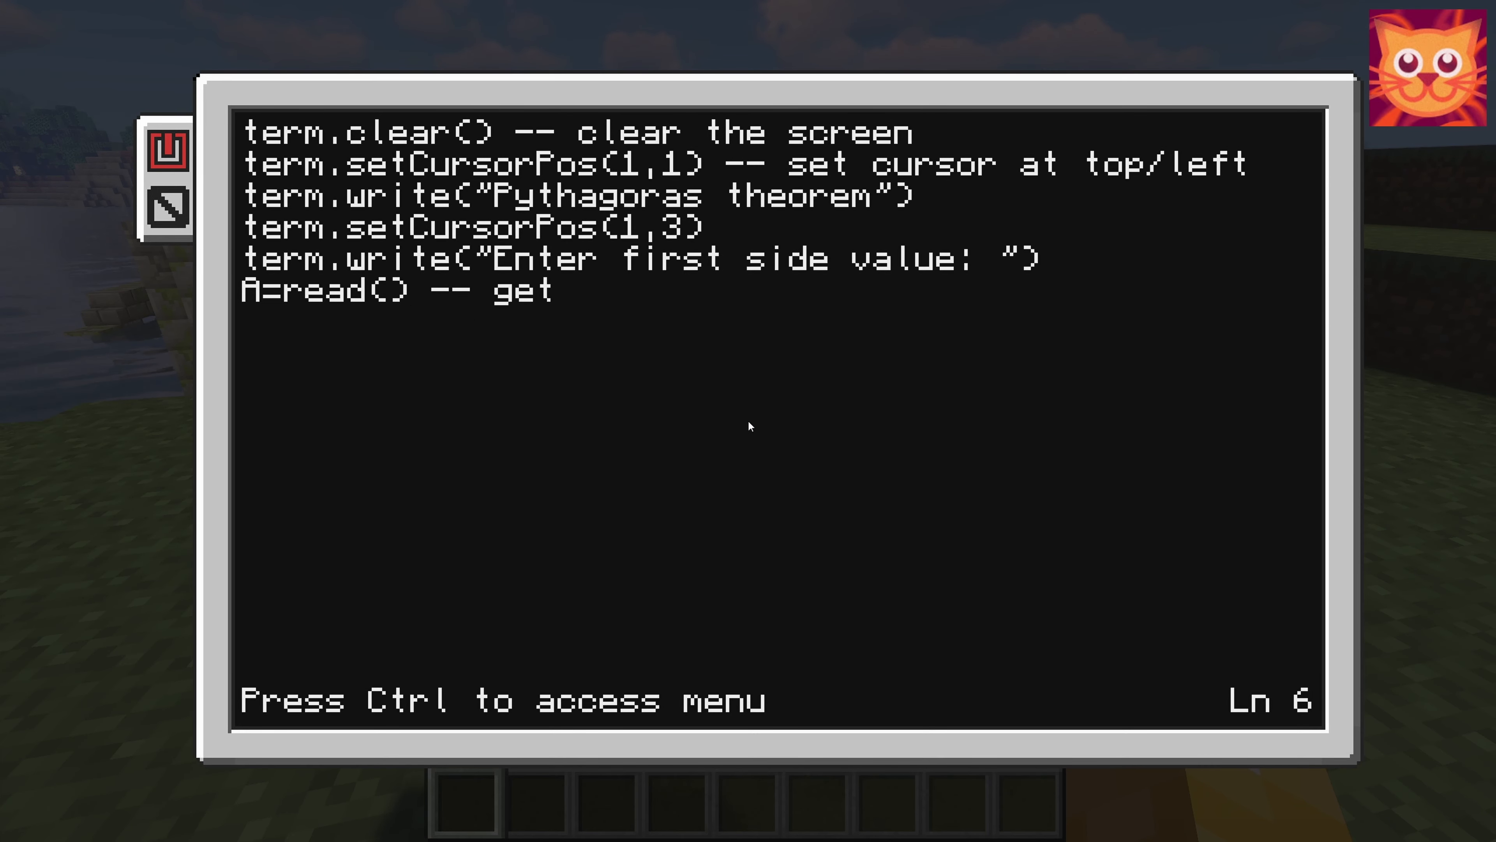
{"action": "type", "text": "input"}
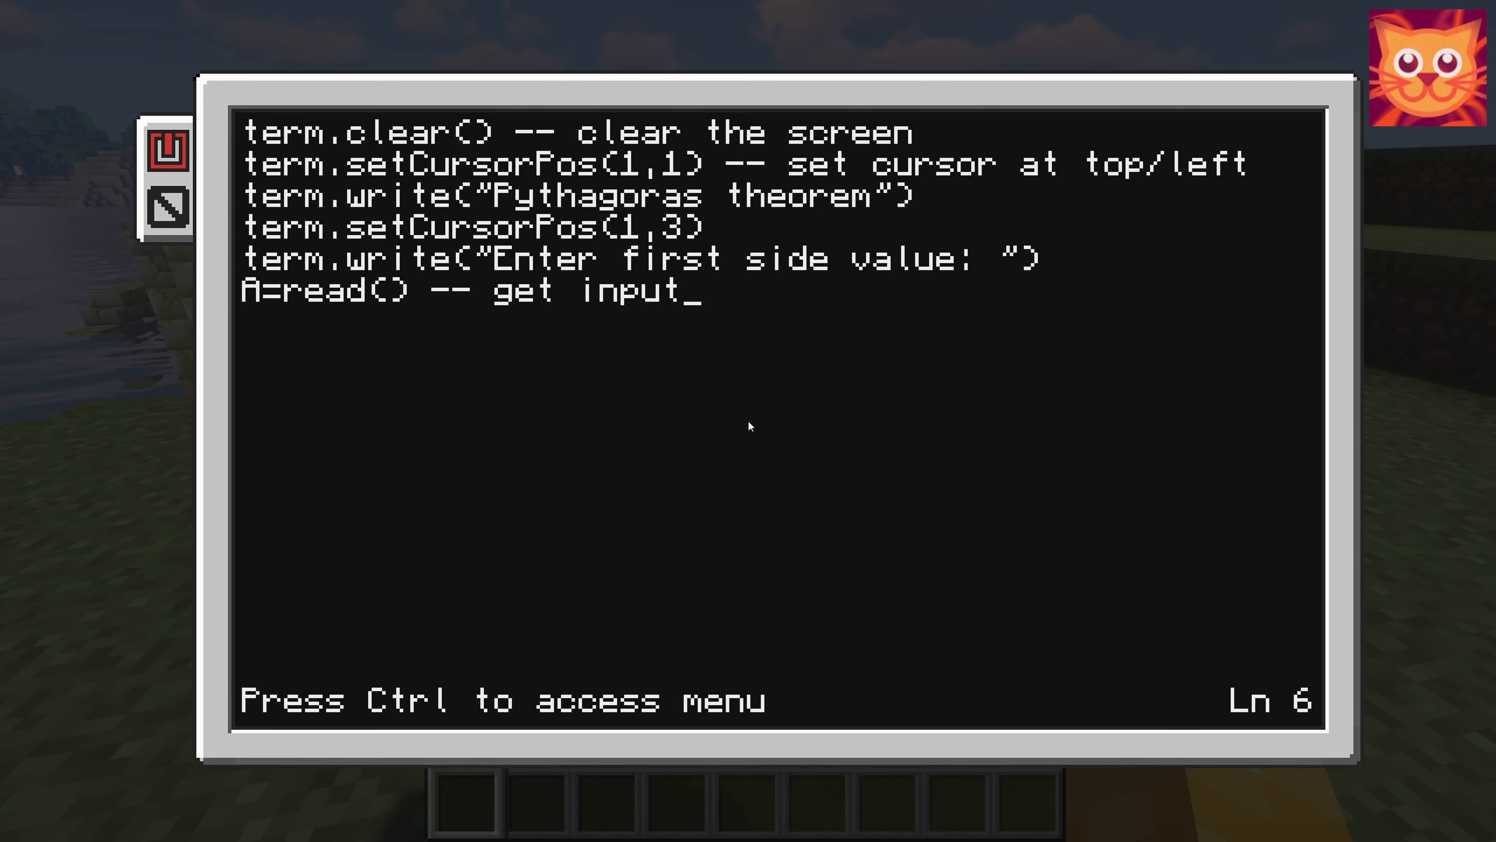
{"action": "type", "text": "from"}
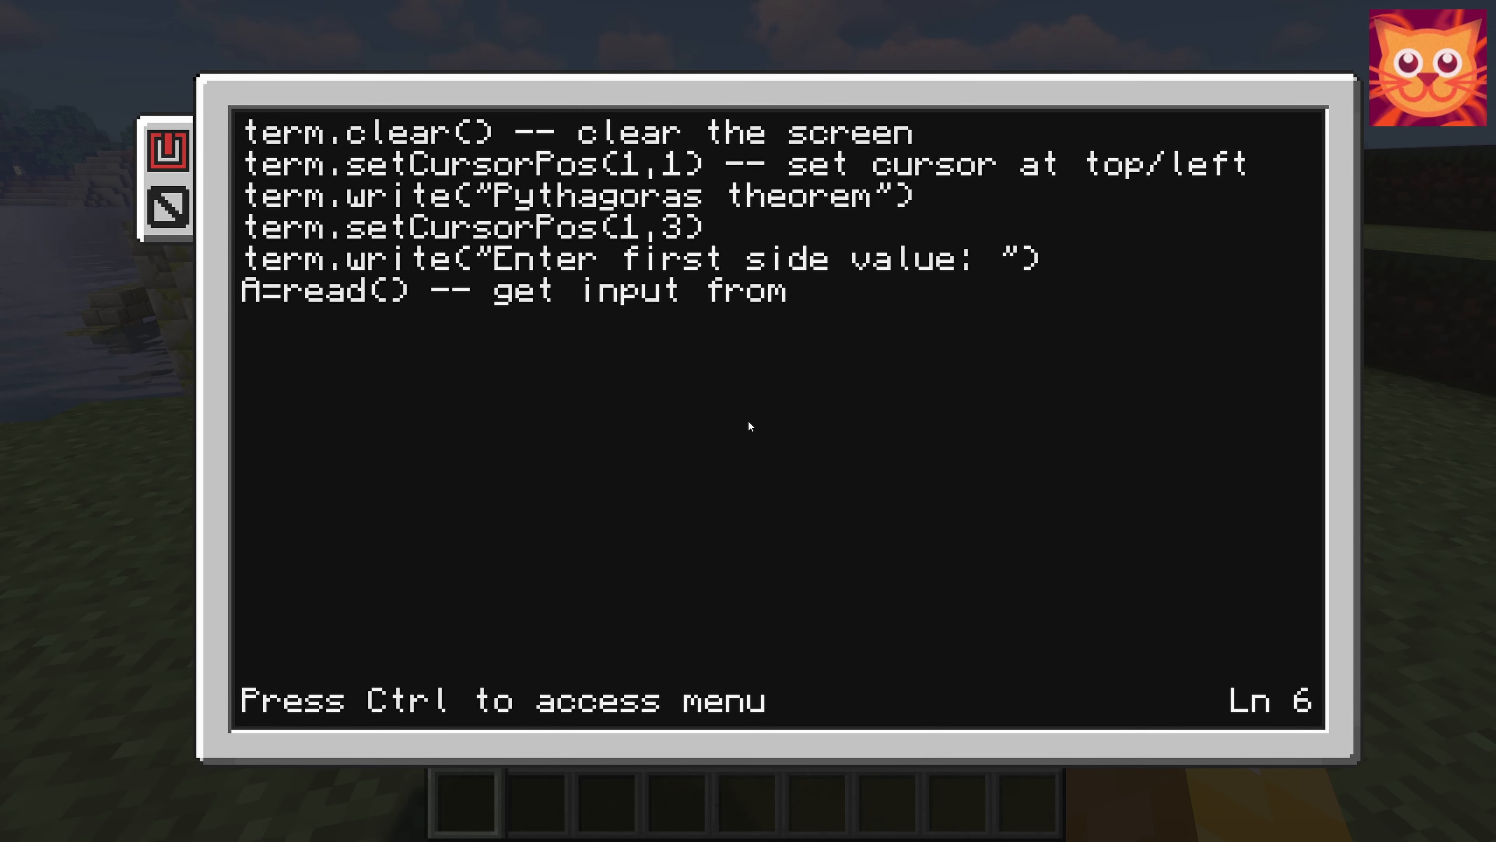
{"action": "type", "text": "user"}
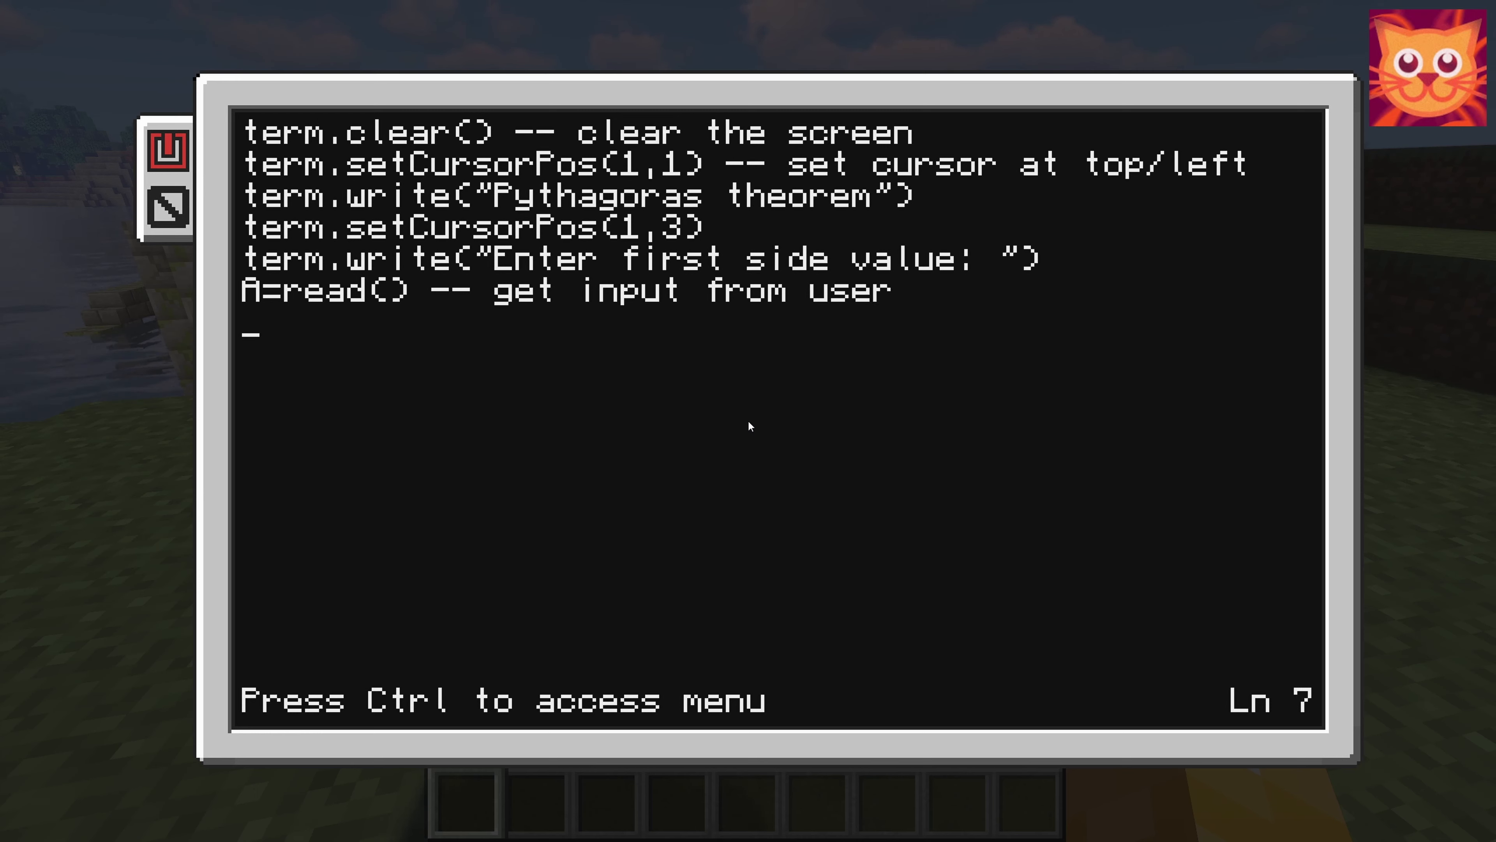
- Write term.write("Enter second side value: ") as the second prompt
{"action": "type", "text": "table."}
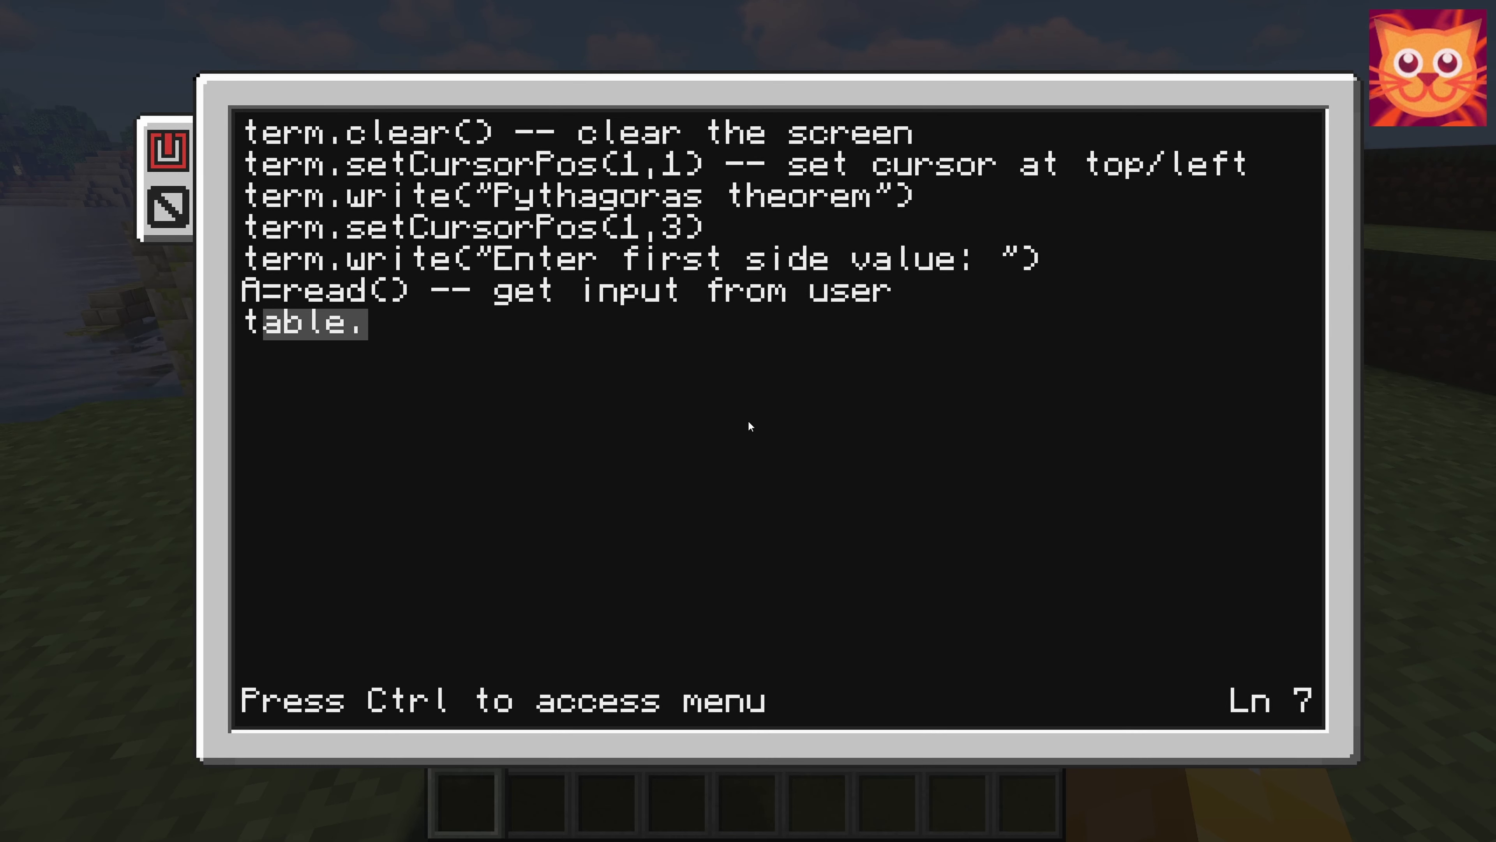
{"action": "type", "text": "term.blit("}
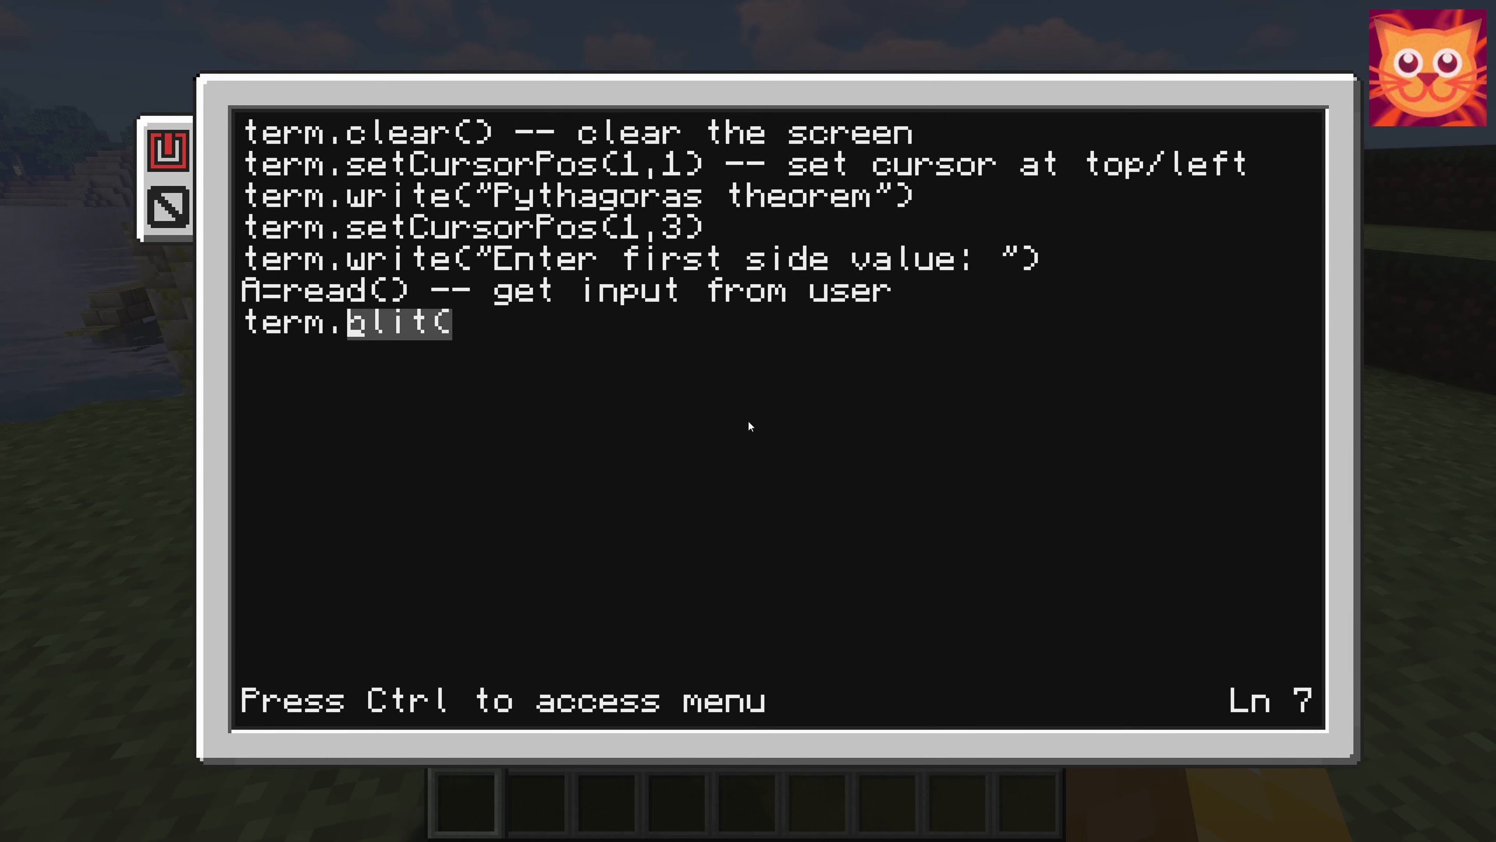
{"action": "type", "text": "write"}
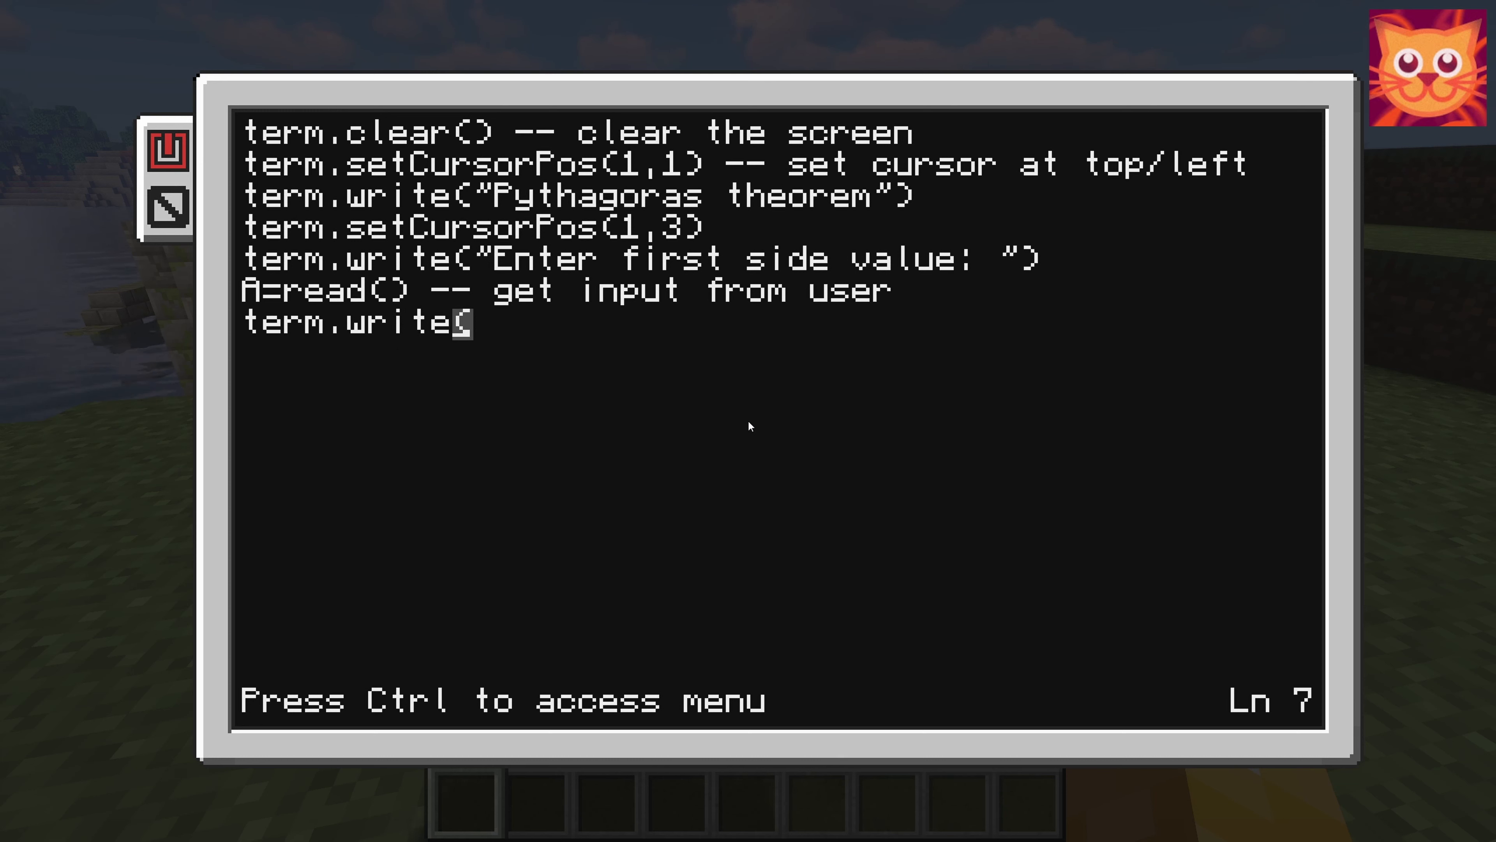
{"action": "type", "text": "\""}
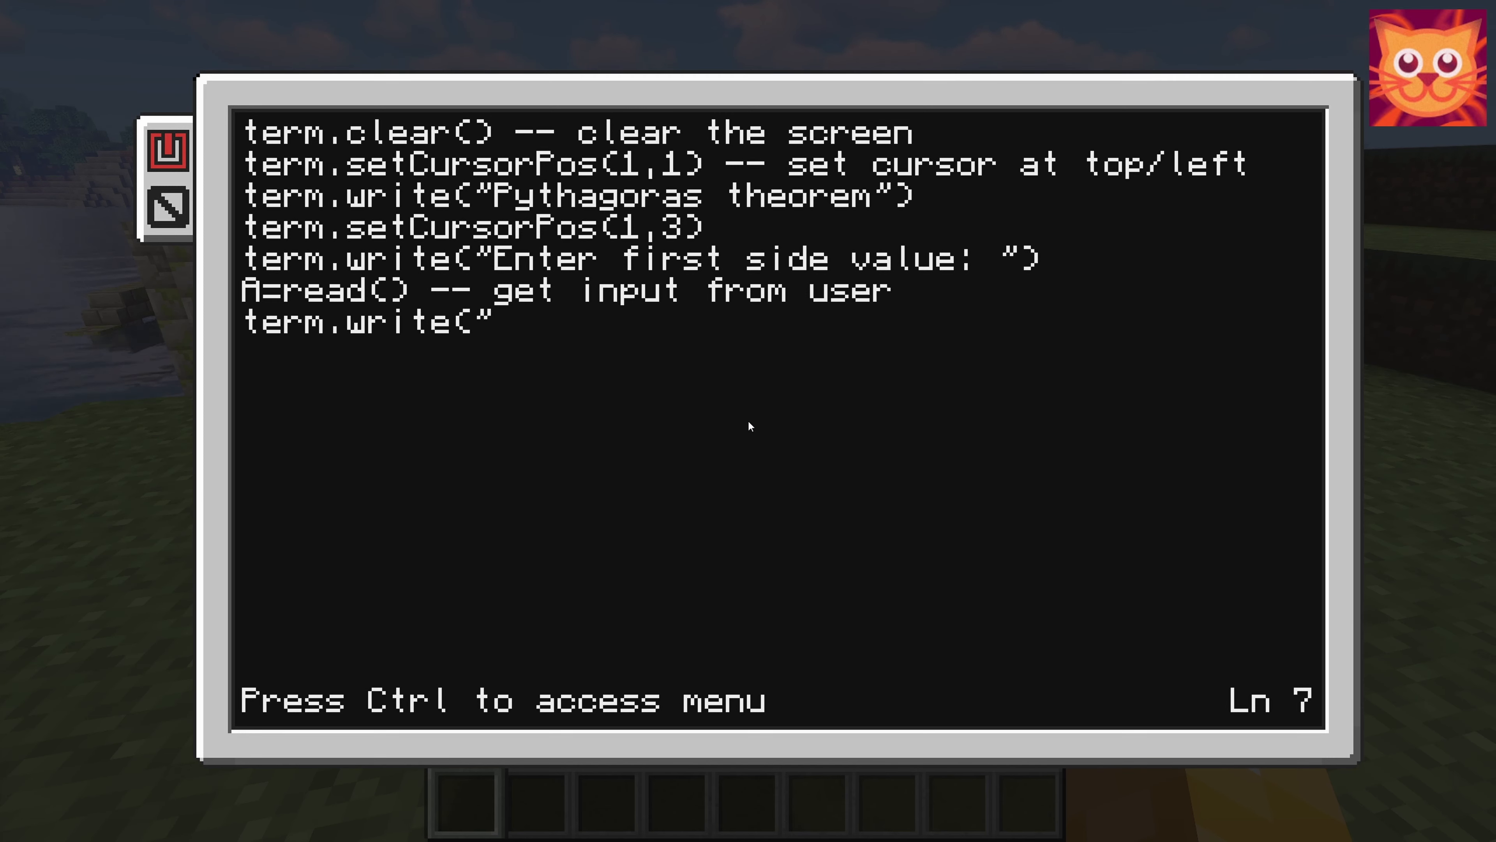
{"action": "type", "text": "E"}
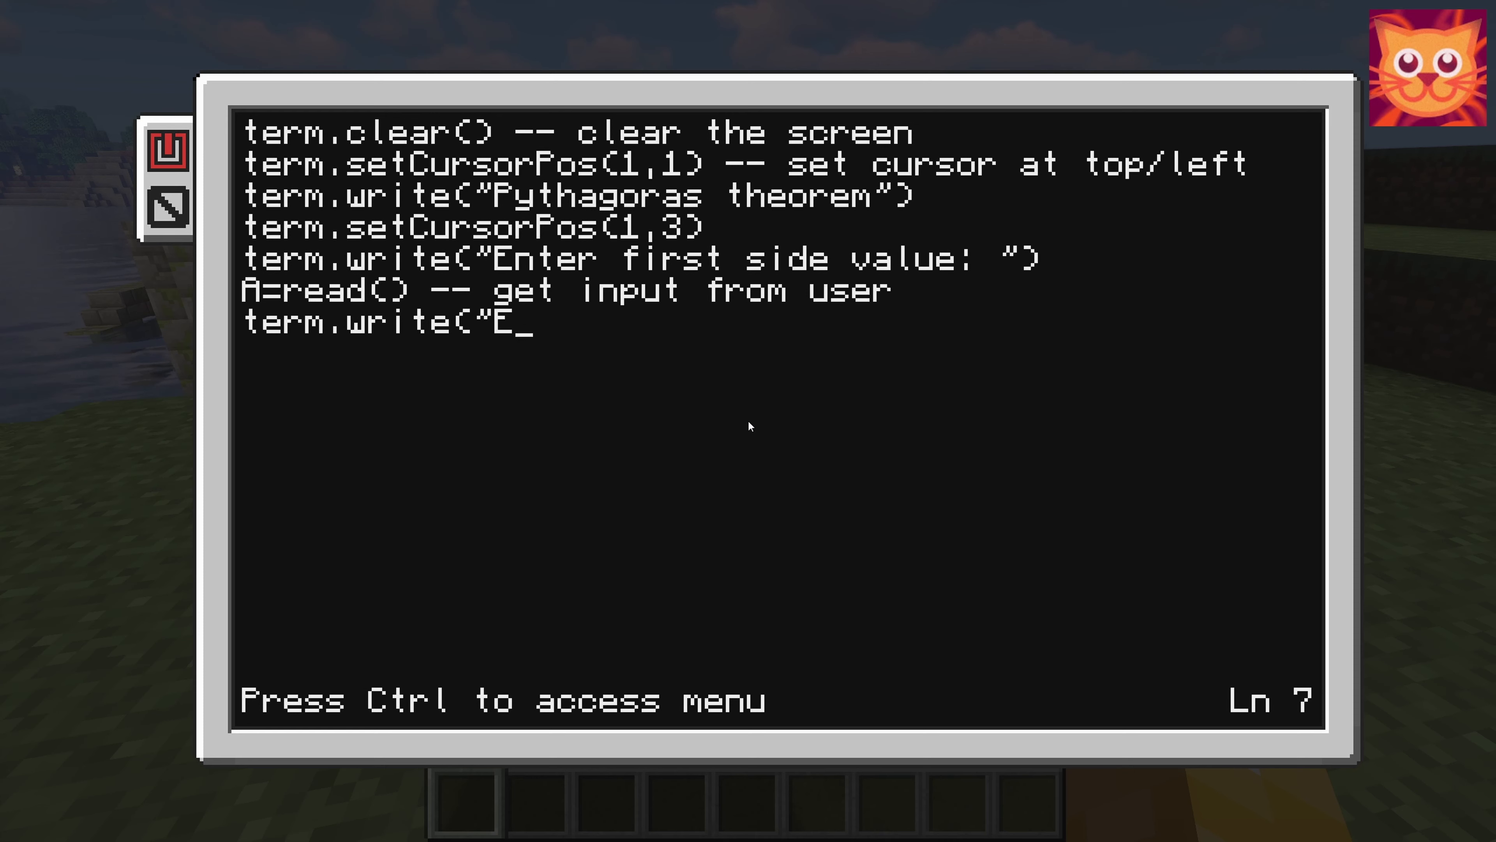
{"action": "type", "text": "nter"}
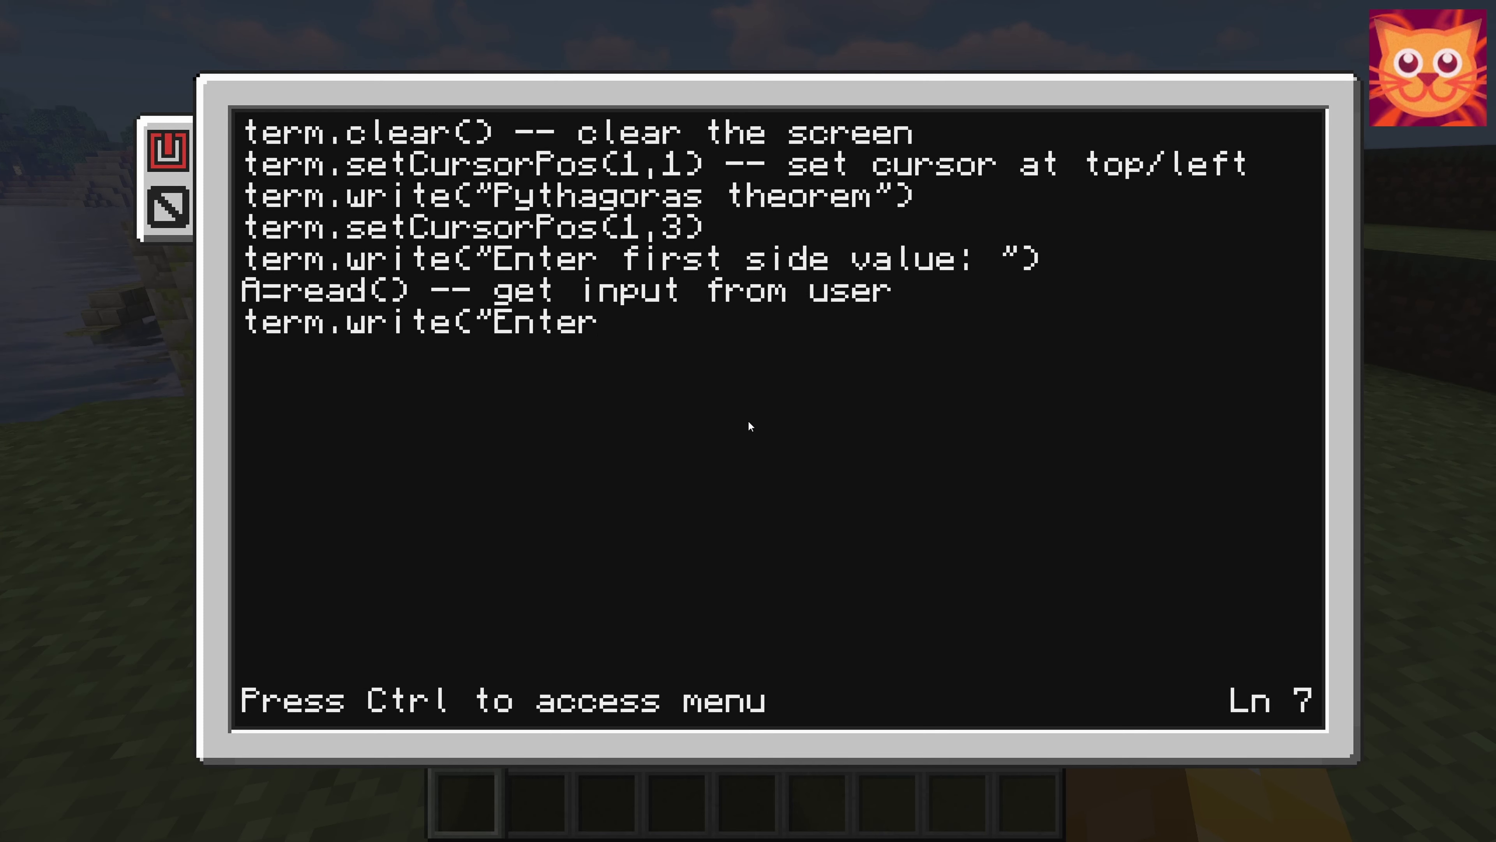
{"action": "type", "text": "secon"}
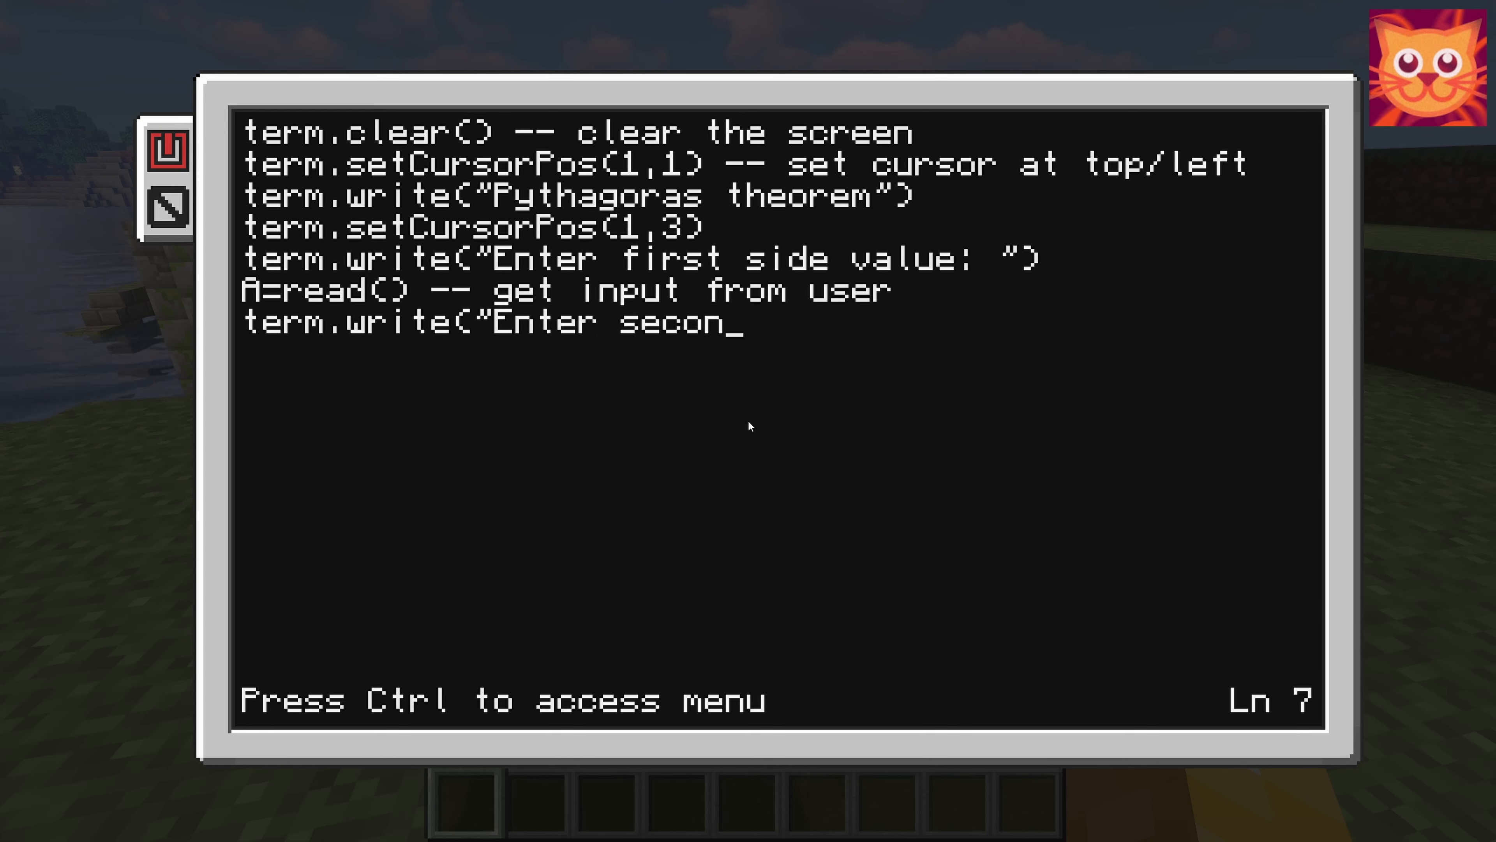
{"action": "type", "text": "d sid"}
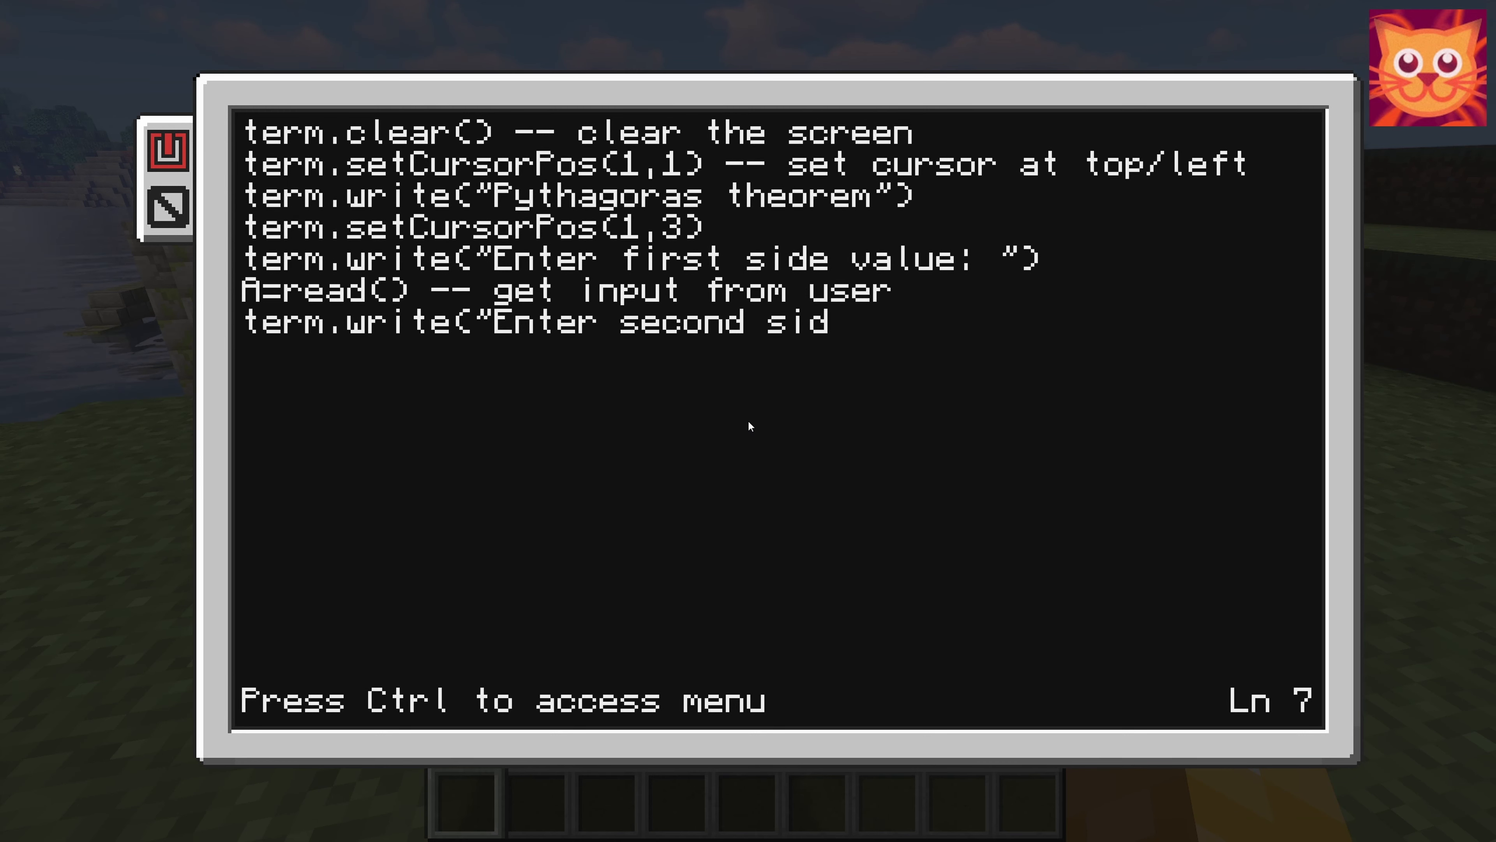
{"action": "type", "text": "e valu"}
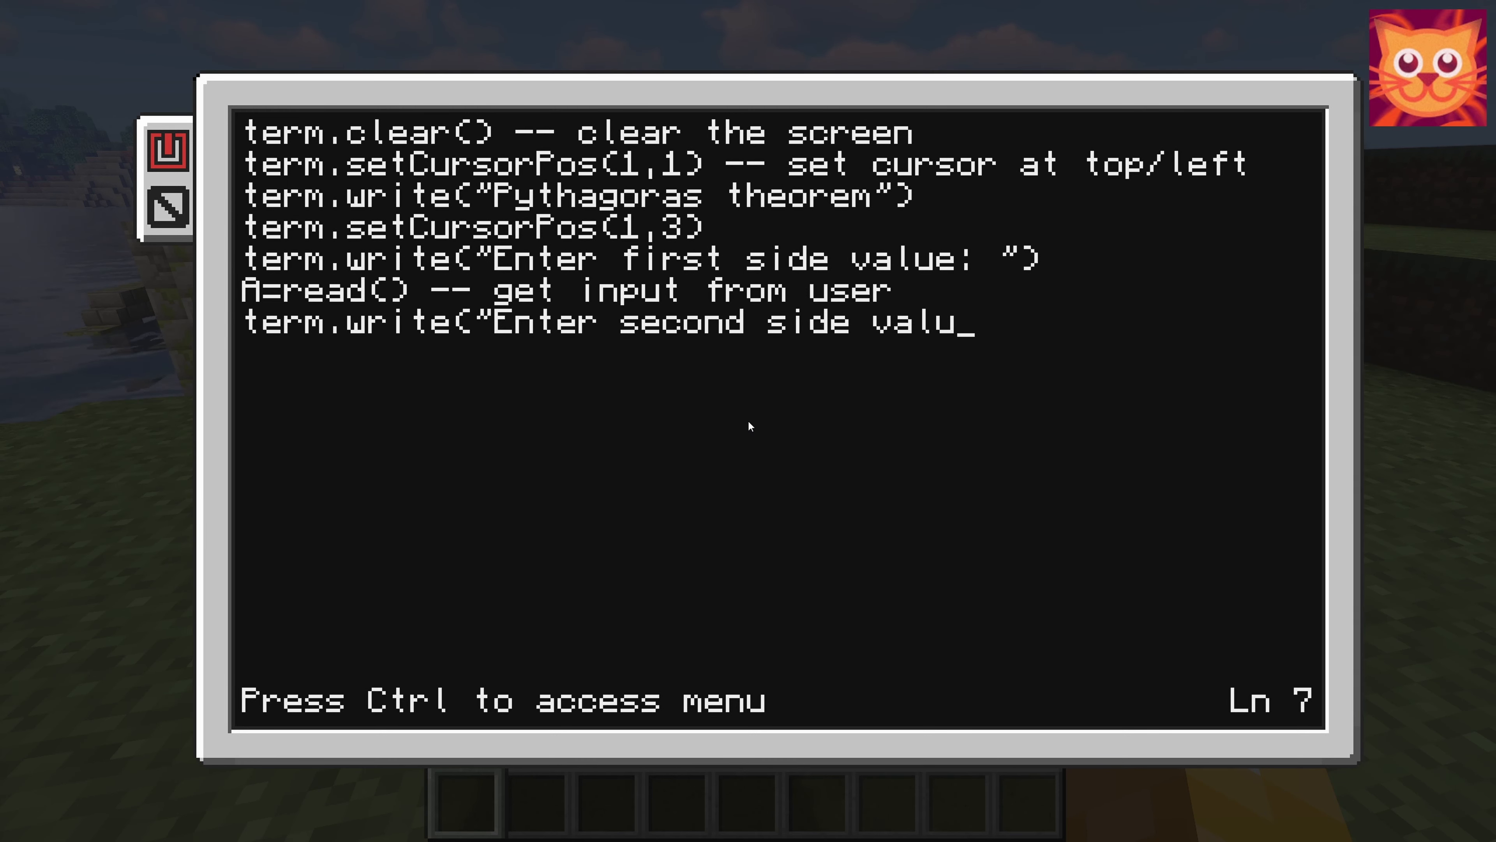
{"action": "type", "text": "e"}
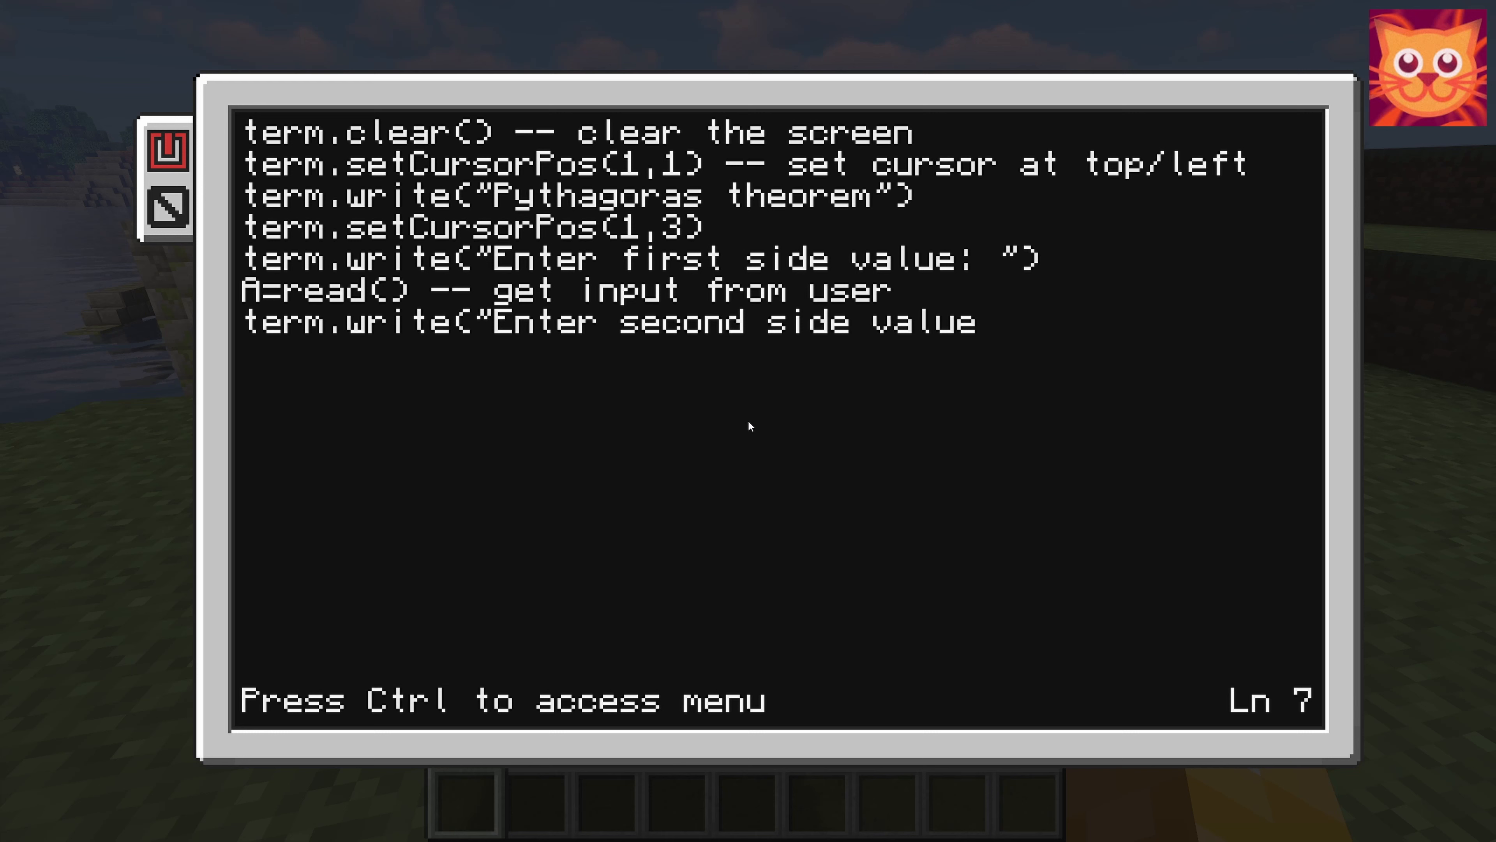
{"action": "type", "text": ": \""}
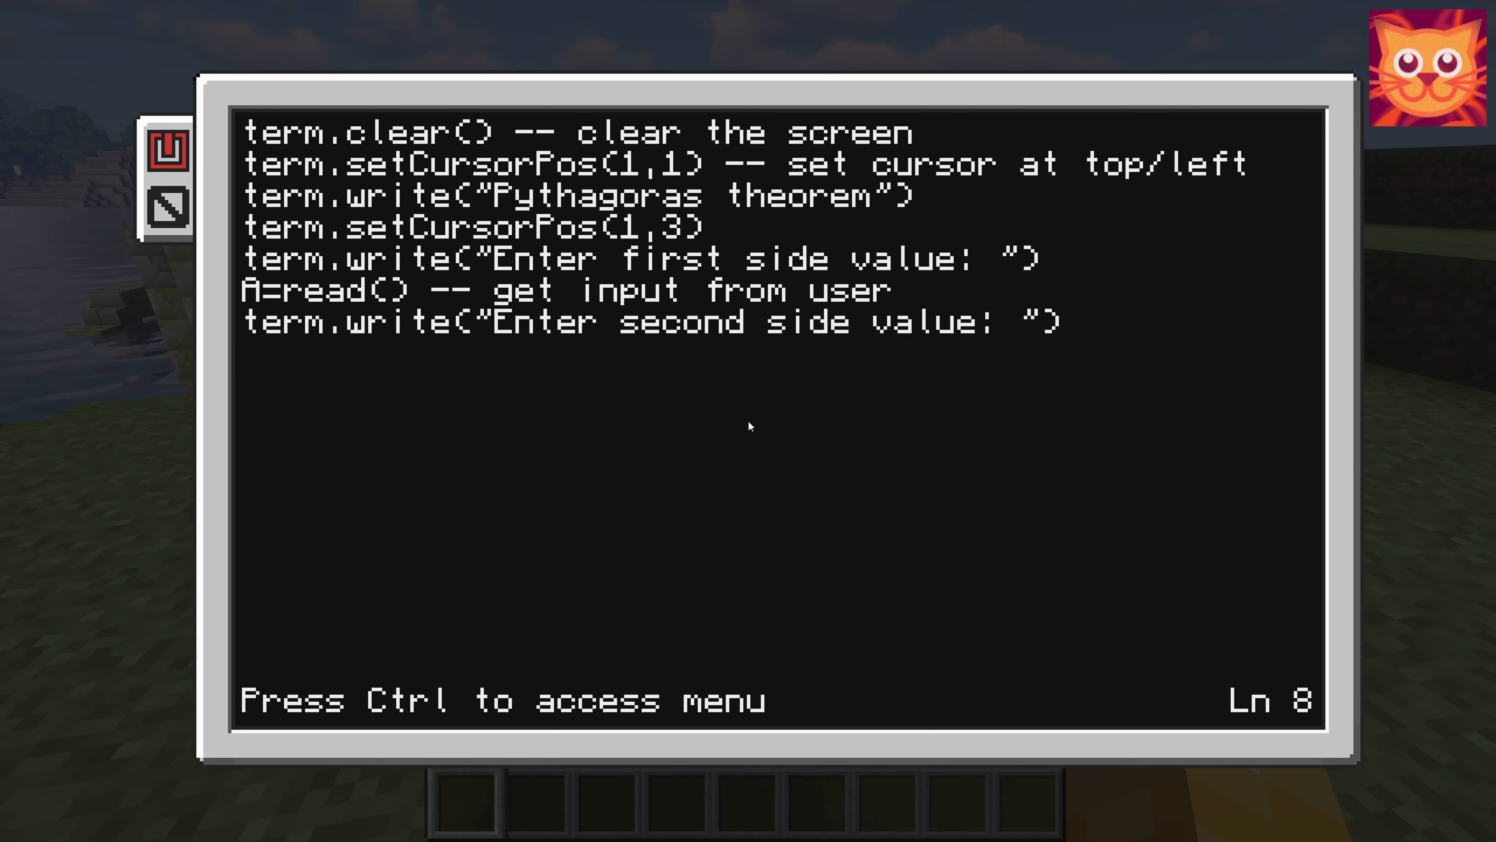
- Write B=read() to store the second side and start line 9
{"action": "type", "text": "B"}
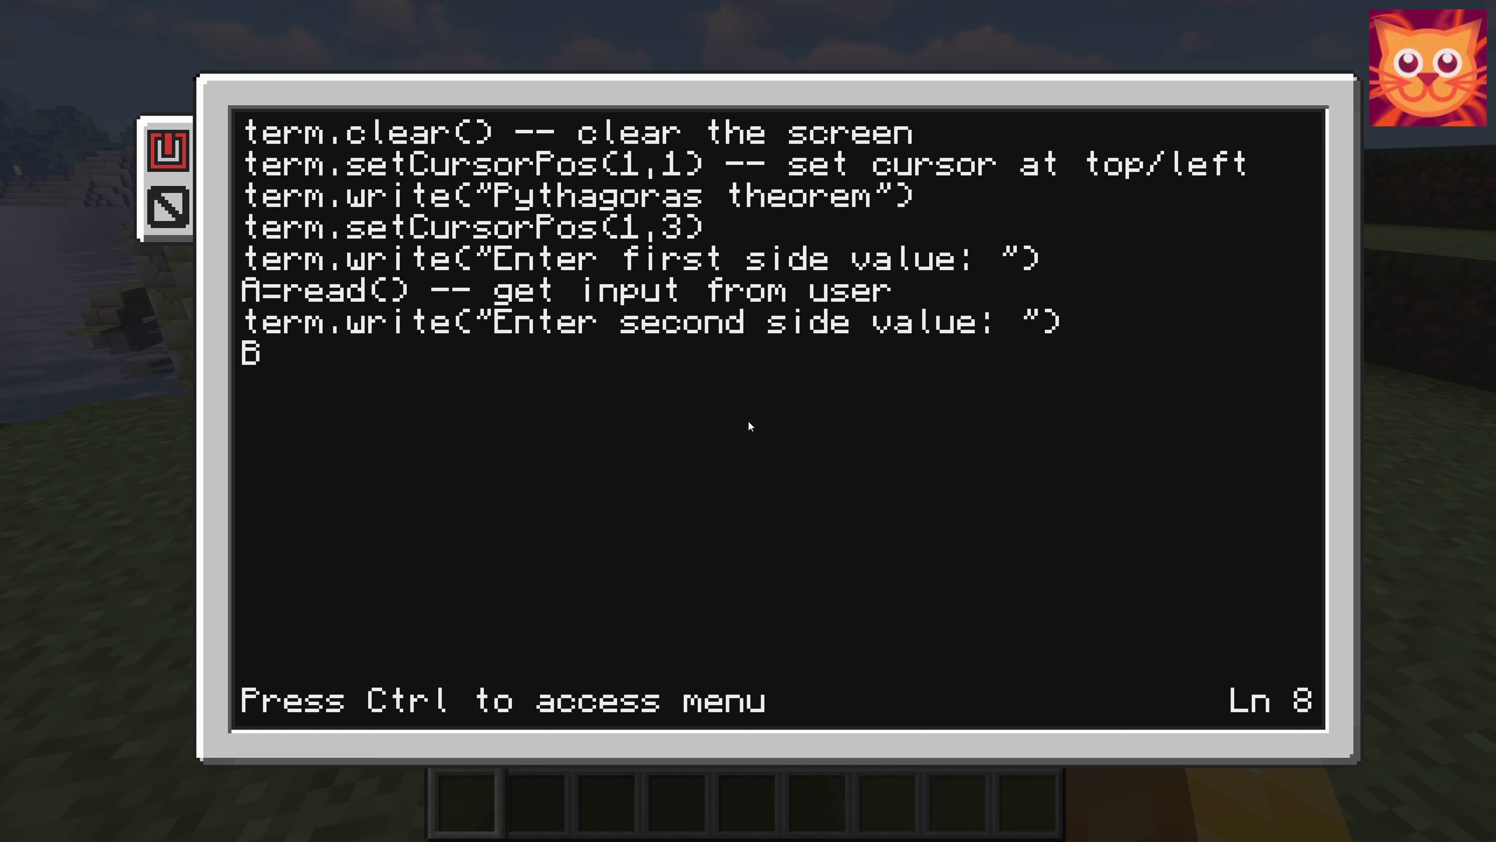
{"action": "type", "text": "=rawequal("}
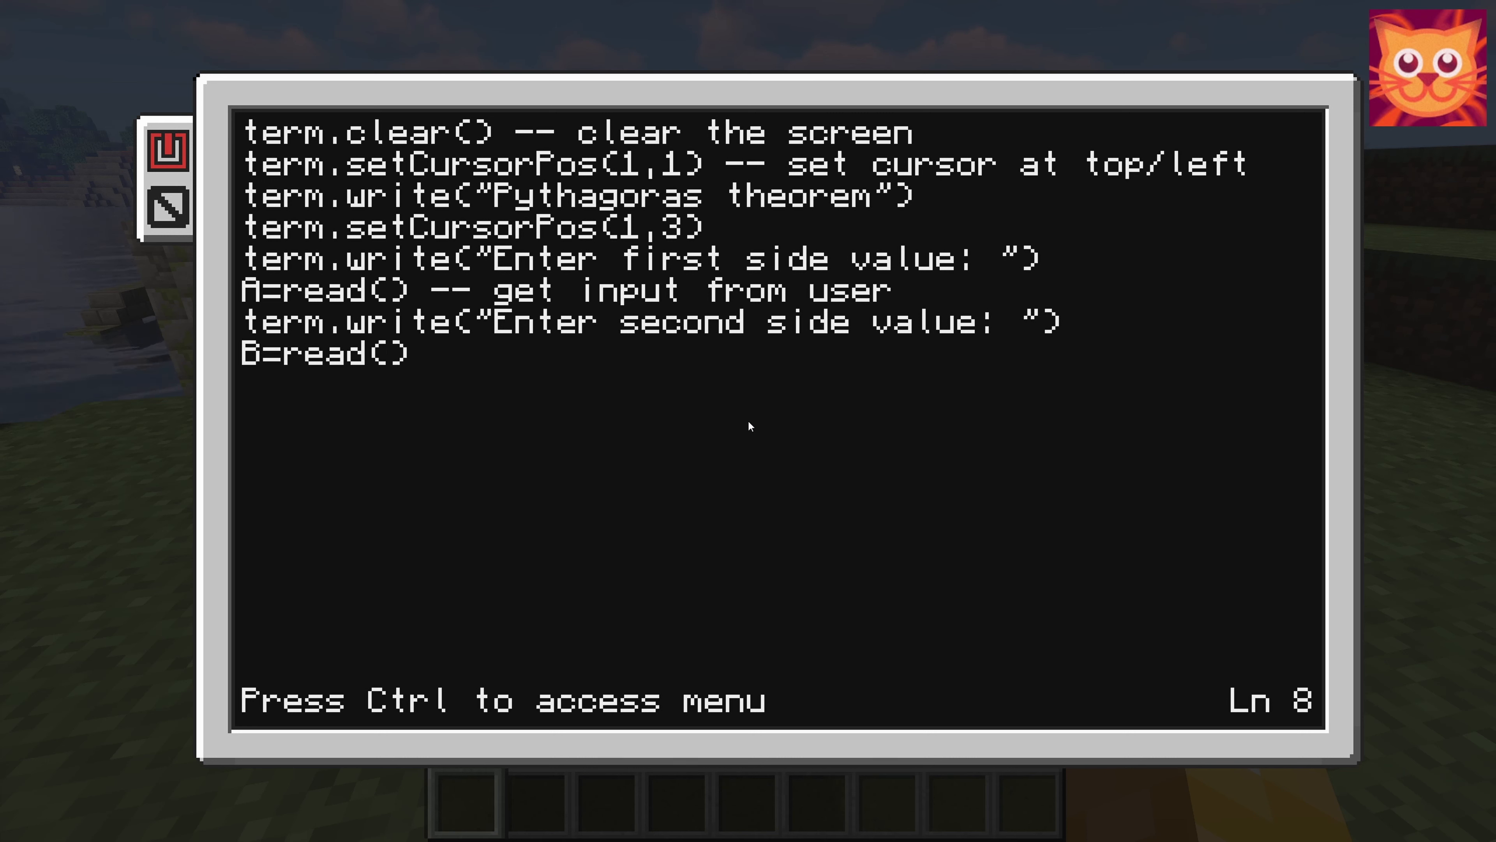
{"action": "key", "text": "Return"}
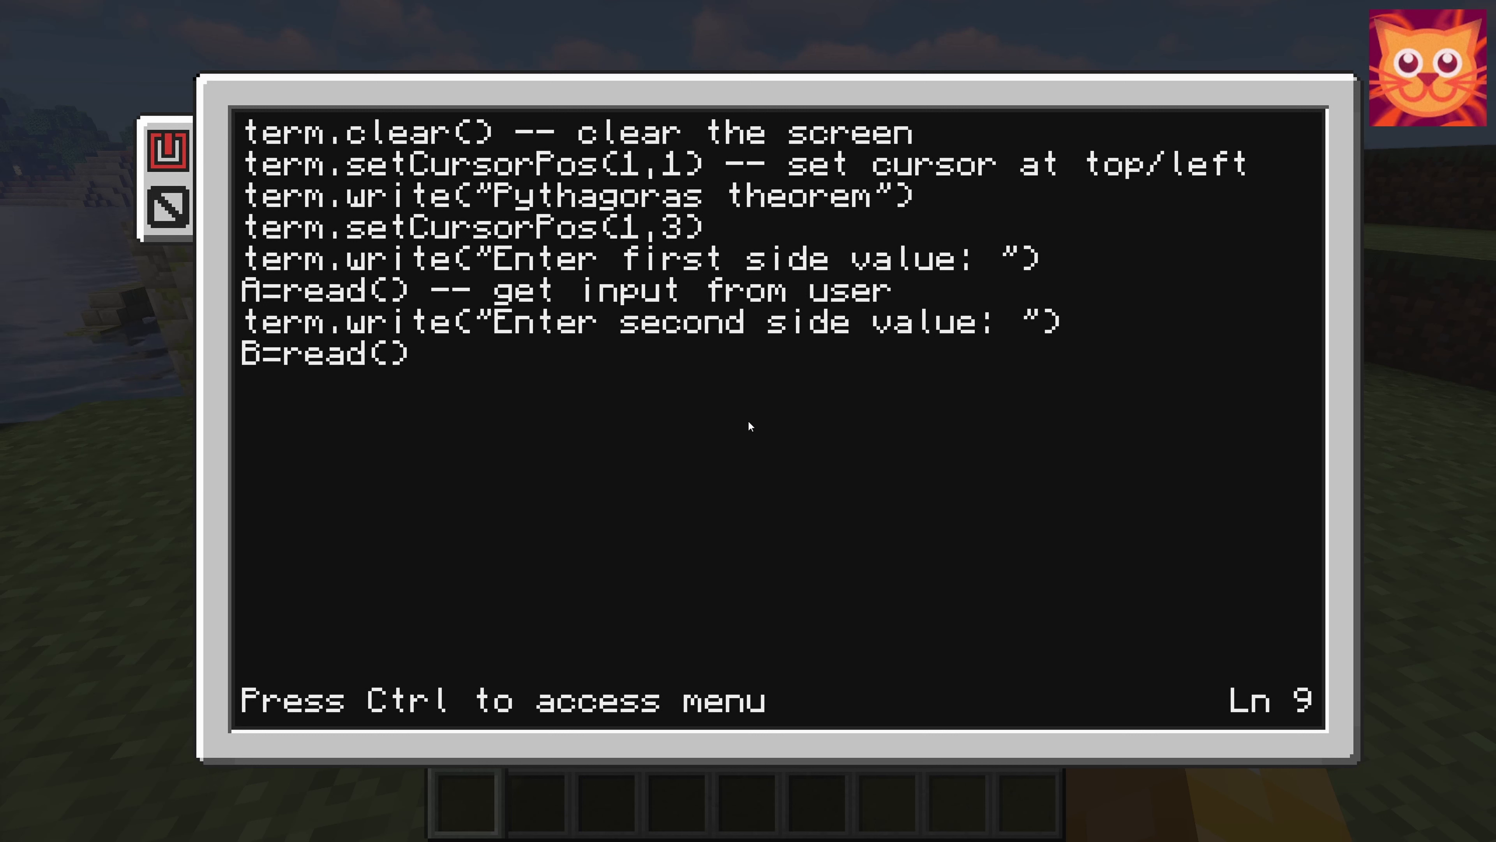
- Write term.setCursorPos(1,6), discarding a stray colors autocomplete suggestion
{"action": "type", "text": "term.blit("}
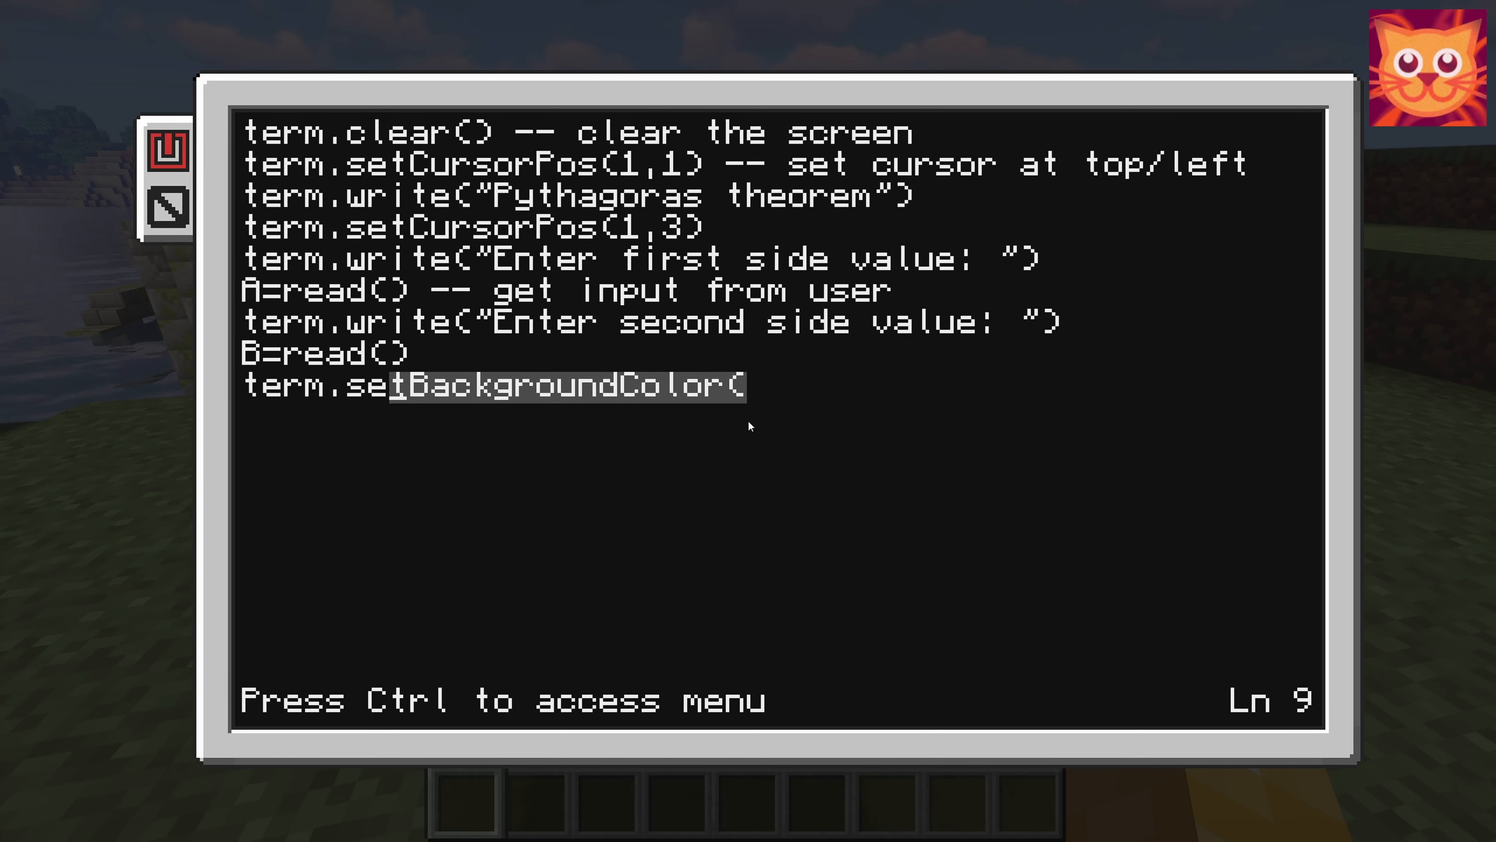
{"action": "type", "text": "setCursorBlink("}
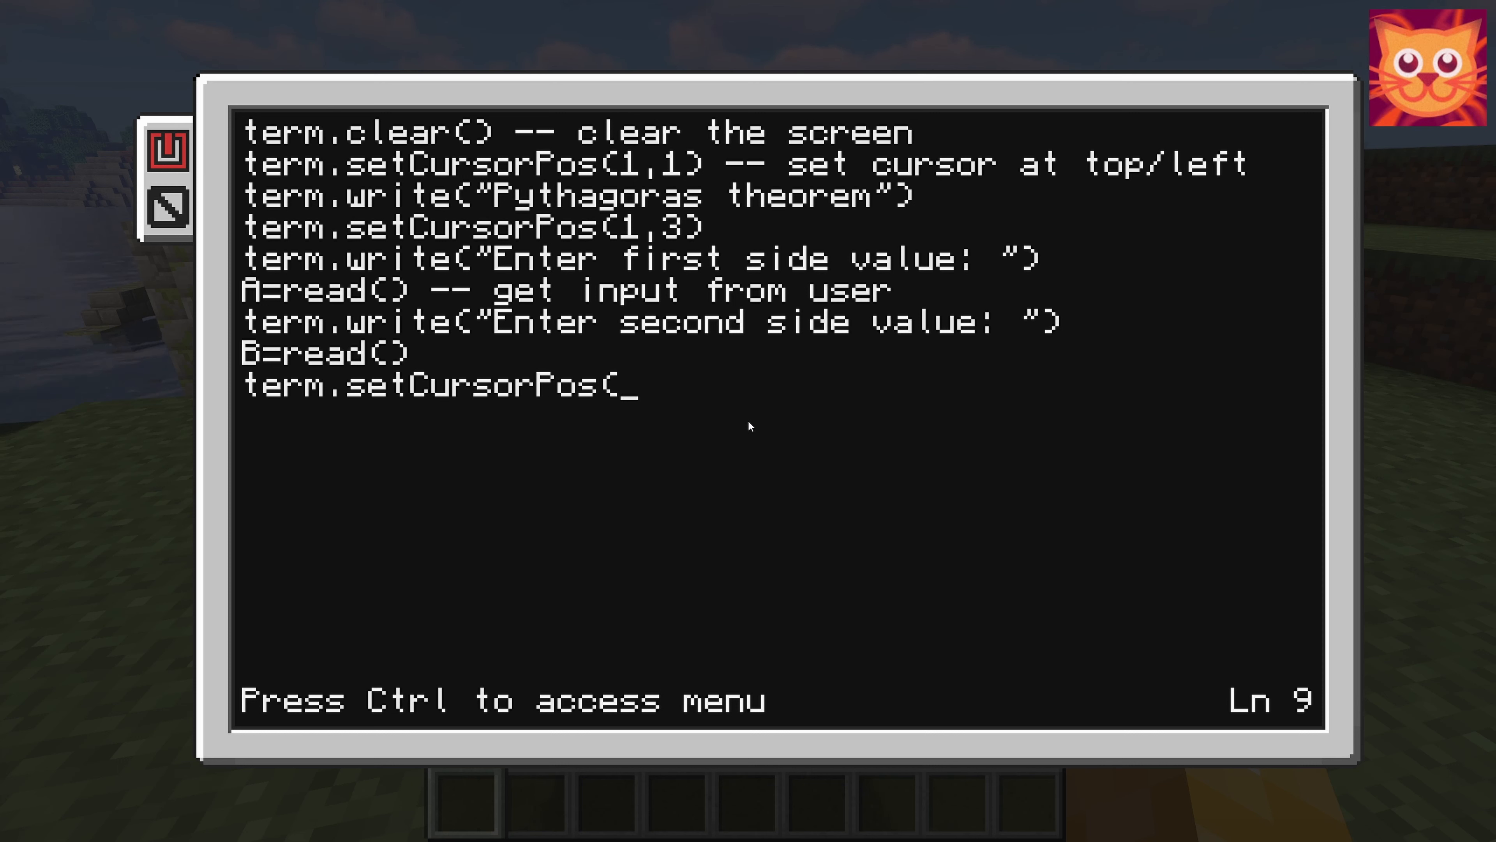
{"action": "type", "text": "1,6"}
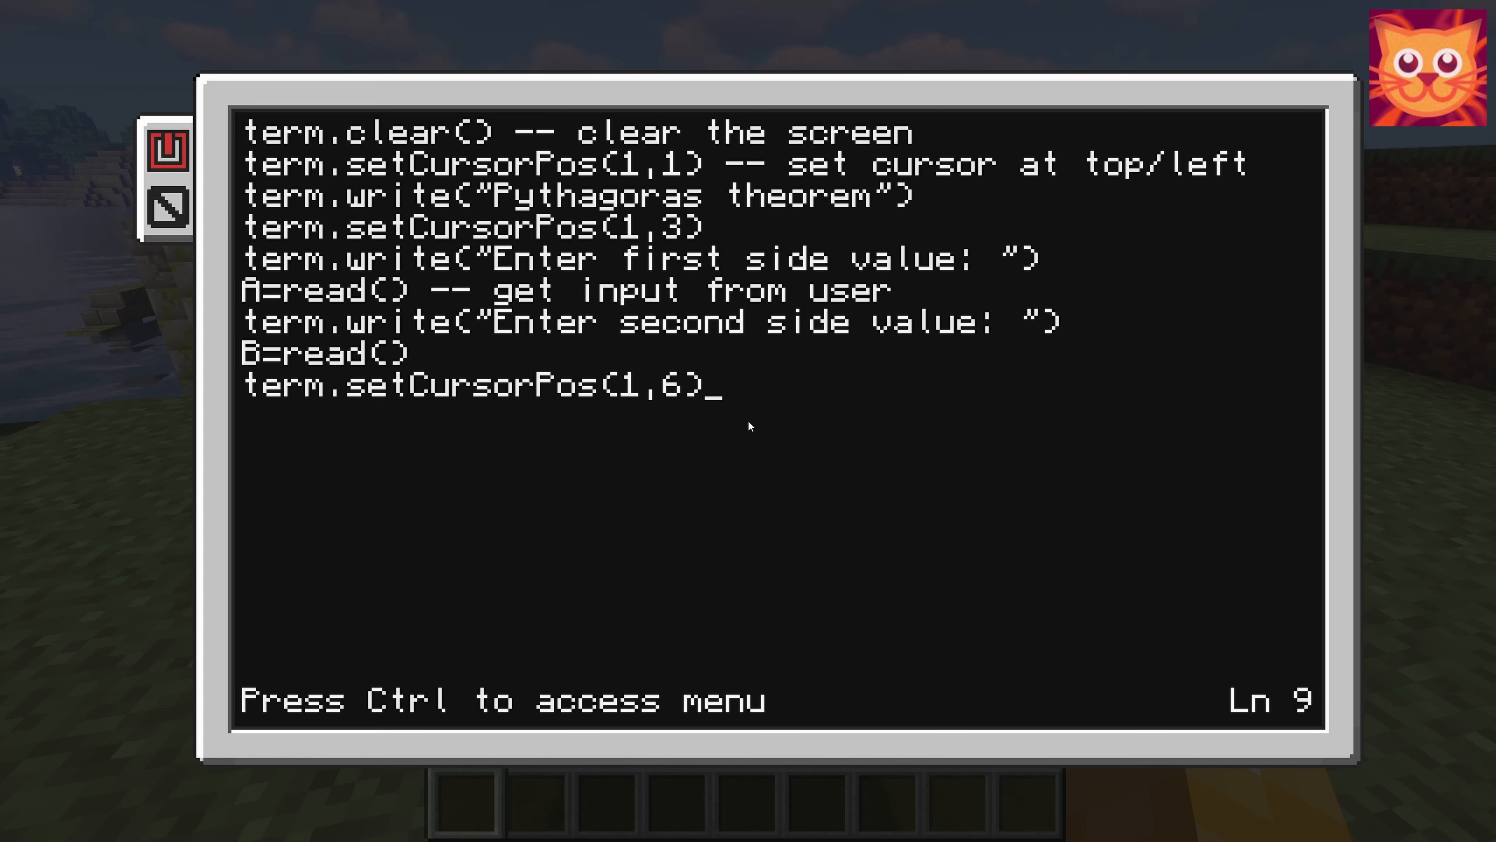
{"action": "type", "text": "colors."}
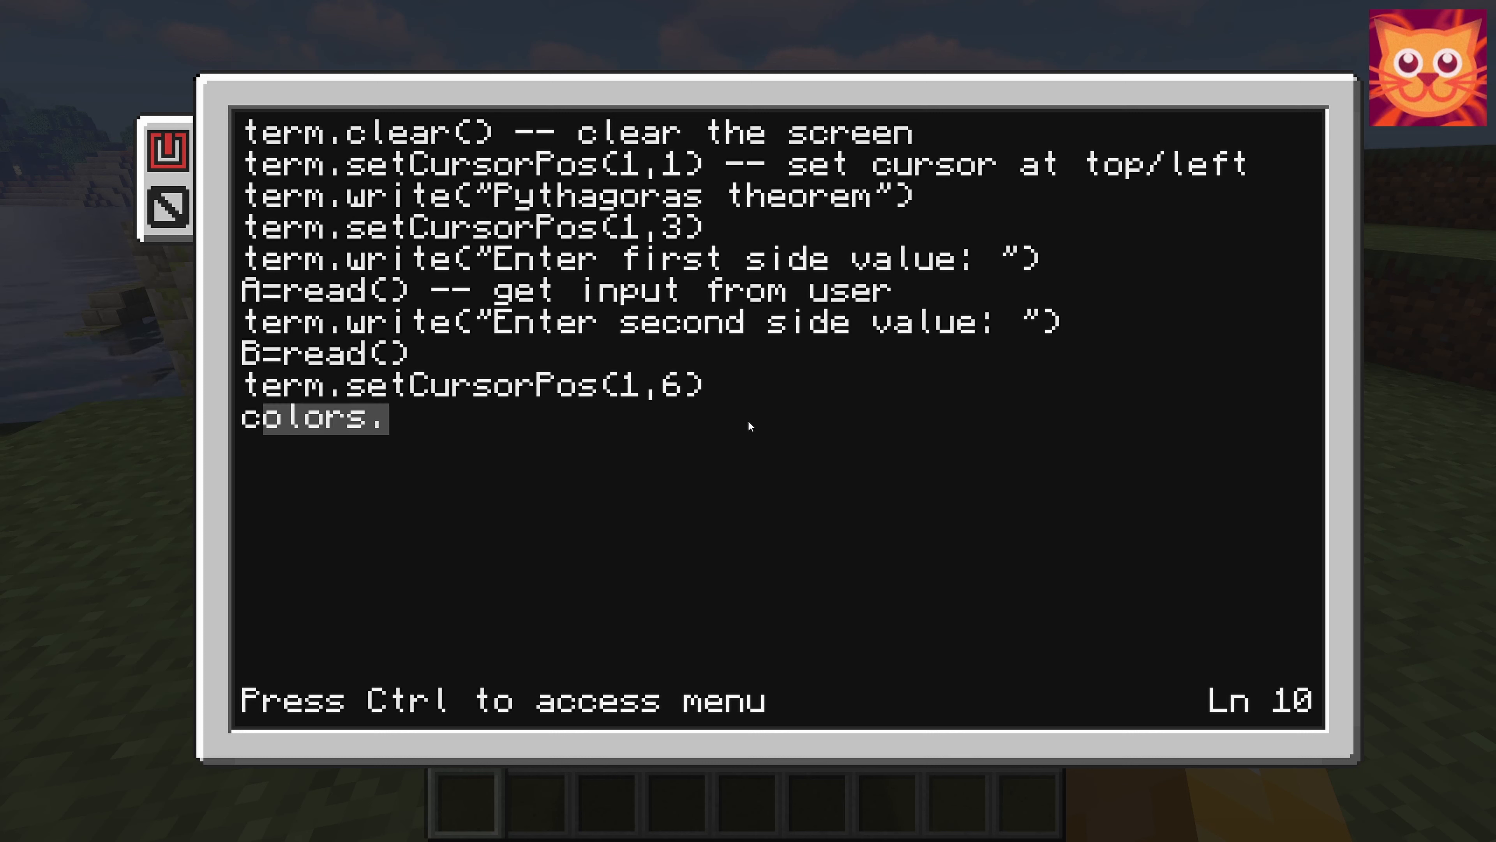
{"action": "key", "text": "backspace"}
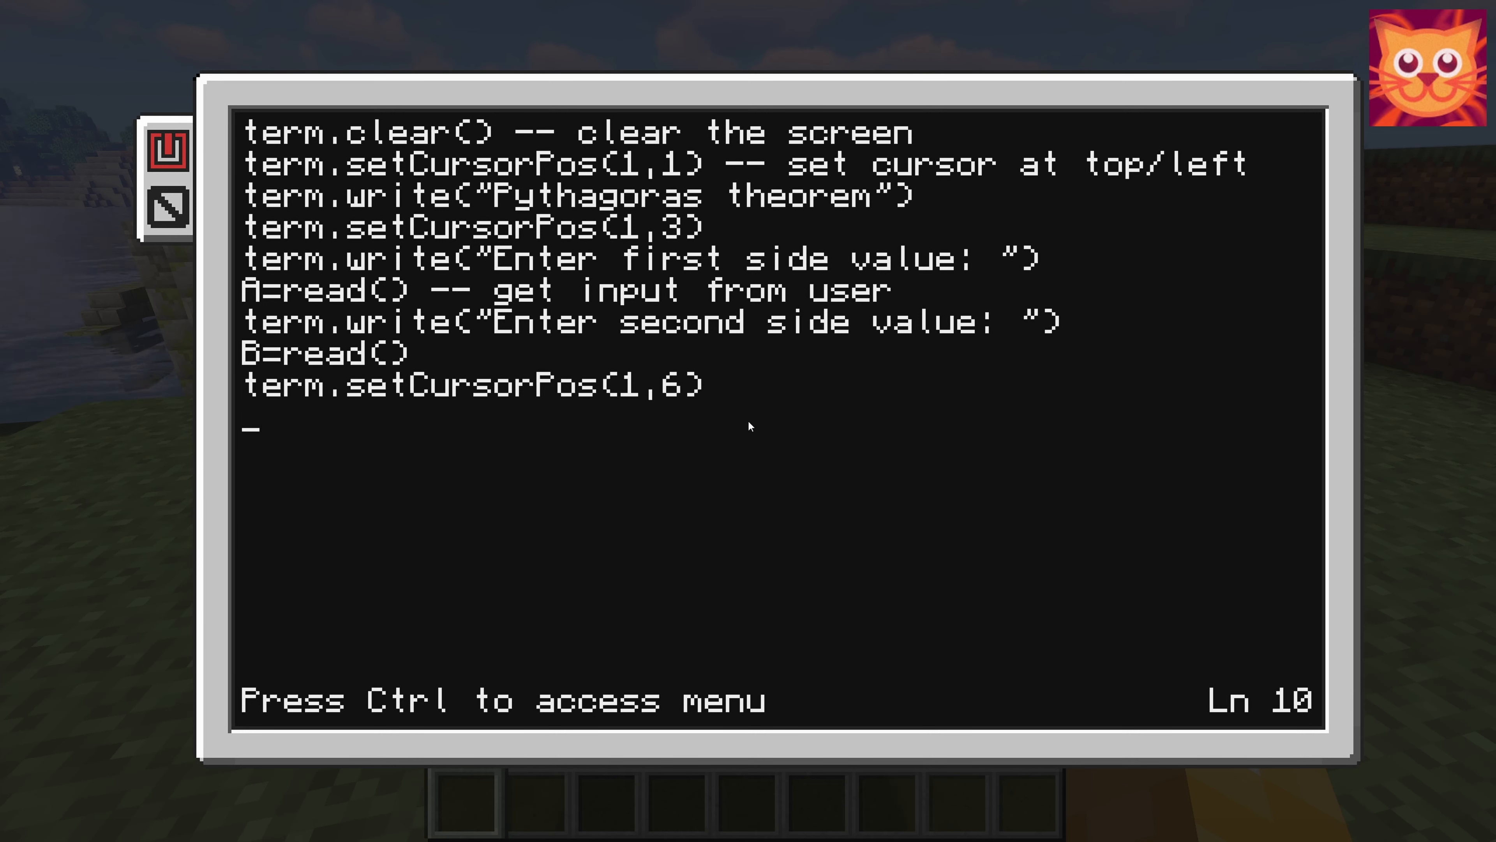
- Write C=math.sqrt(A^2+B^2) to compute the hypotenuse
{"action": "type", "text": "C="}
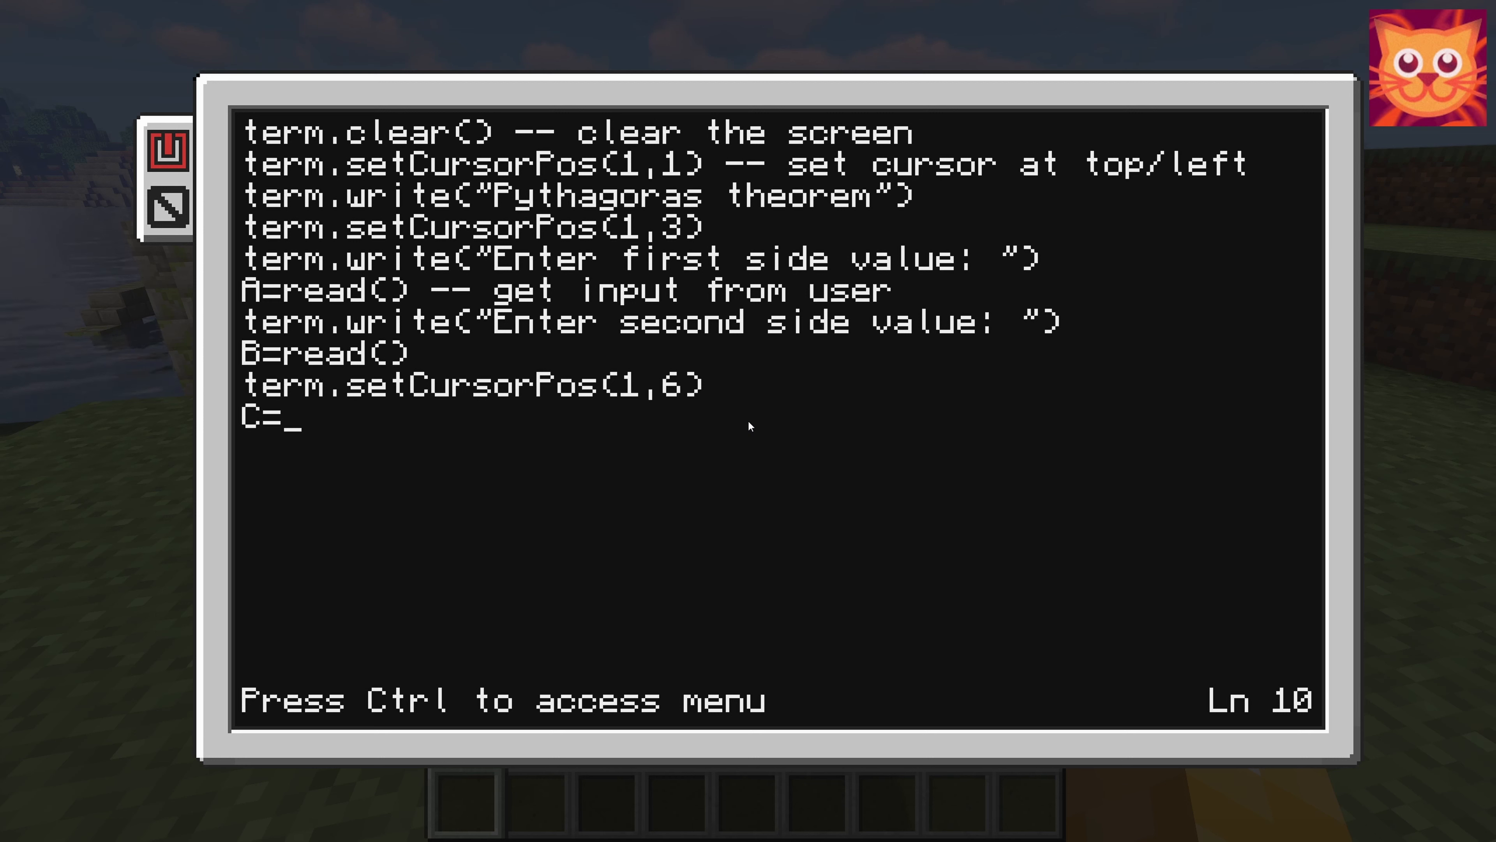
{"action": "type", "text": "math."}
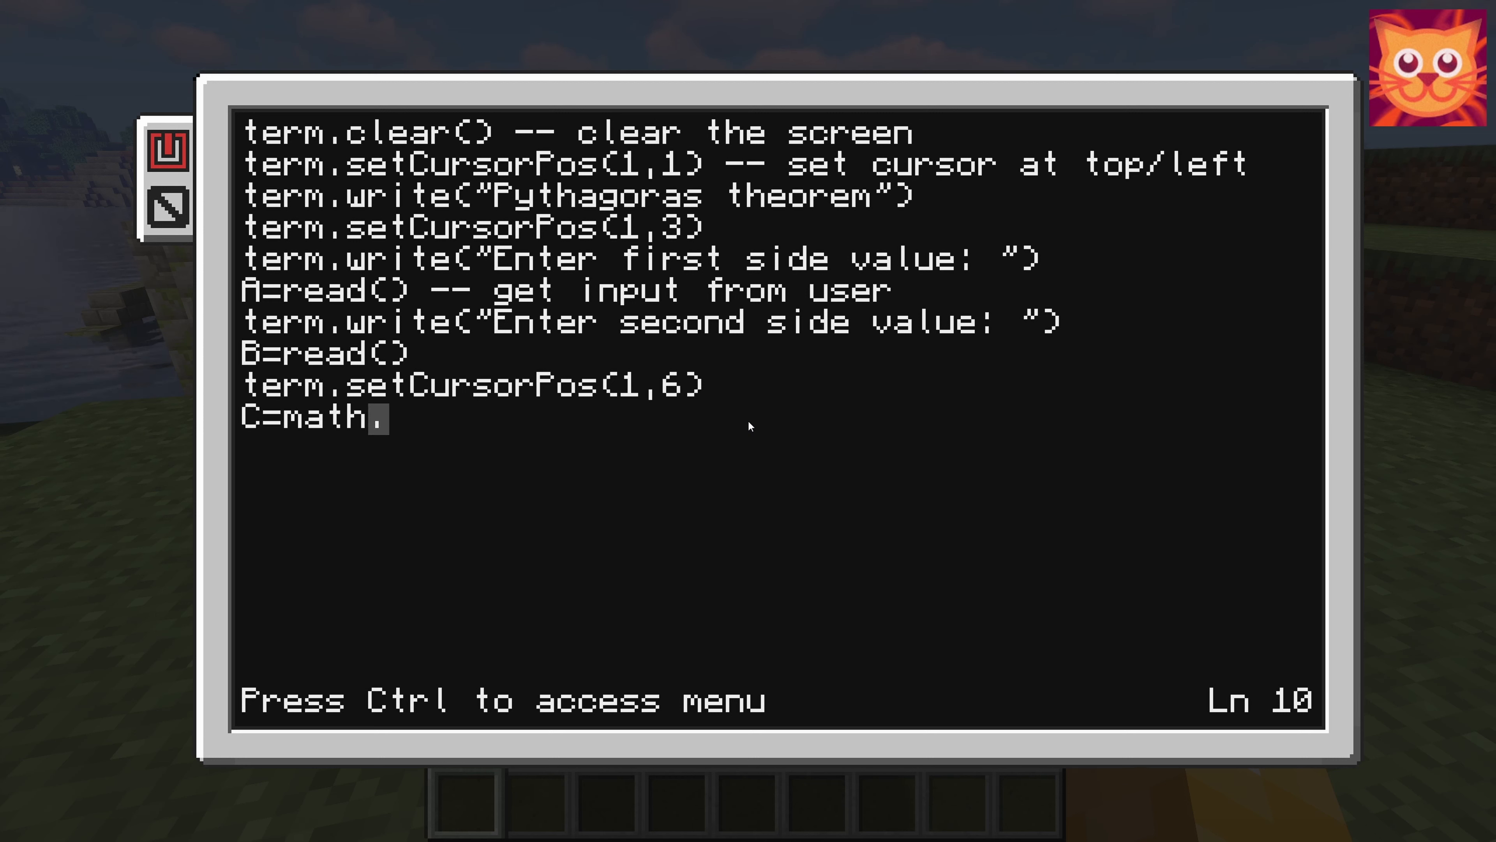
{"action": "type", "text": "abs("}
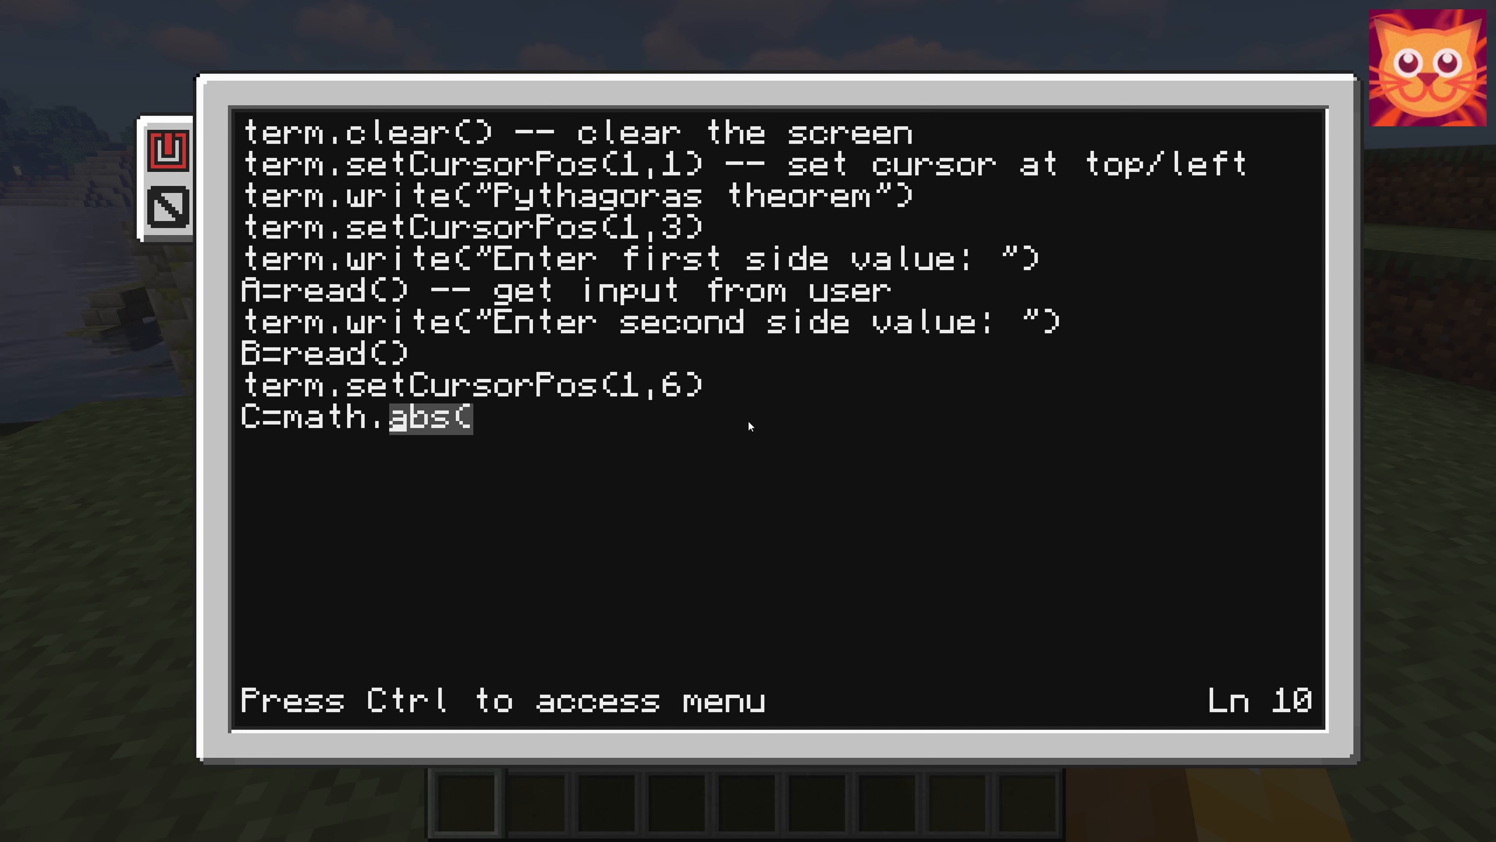
{"action": "type", "text": "sqrt("}
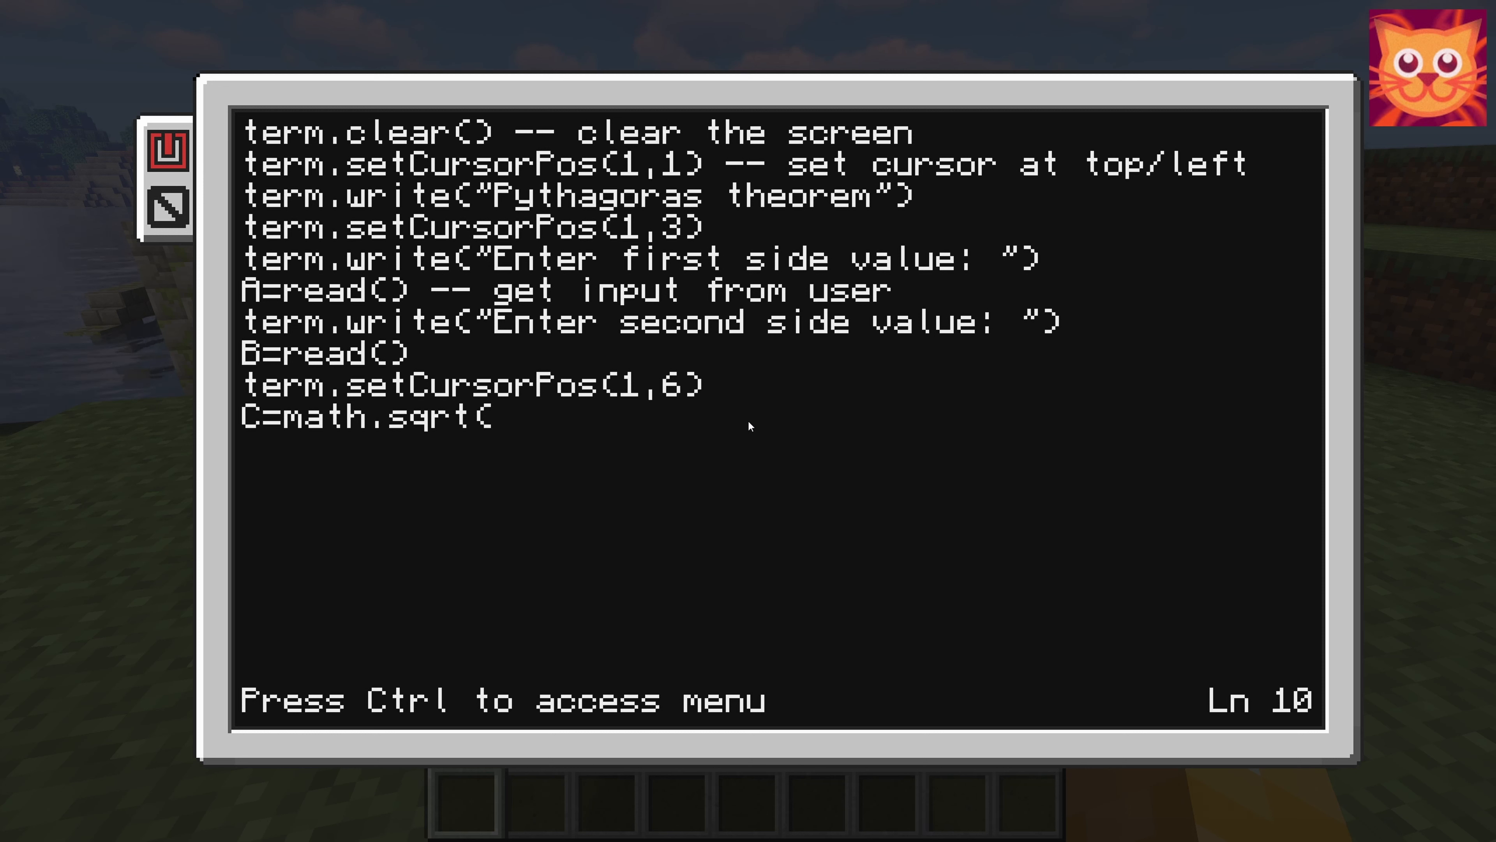
{"action": "type", "text": "A"}
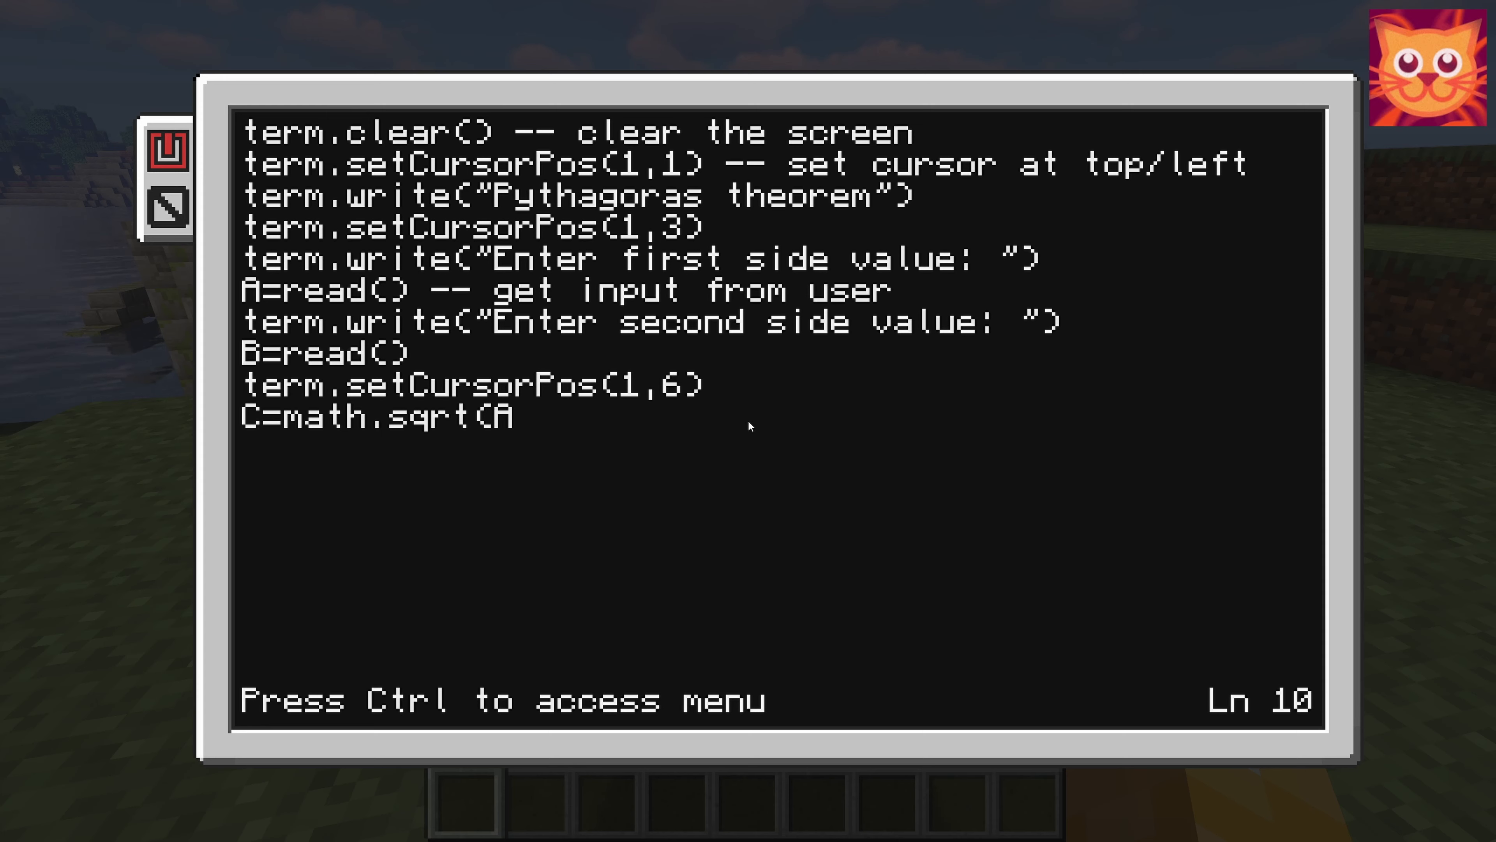
{"action": "type", "text": "^2"}
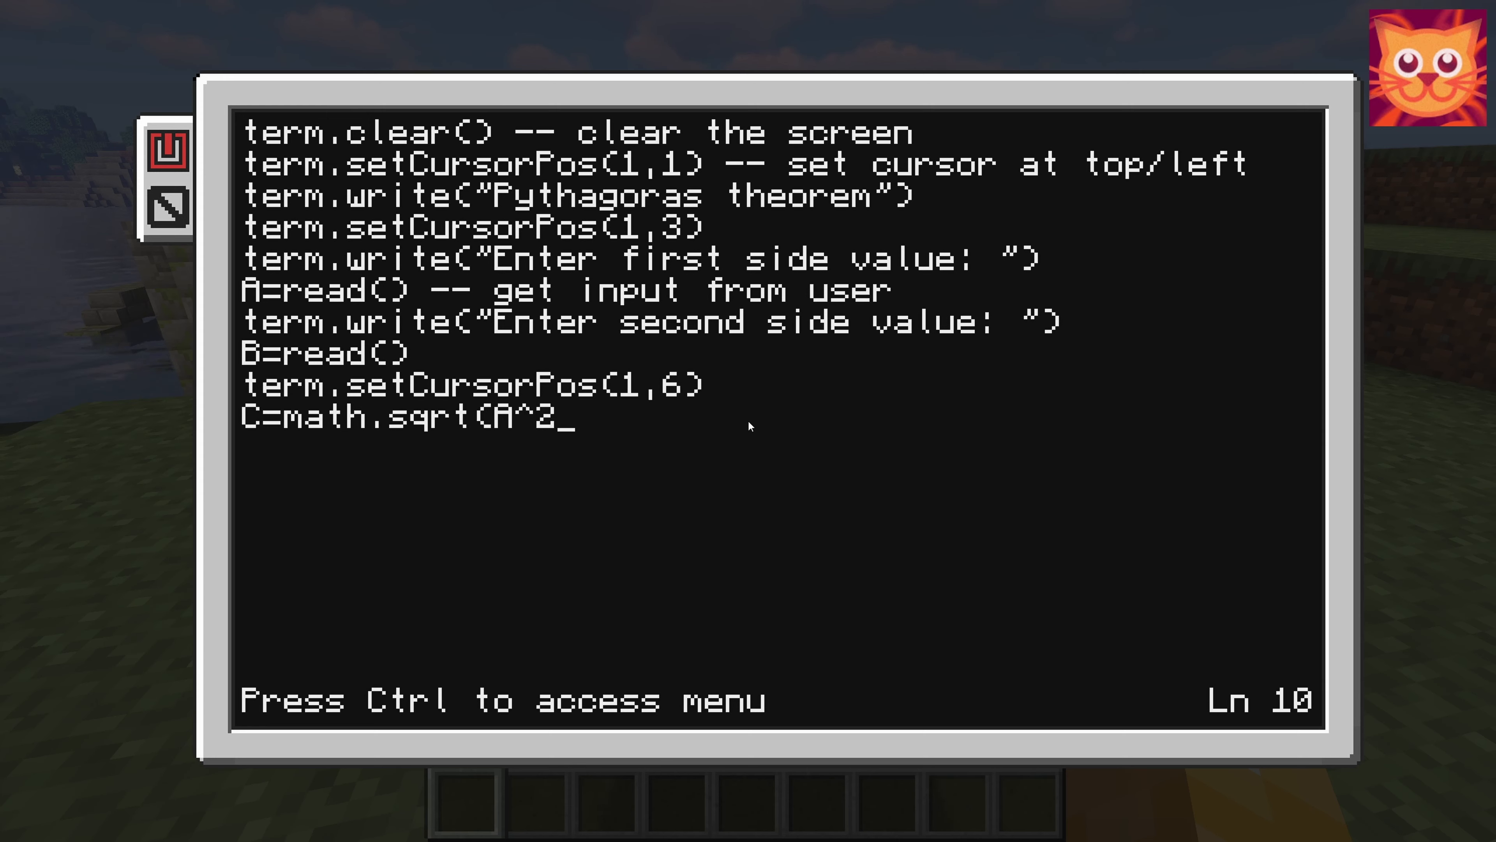
{"action": "type", "text": "+"}
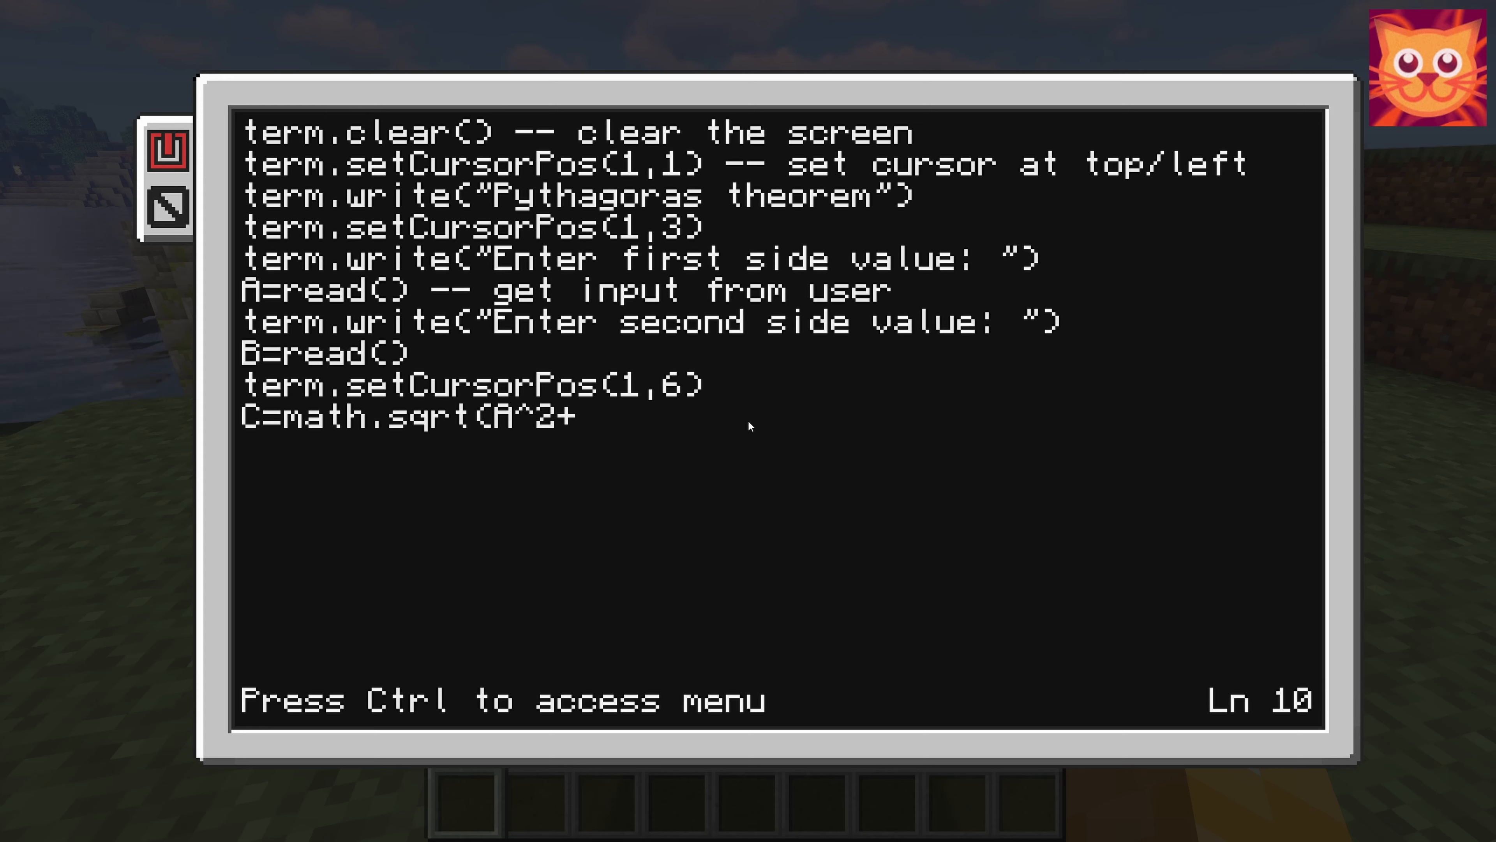
{"action": "type", "text": "B"}
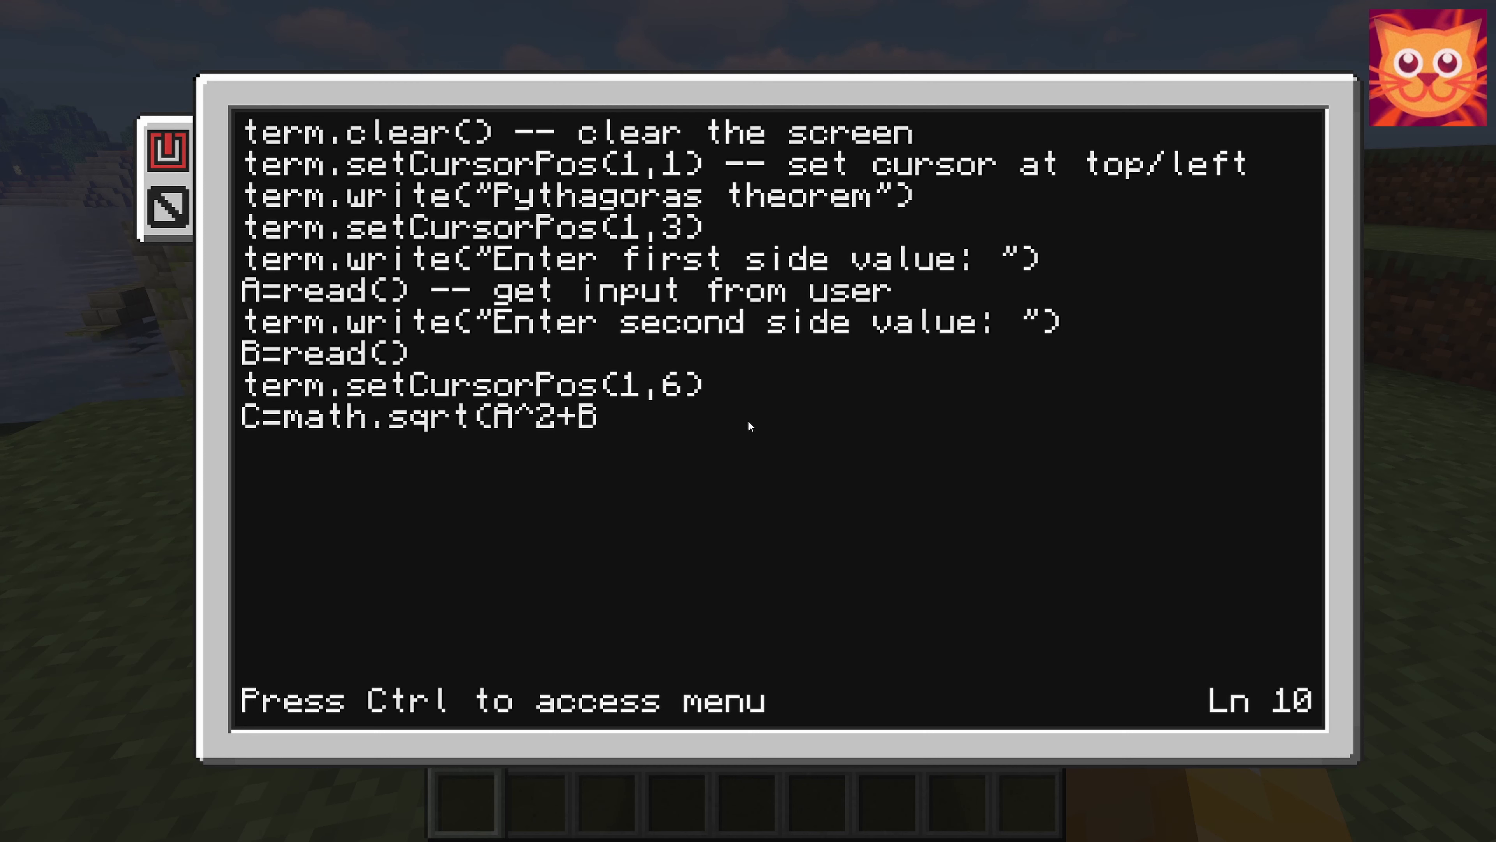
{"action": "type", "text": "^2"}
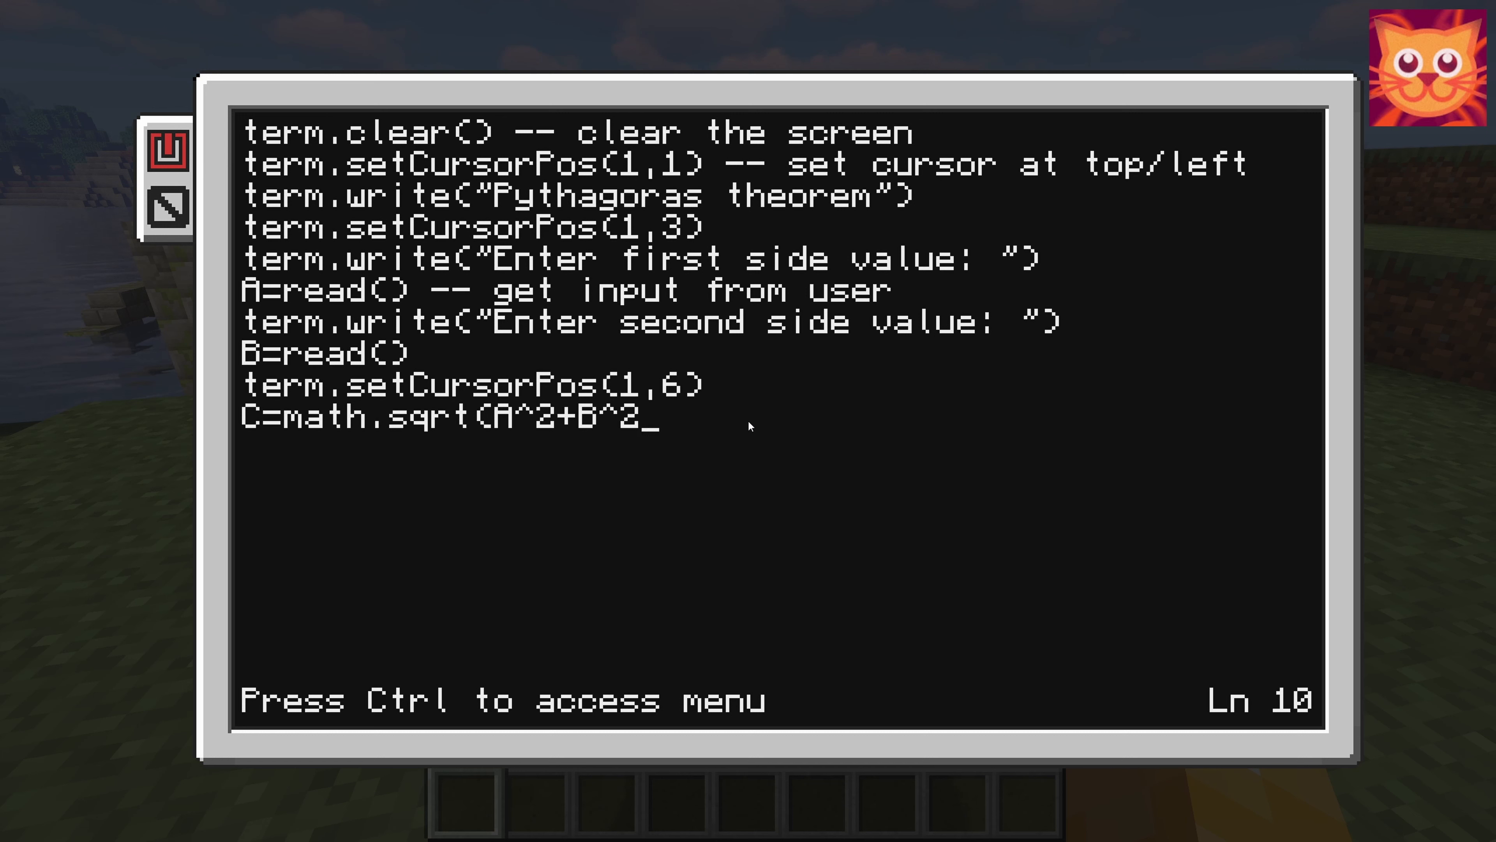
{"action": "type", "text": ") --"}
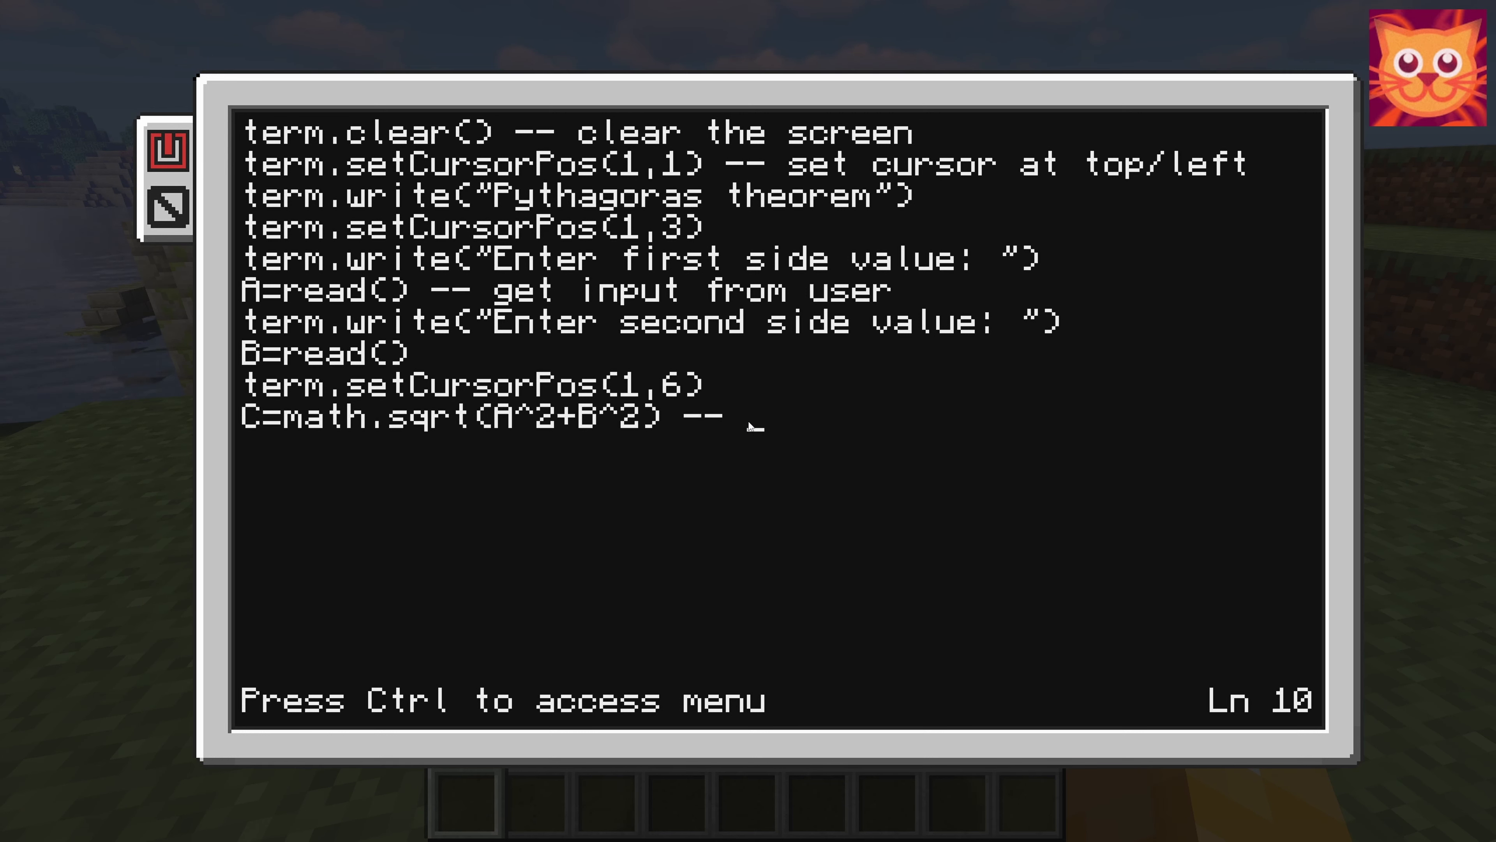
- Add the comment "calculate hypotenuse value" to the C line
{"action": "type", "text": "calc"}
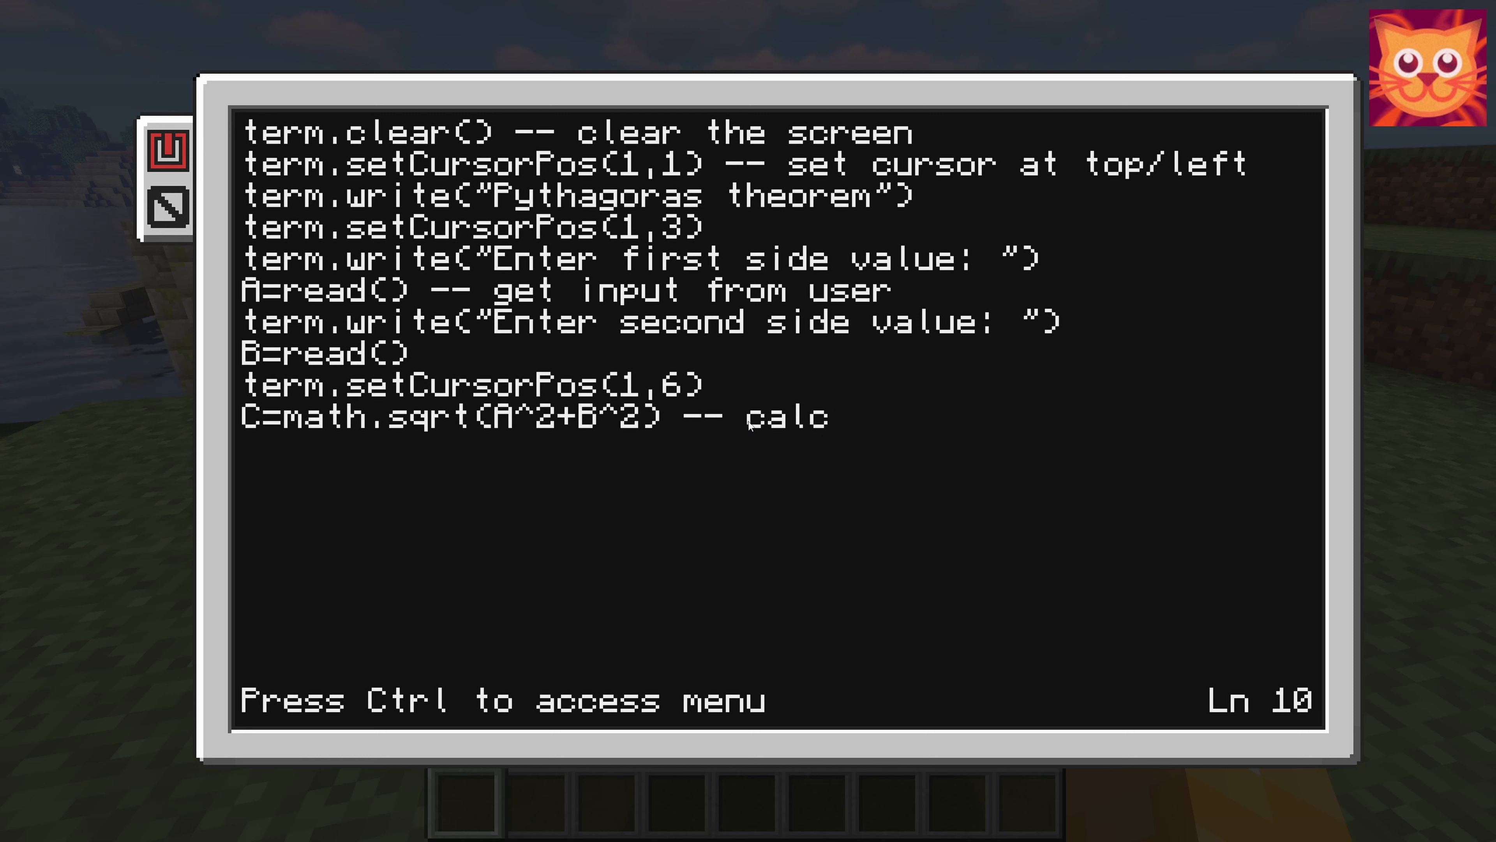
{"action": "type", "text": "ula"}
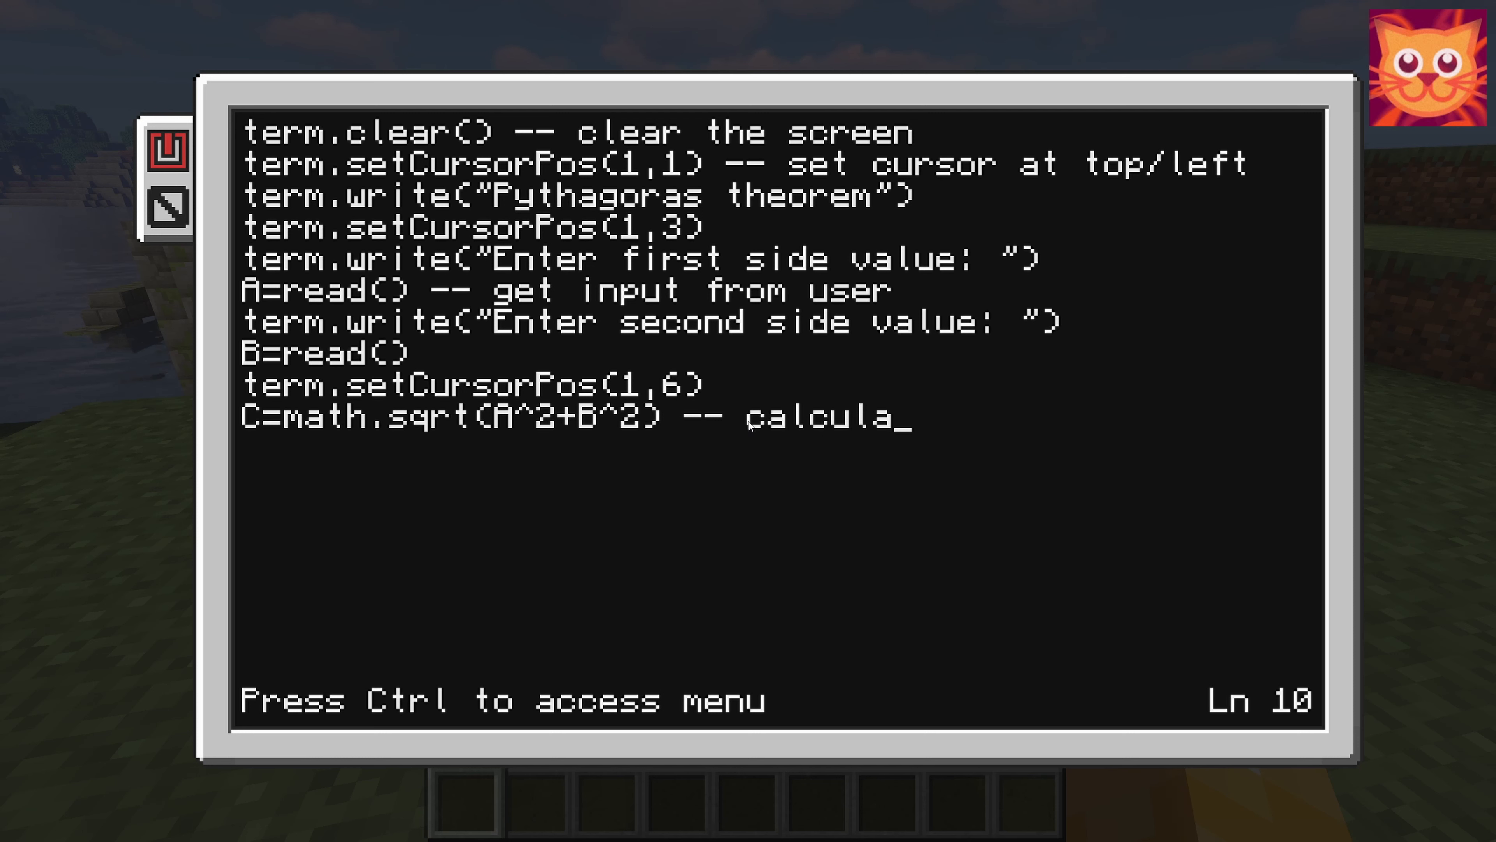
{"action": "type", "text": "te"}
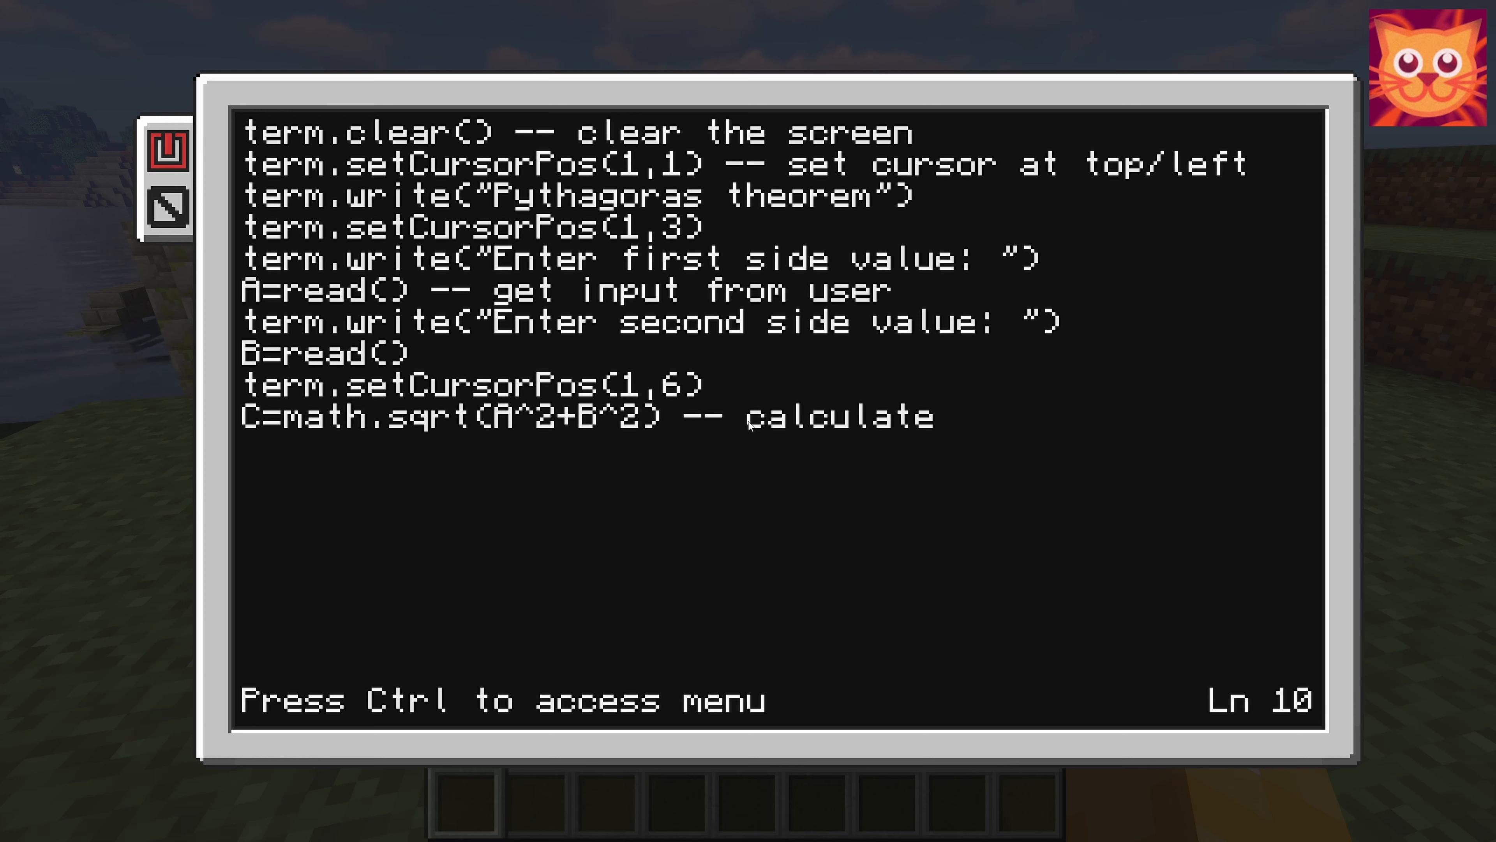
{"action": "type", "text": "hypo"}
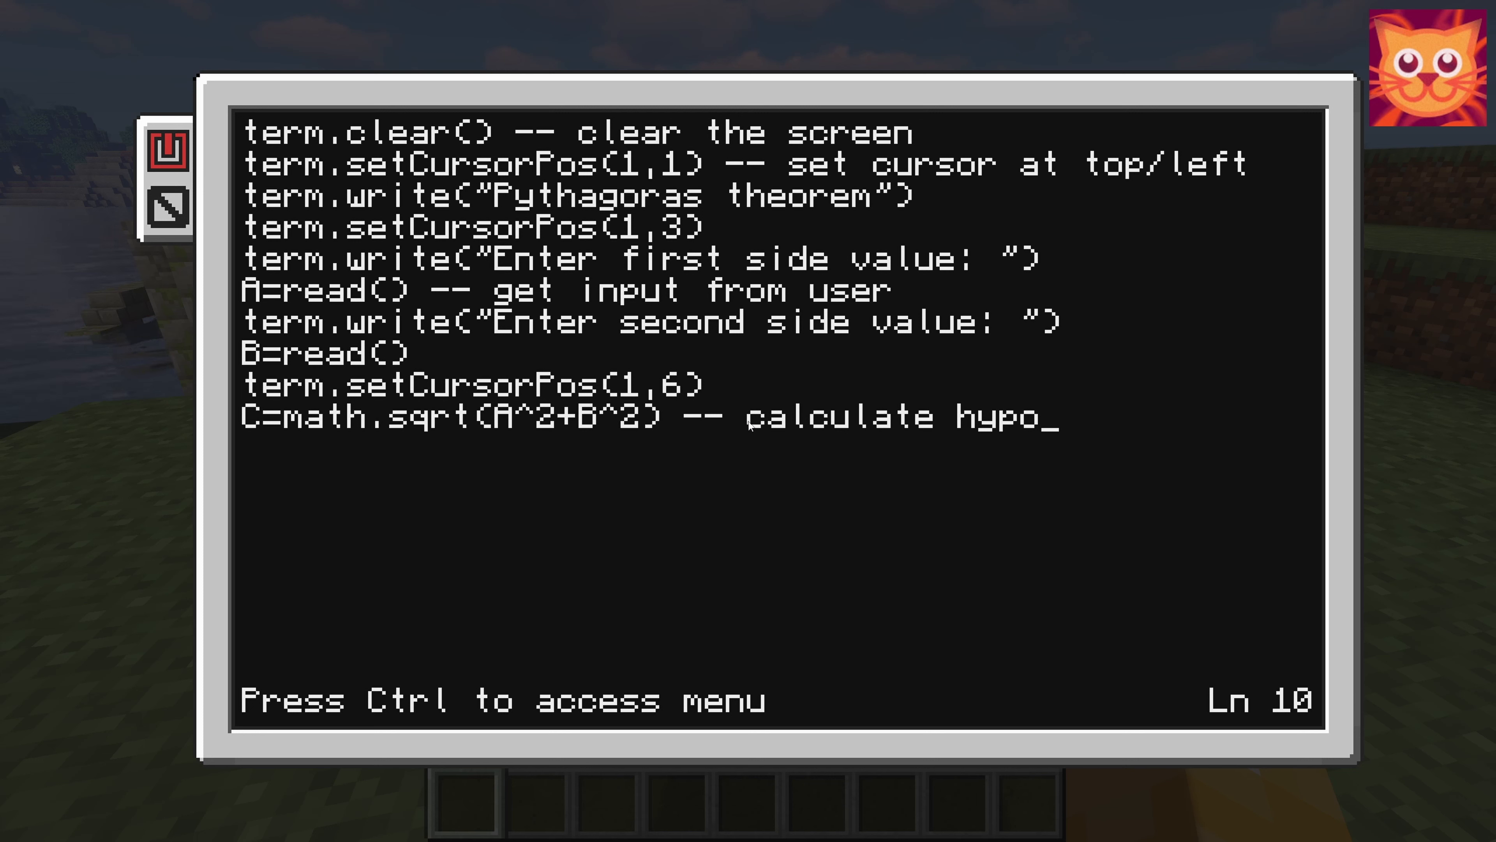
{"action": "type", "text": "tenuaw"}
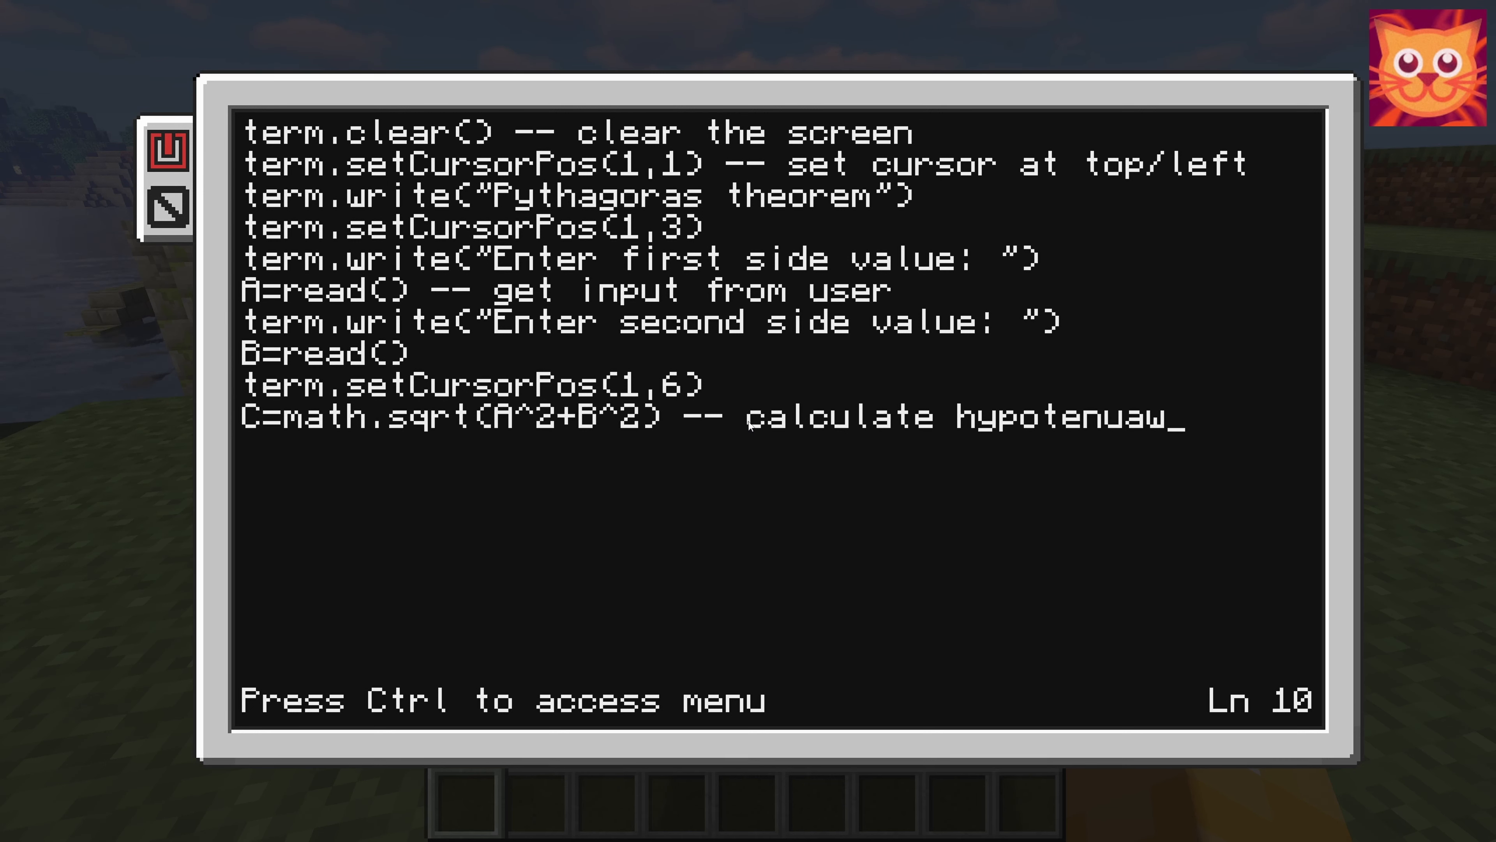
{"action": "key", "text": "Backspace"}
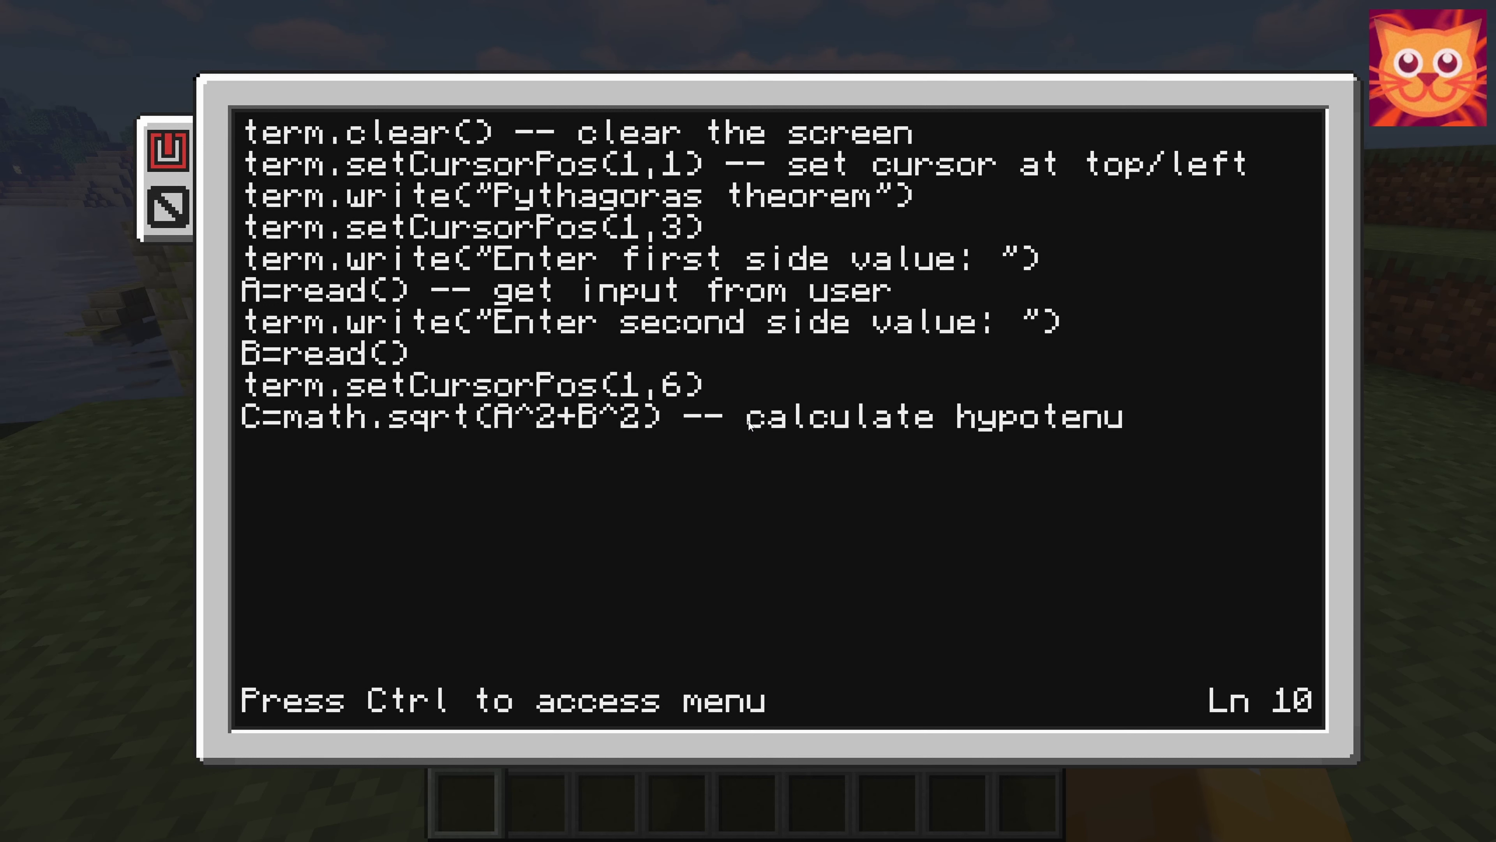
{"action": "type", "text": "se va"}
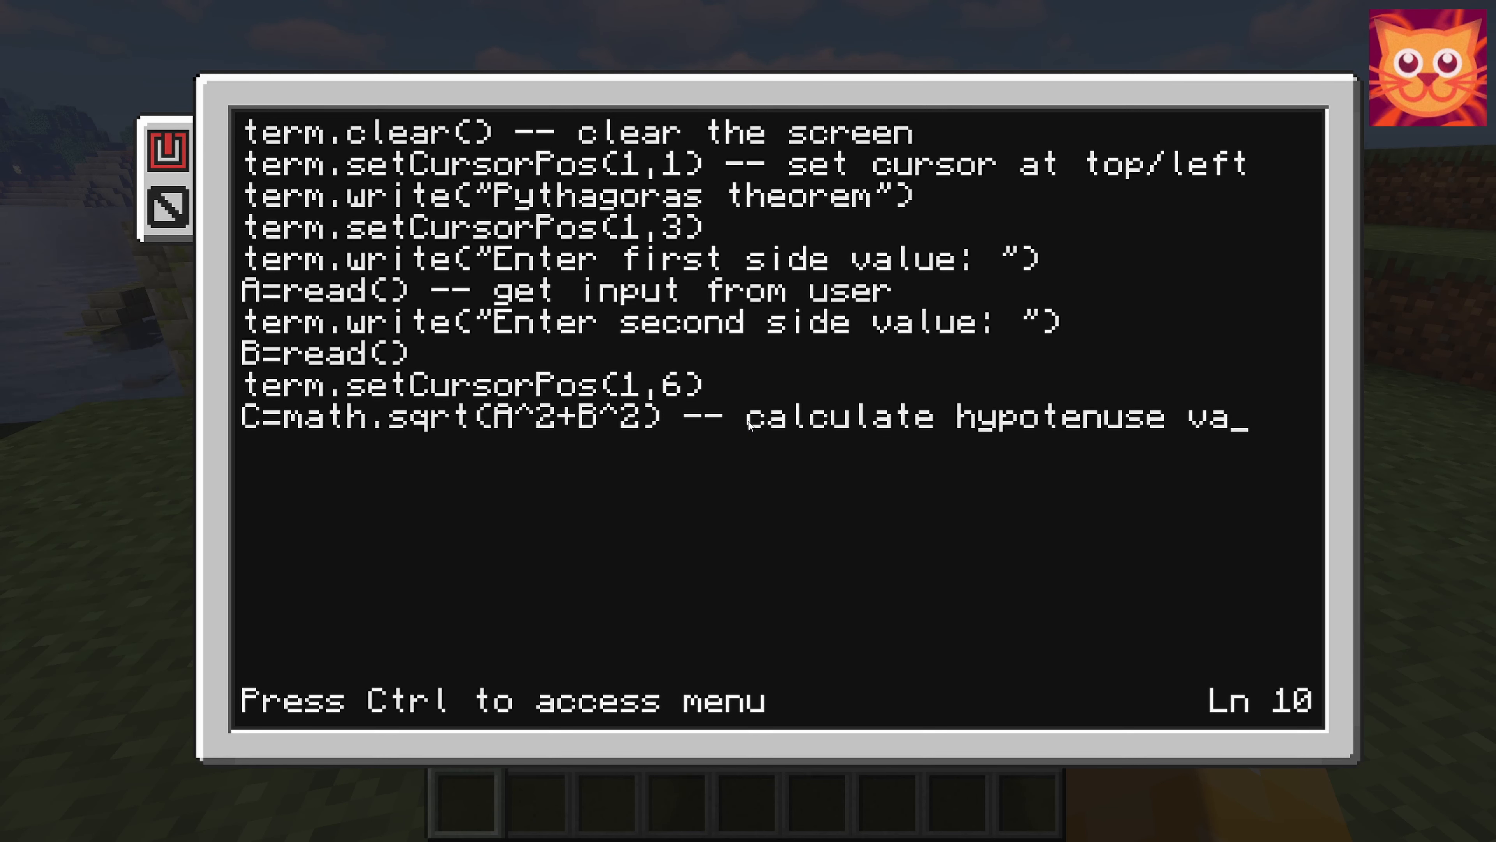
{"action": "type", "text": "lue"}
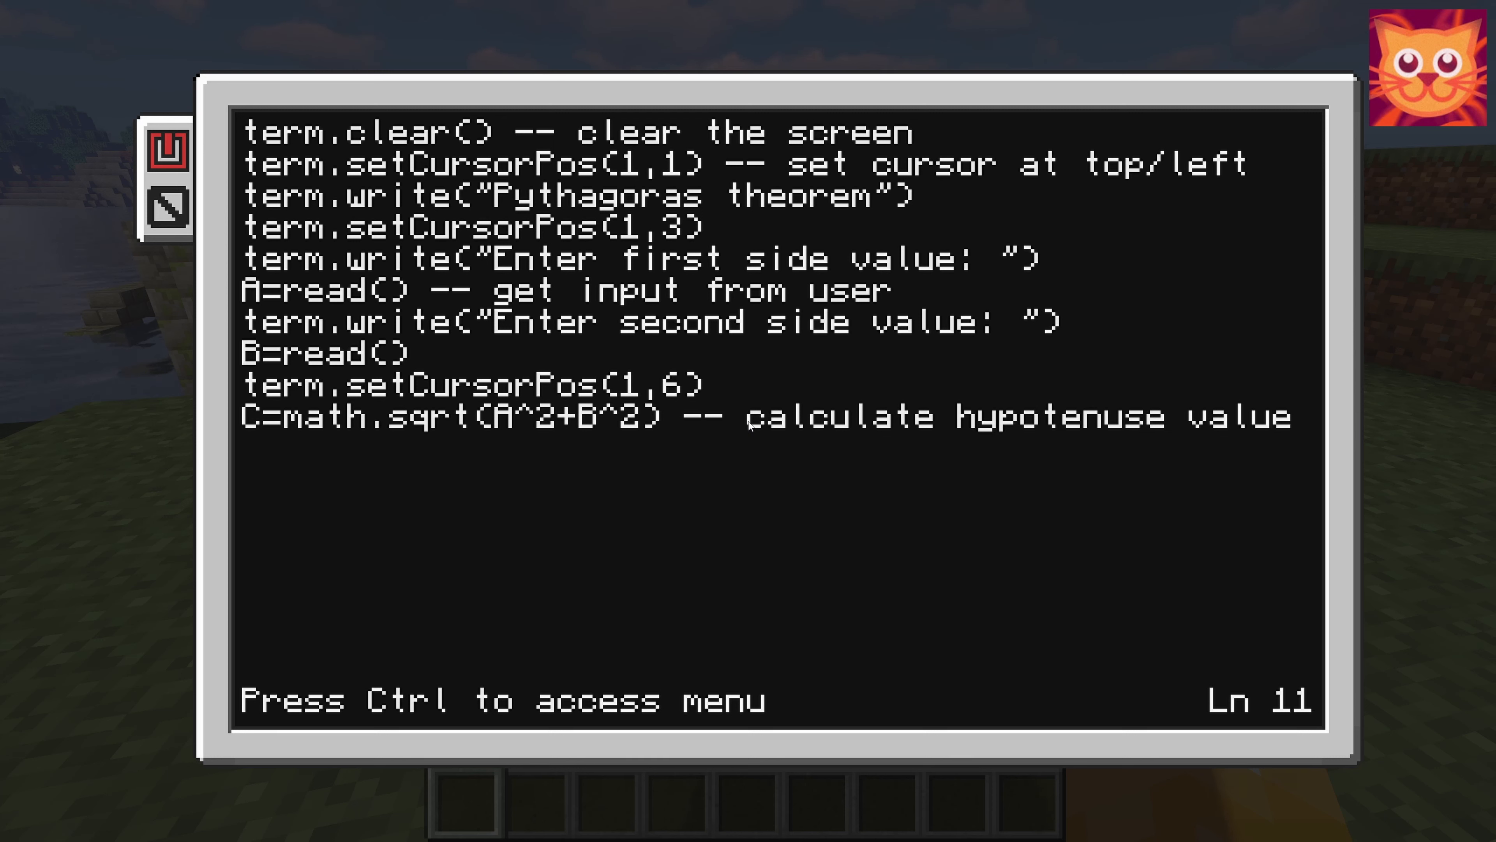
- Add term.write("The length of the Hypotenuse is: ") to the program
{"action": "type", "text": "term"}
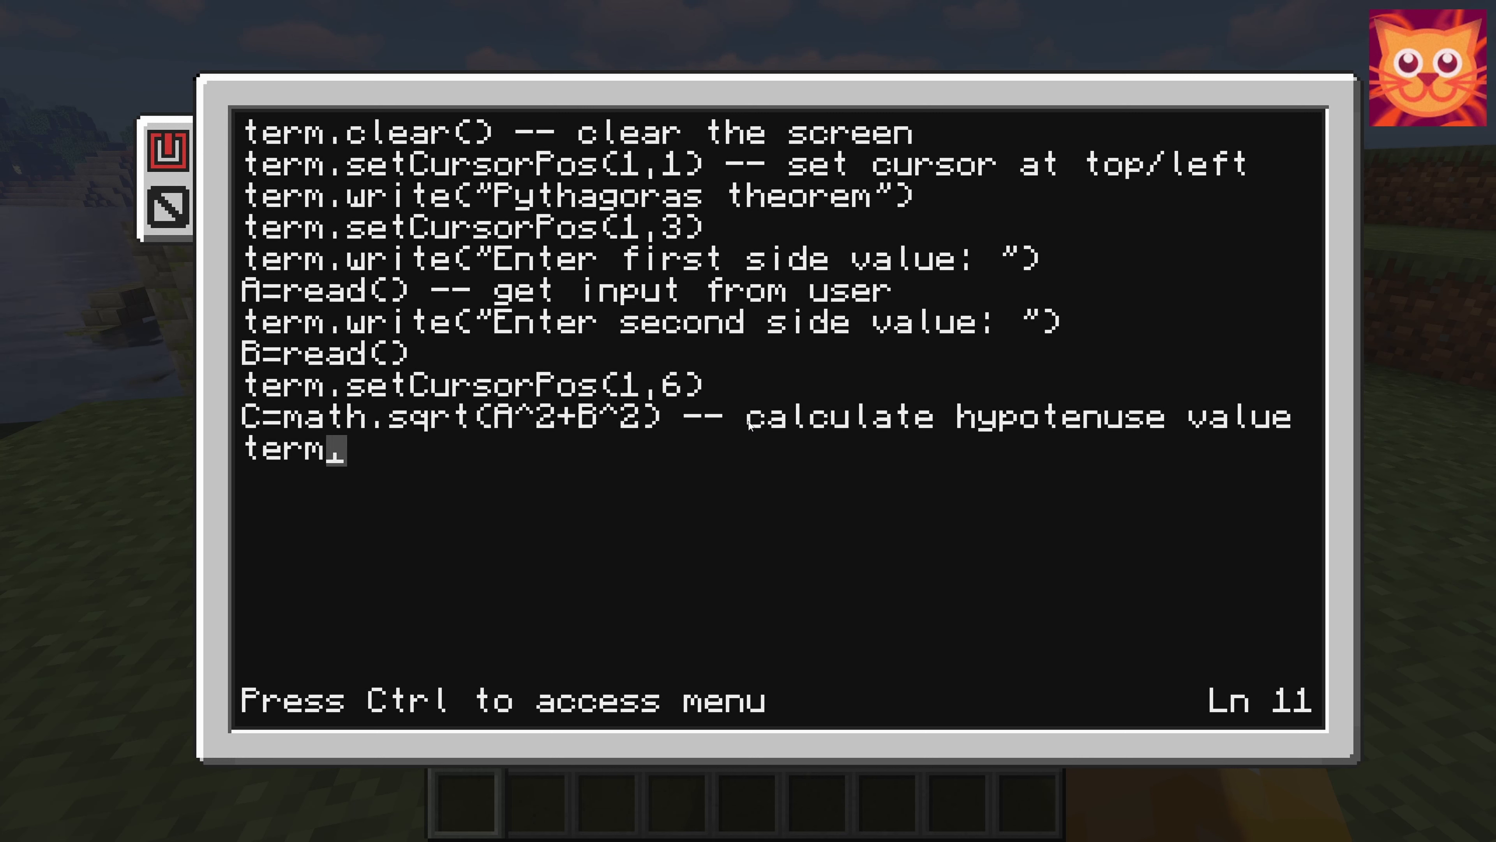
{"action": "type", "text": ".write("}
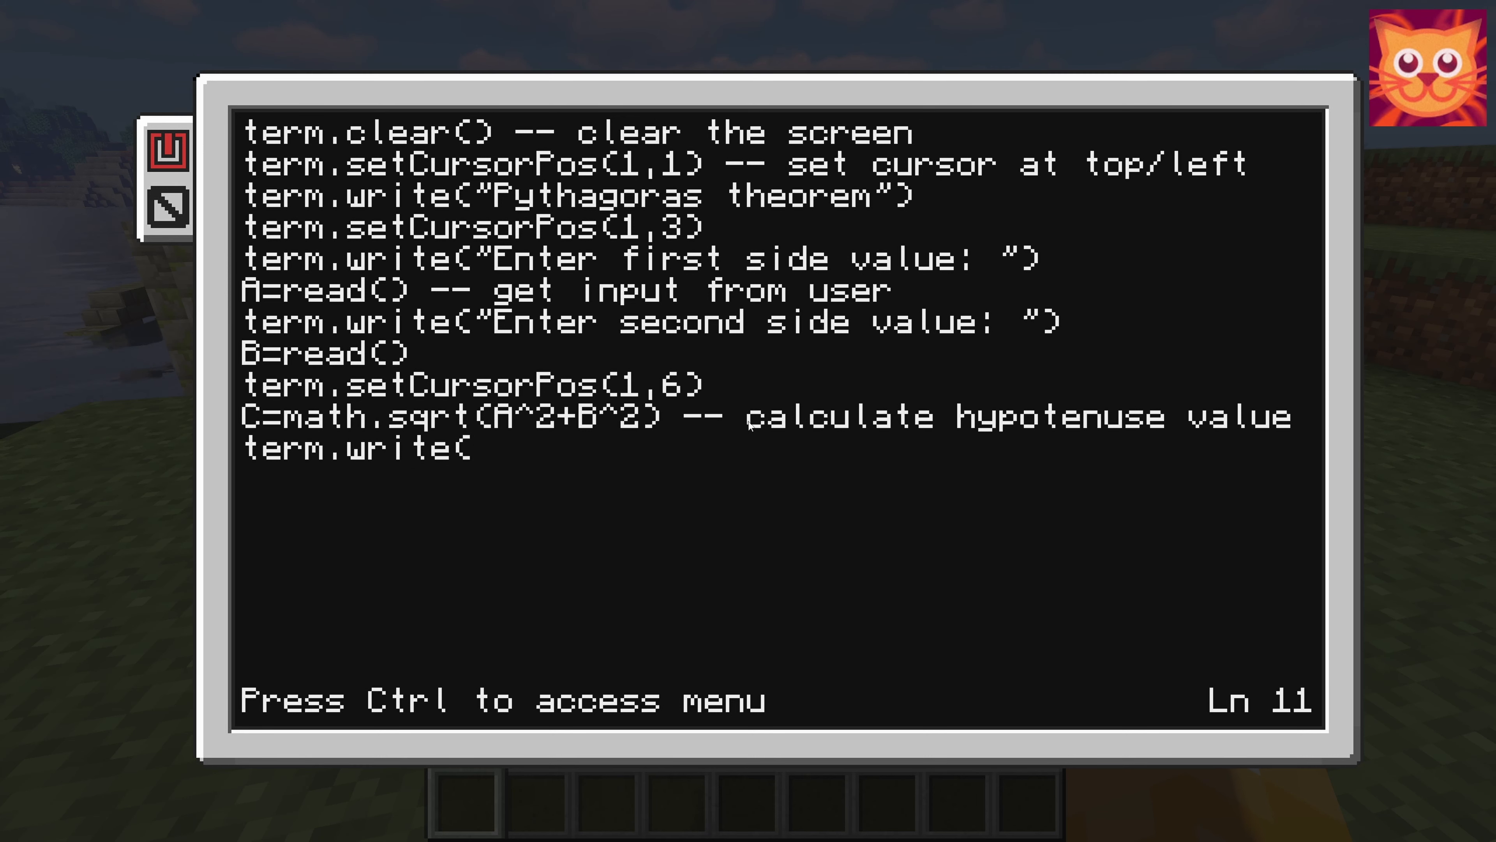
{"action": "type", "text": "\"The"}
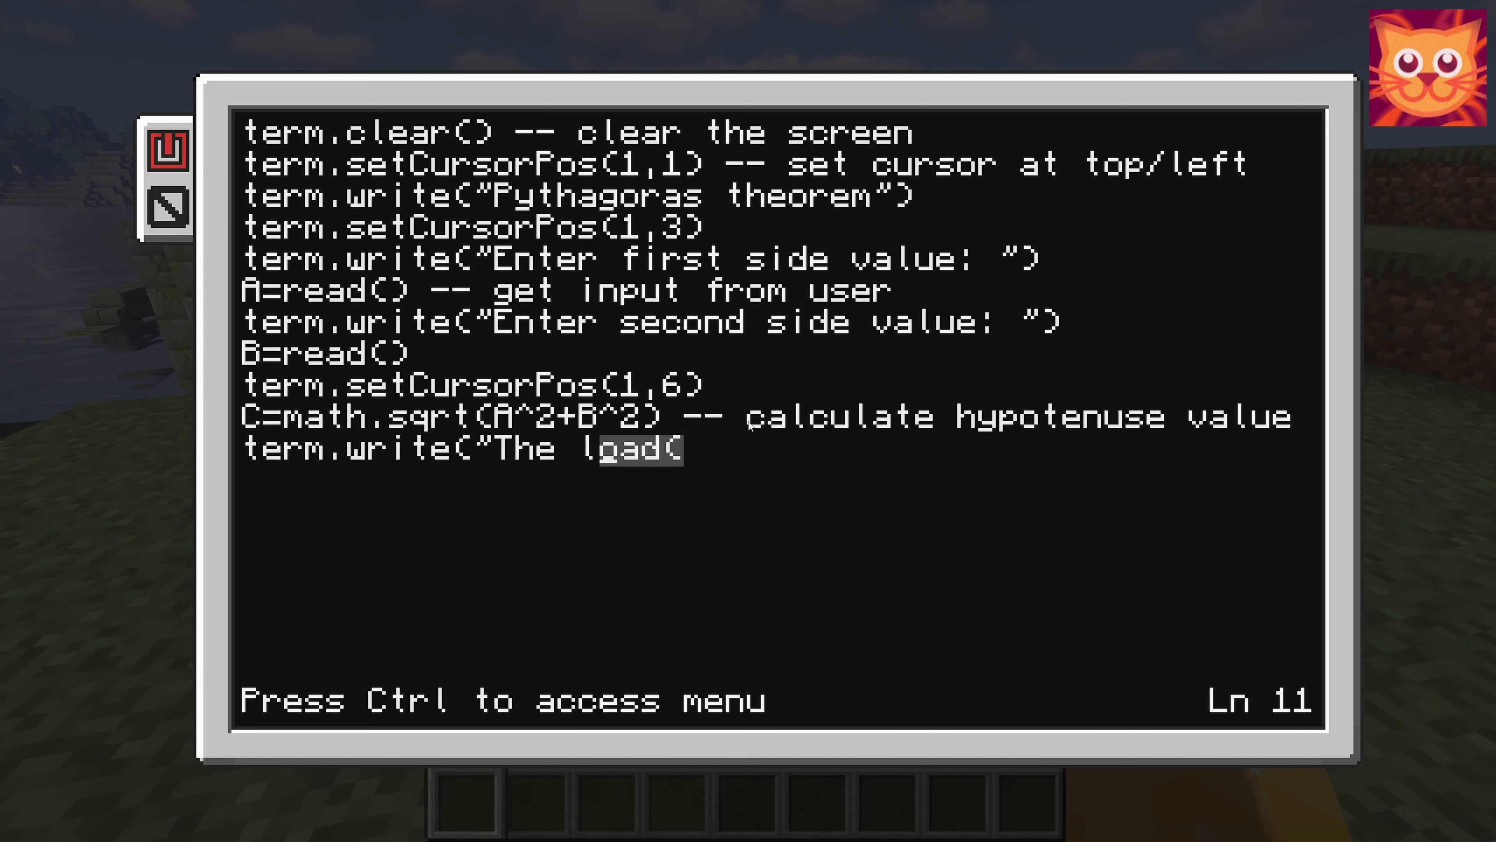
{"action": "type", "text": "len"}
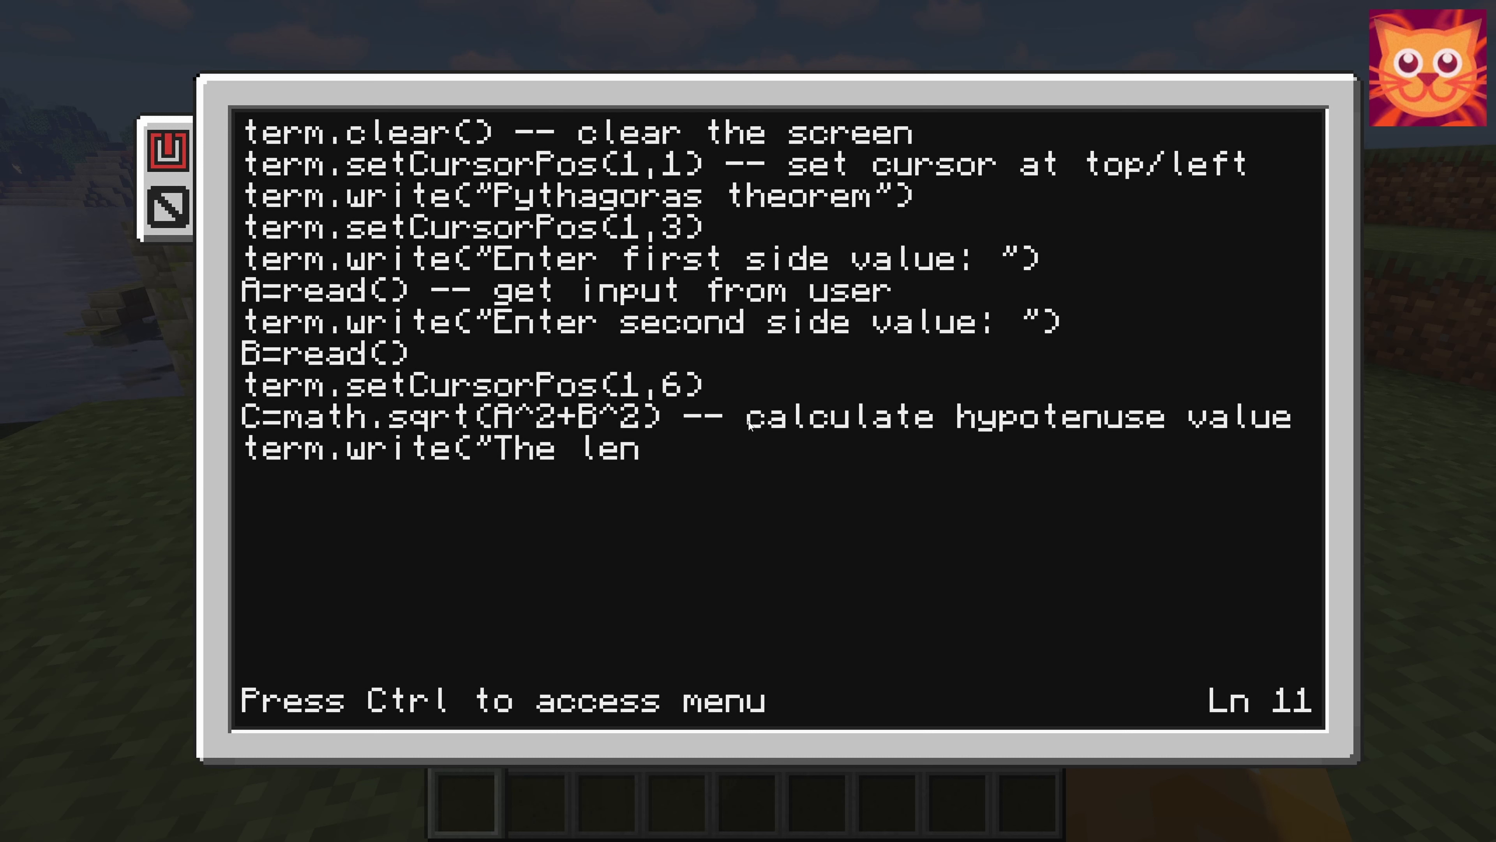
{"action": "type", "text": "gth"}
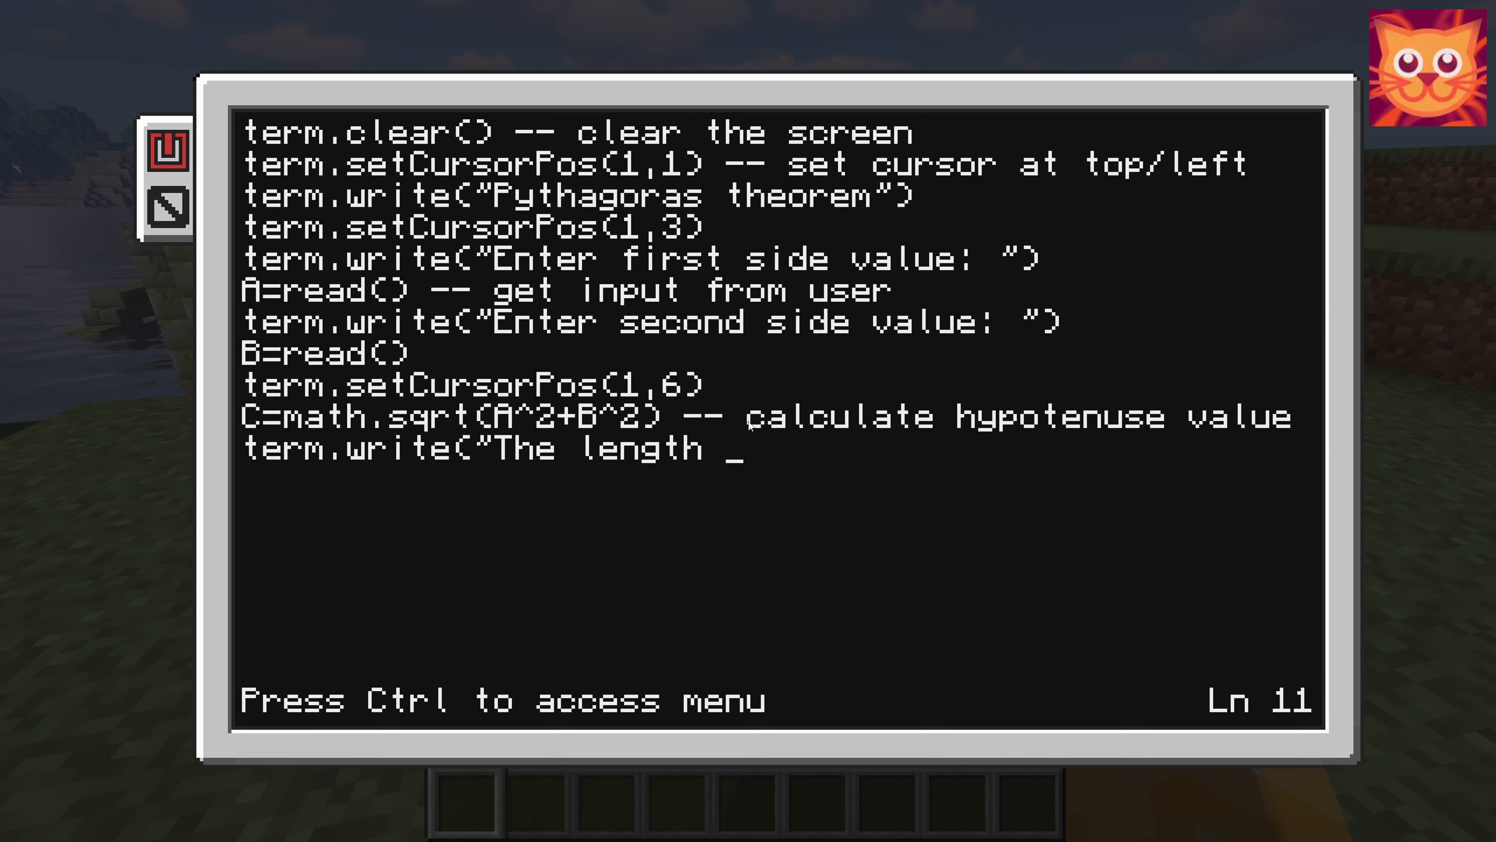
{"action": "type", "text": "of"}
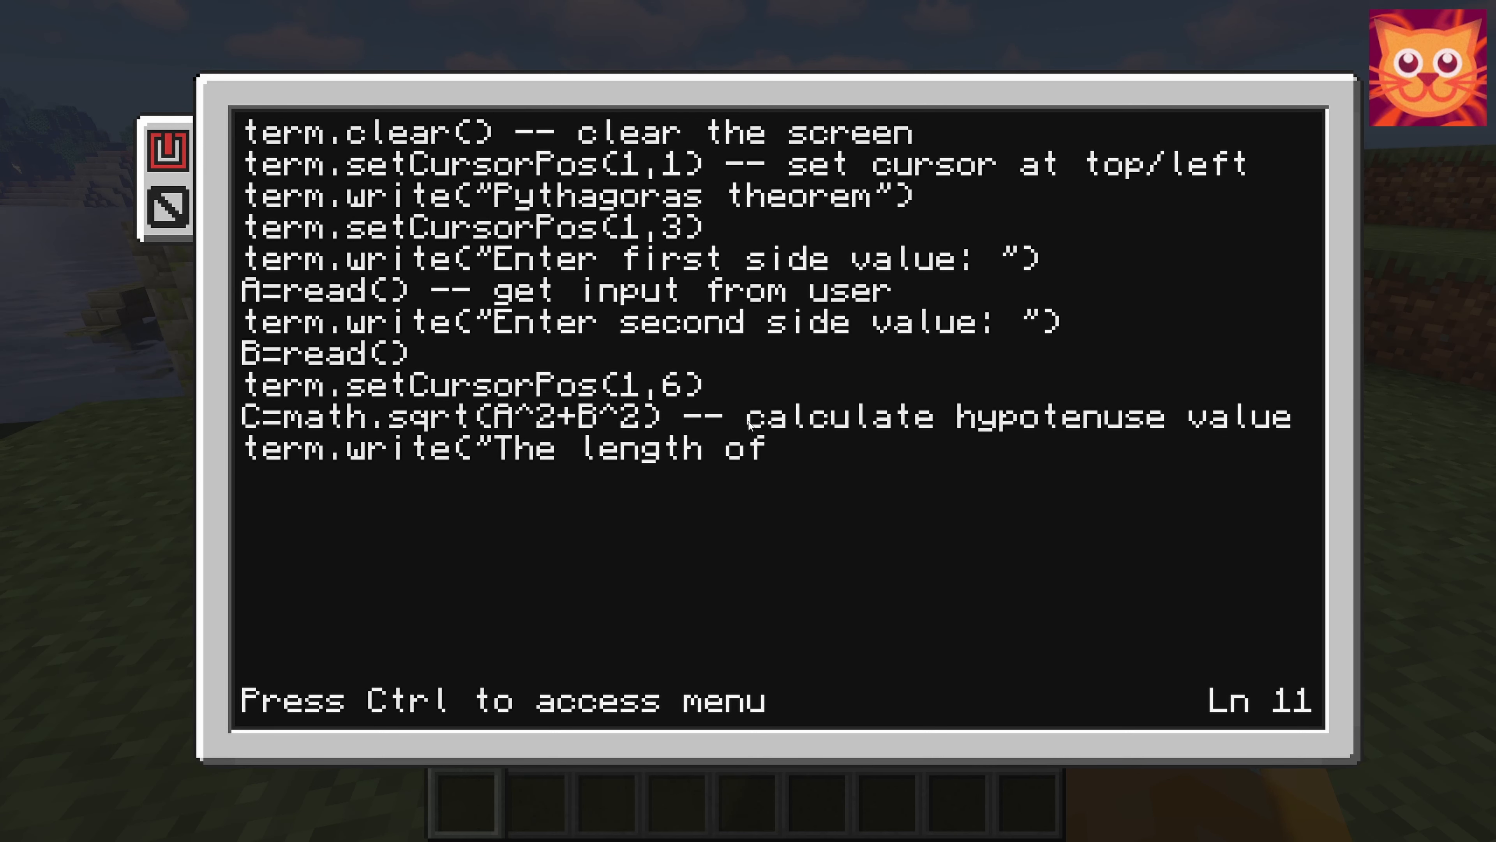
{"action": "type", "text": "the H"}
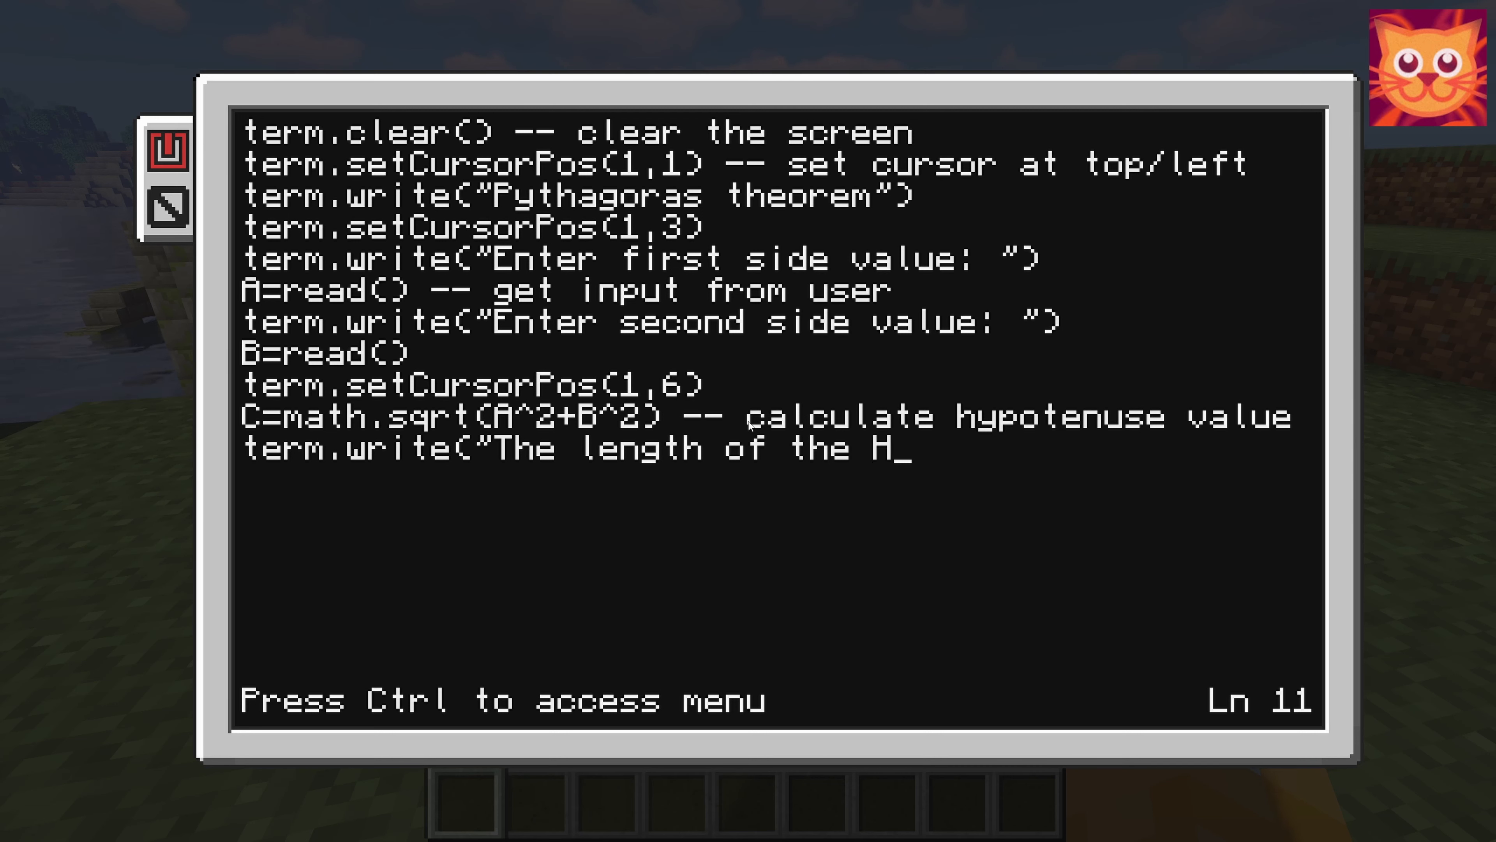
{"action": "type", "text": "ypote"}
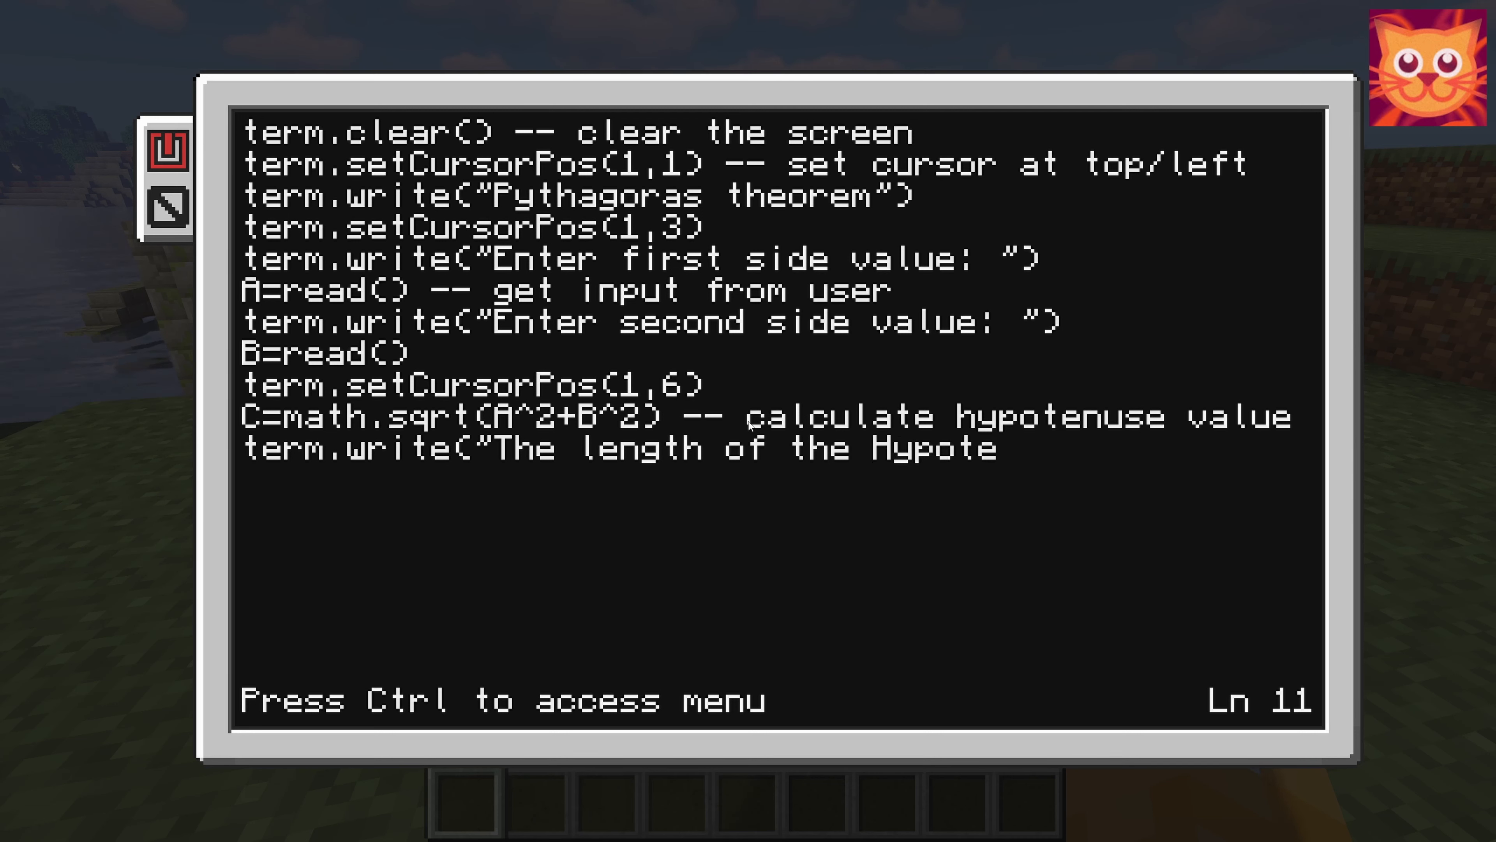
{"action": "type", "text": "nuse"}
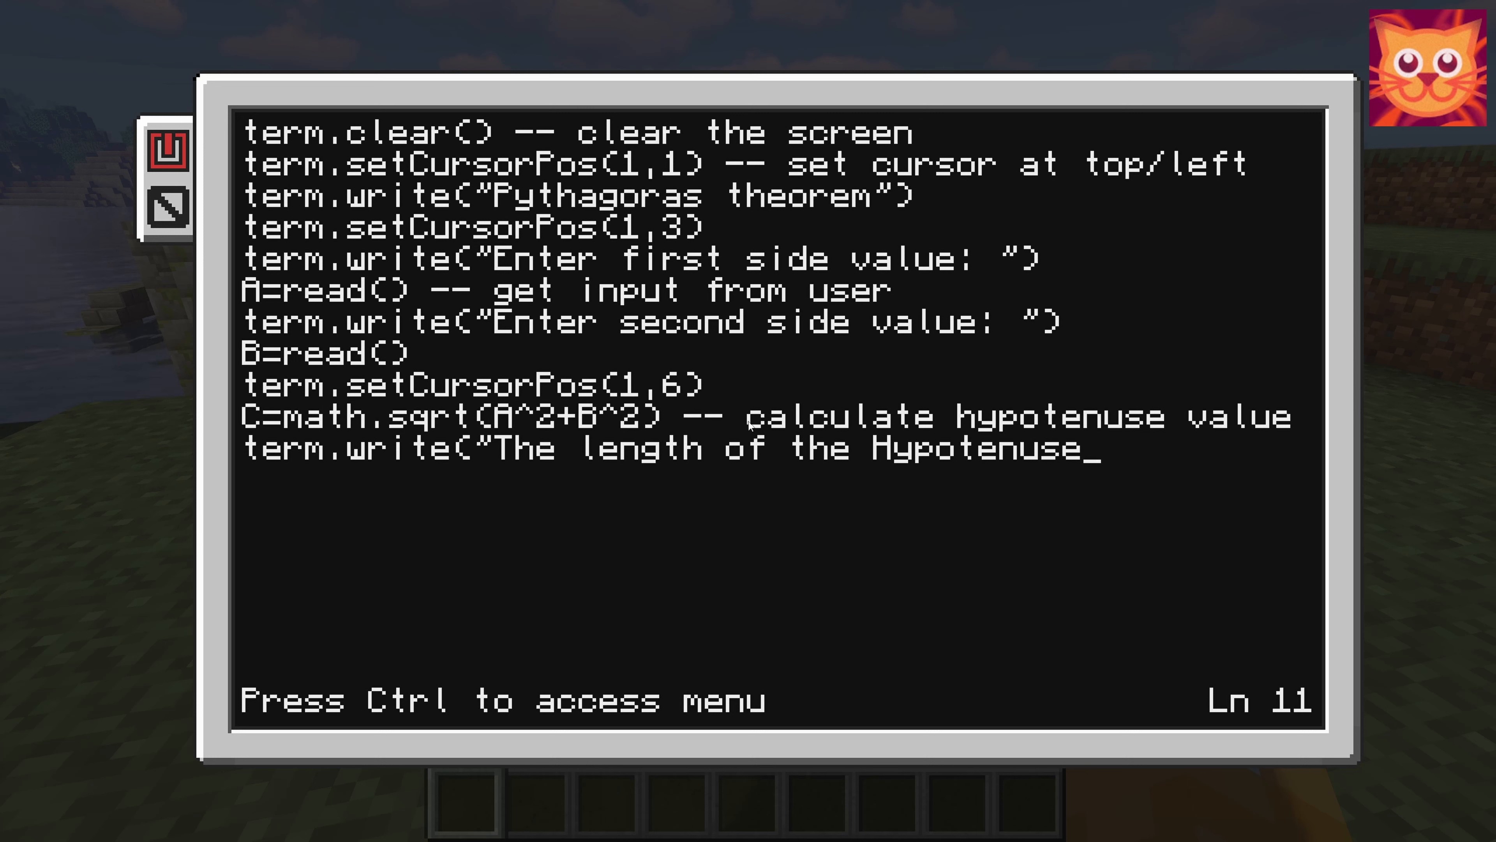
{"action": "type", "text": "io."}
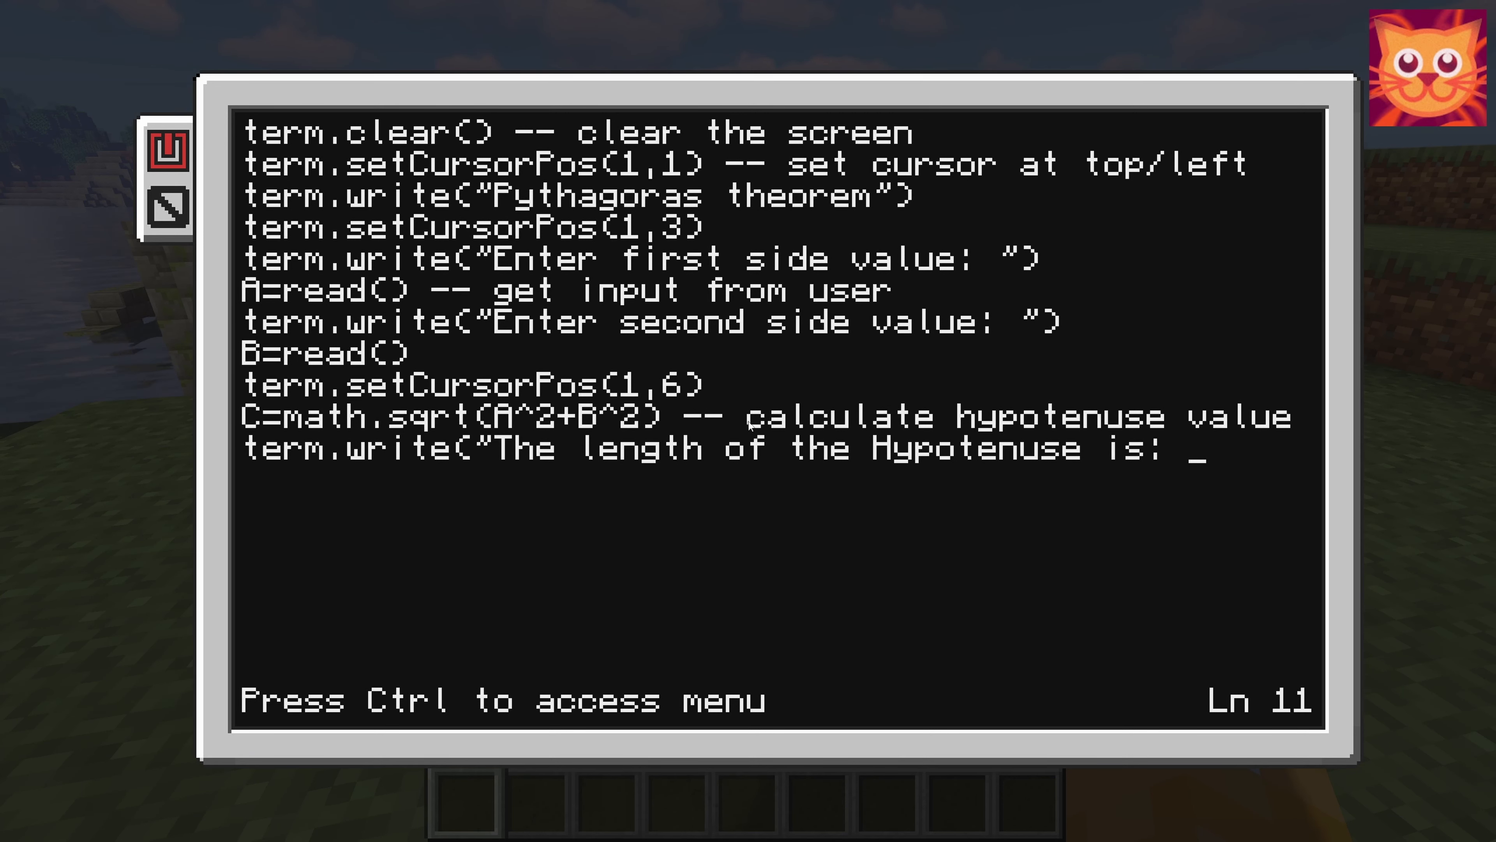
{"action": "type", "text": "\")"}
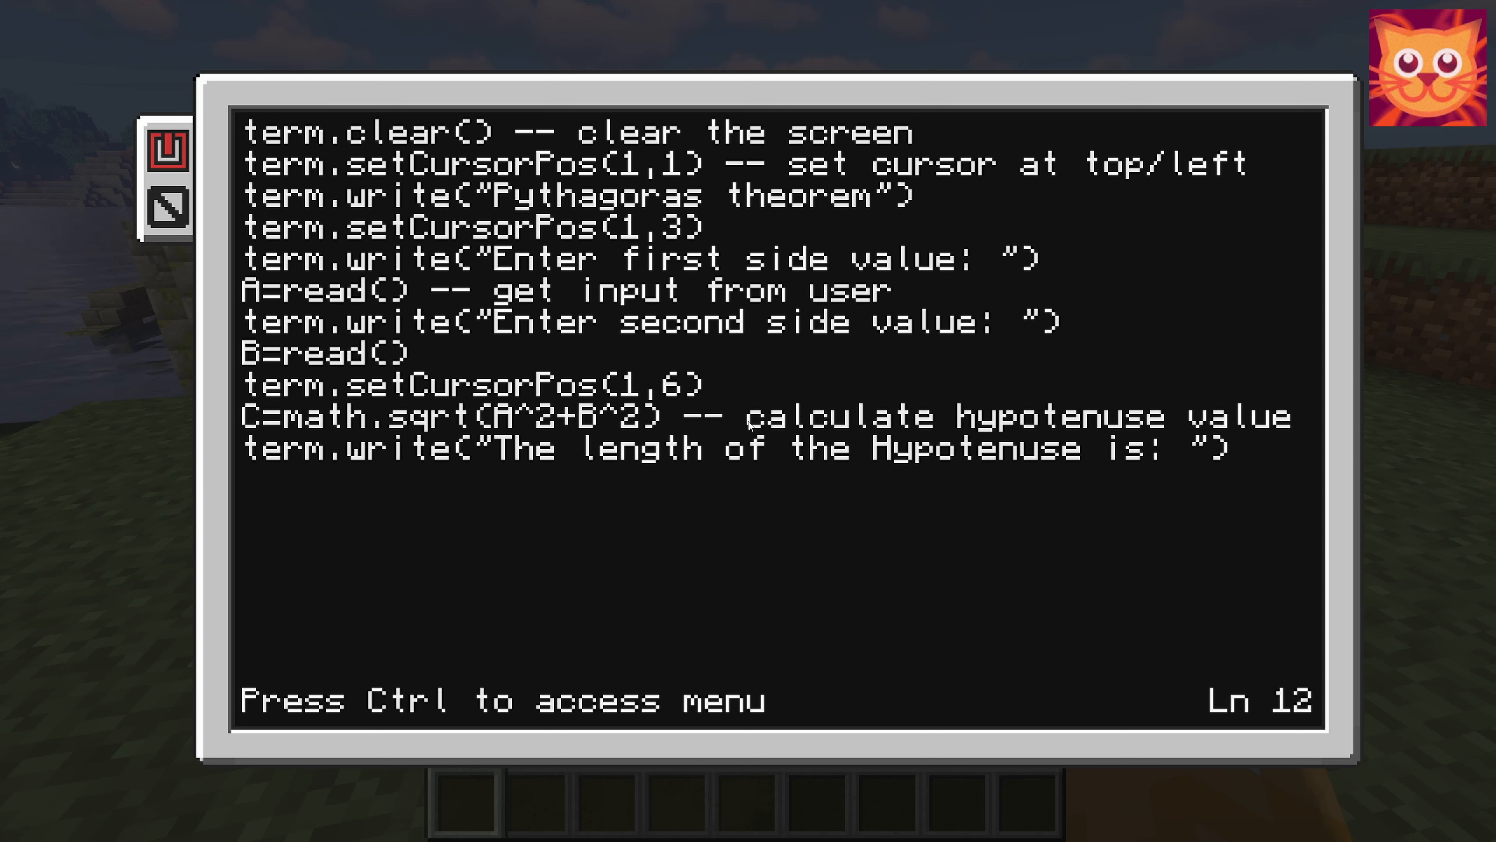
- Add print(C) as the final line and bring up the editor's Ctrl menu
{"action": "type", "text": "package."}
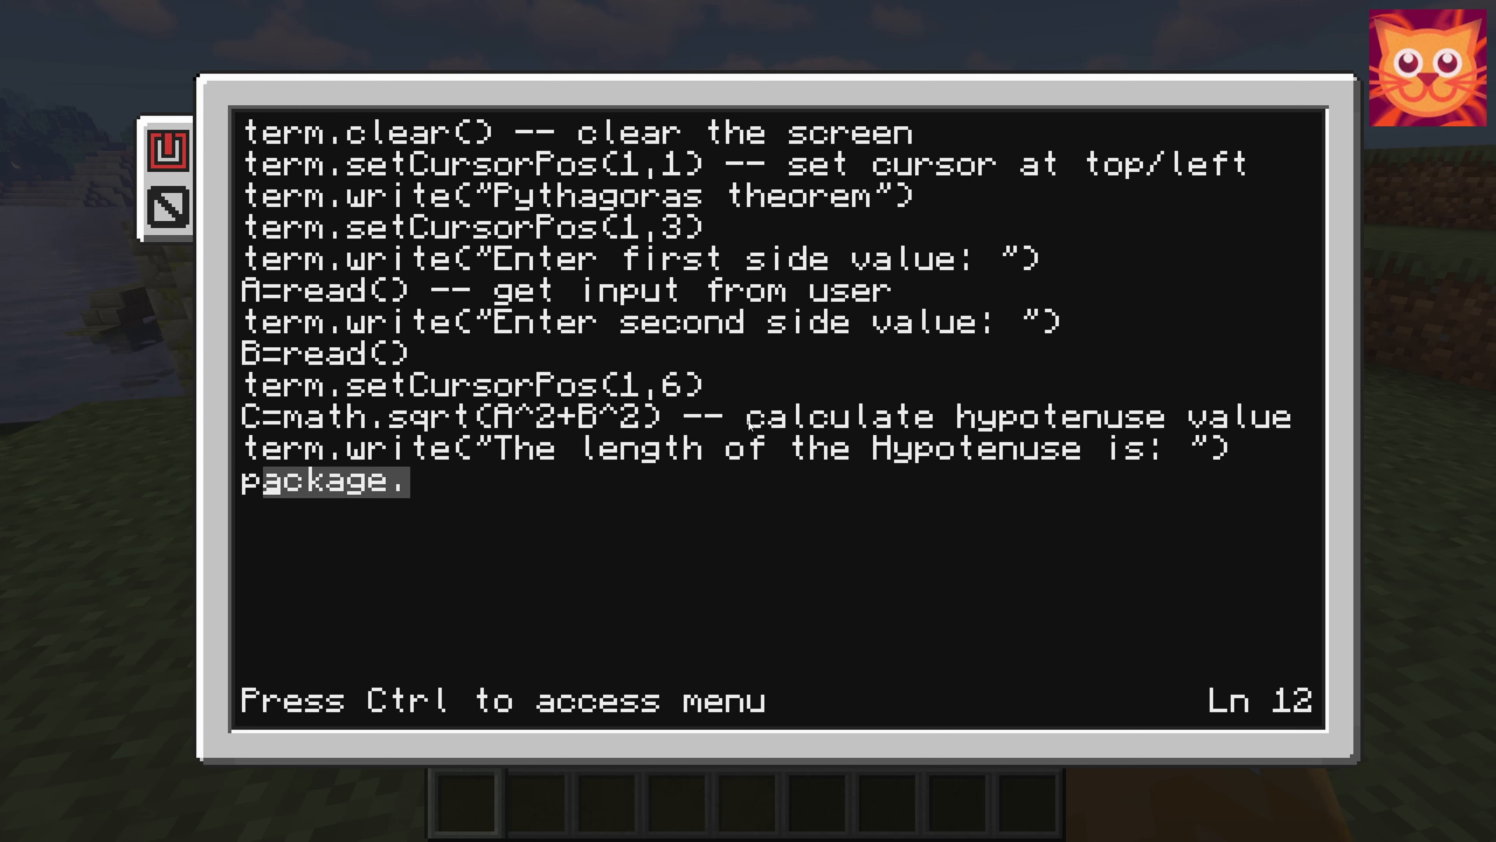
{"action": "type", "text": "print("}
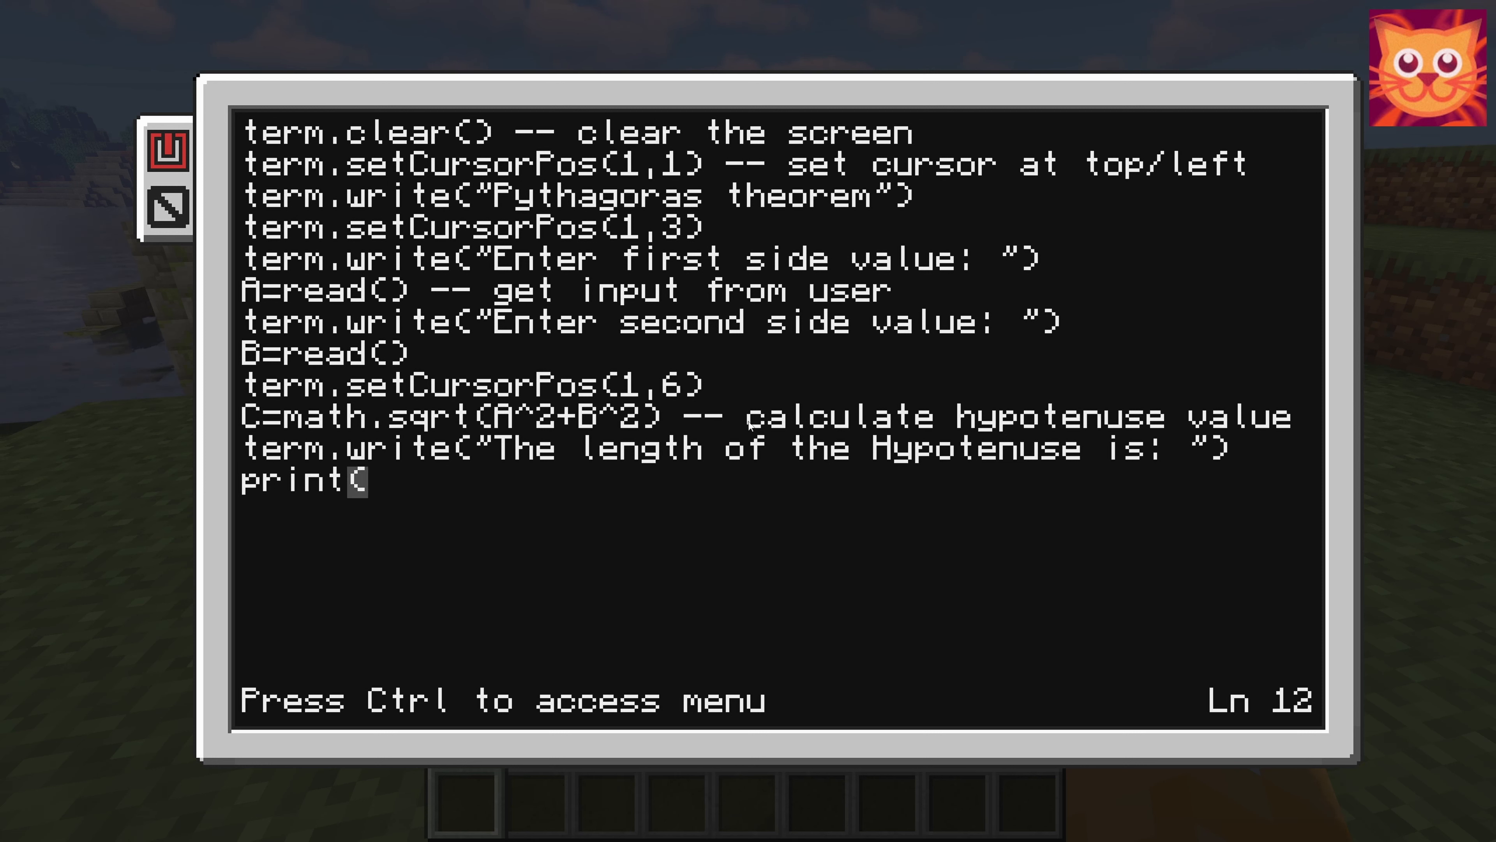
{"action": "type", "text": "C"}
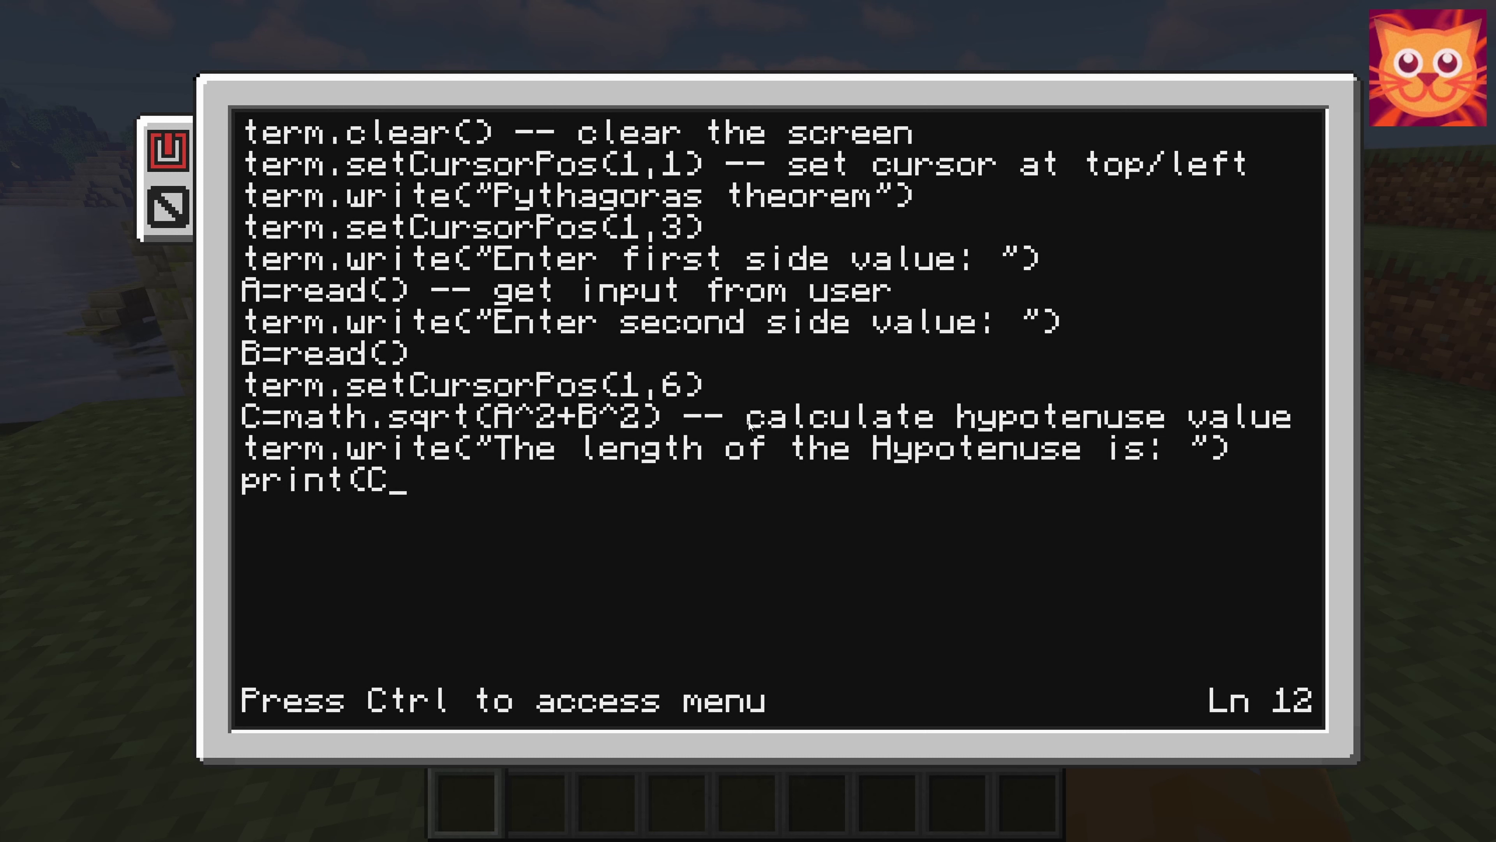
{"action": "type", "text": ")"}
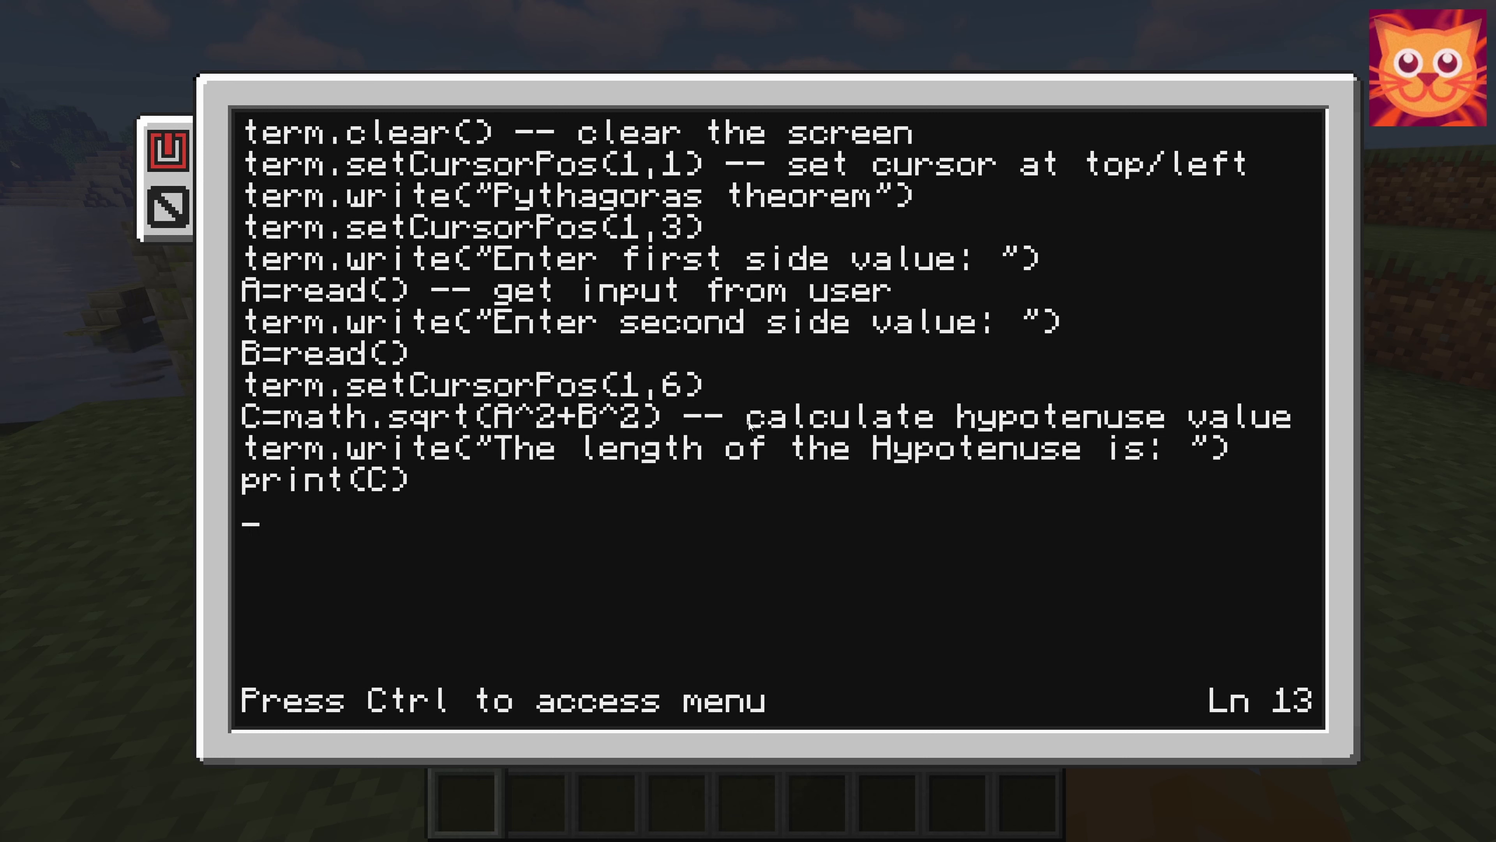
{"action": "key", "text": "ctrl"}
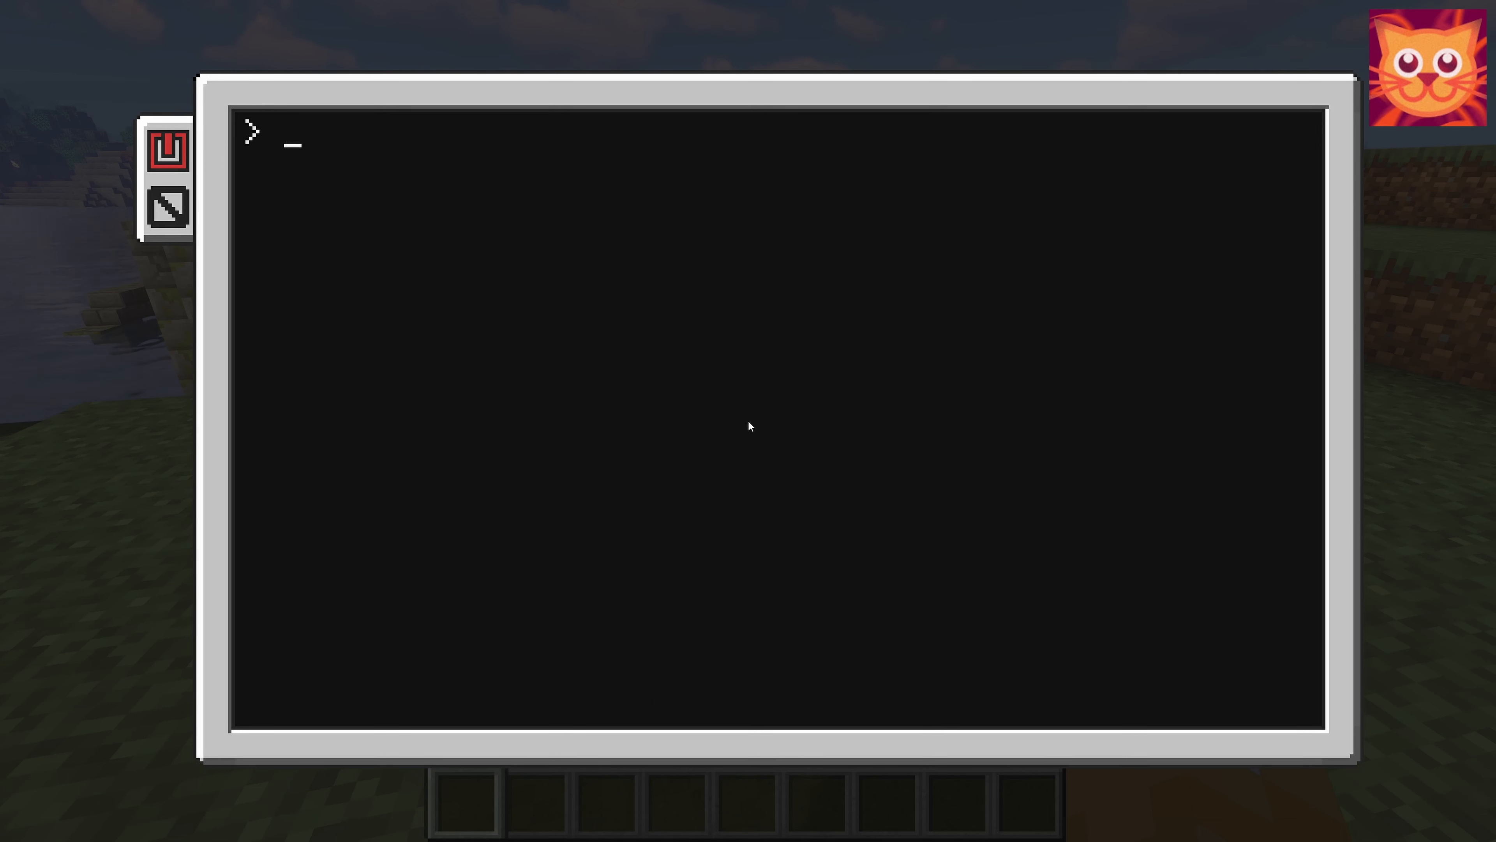
- Save and exit, run pythagora at the shell and enter 3 as the first side
{"action": "type", "text": "pastebin"}
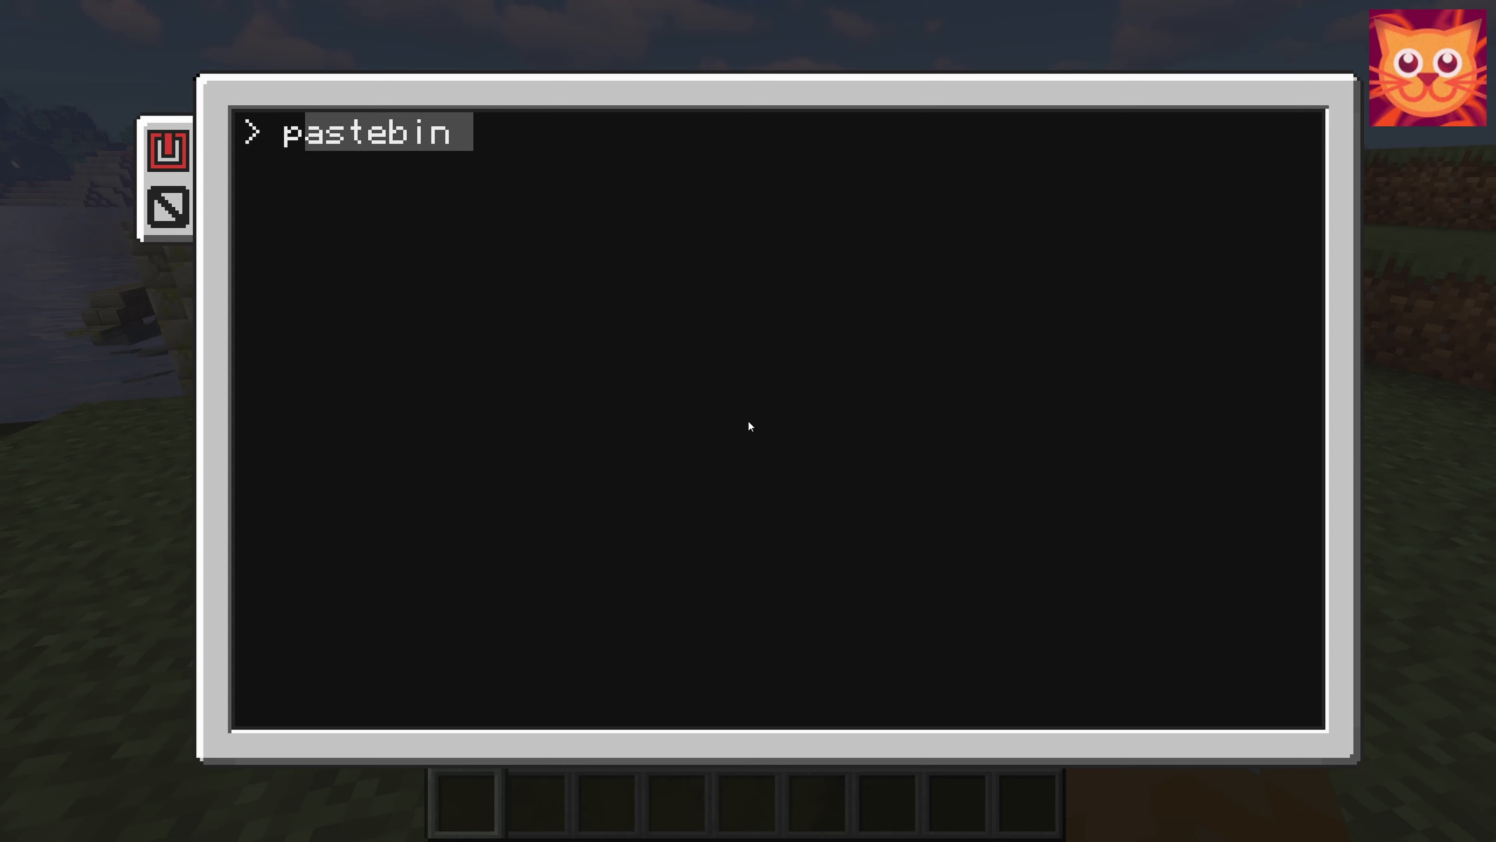
{"action": "type", "text": "pythagora"}
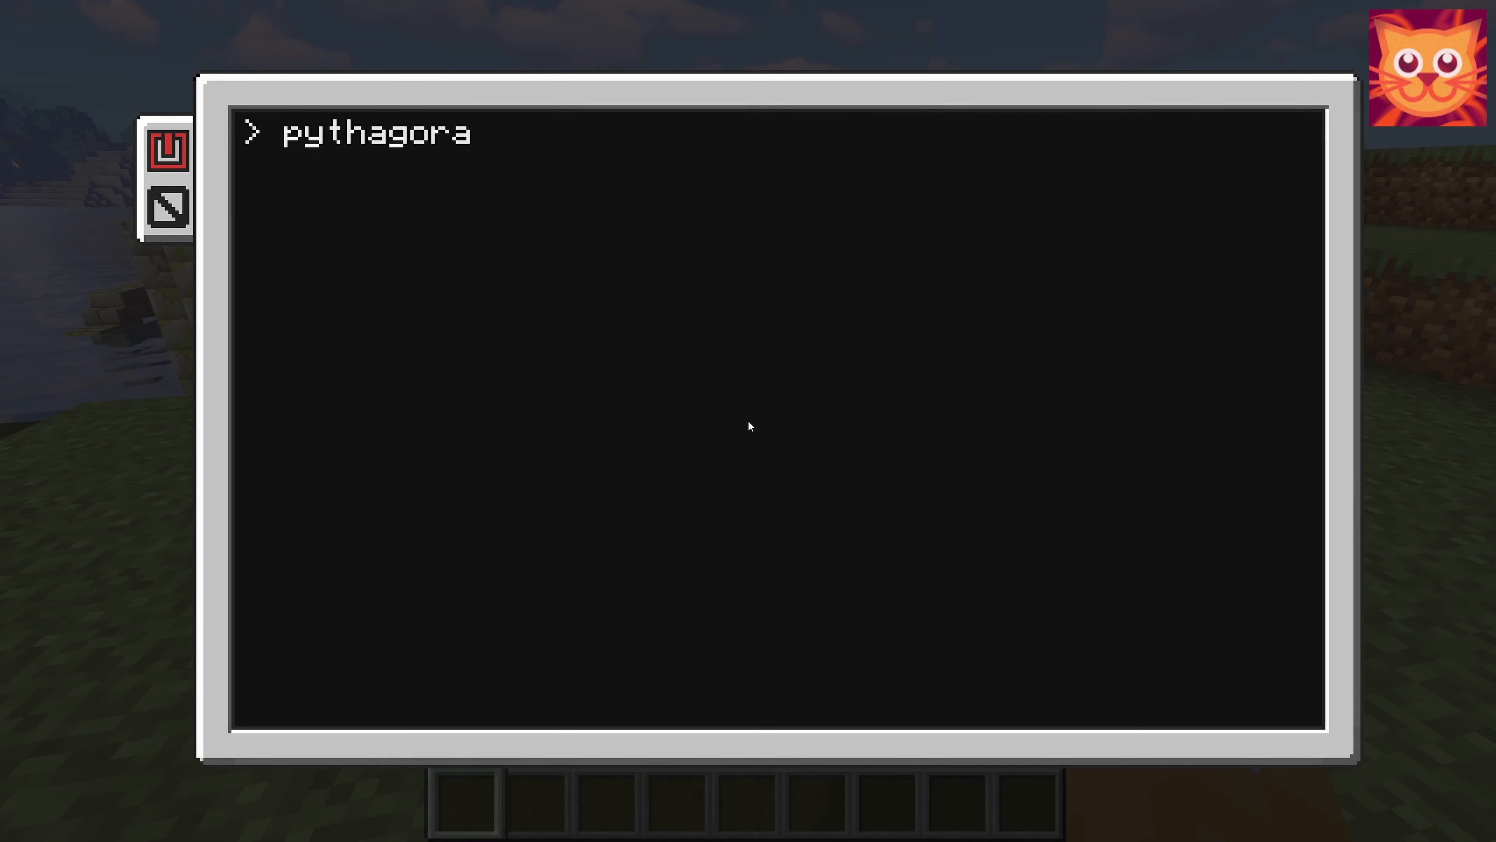
{"action": "key", "text": "Return"}
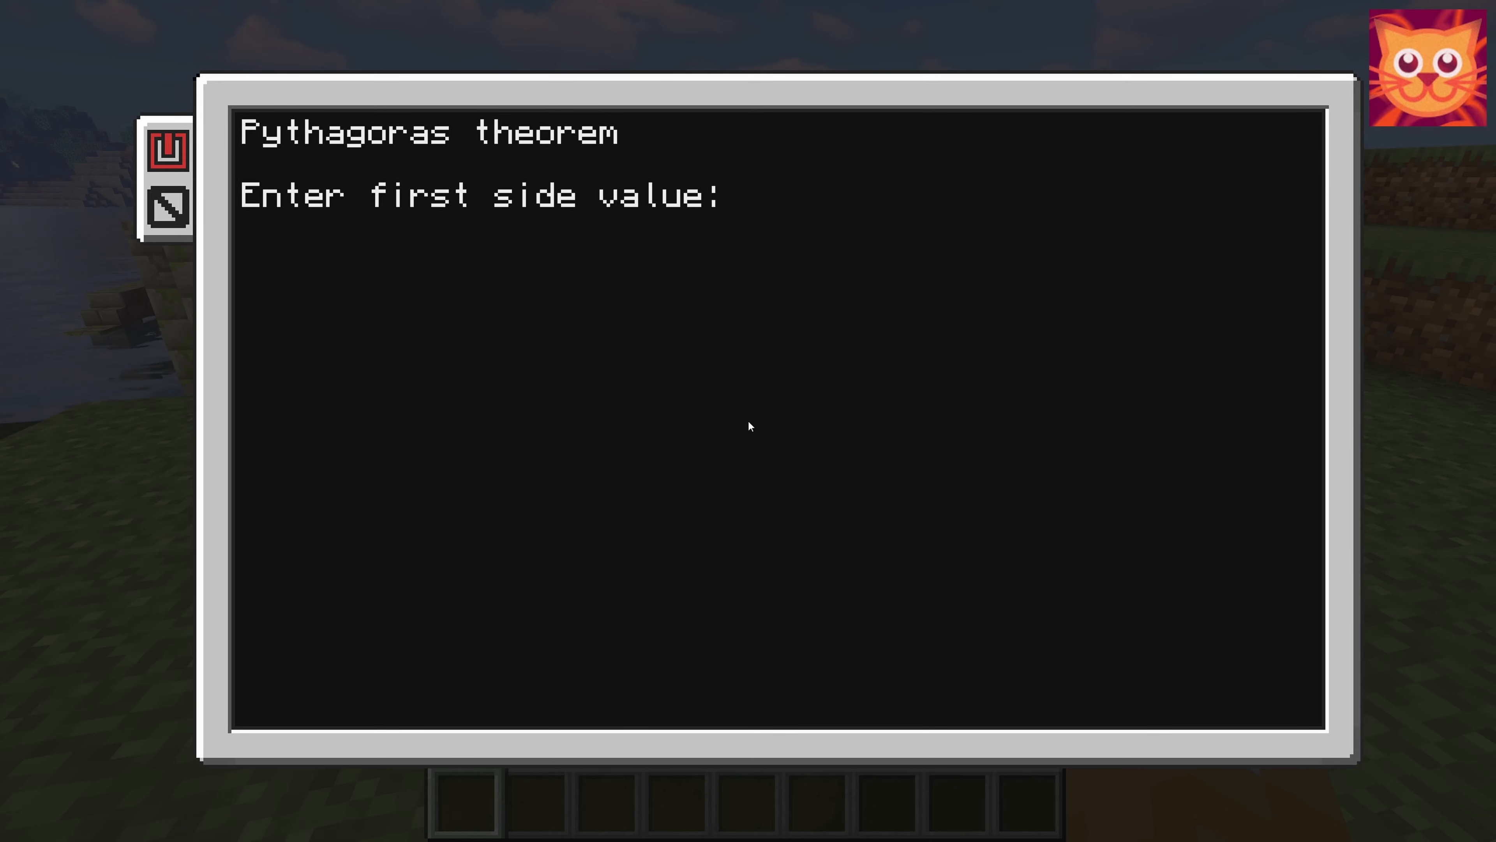
{"action": "type", "text": "3"}
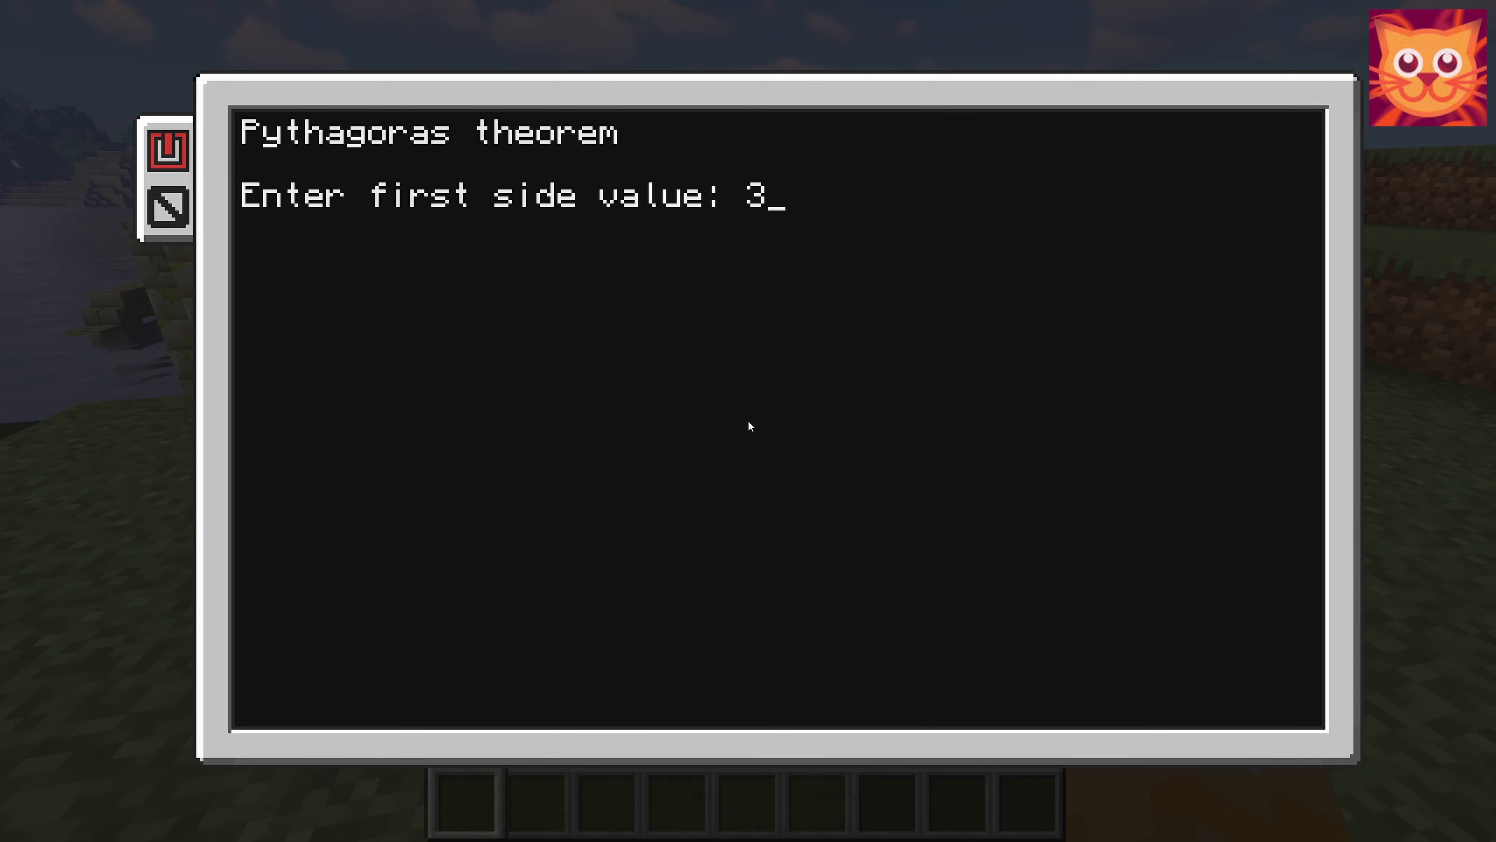
{"action": "key", "text": "Return"}
{"action": "type", "text": "4"}
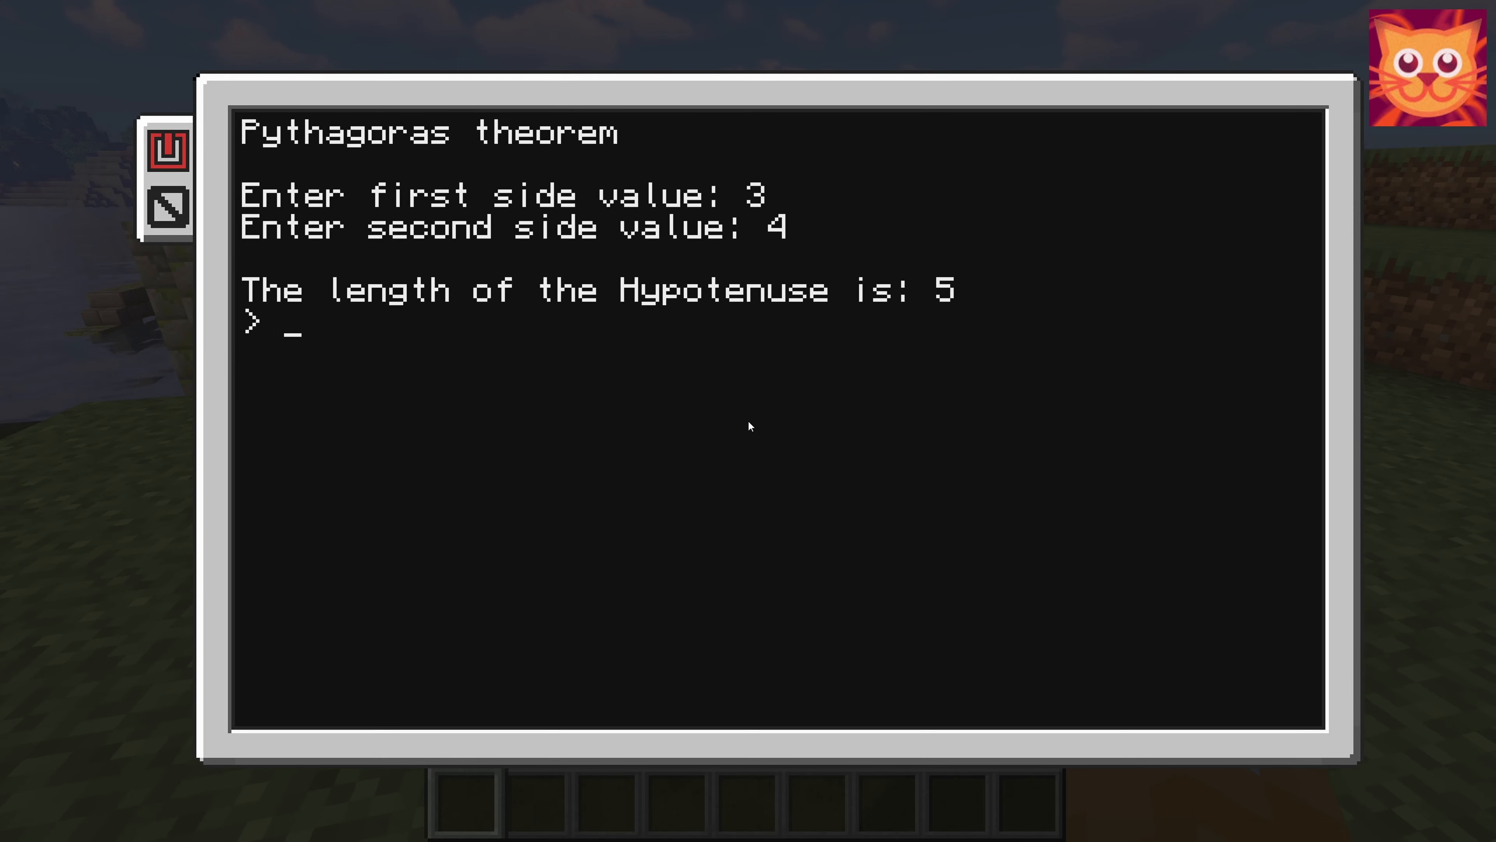
- Launch pythagora a second time from the shell
{"action": "type", "text": "pythagora"}
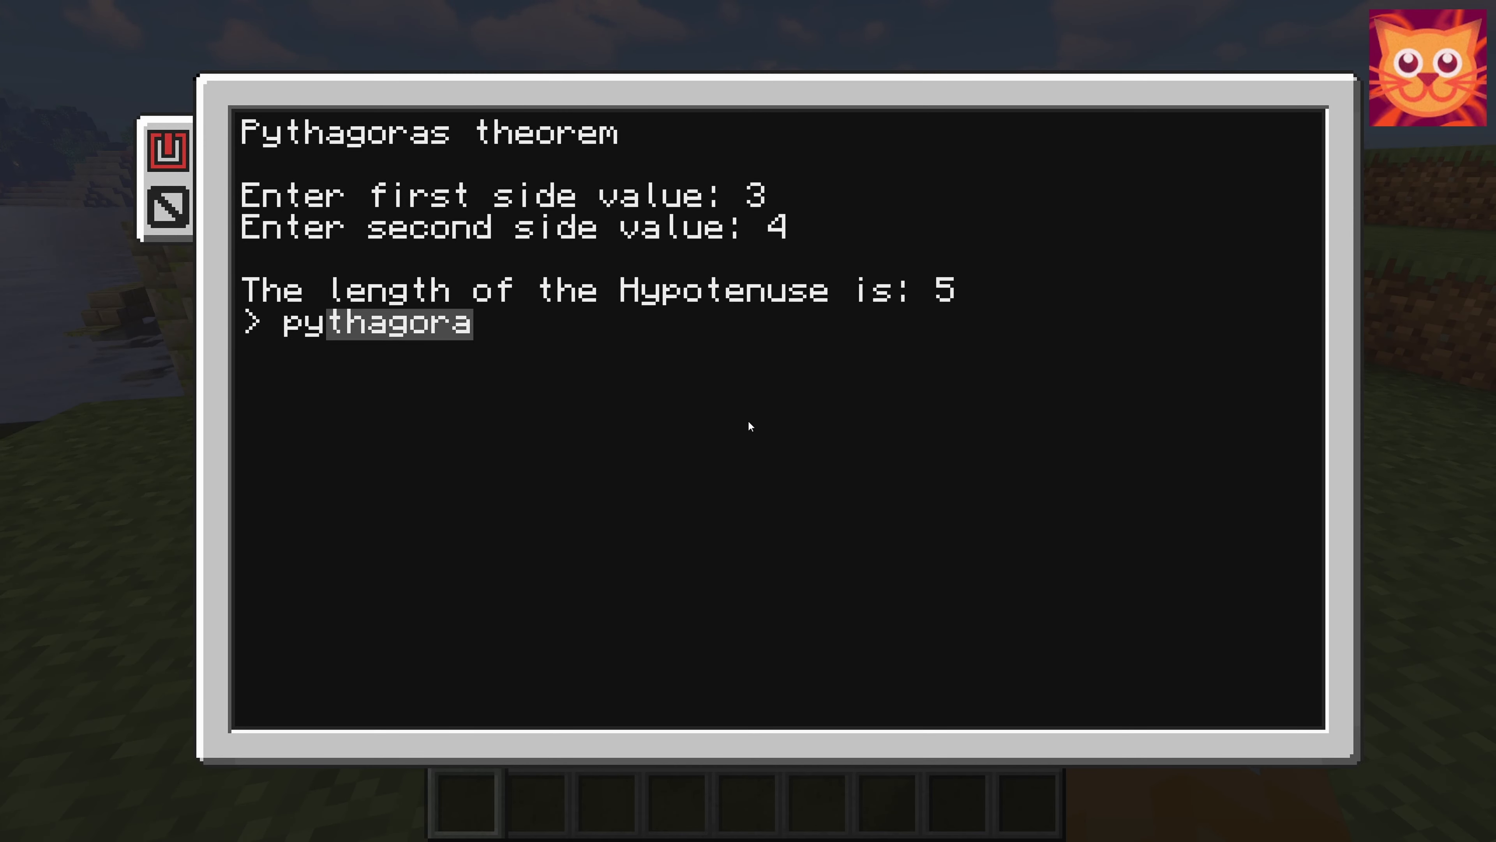
{"action": "key", "text": "Return"}
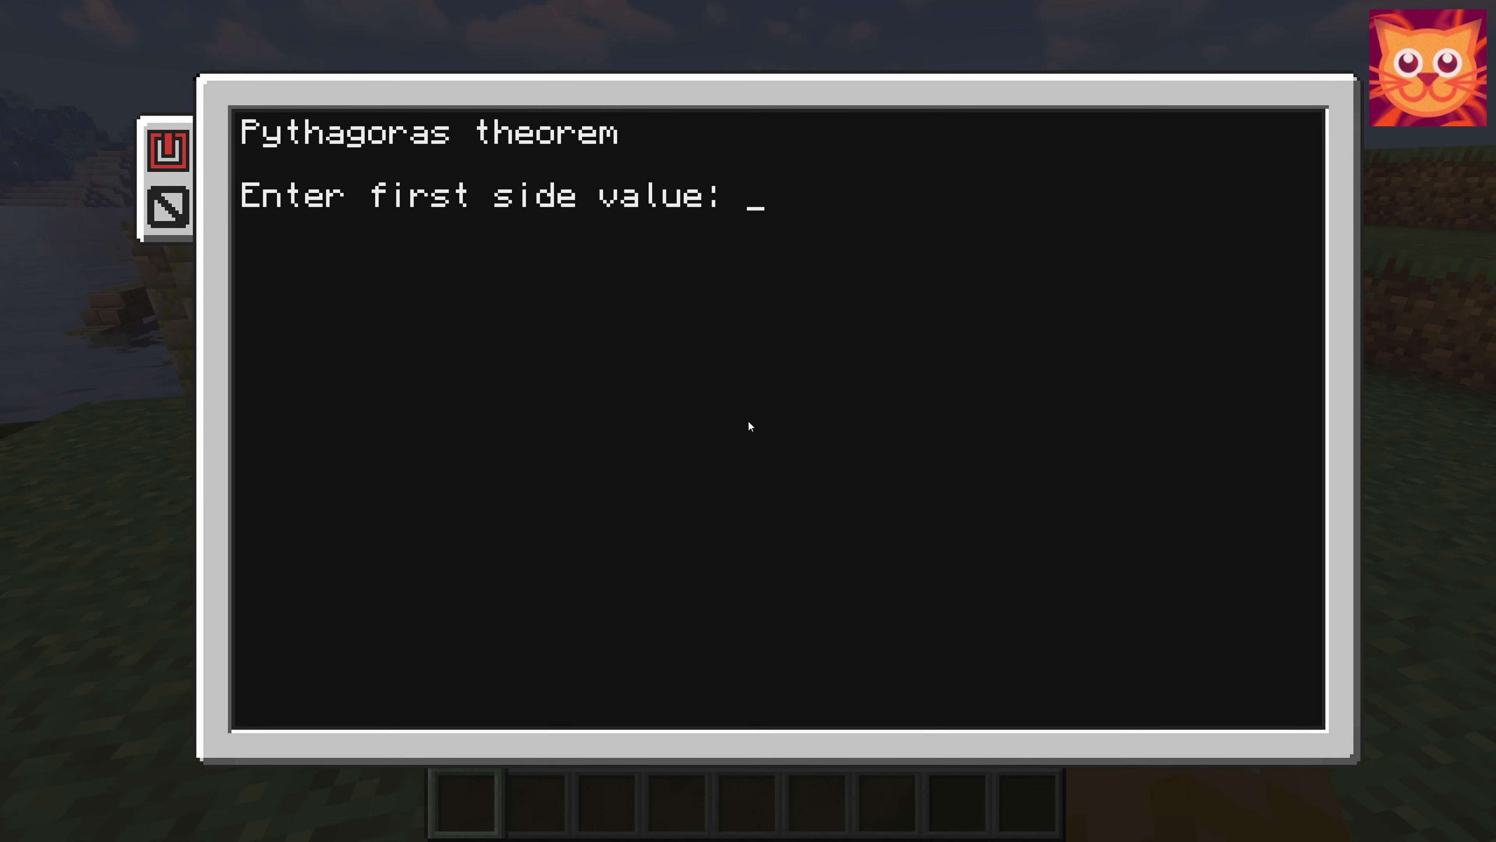
- Enter sides 5 and 7 to get the hypotenuse 8.6023252670426
{"action": "type", "text": "5"}
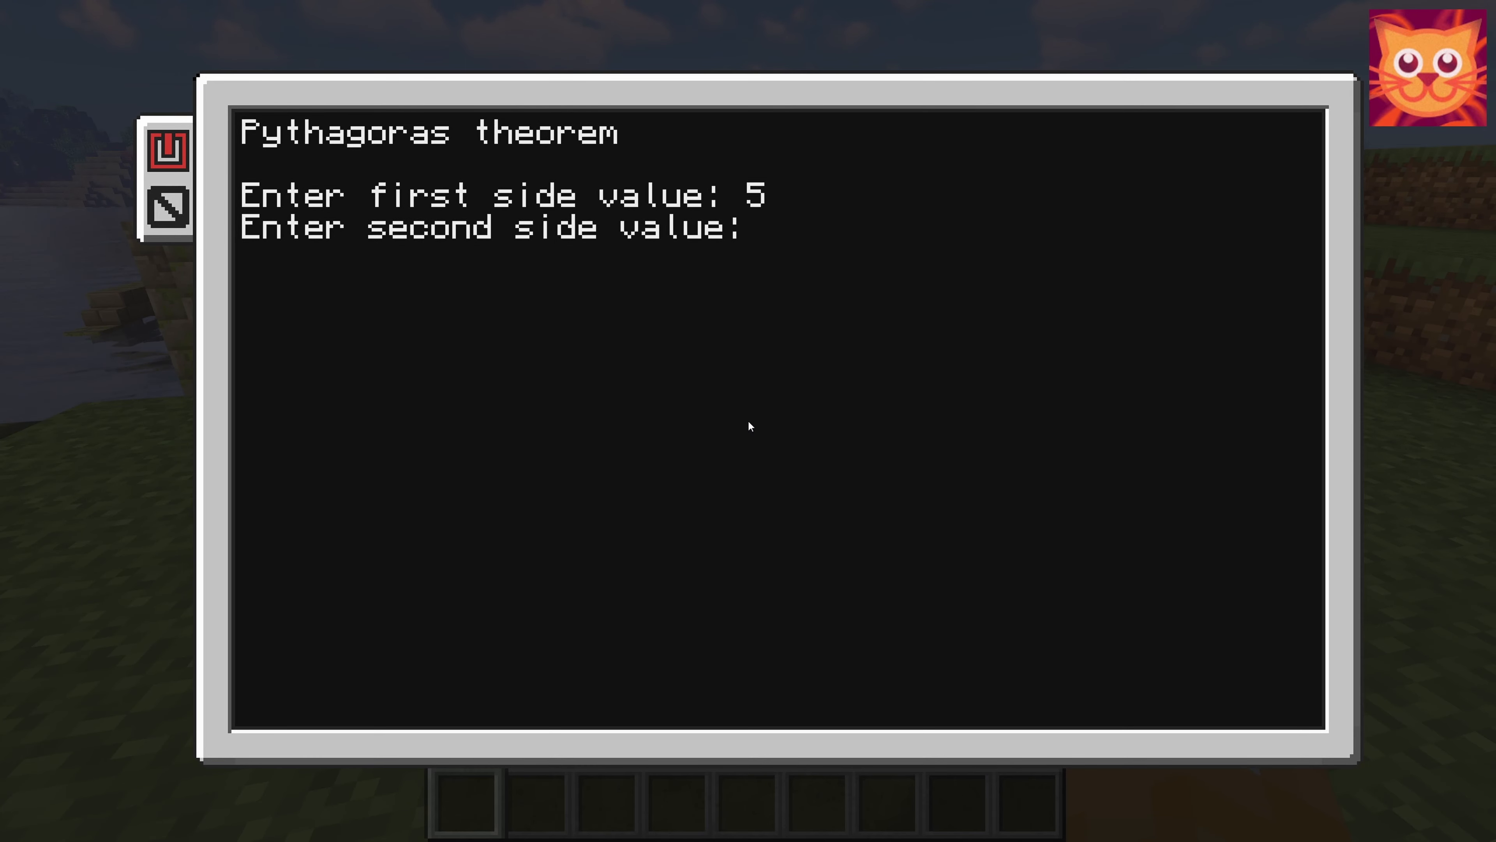
{"action": "type", "text": "7"}
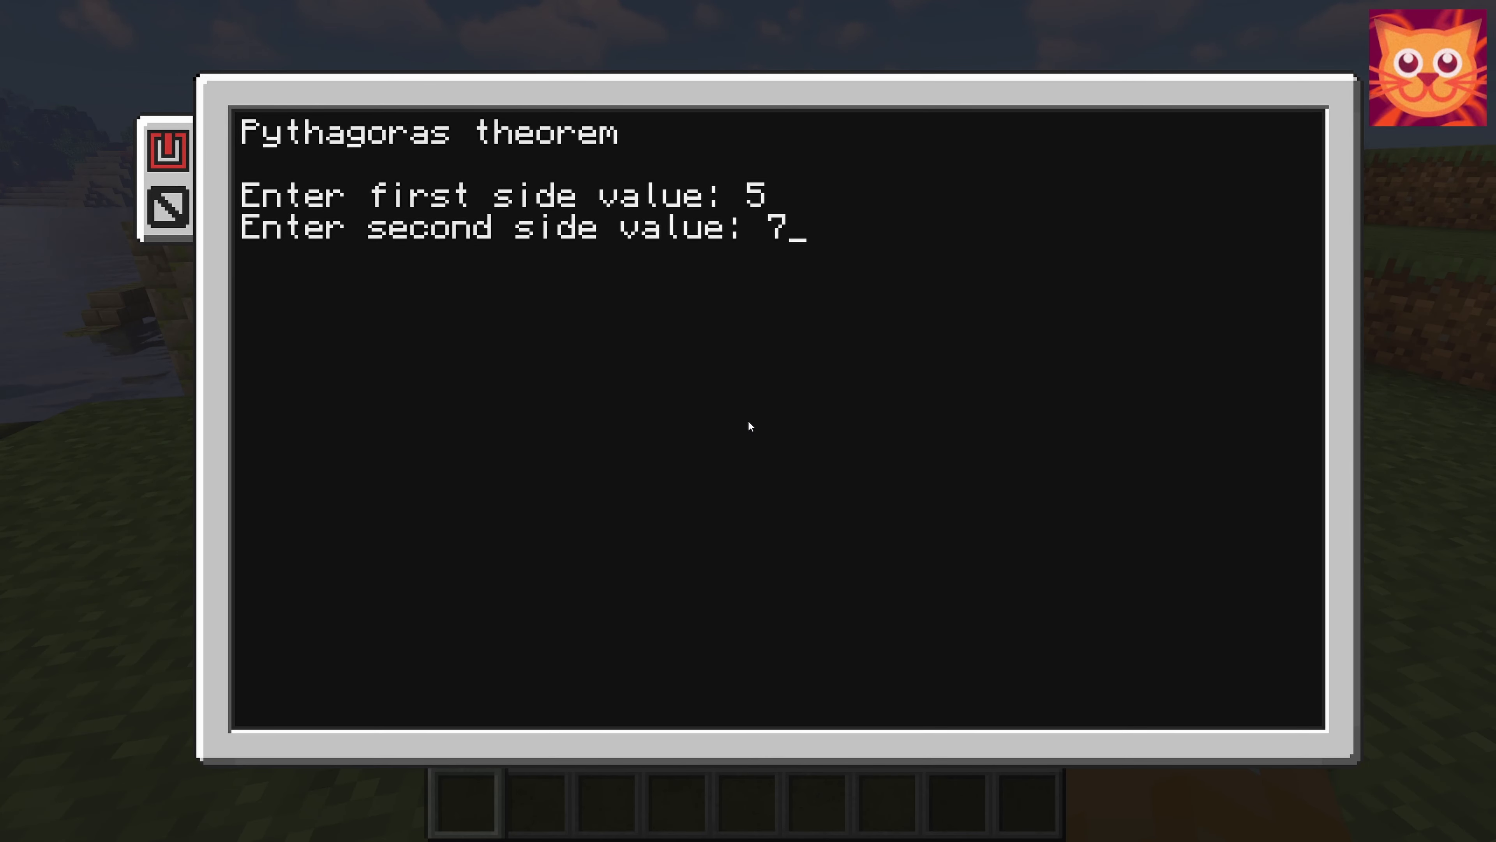
{"action": "key", "text": "Return"}
{"action": "type", "text": "dir"}
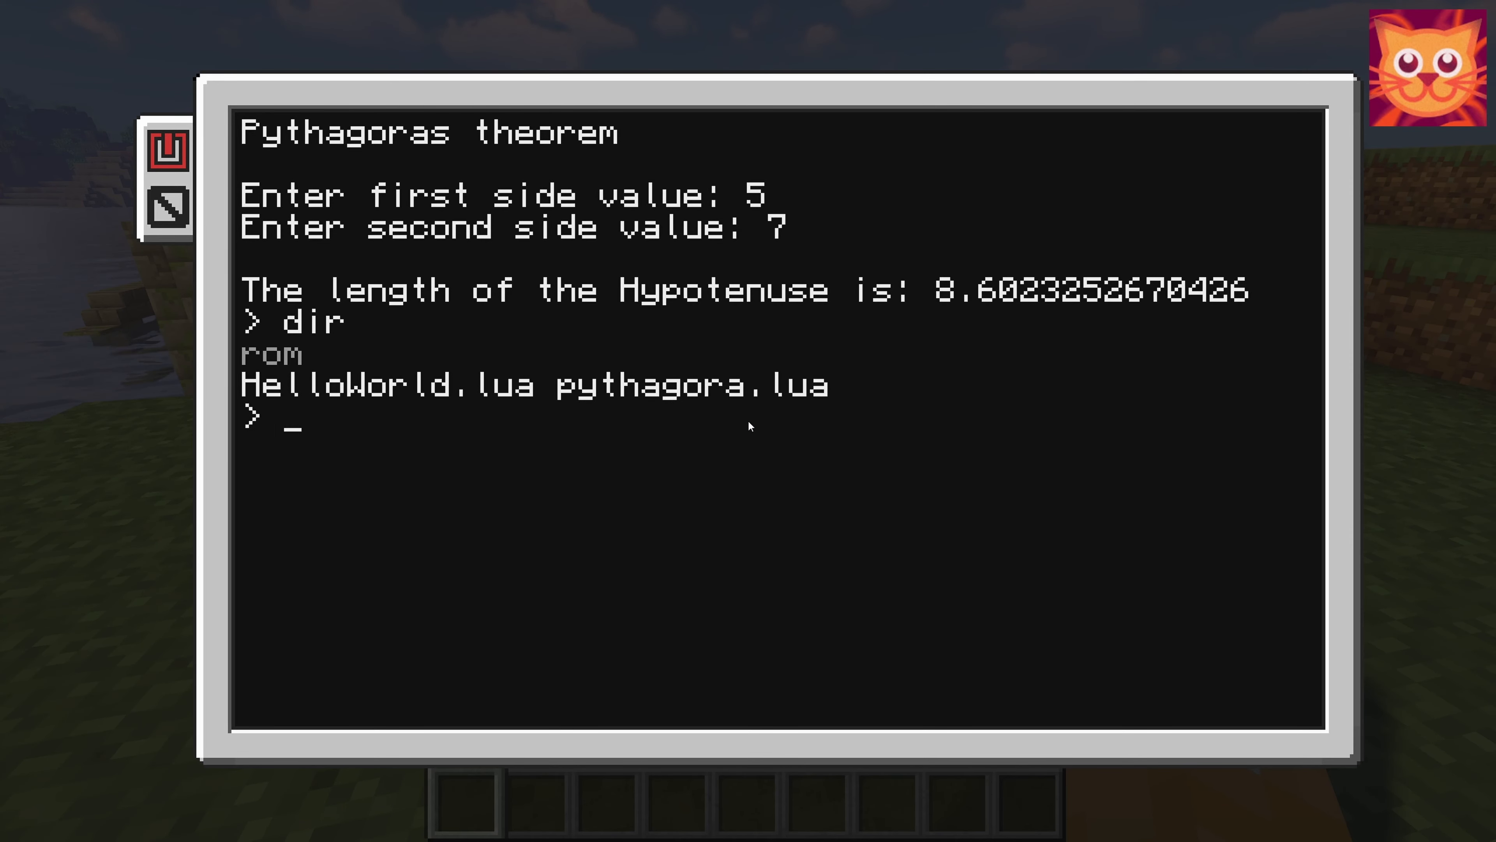
- Reopen pythagora.lua in the editor and move down to its second line
{"action": "type", "text": "edit HelloWorld.lua"}
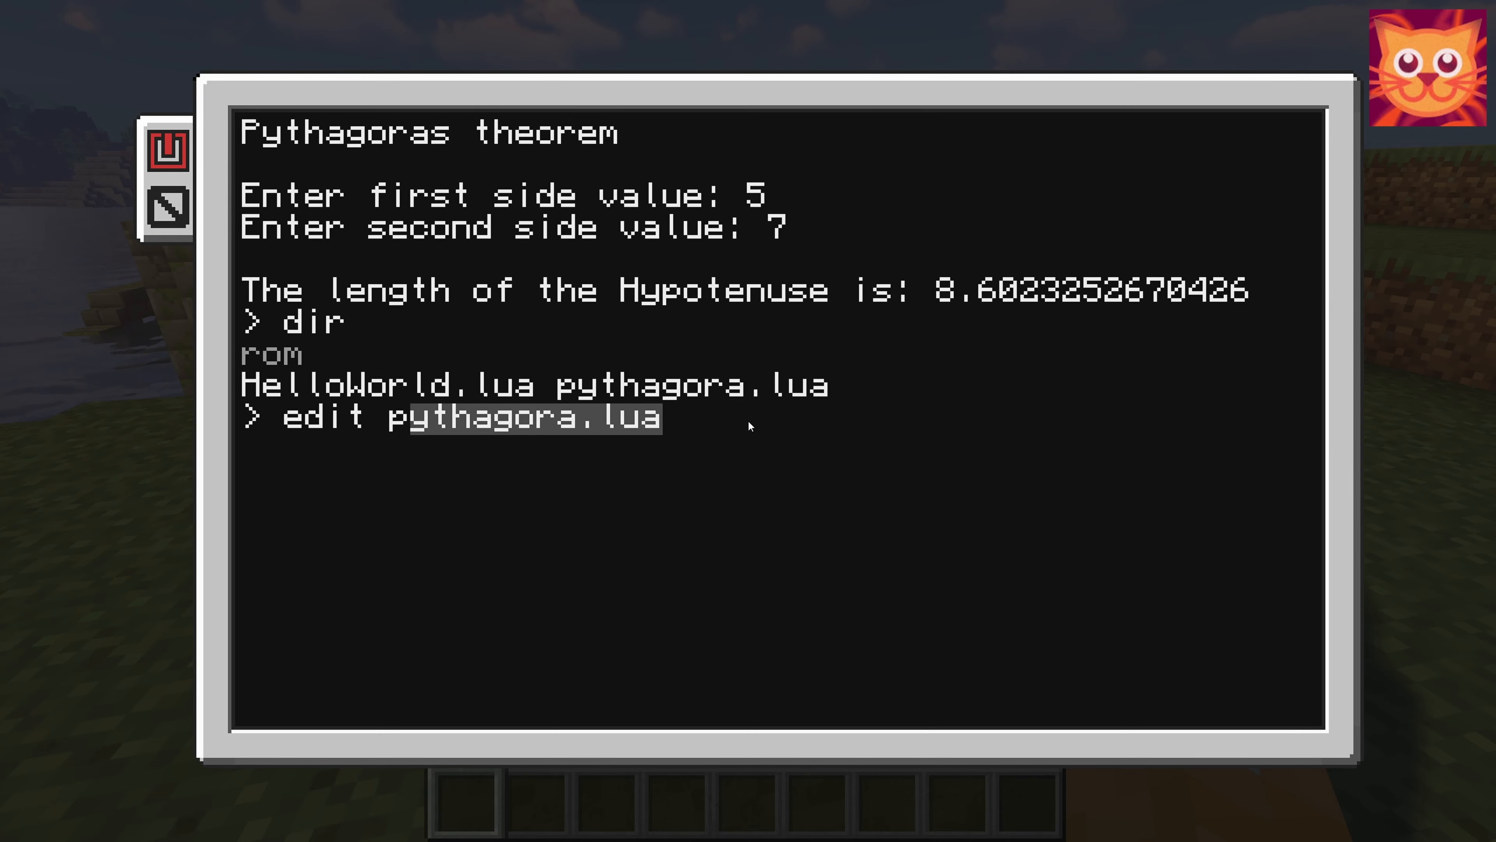
{"action": "key", "text": "Return"}
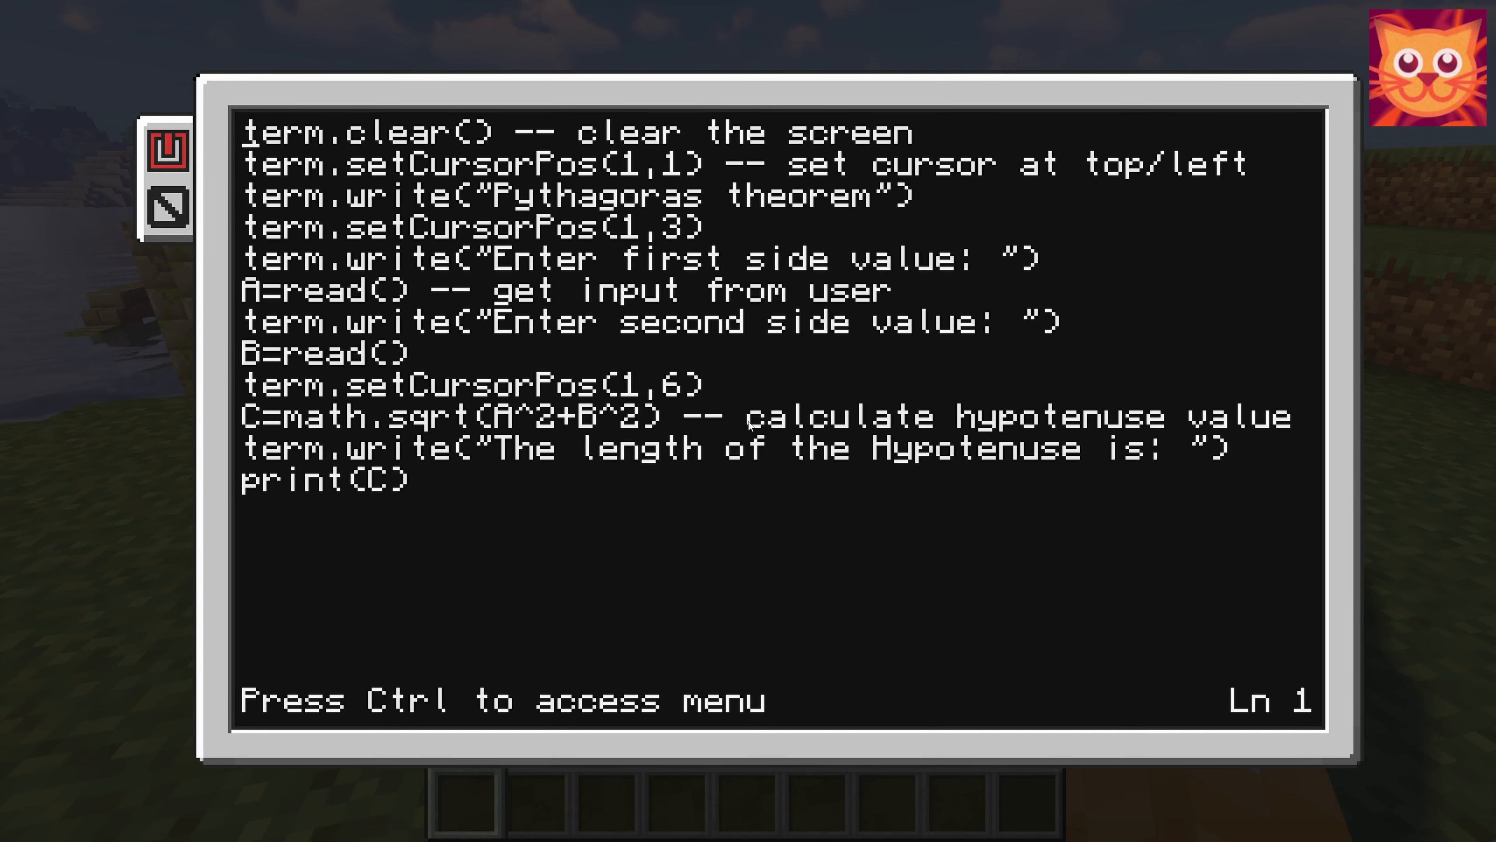
{"action": "key", "text": "down"}
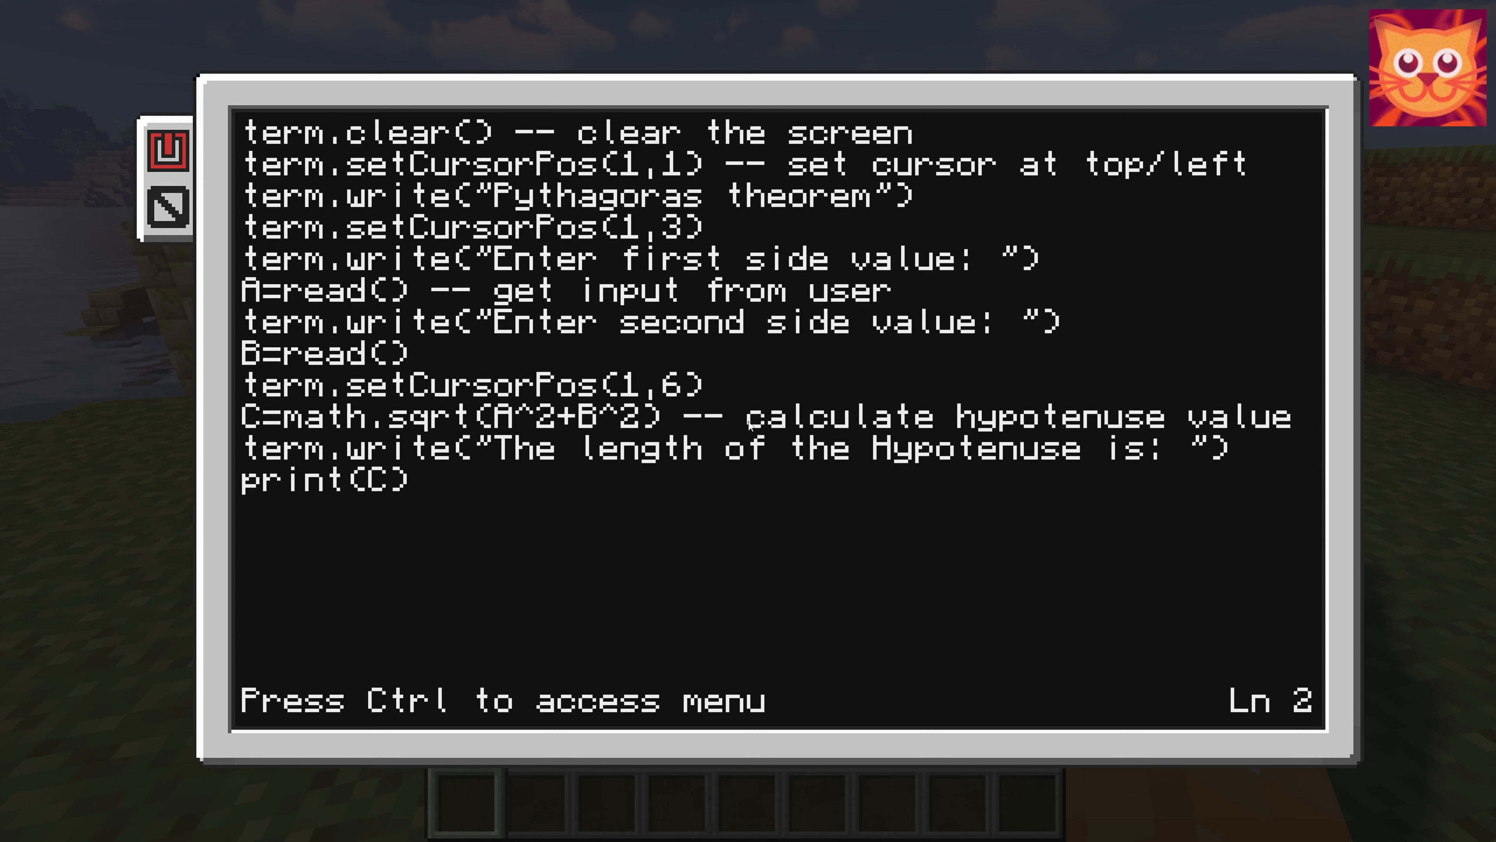